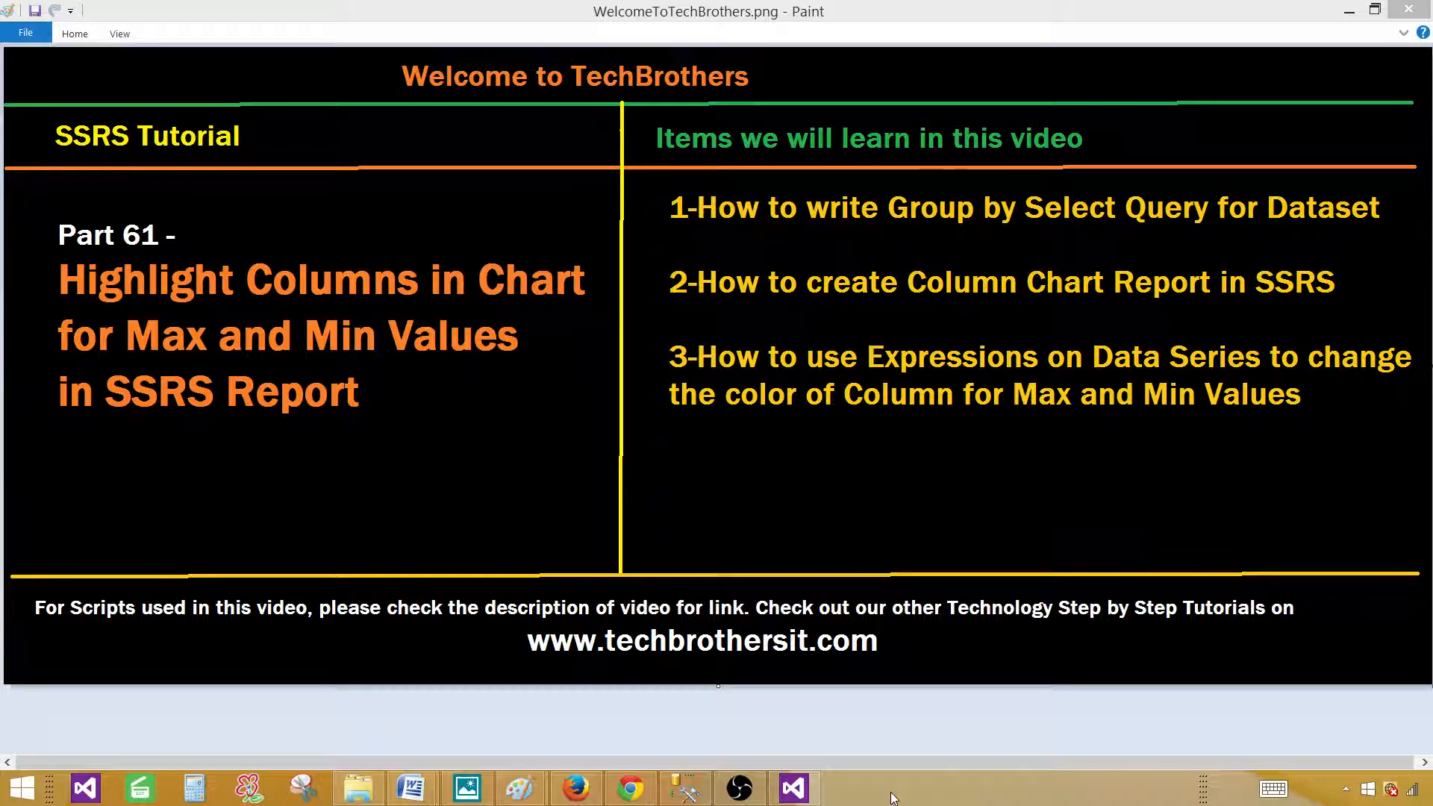
mouse_move(686, 746)
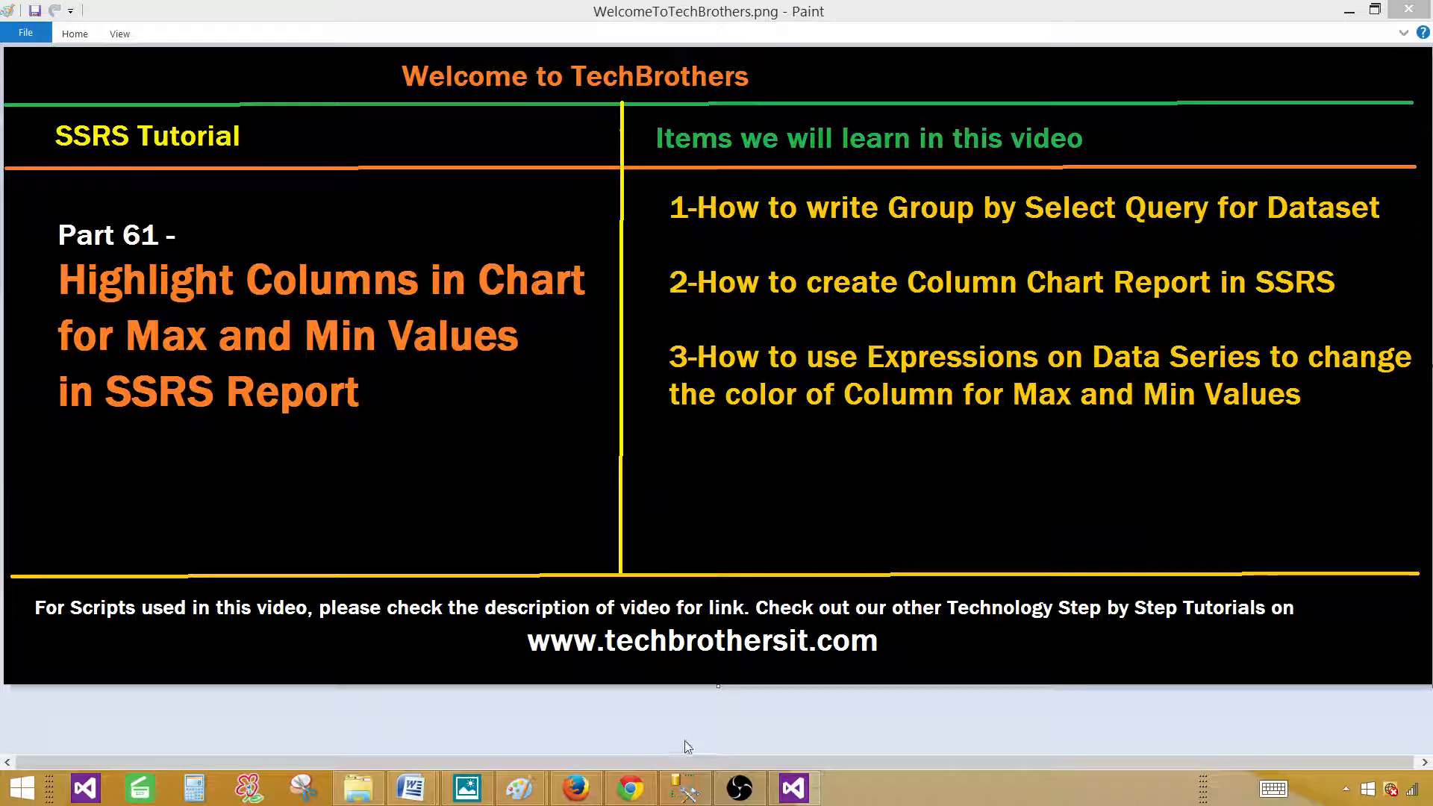
Switch from Paint to the SQL Server Management Studio query workspace
click(685, 788)
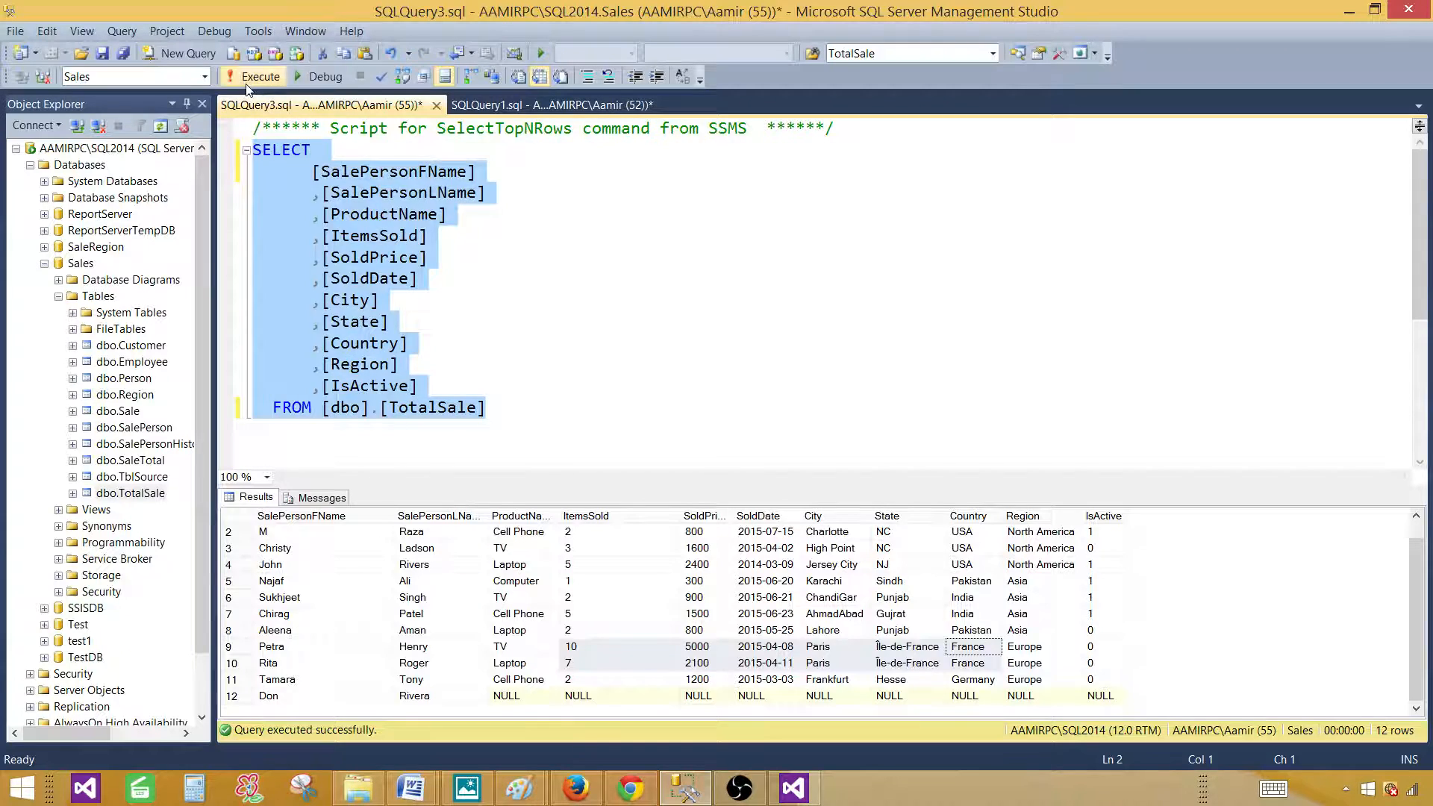
Run the full TotalSale query, then strip the unneeded column lines from it
click(260, 76)
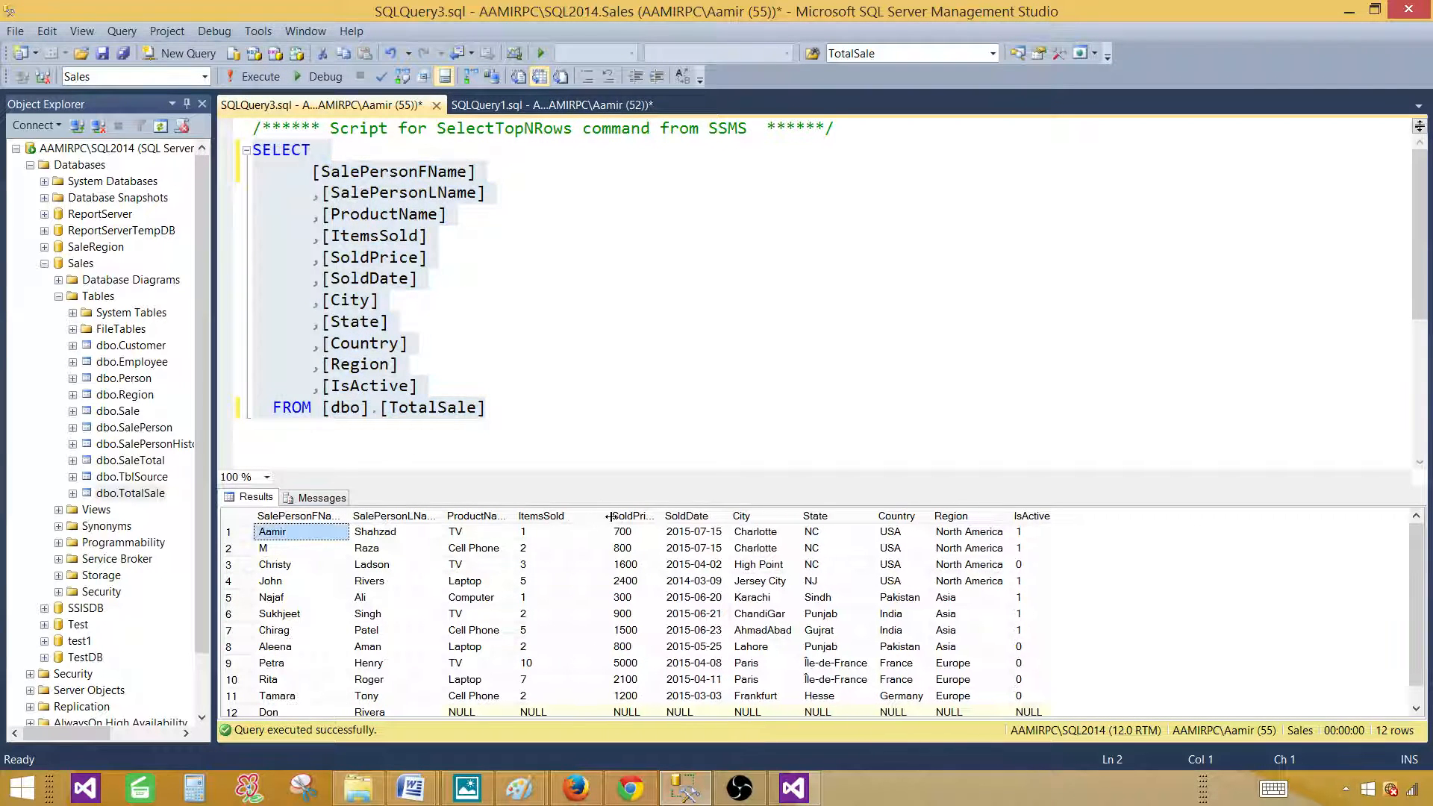
click(560, 532)
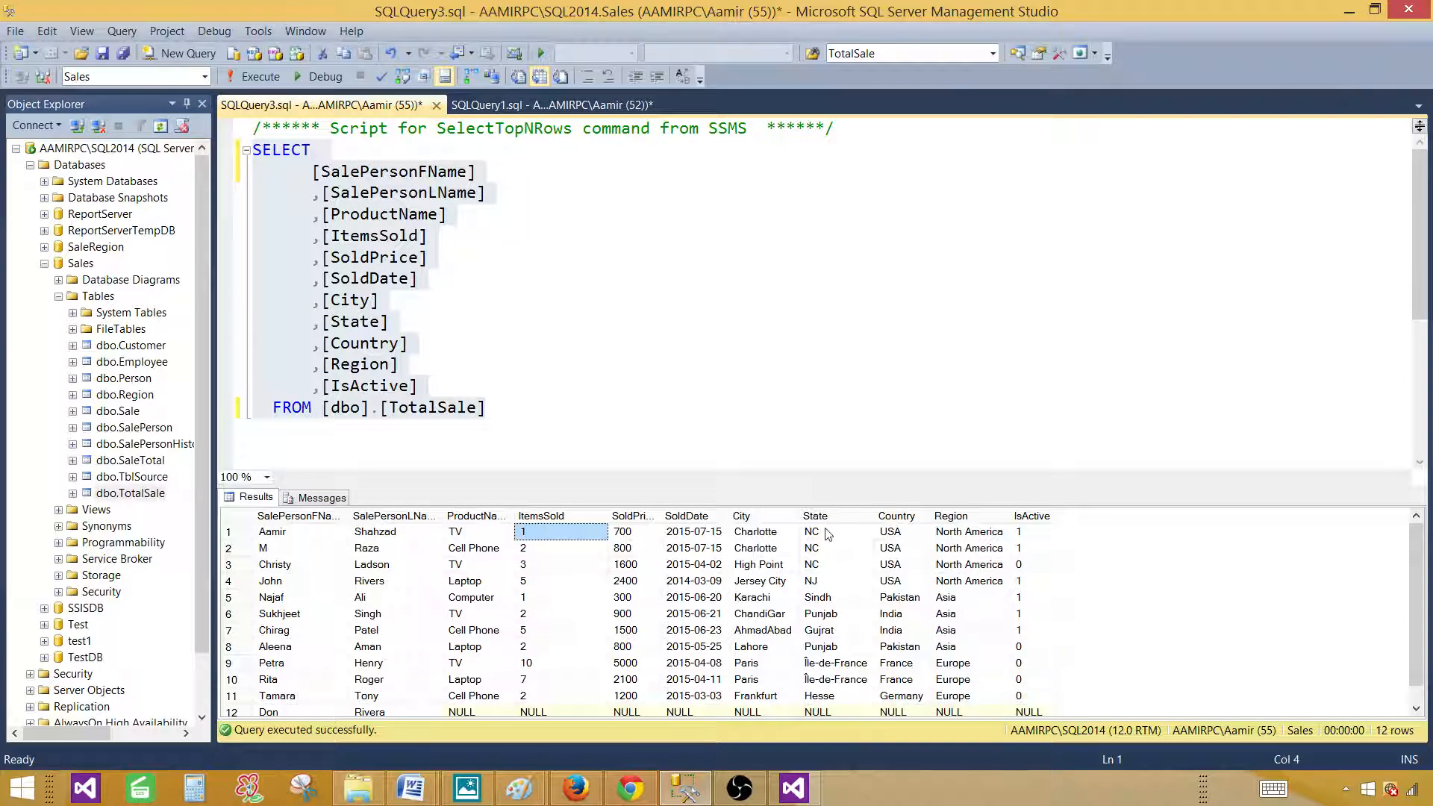
click(272, 531)
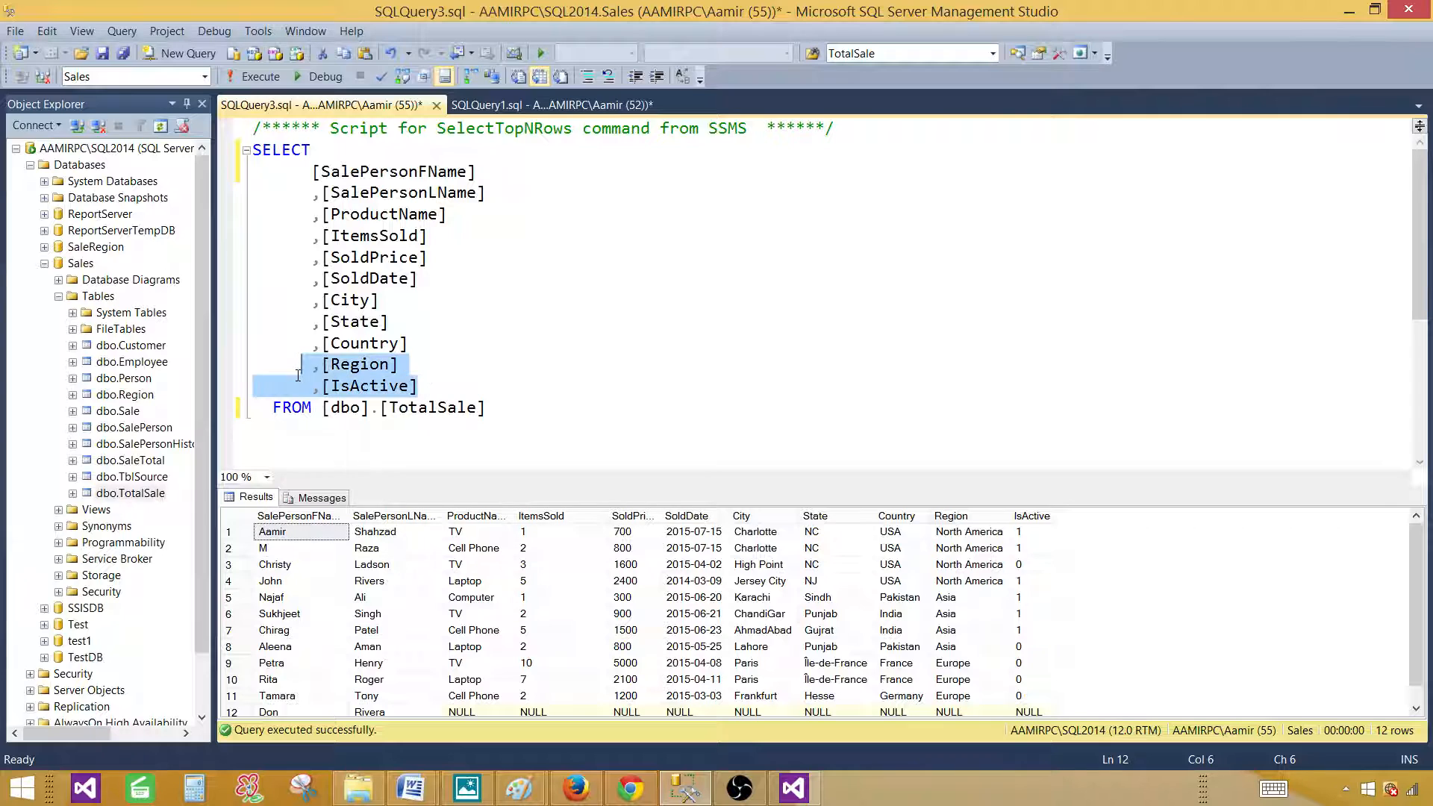
key(Delete)
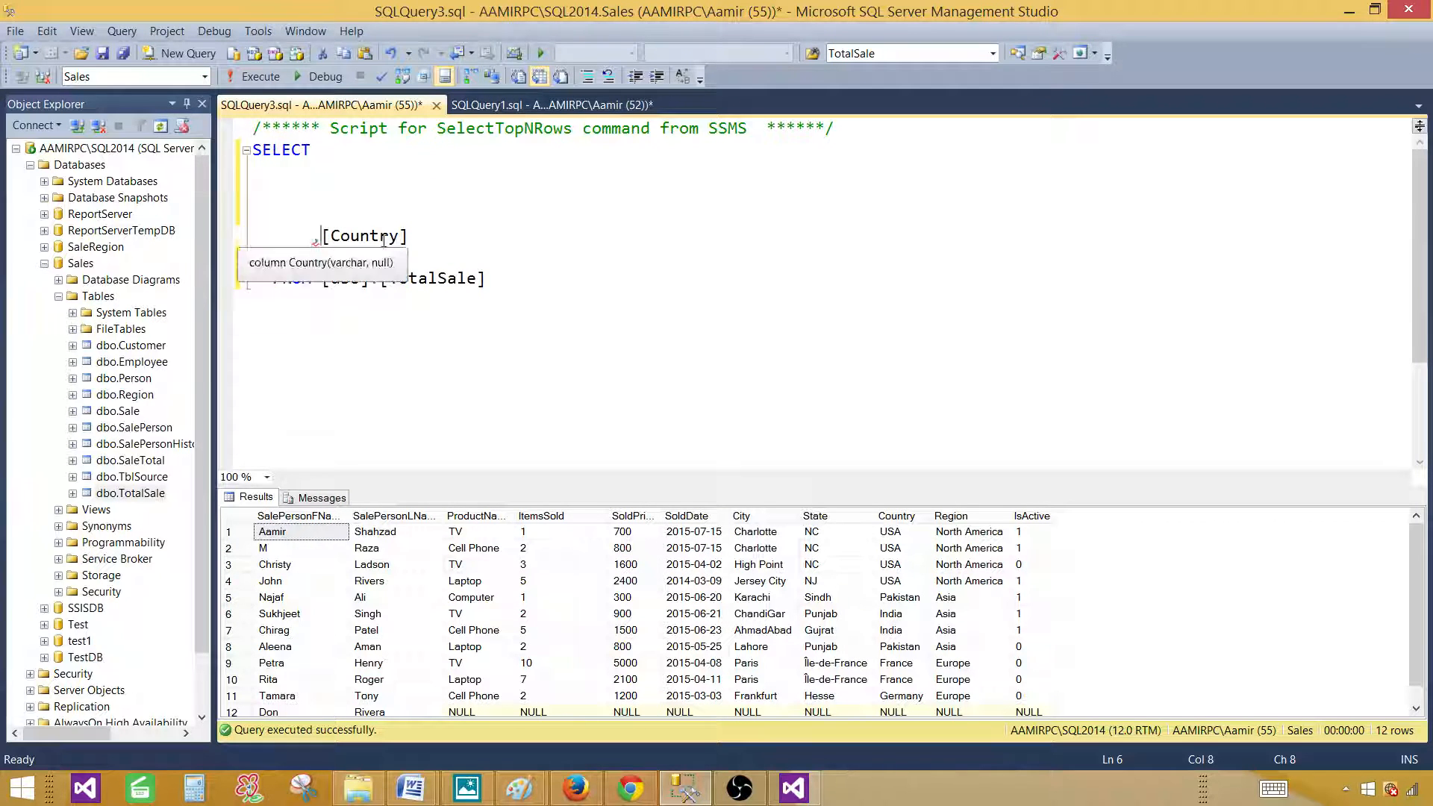
Rewrite the query as Country, Sum([ItemsSold]) grouped by Country and run it
text(,)
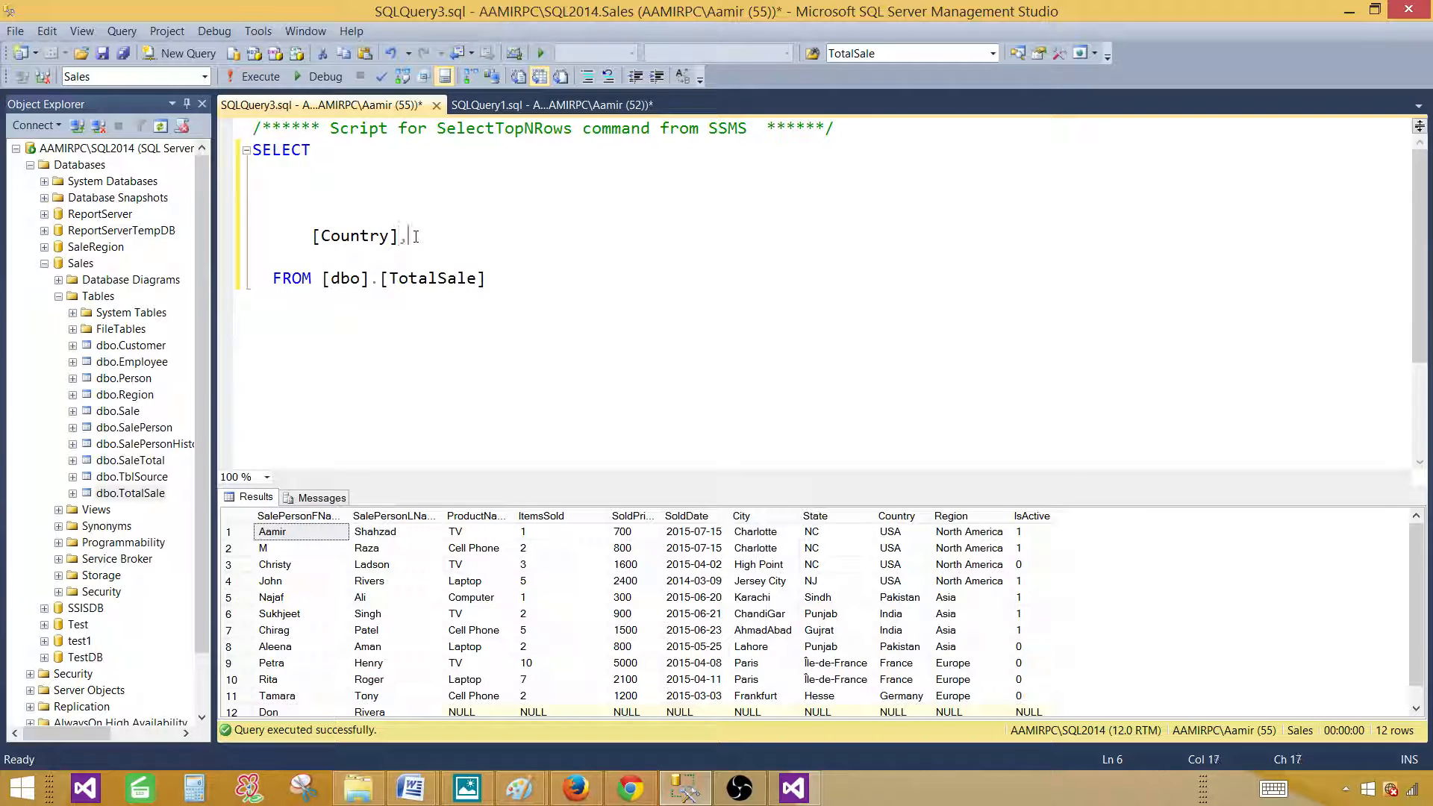
text(Sum()
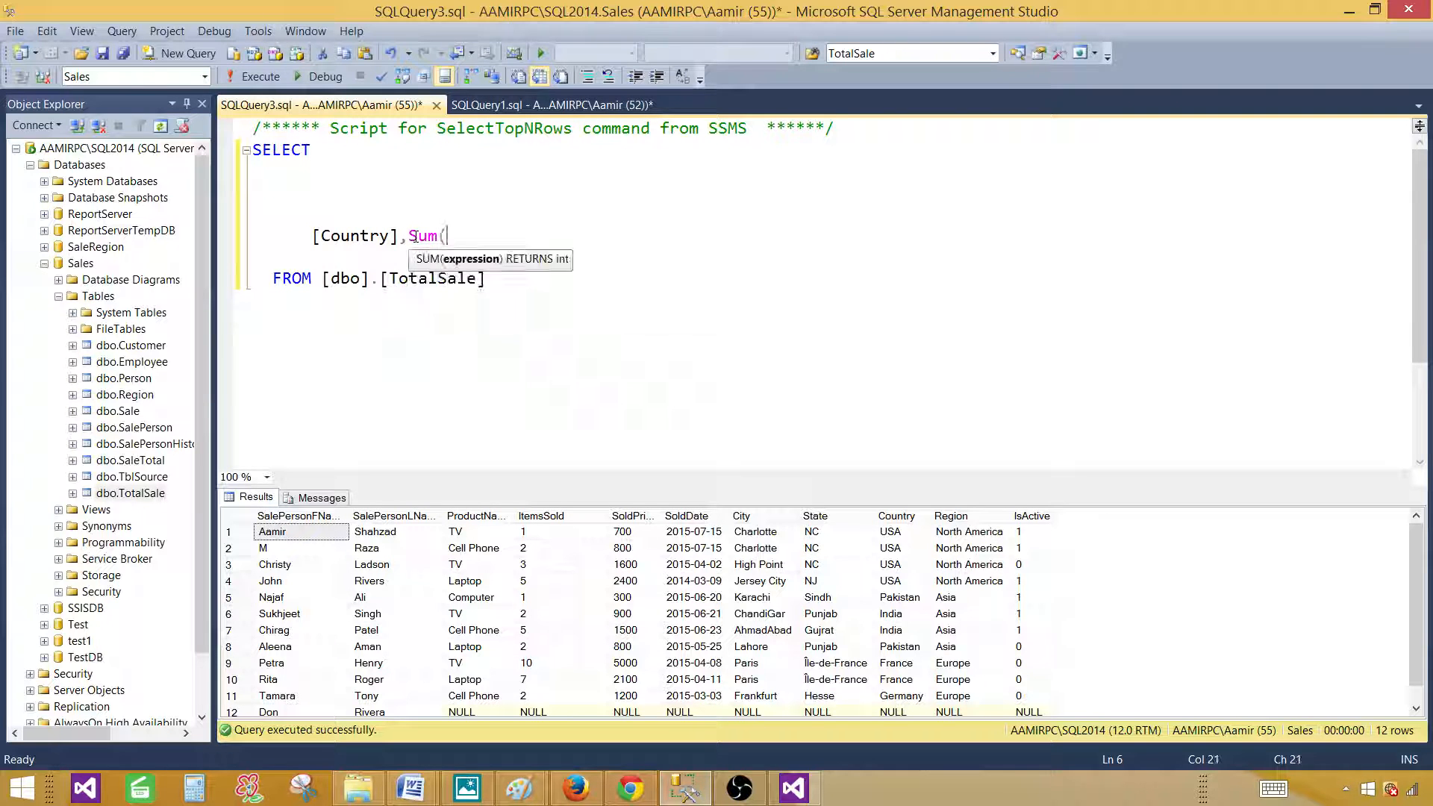
text([ItemsSold]))
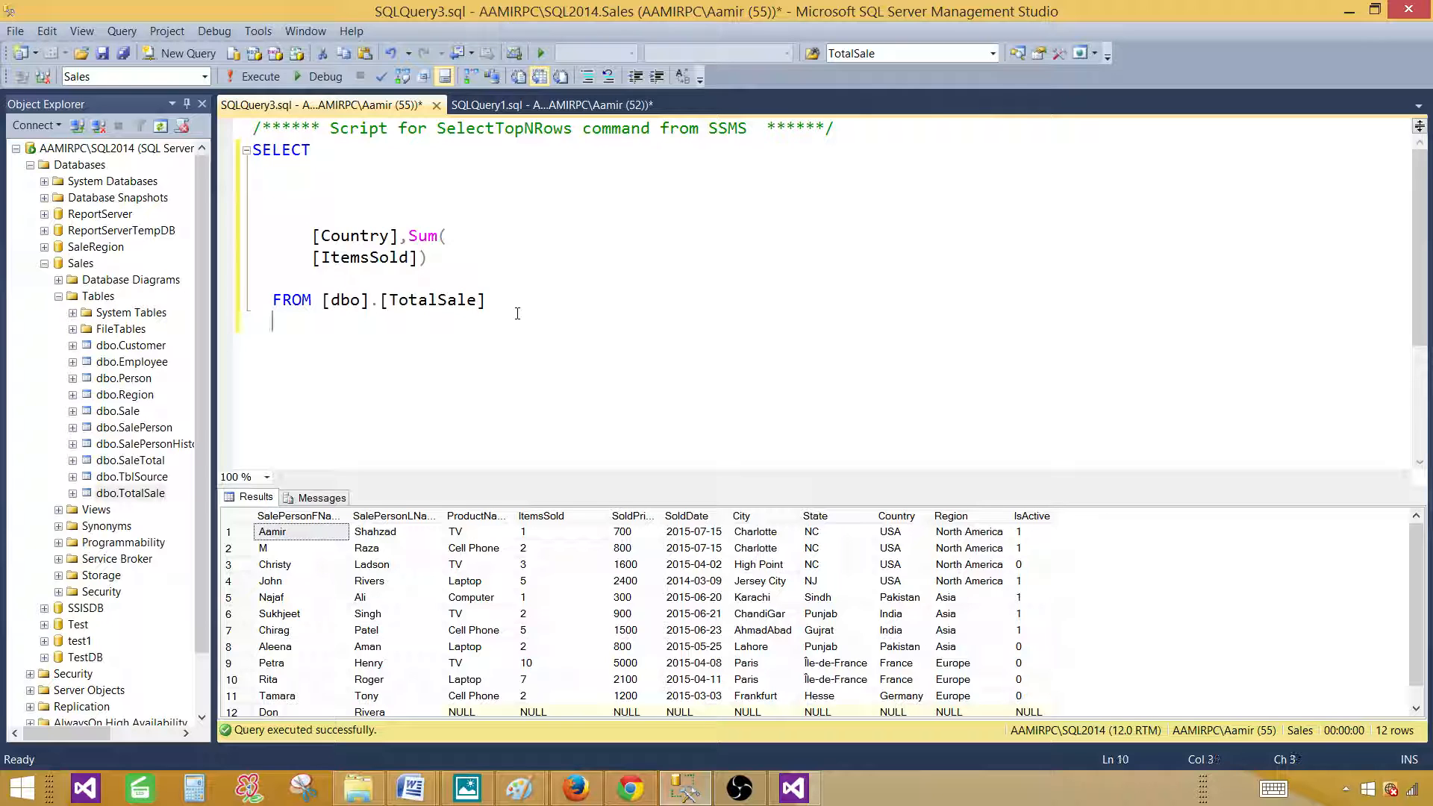
text(group by Coutr)
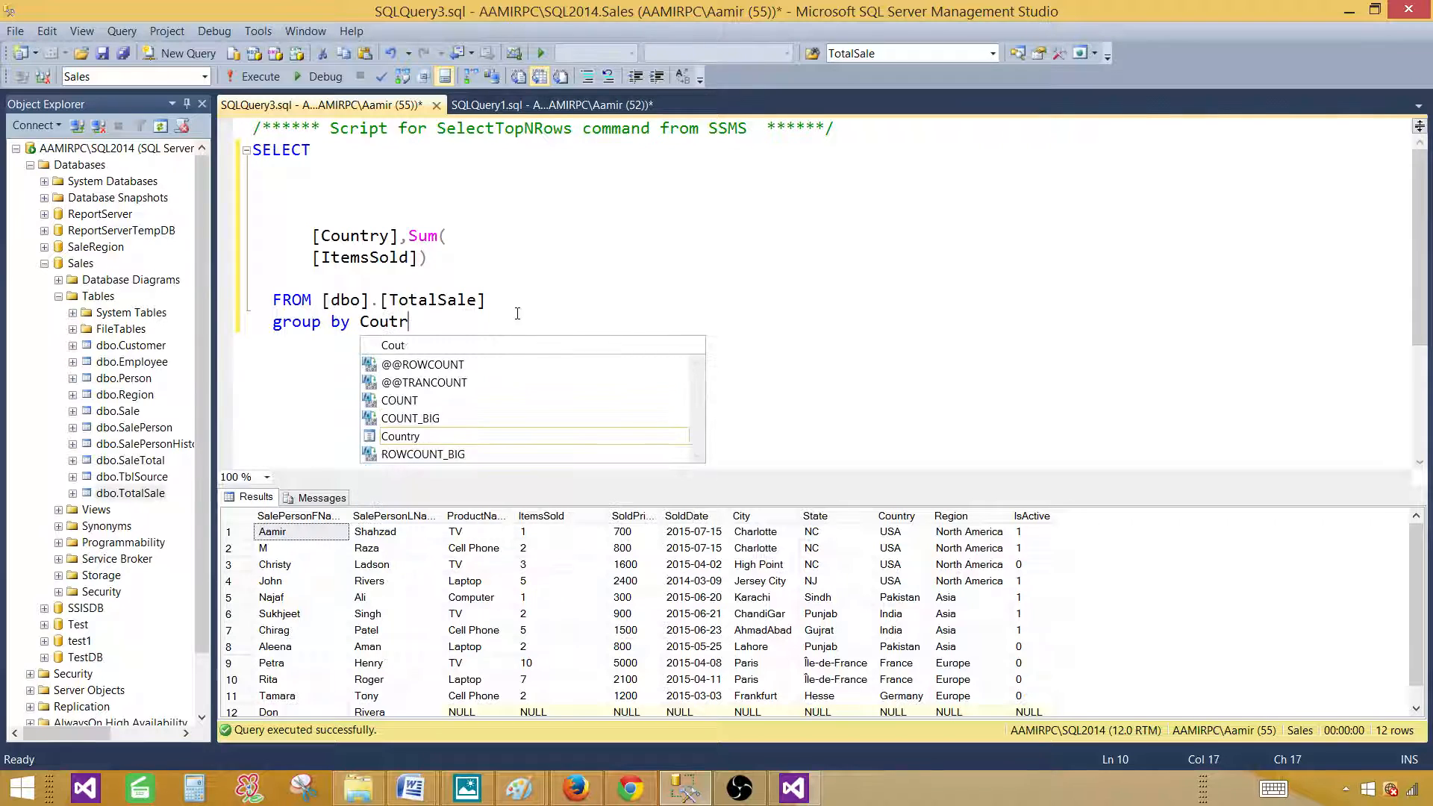
text(Country)
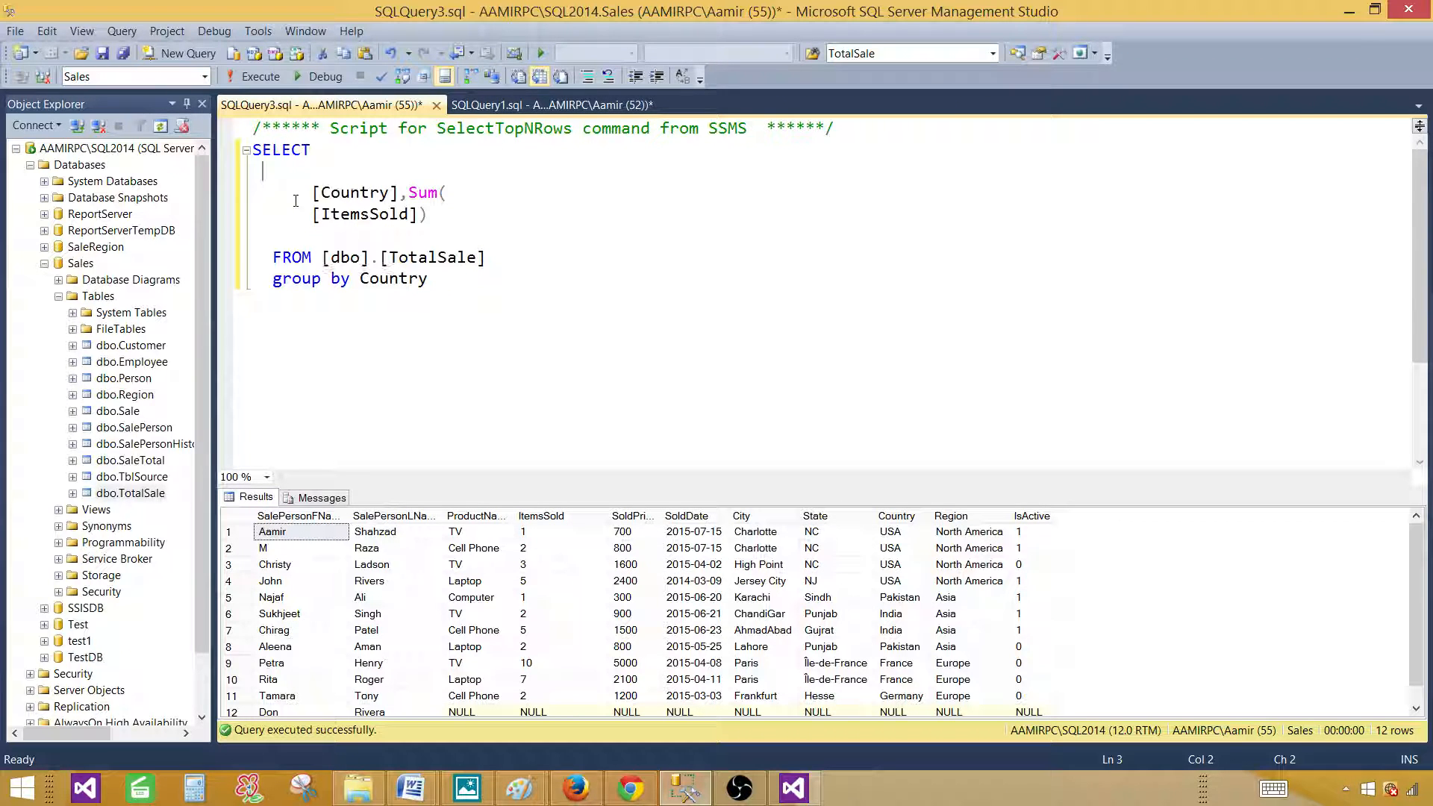
click(260, 76)
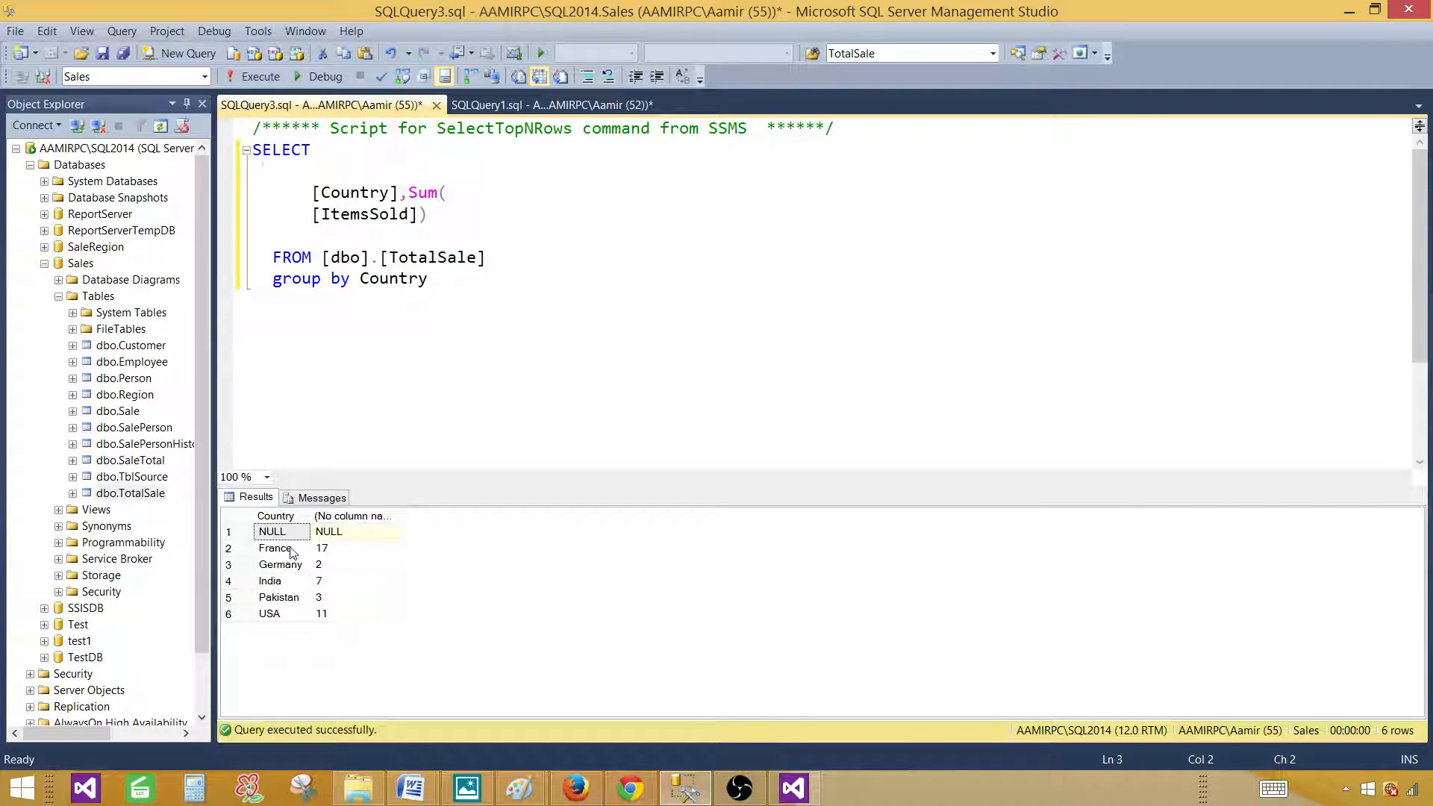
Review France's 17 items and the India row, then alias the sum as TotalItemsSold
click(357, 547)
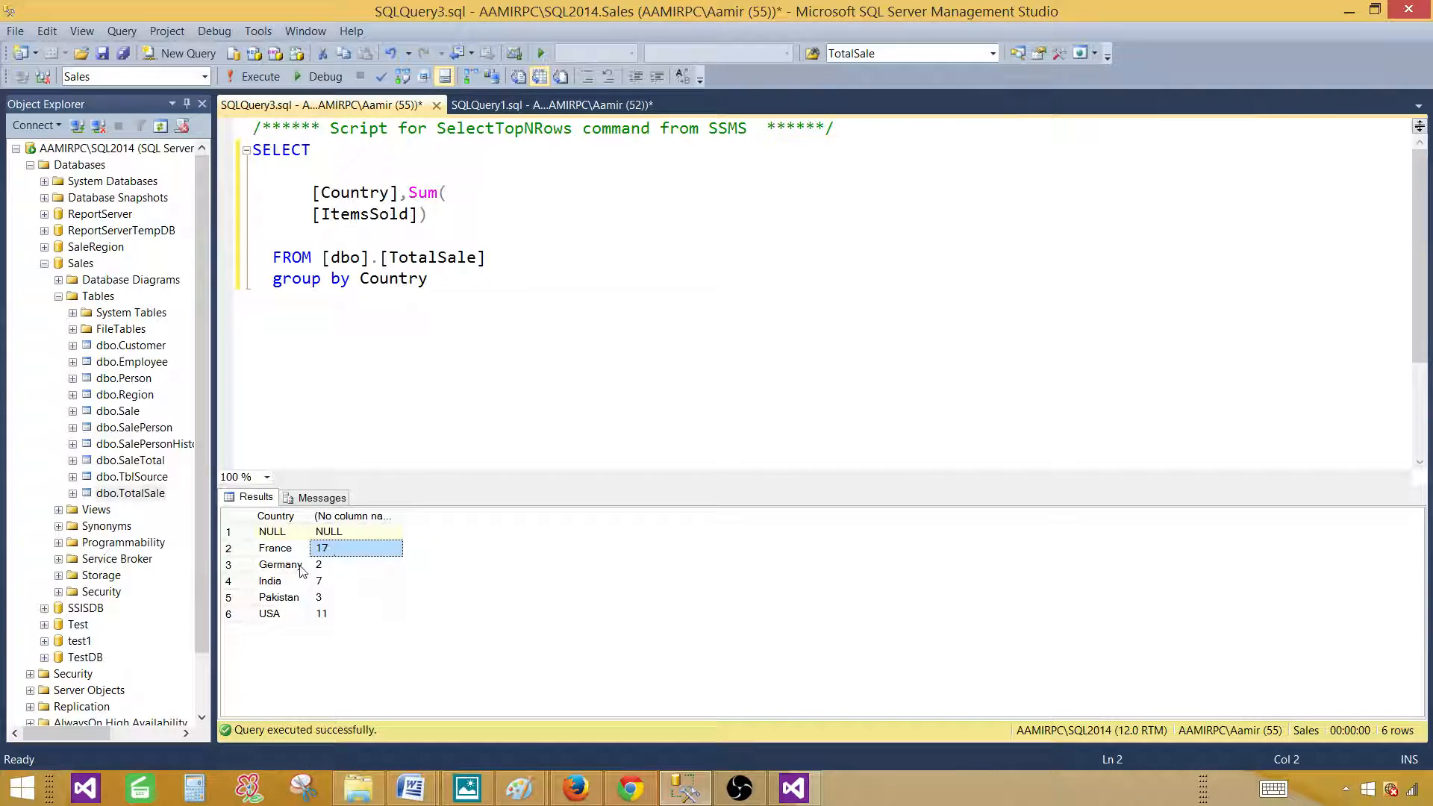
click(270, 581)
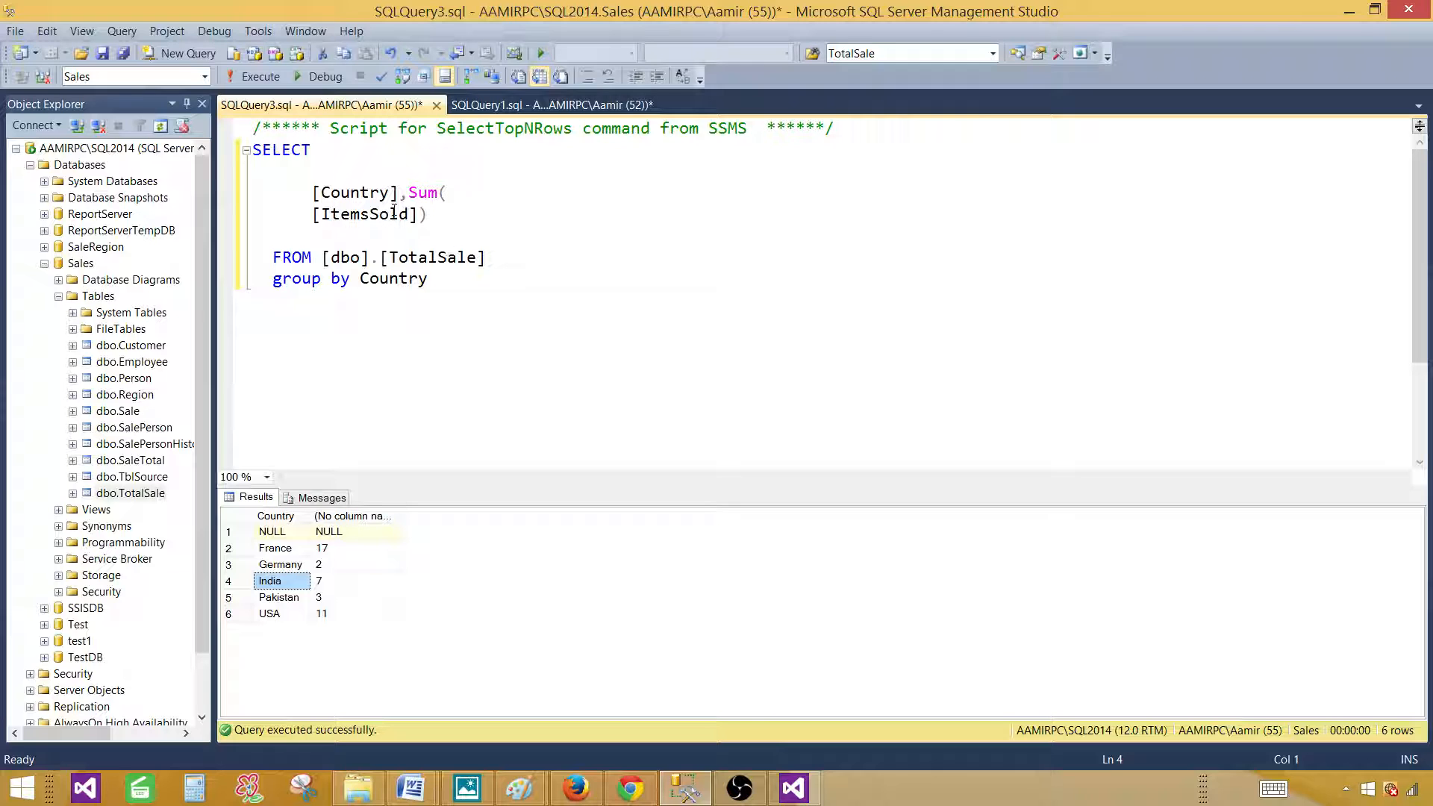
text(as)
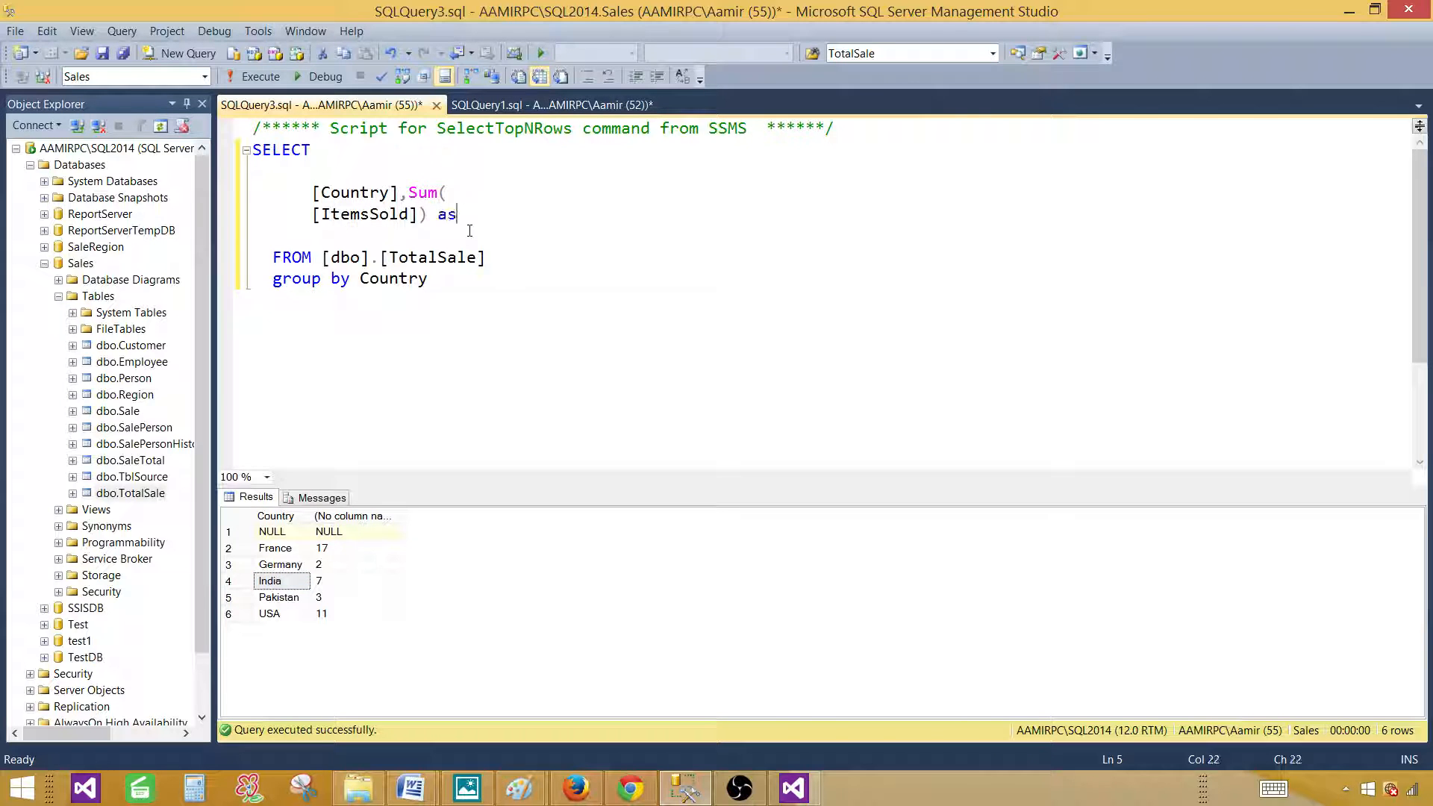
text(TotalIt)
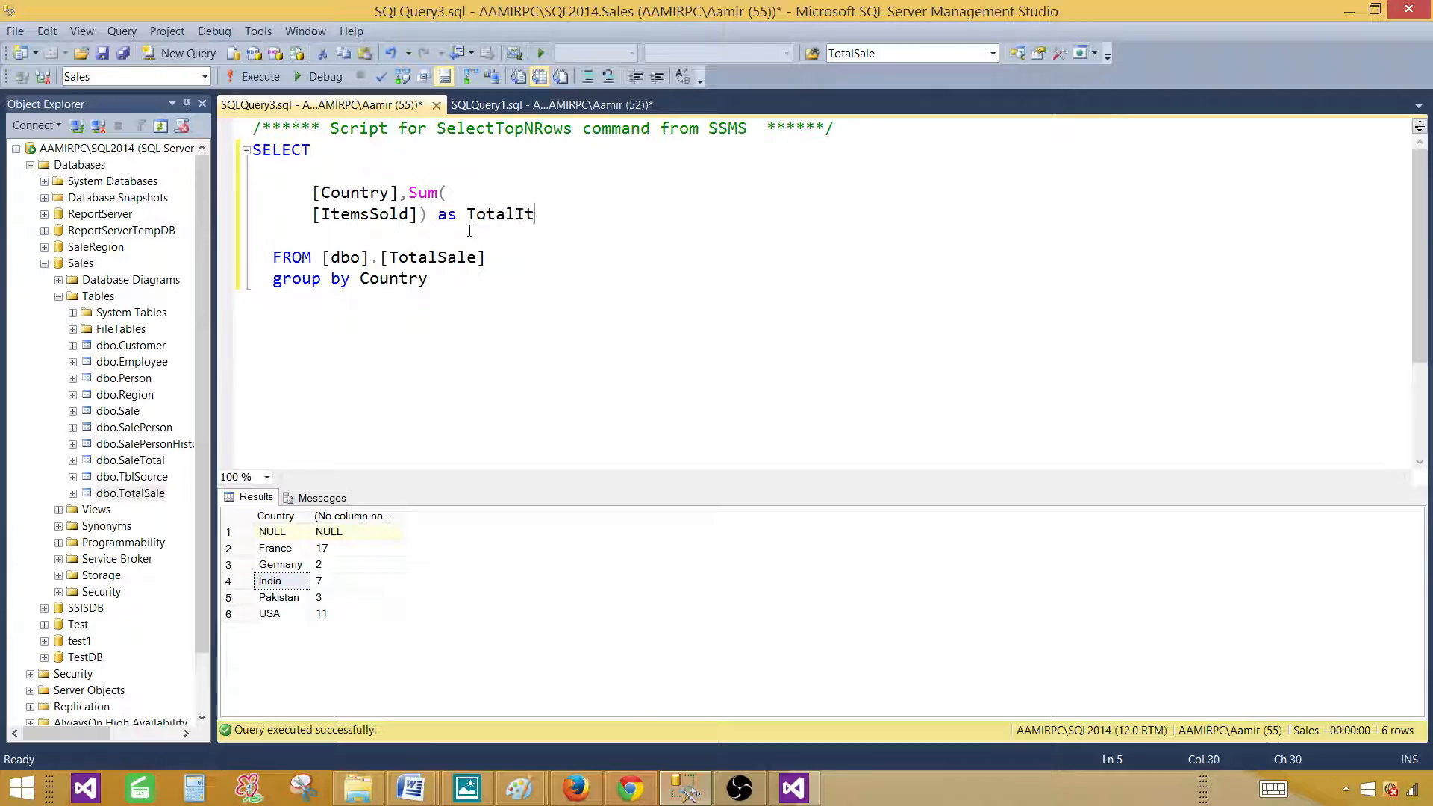
text(emsSol)
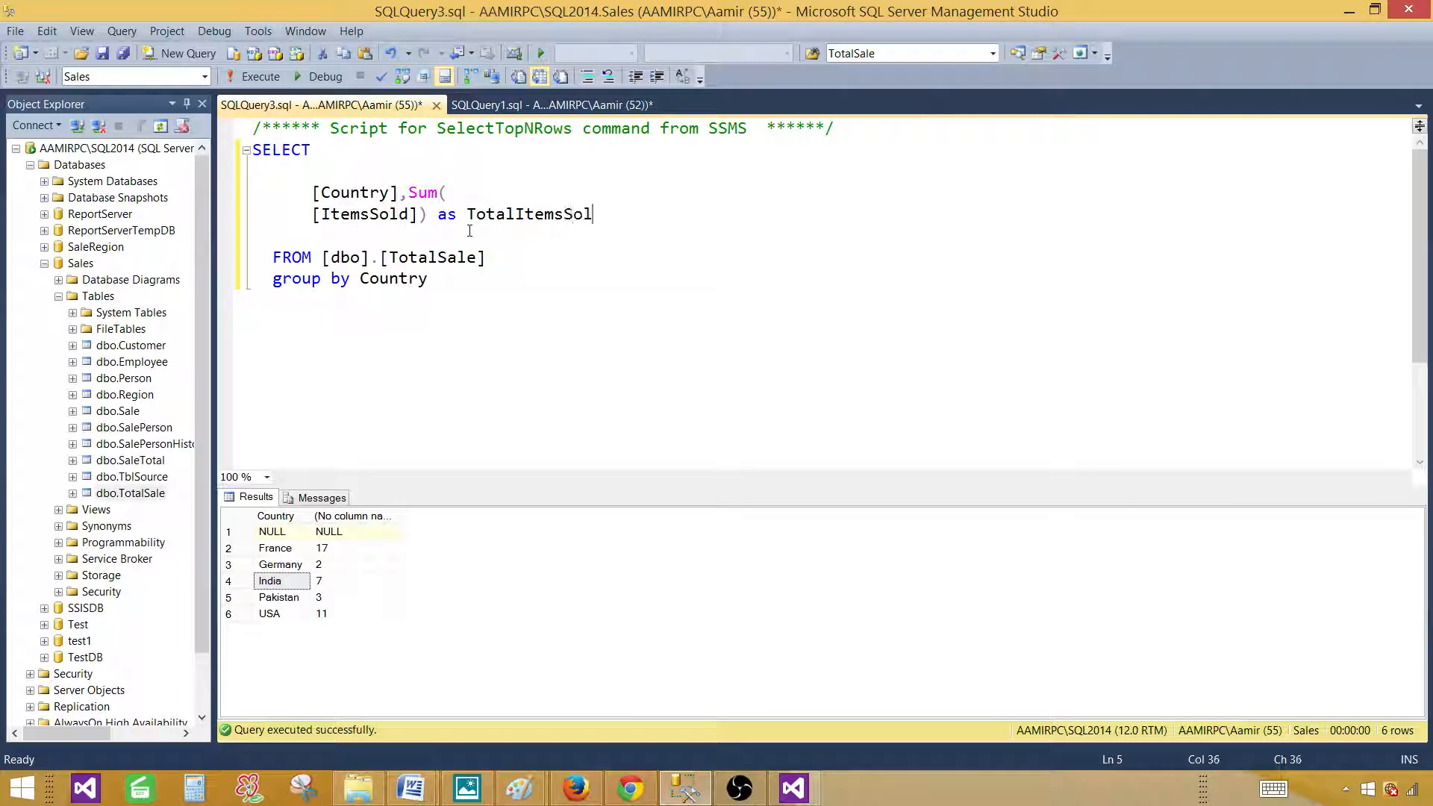
text(d)
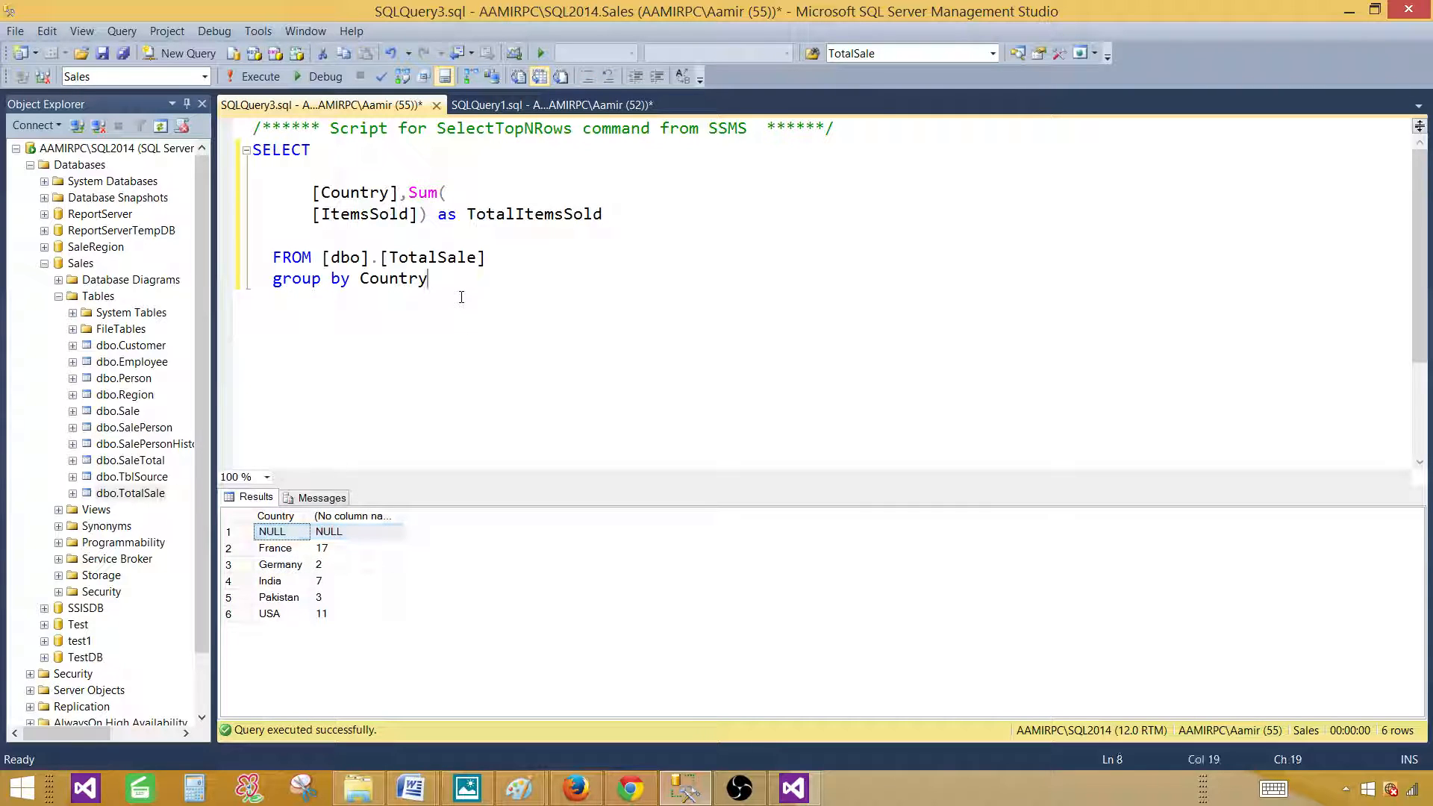
Filter the query with 'where Country is not Null'
click(486, 257)
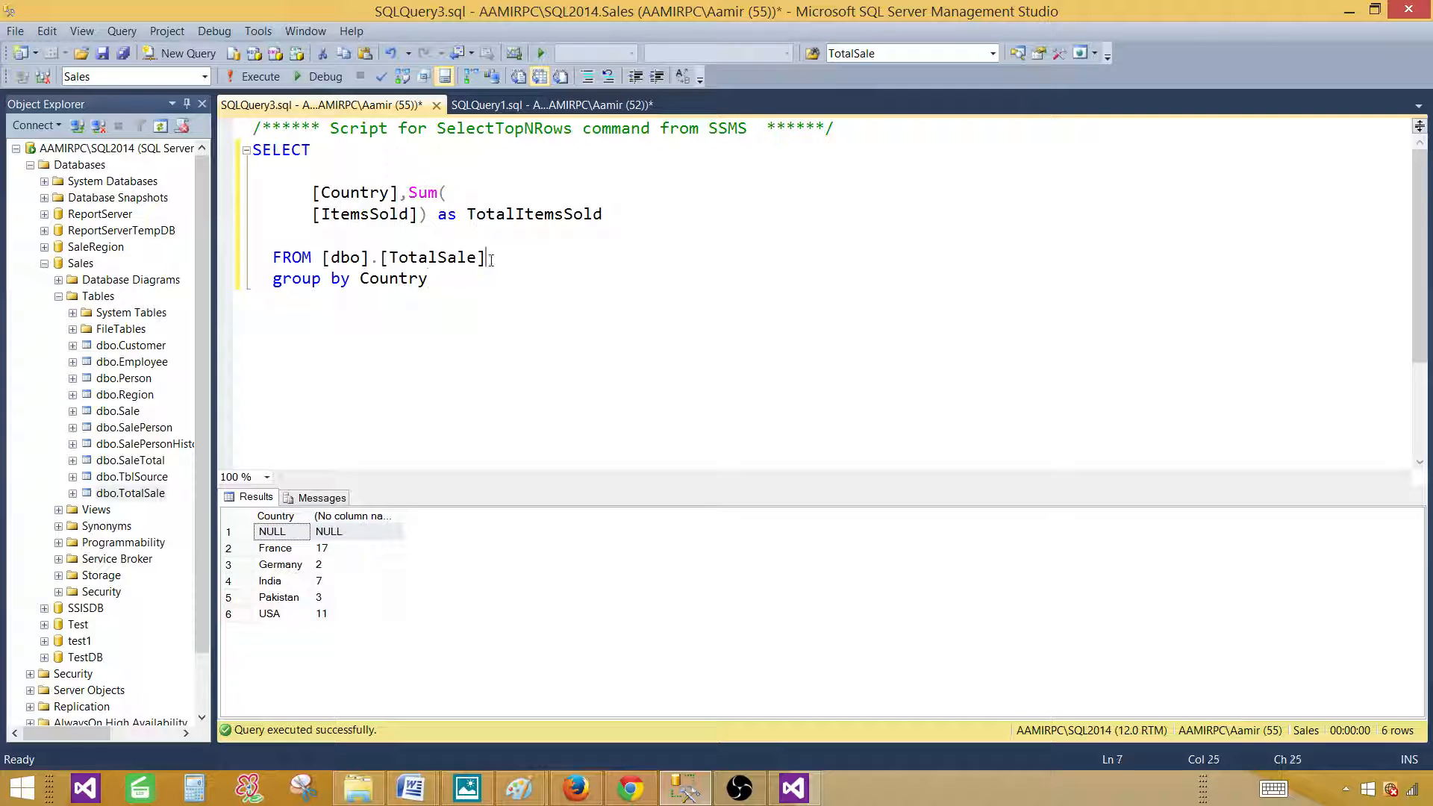
text(where)
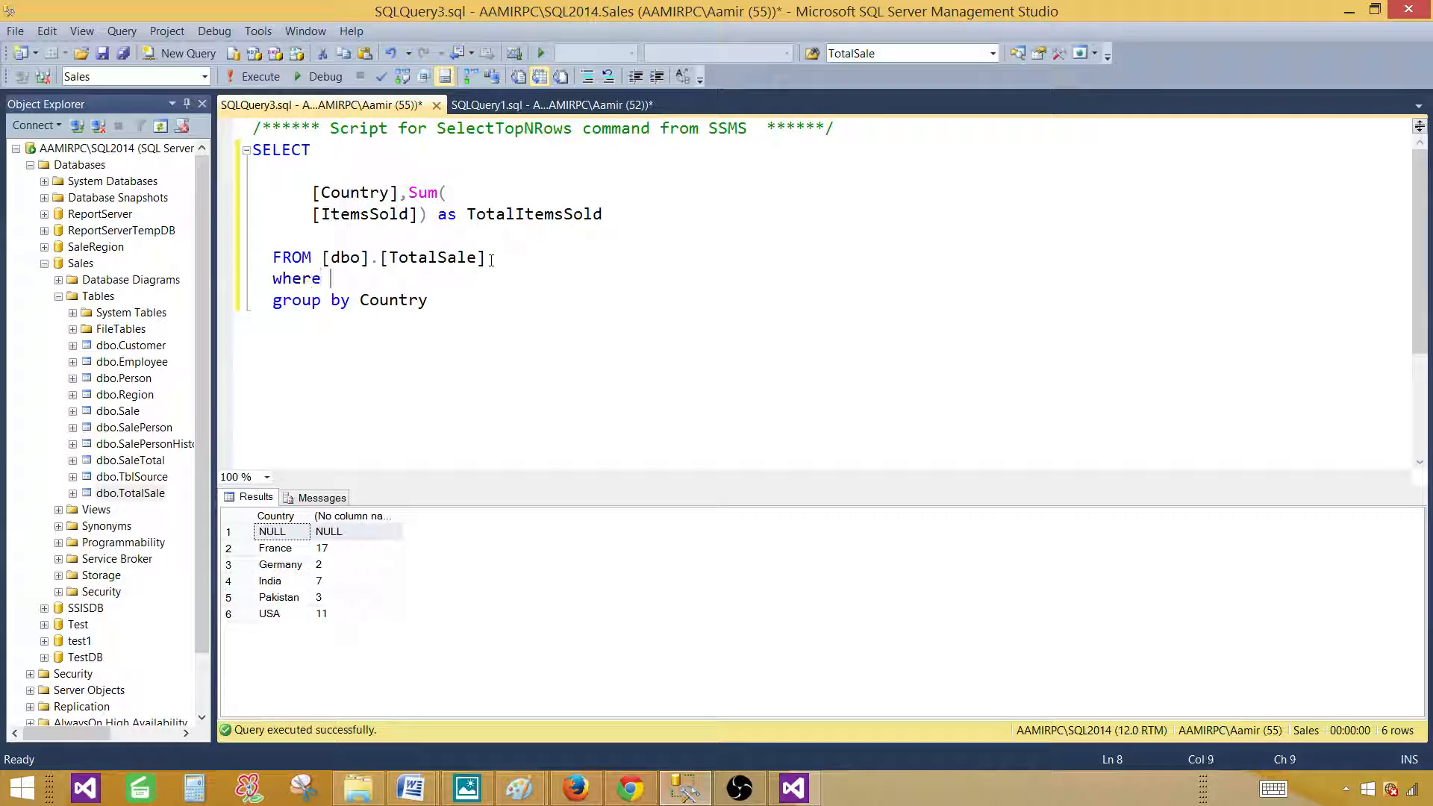
text(Country)
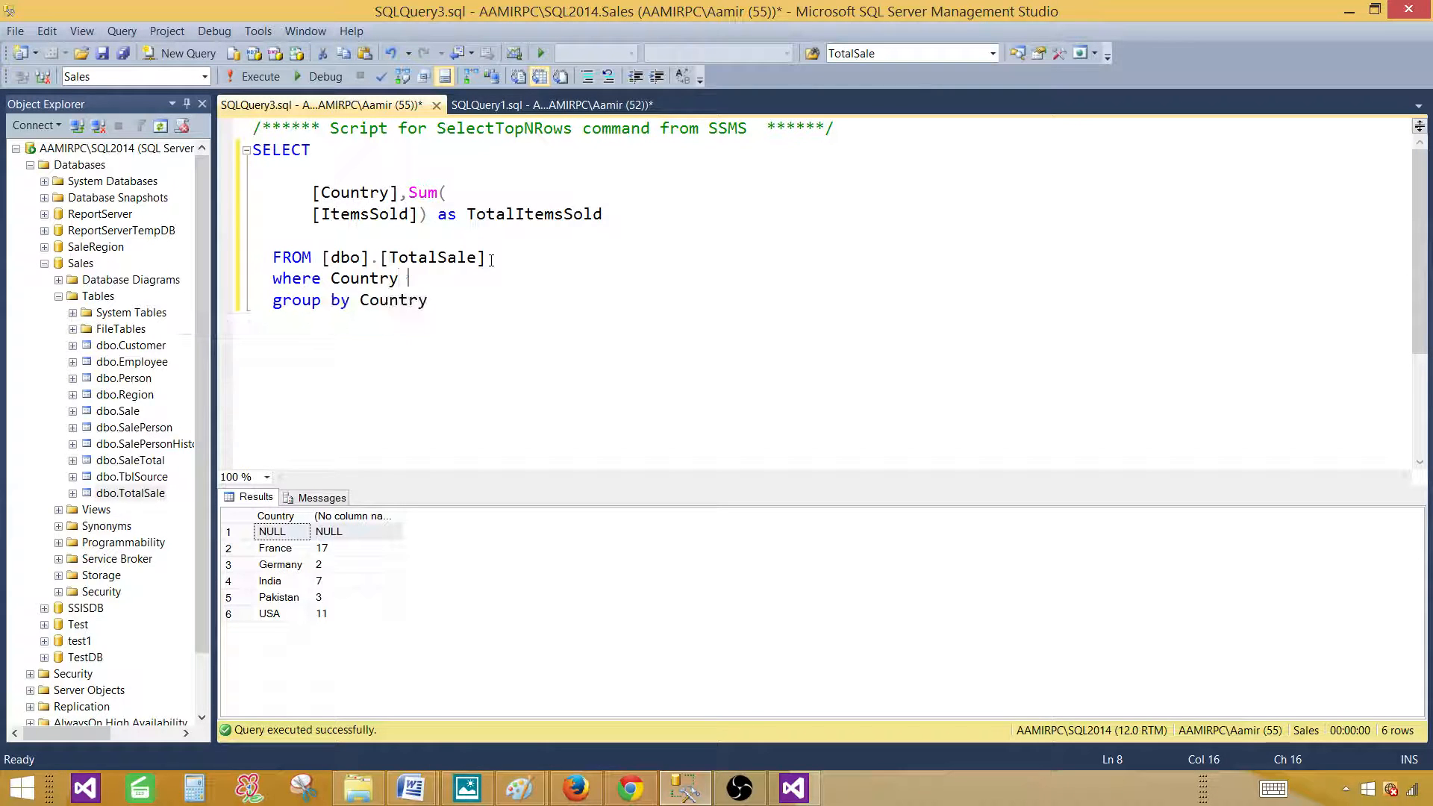
text(is not Null)
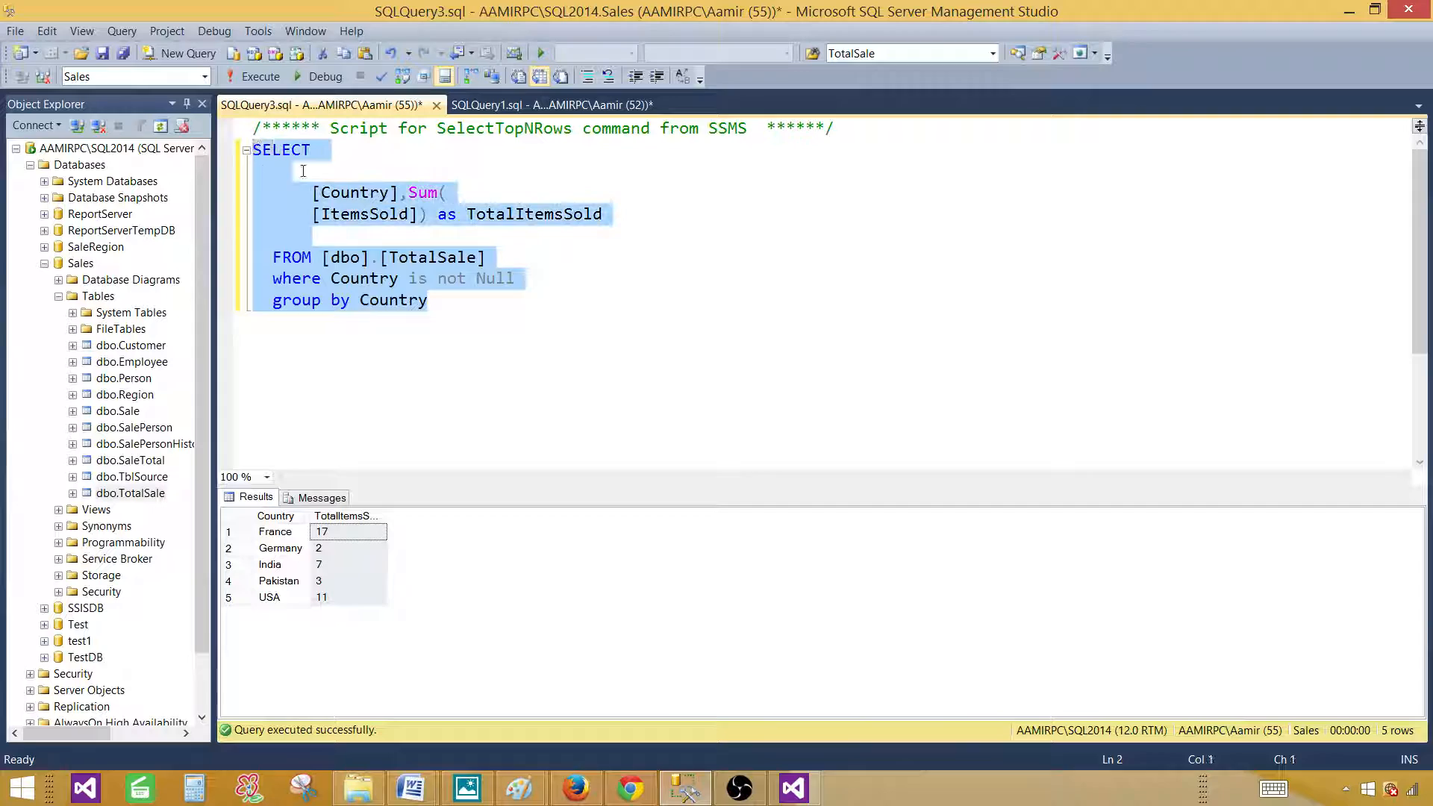
mouse_move(815, 726)
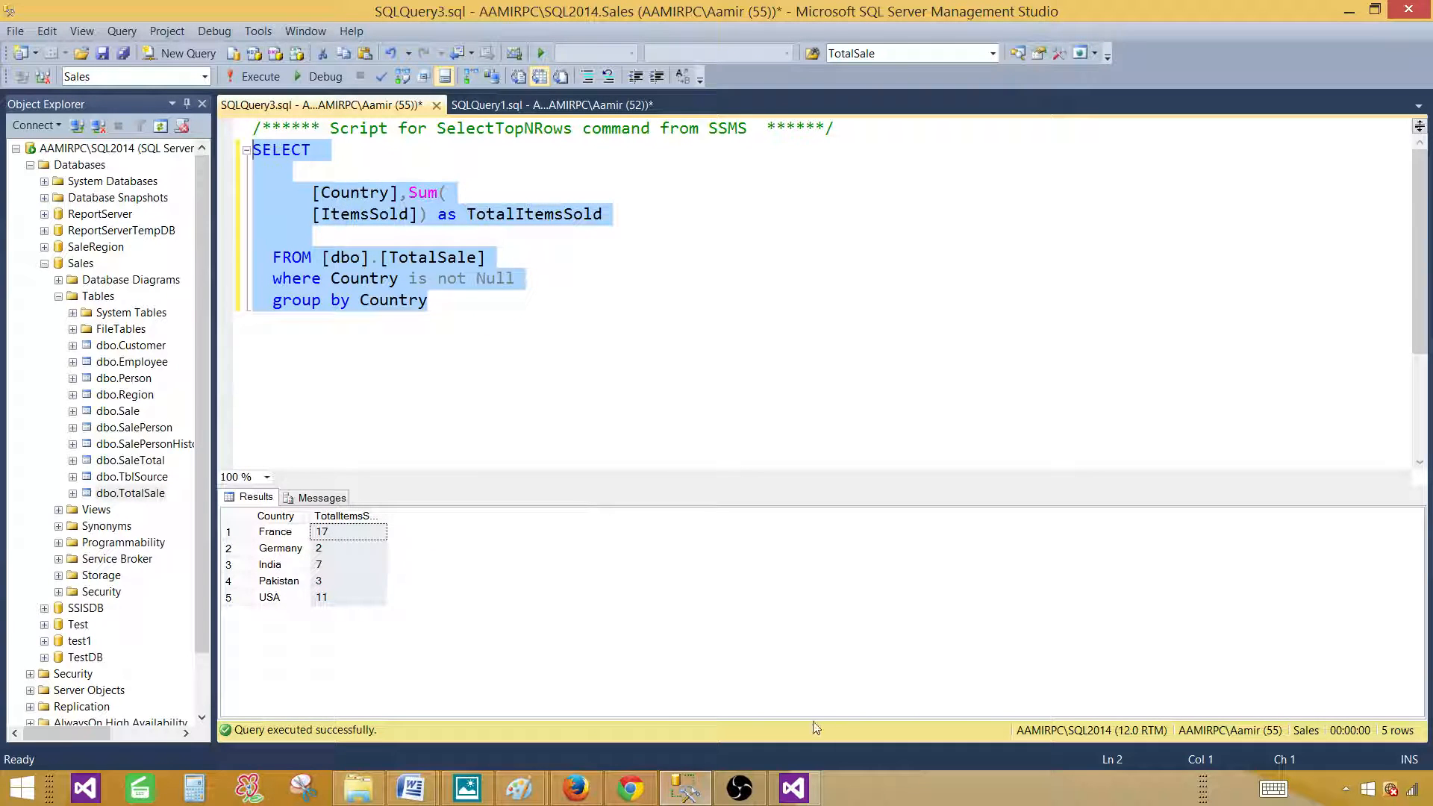
Switch to the report project and check the shared Sales data source's server name
click(791, 786)
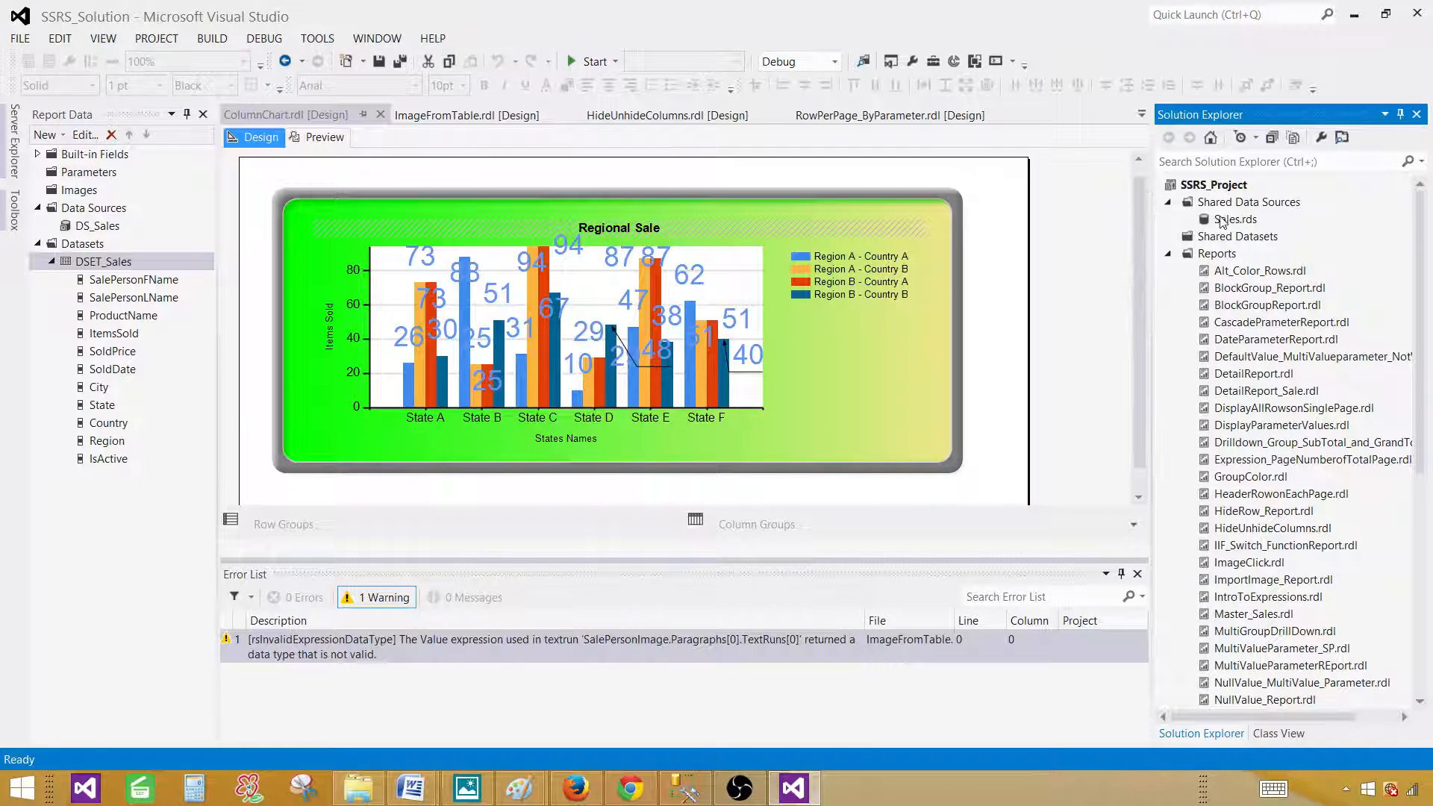
click(1236, 219)
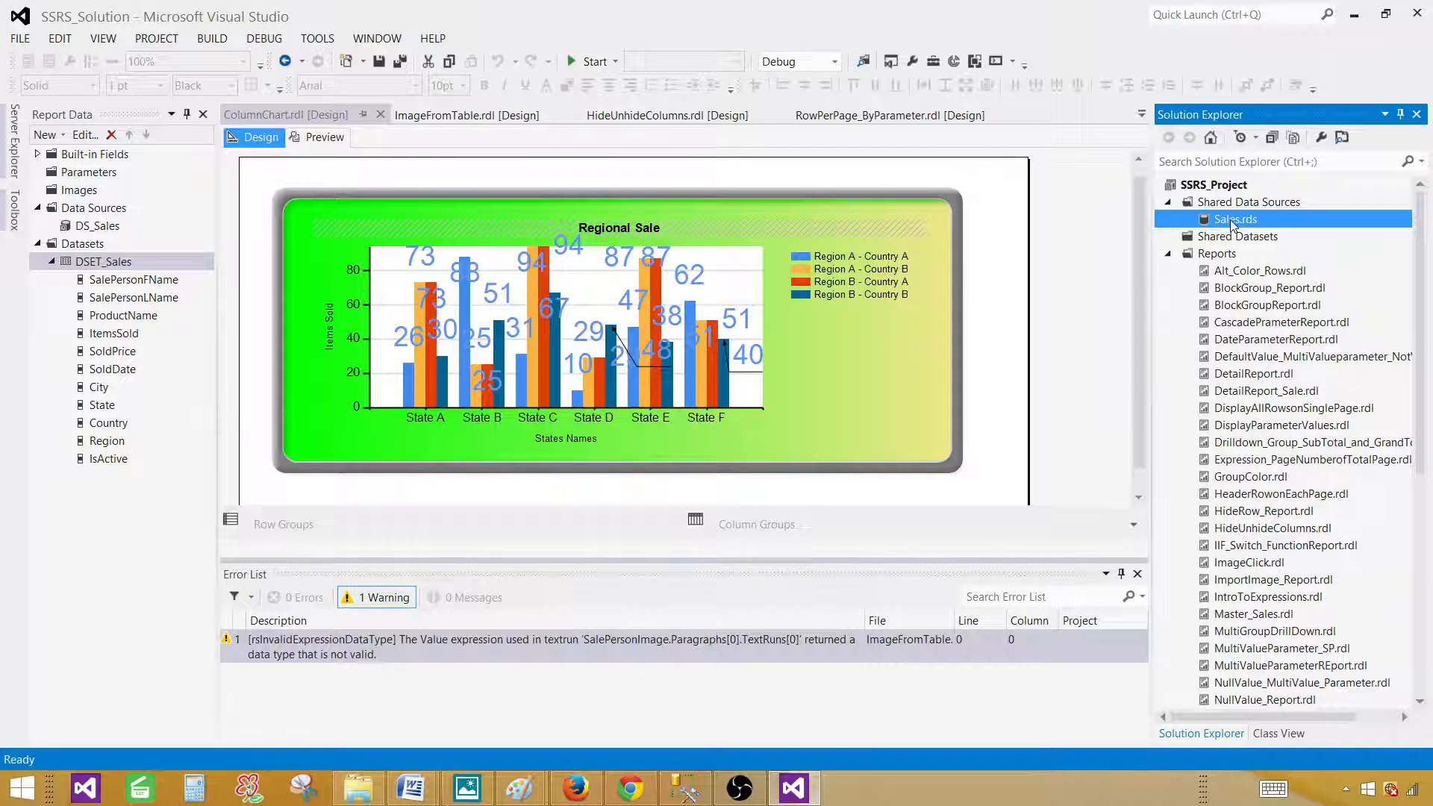
double_click(1234, 218)
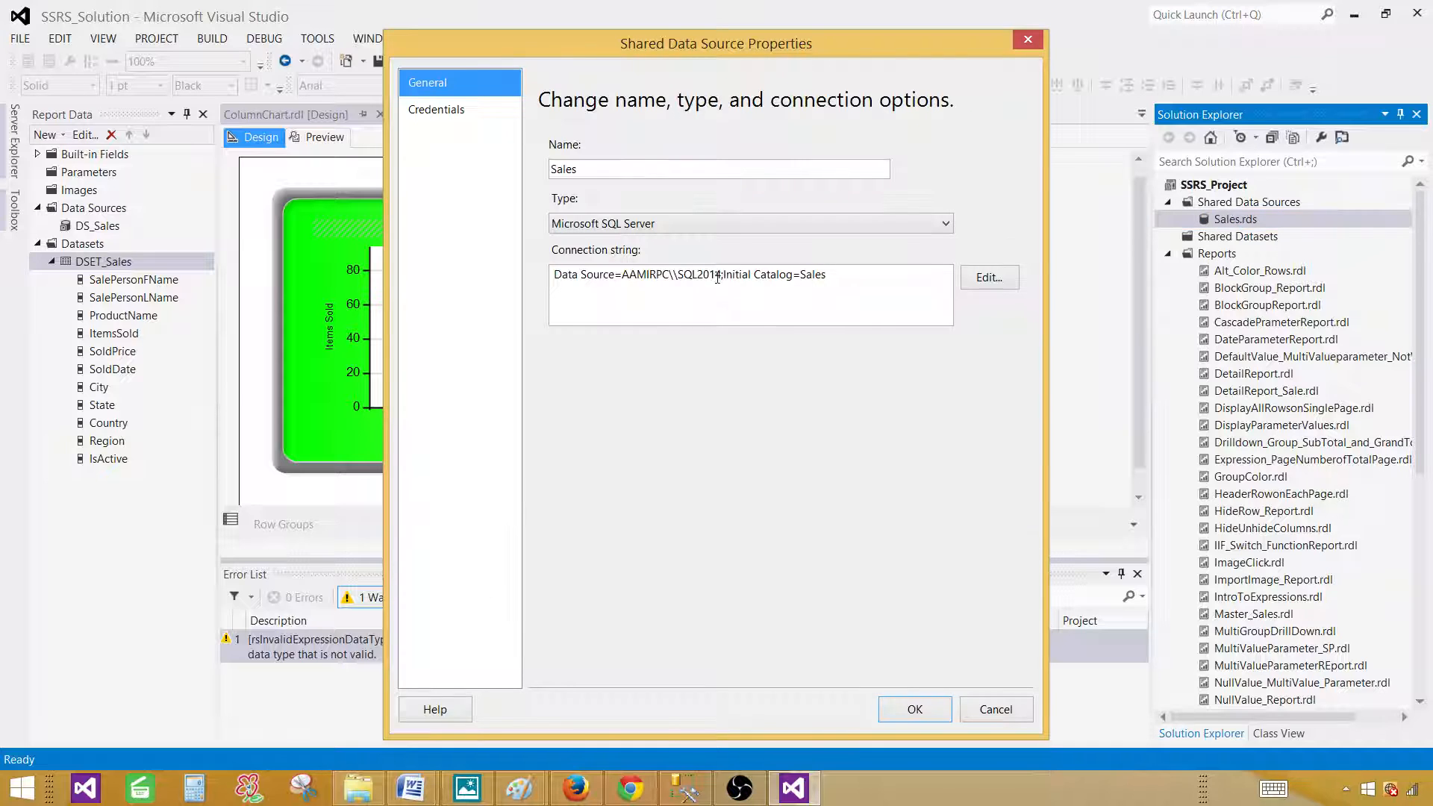
double_click(812, 274)
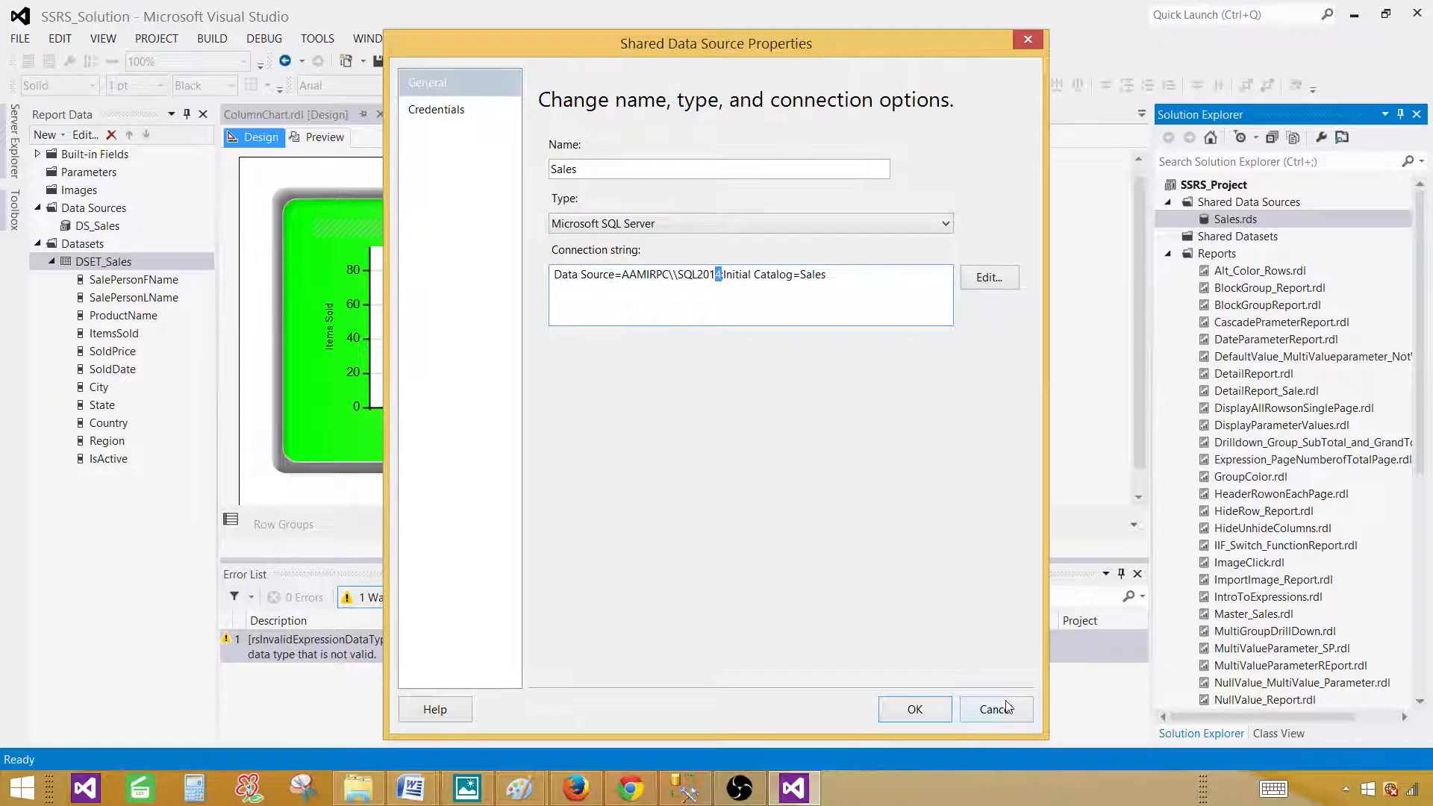
click(996, 709)
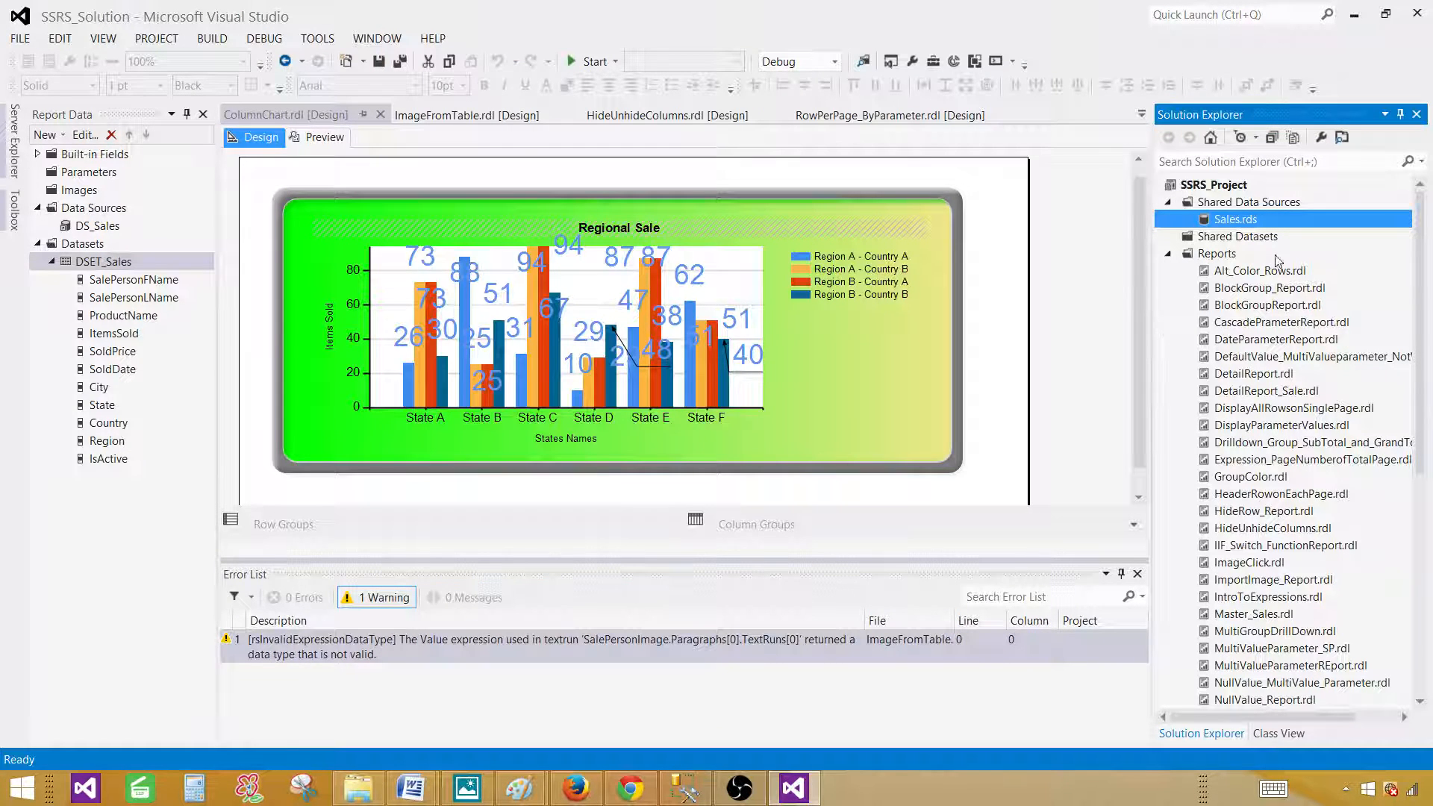
mouse_move(1234, 260)
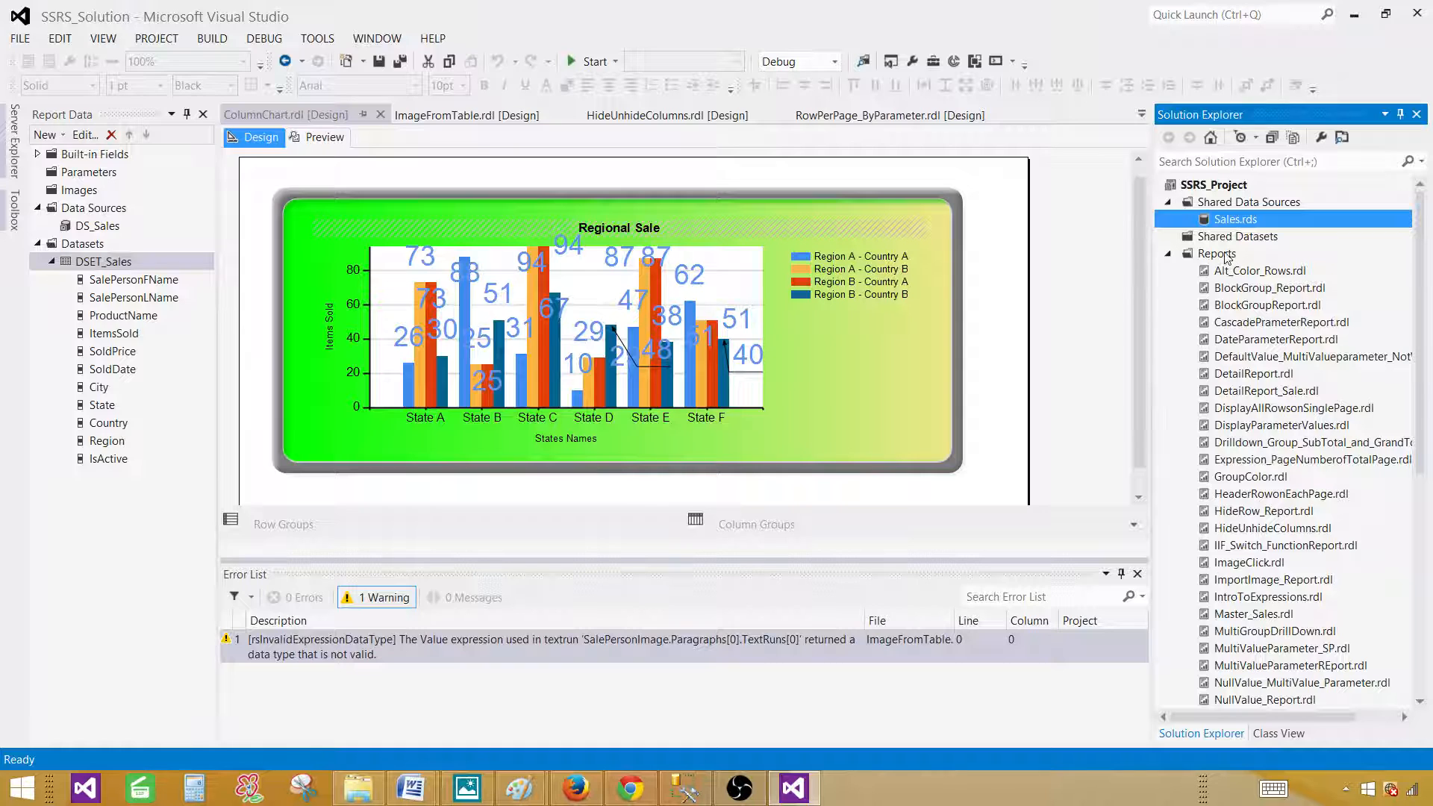
Add a new report named ColumnChartExpressions.rdl to the Reports folder
right_click(1218, 254)
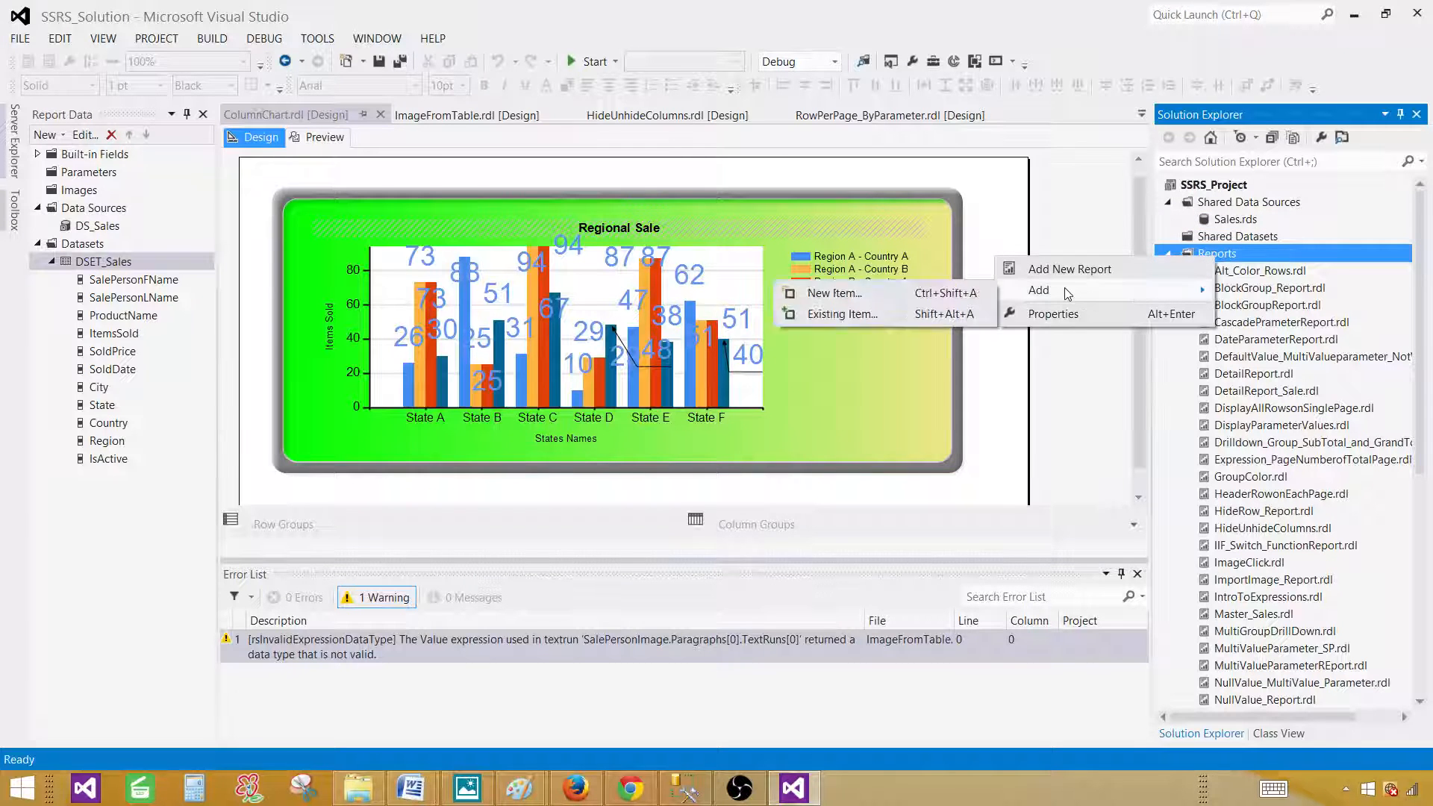
click(833, 294)
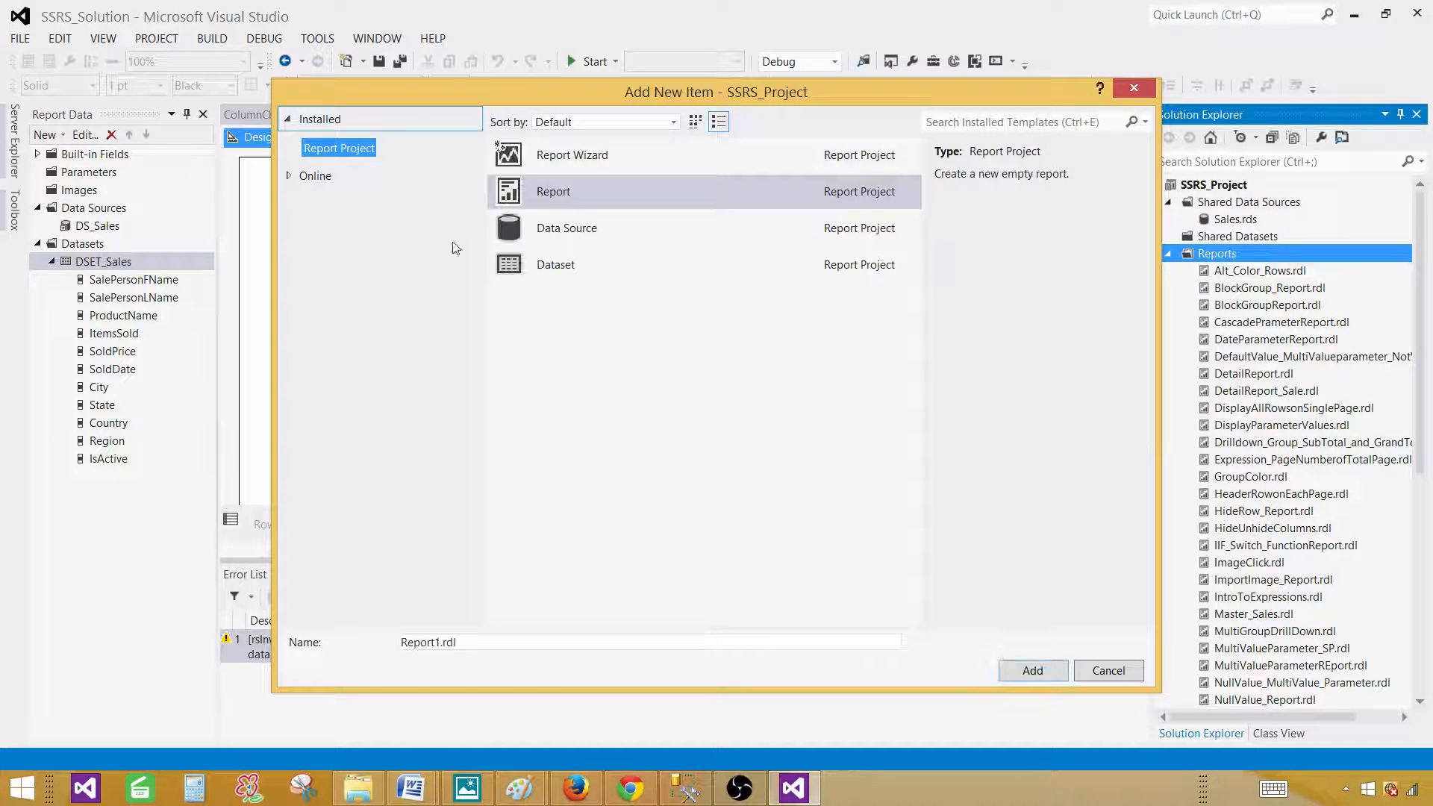
click(649, 642)
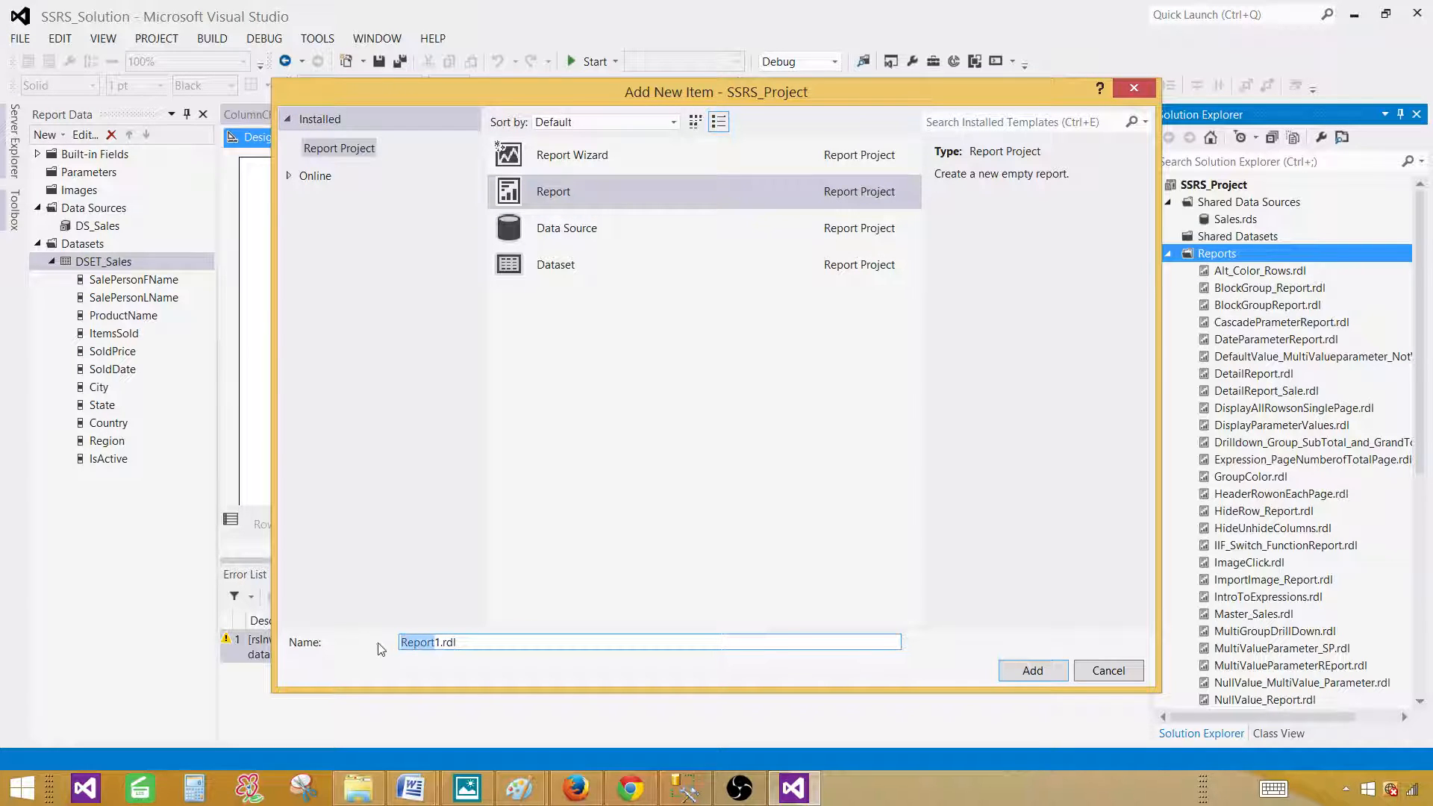
text(ColumnCha)
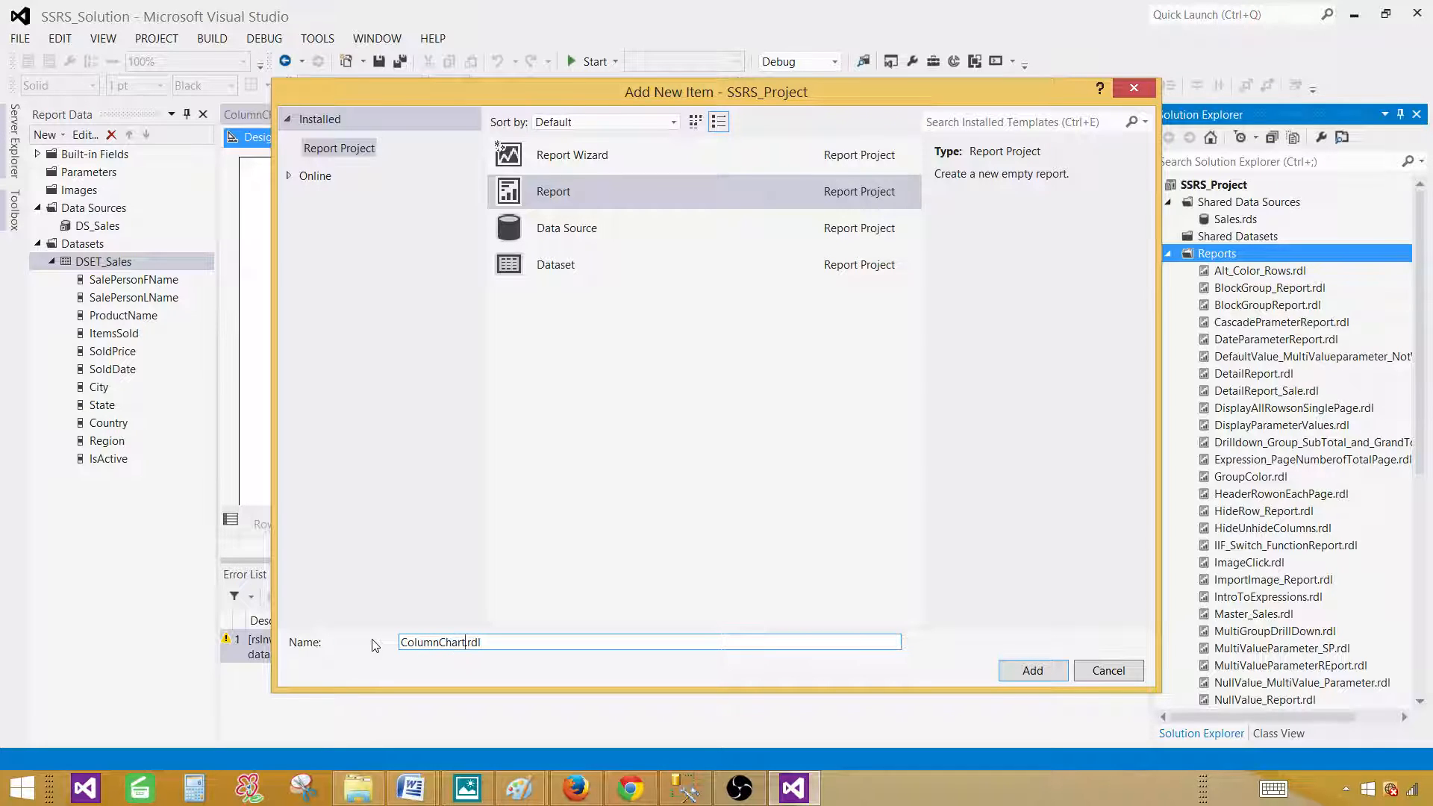
text(Expressions)
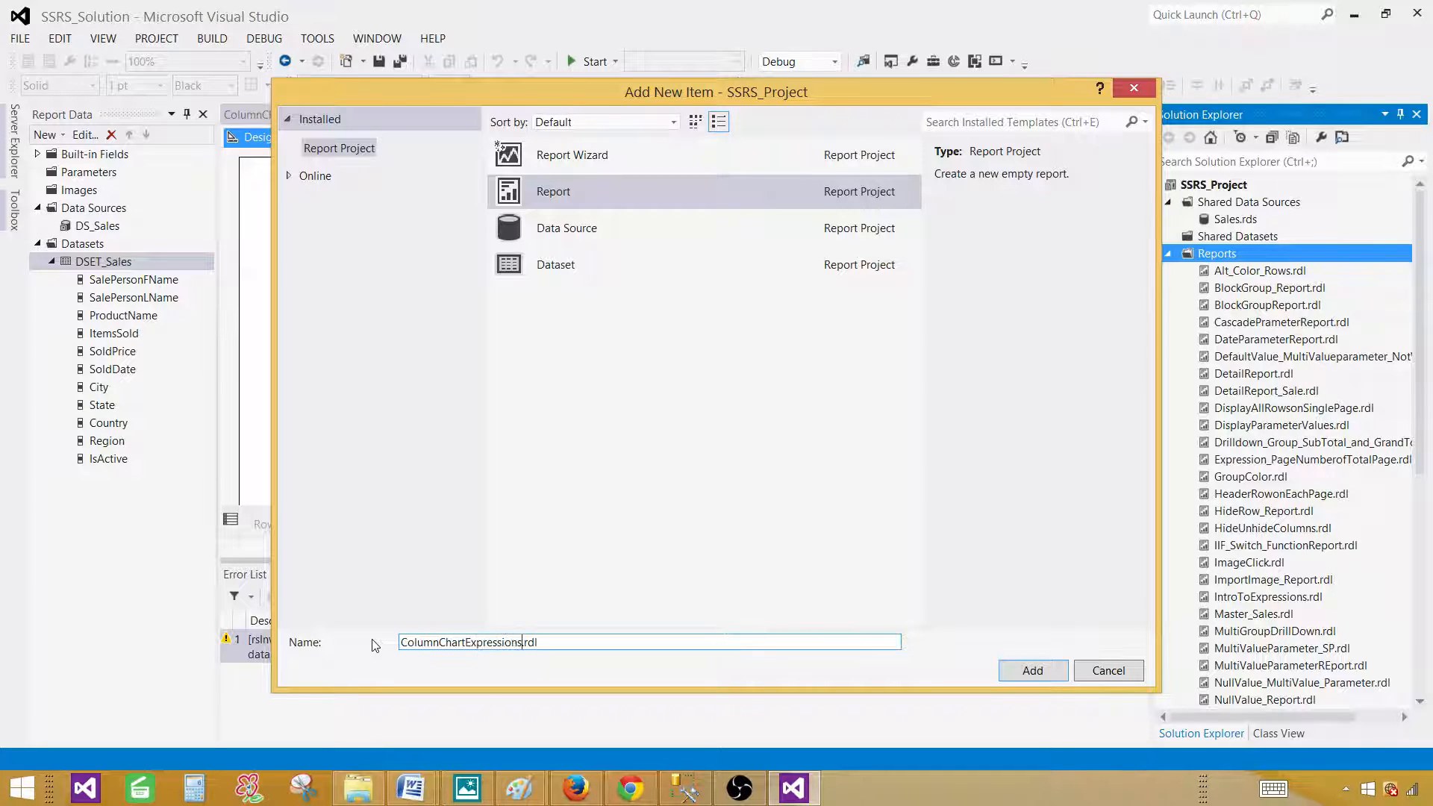
click(1031, 670)
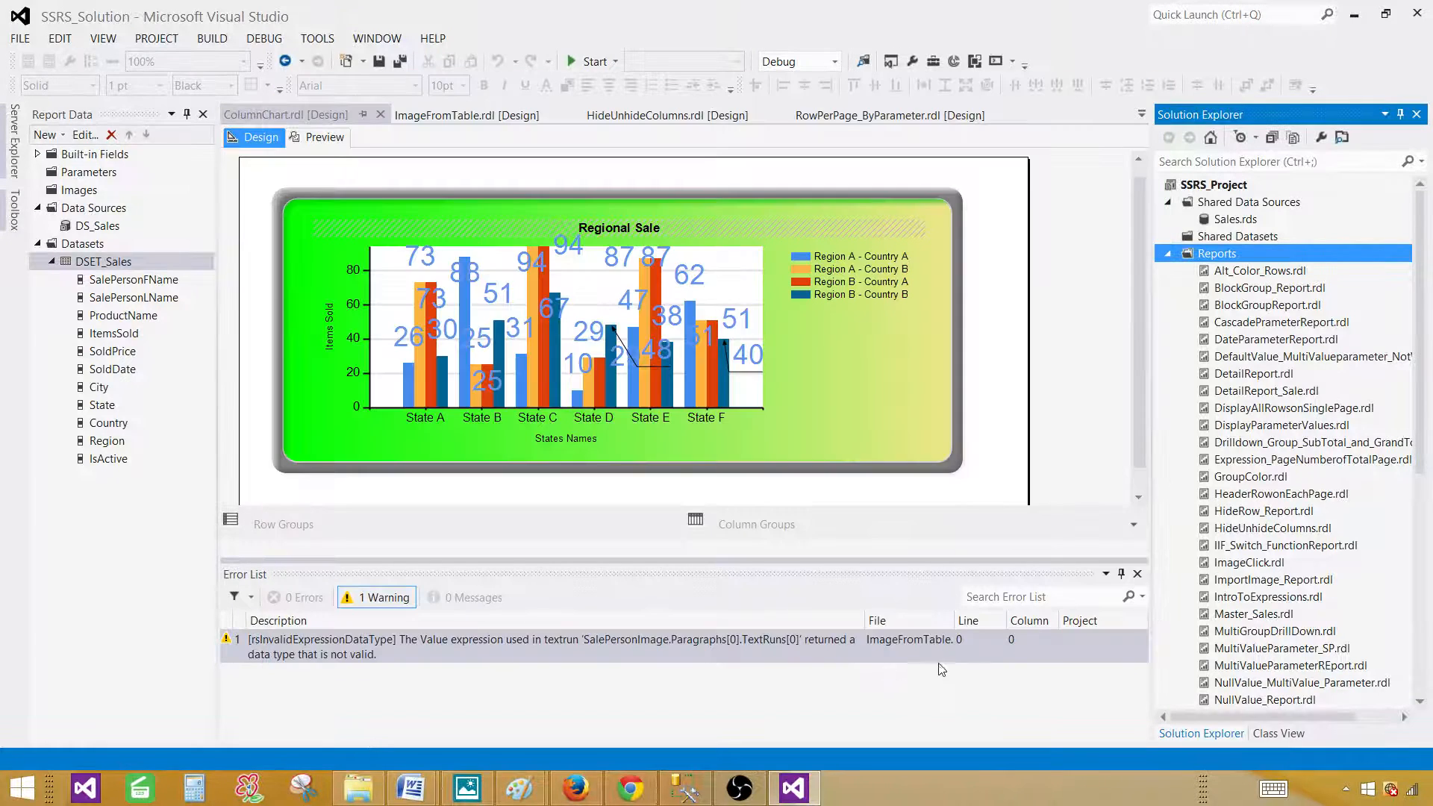
Create report data source DS_Sales using a shared reference to the Sales data source
double_click(1282, 698)
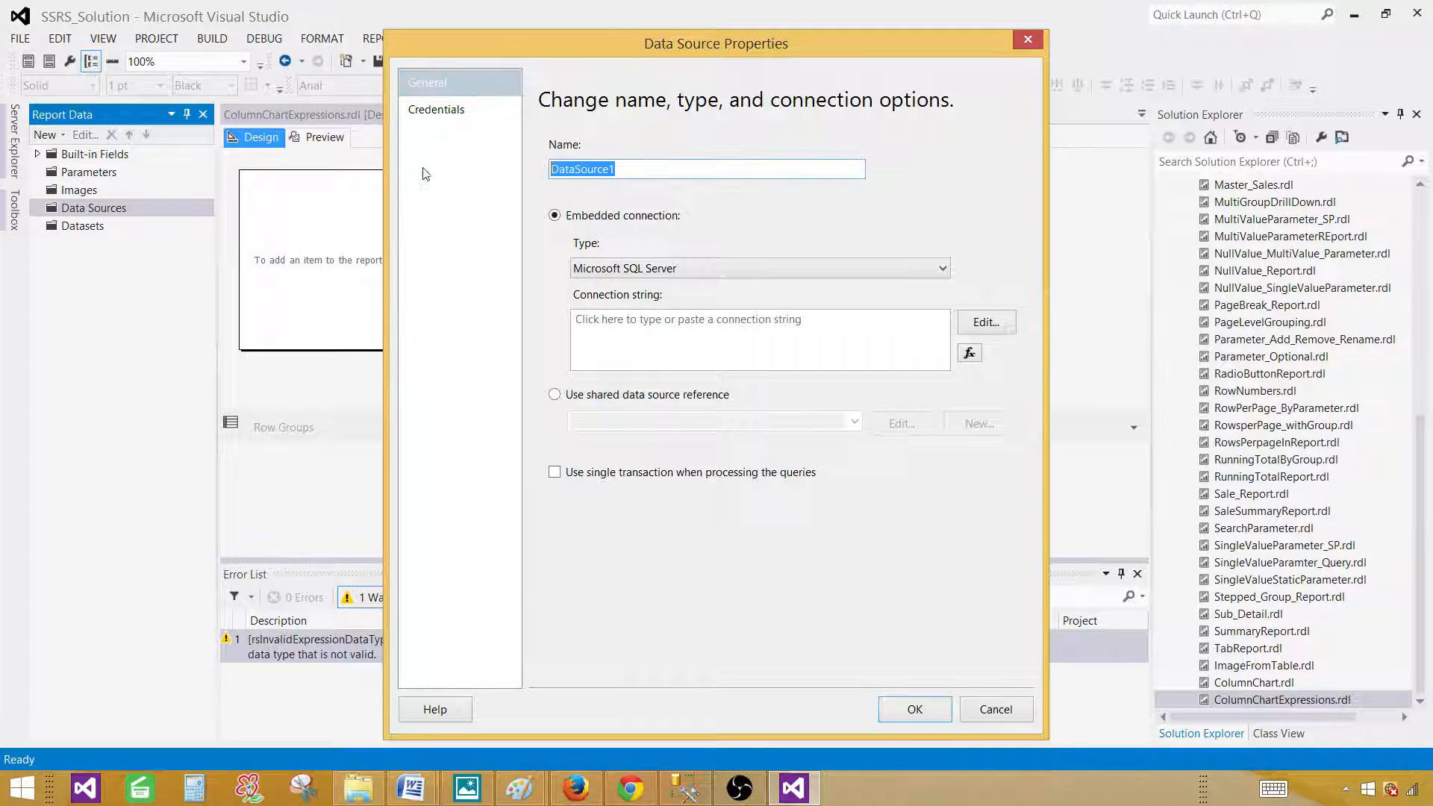
text(DS_Sal)
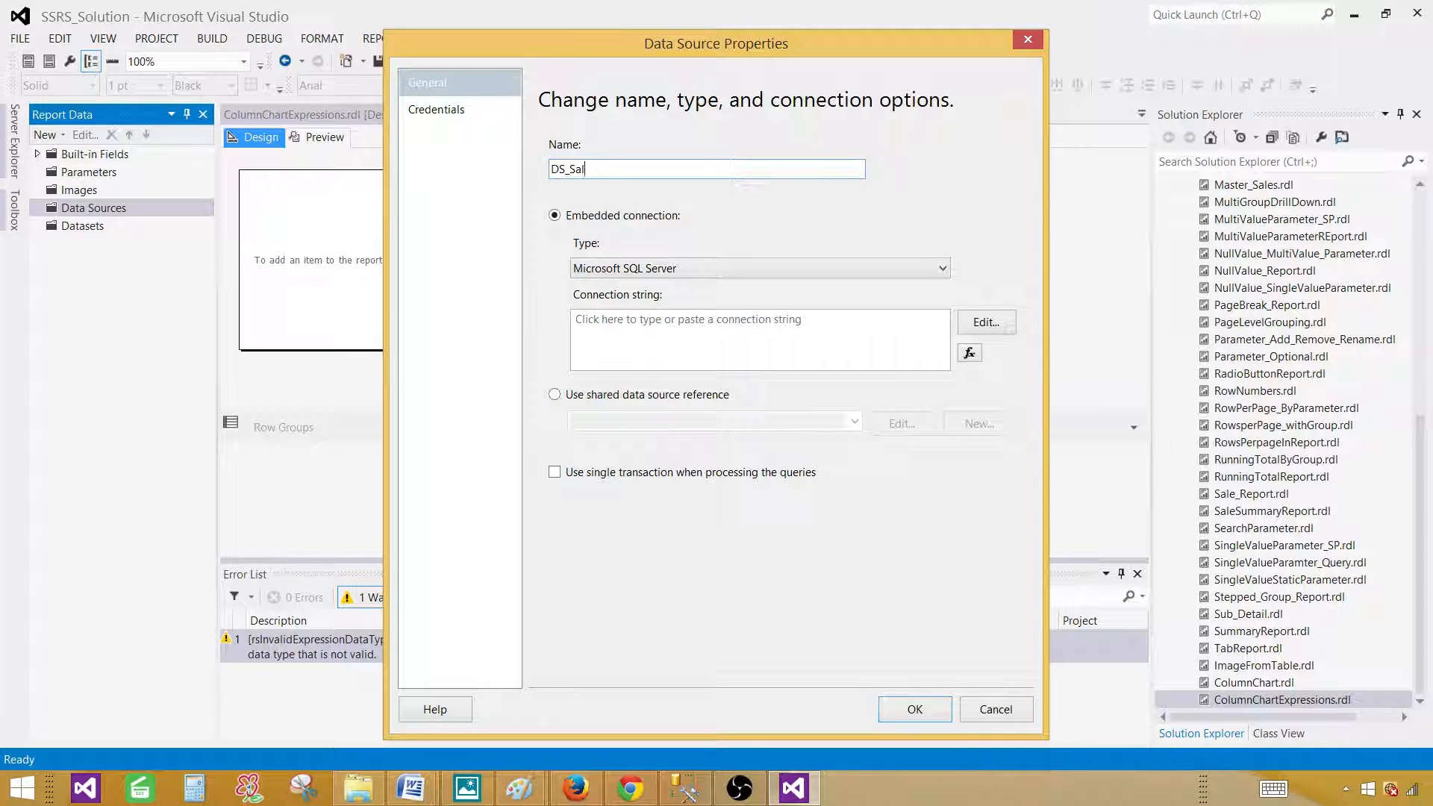
click(556, 394)
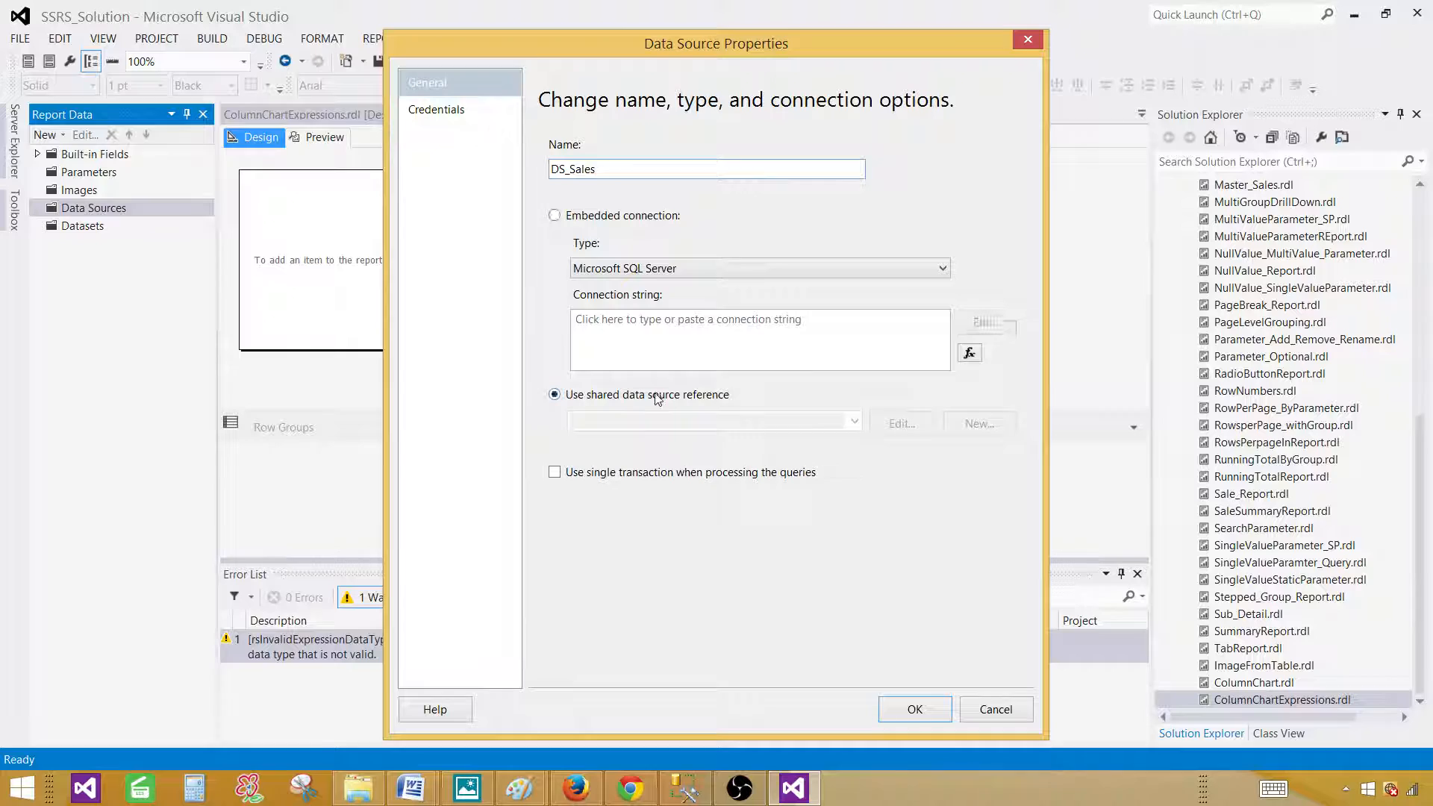
click(852, 421)
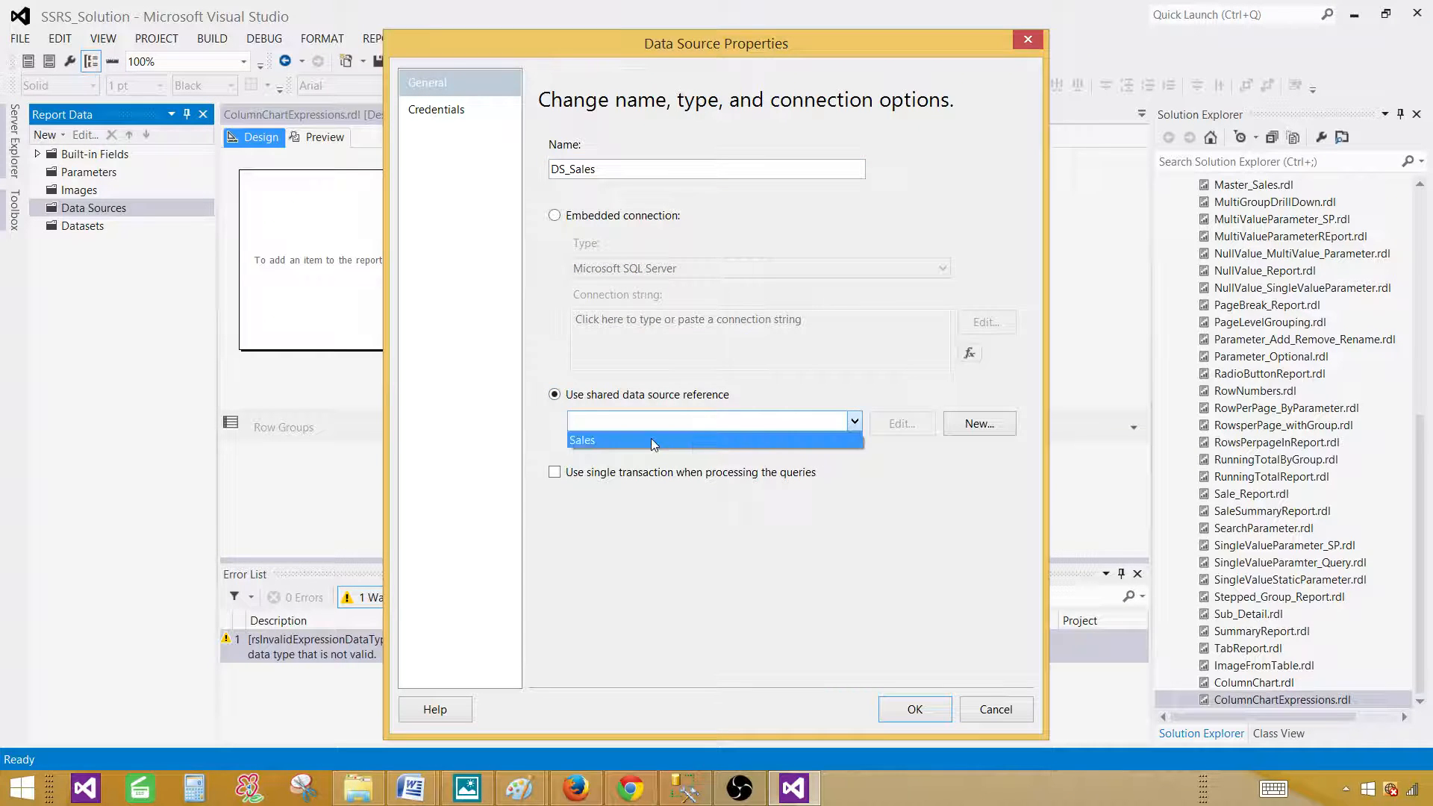
click(914, 709)
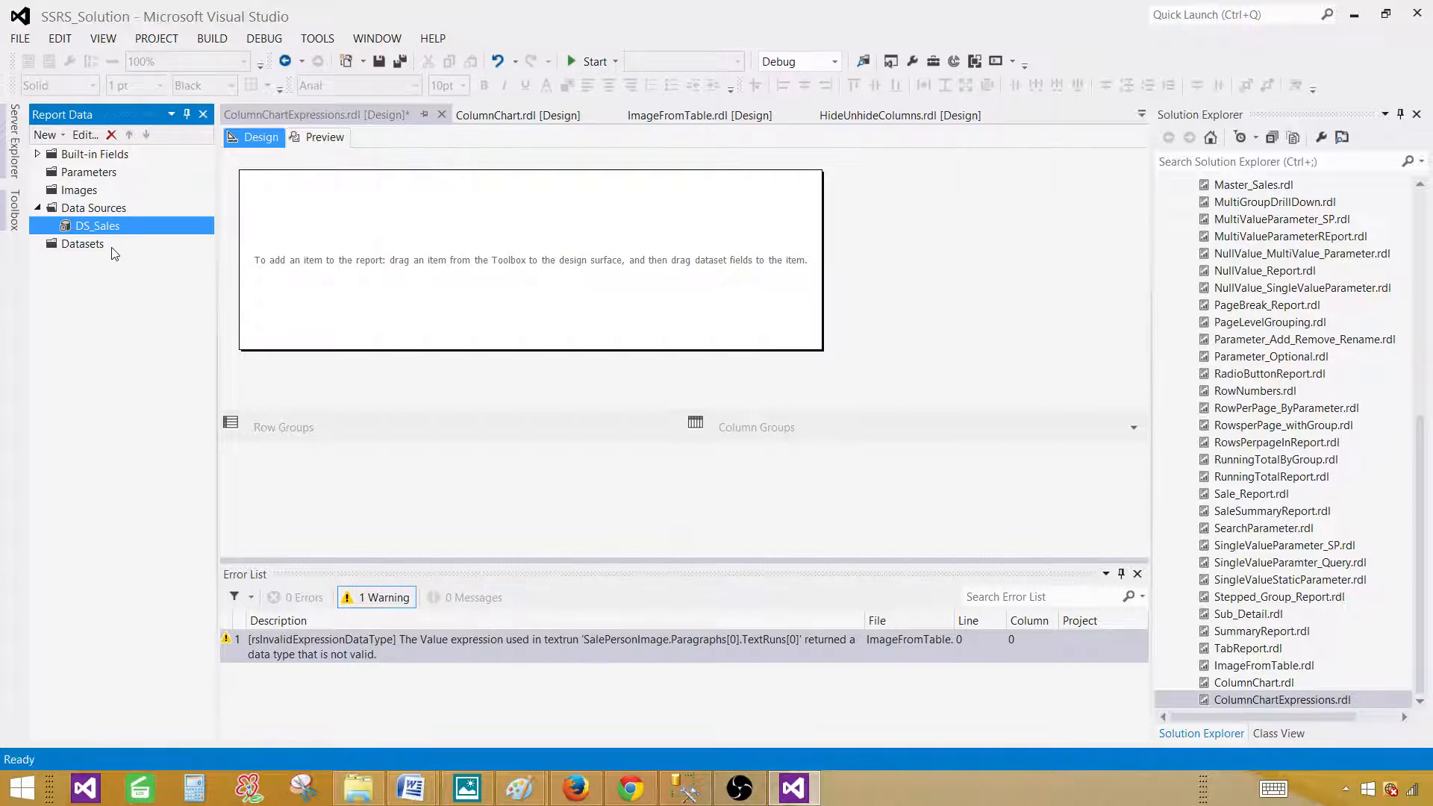
Add embedded dataset DSET_Sales on DS_Sales with the grouped Country/TotalItemsSold query
right_click(82, 243)
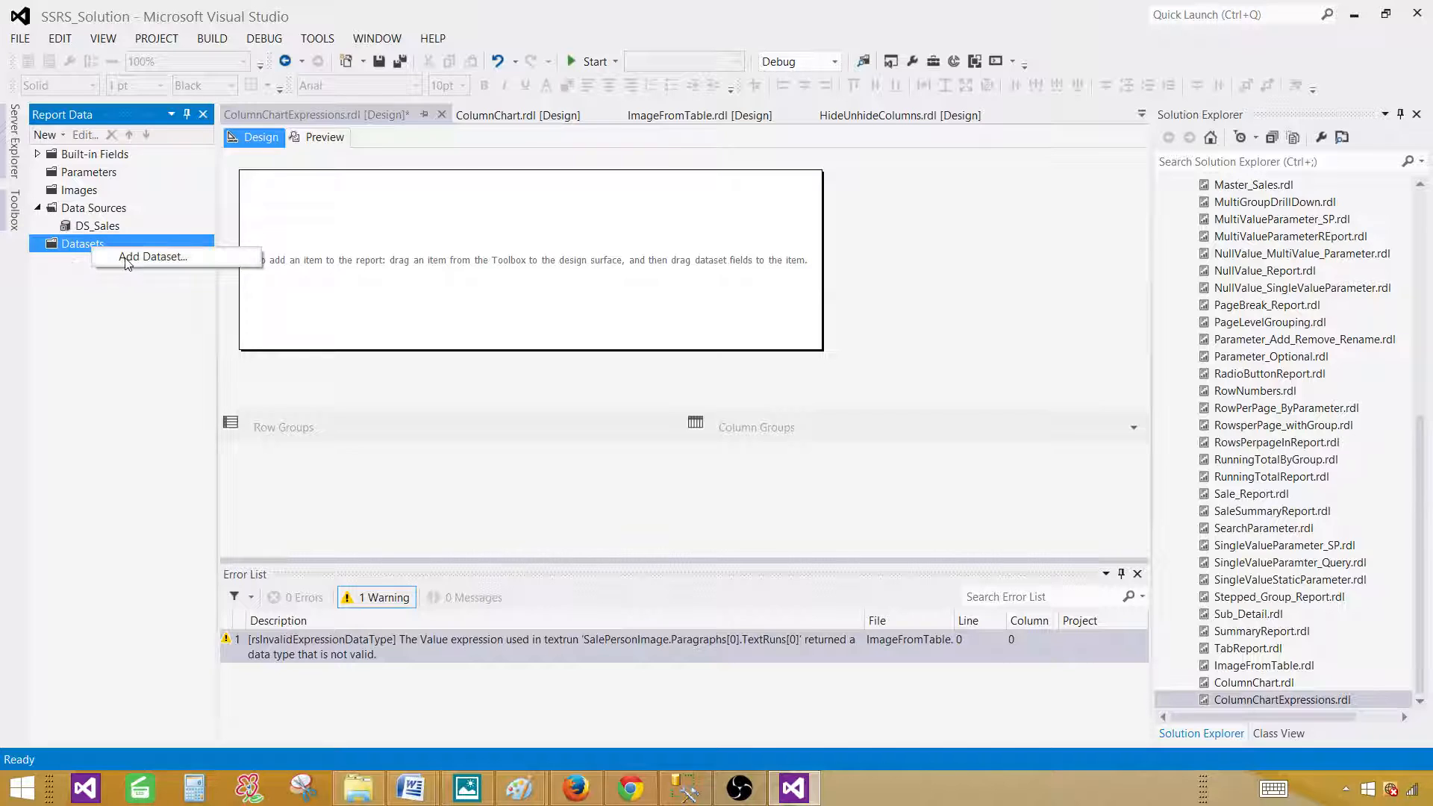
click(152, 257)
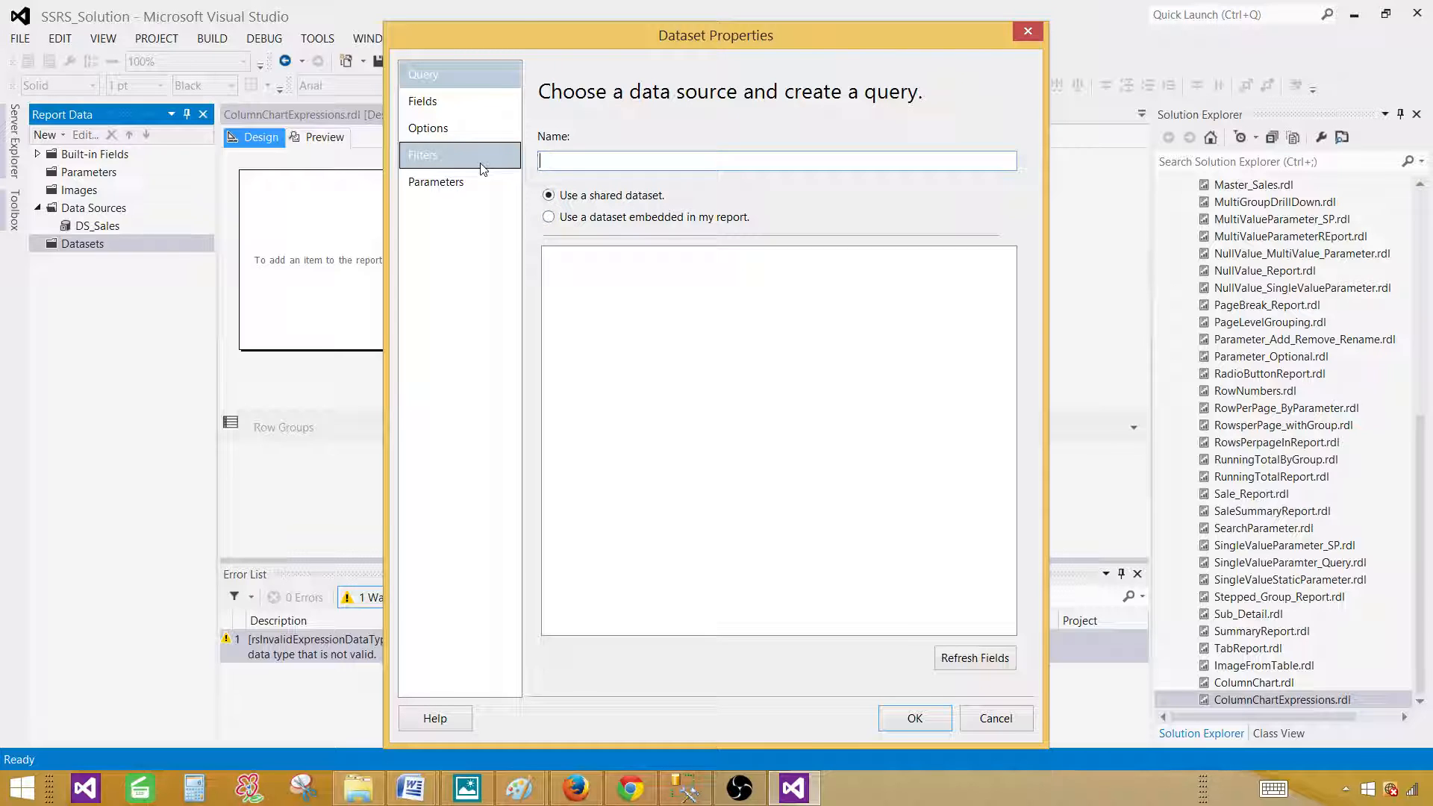
text(DSET_Sales)
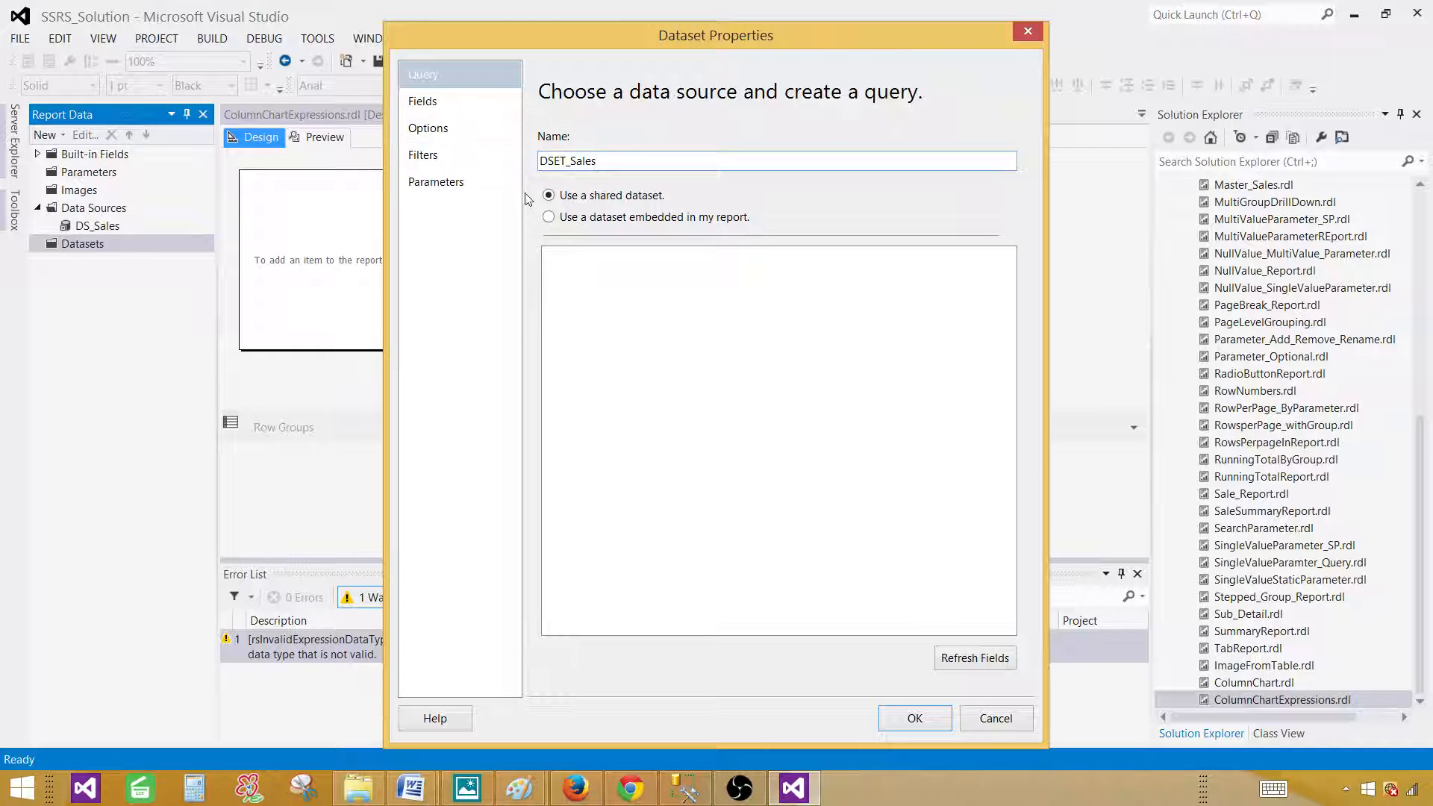
click(547, 216)
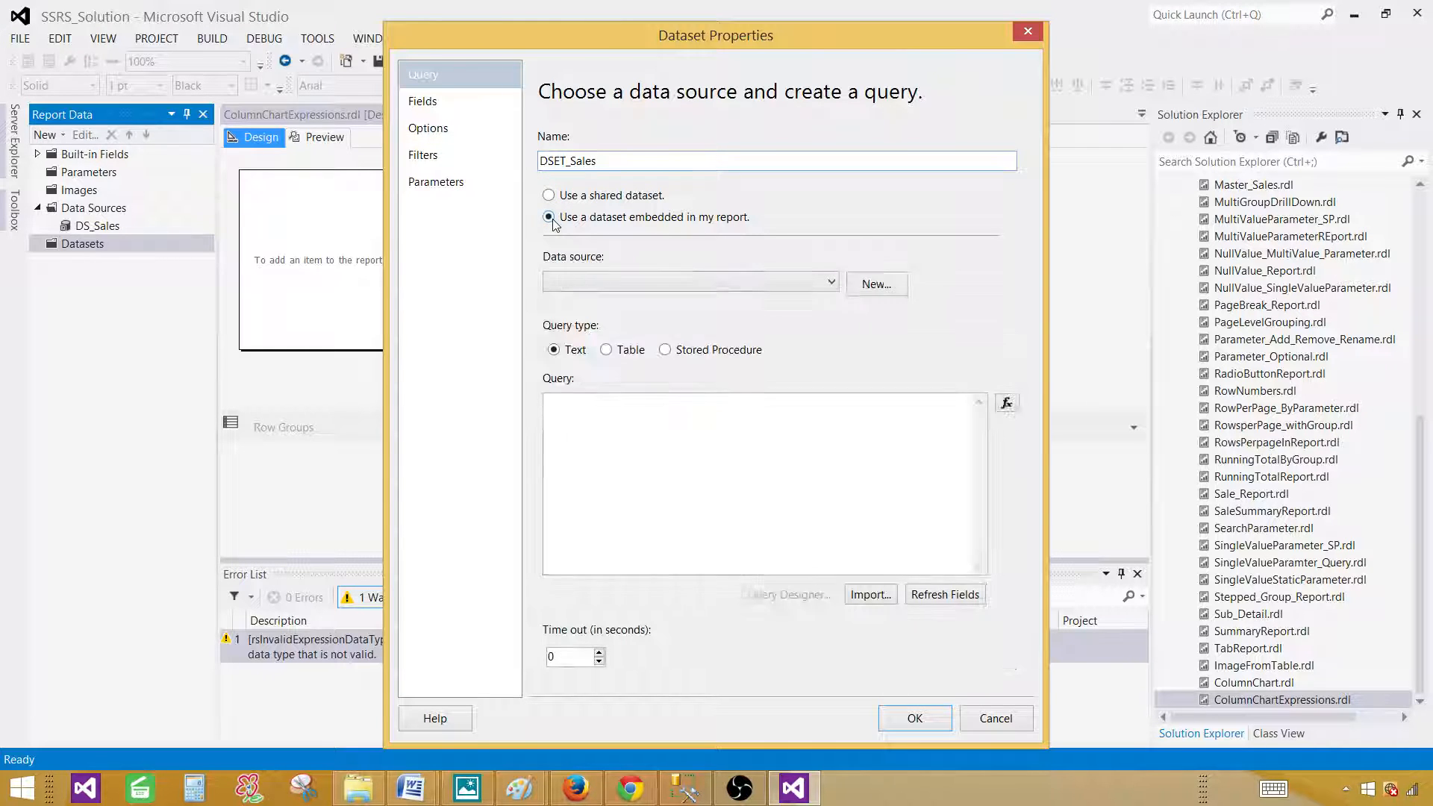
click(688, 282)
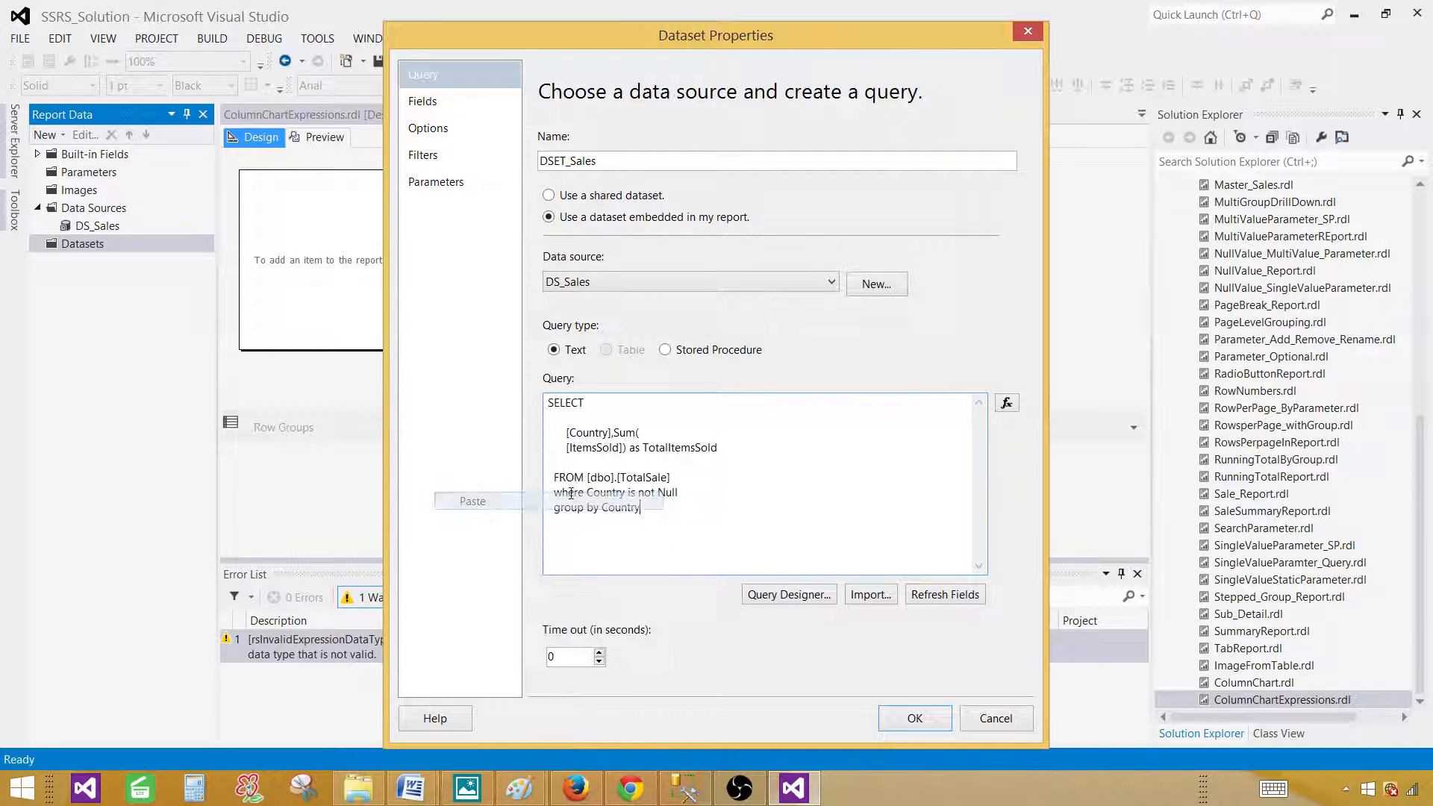
click(913, 718)
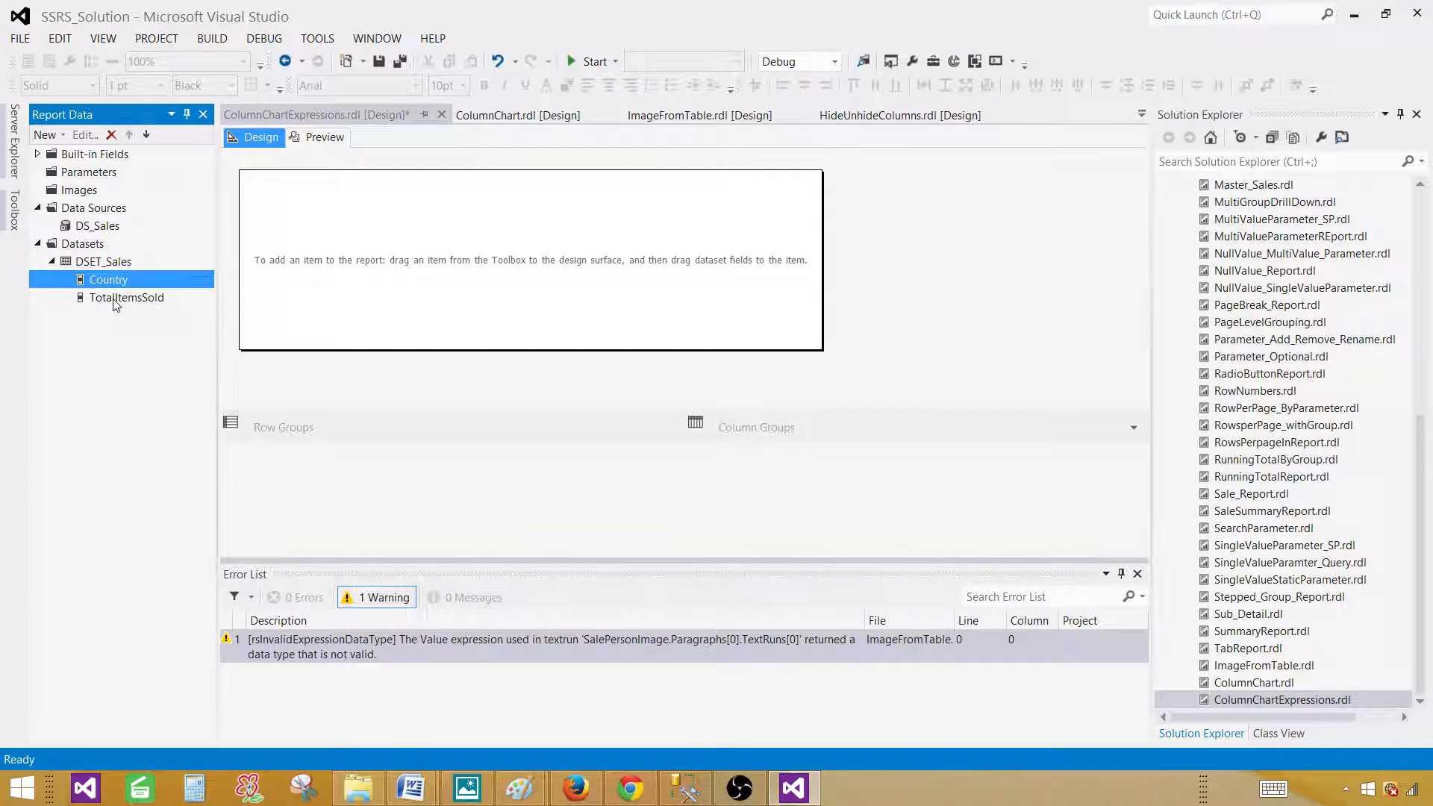
Insert a Column-type chart into the empty report body
click(126, 297)
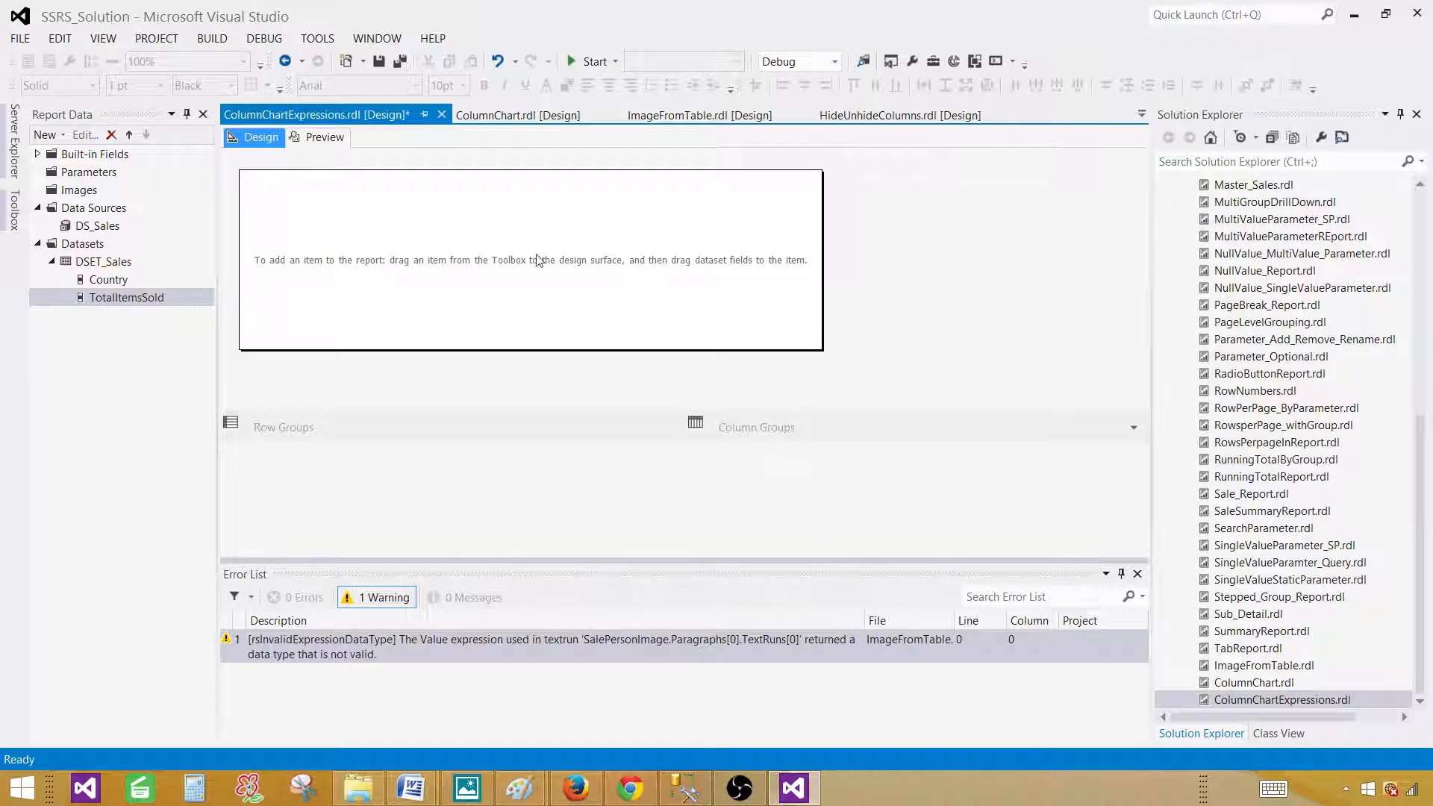
right_click(535, 260)
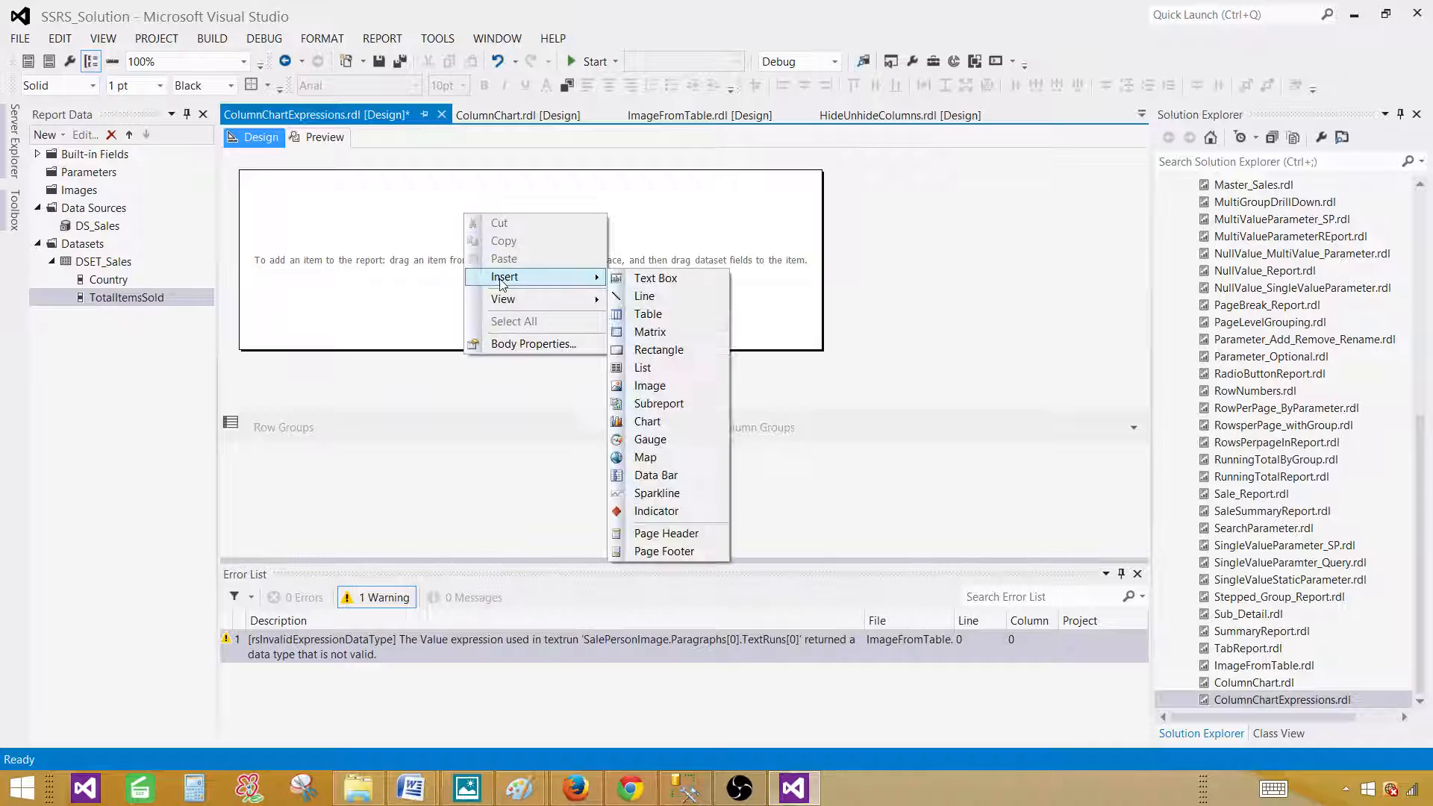
mouse_move(646, 421)
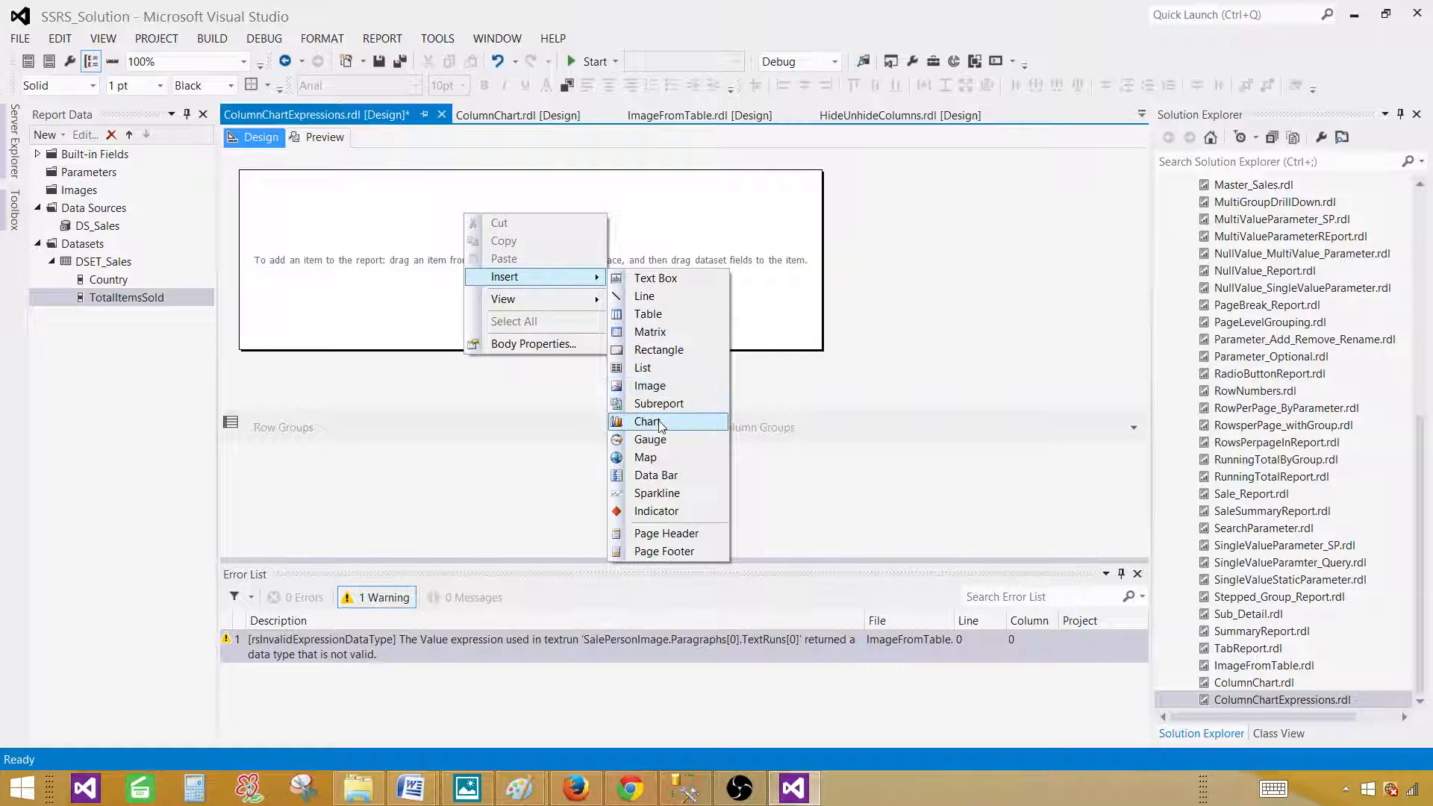
click(649, 421)
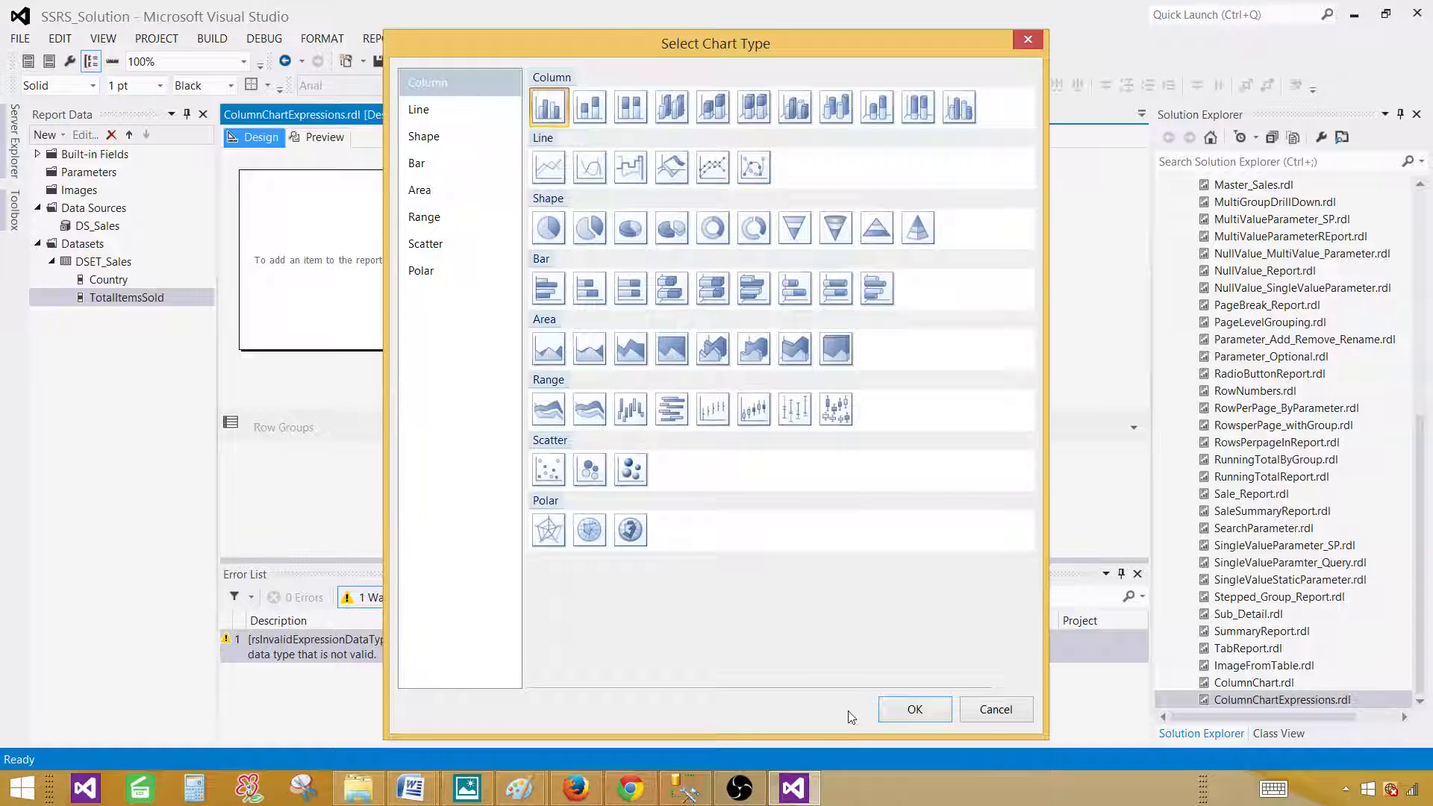
click(913, 709)
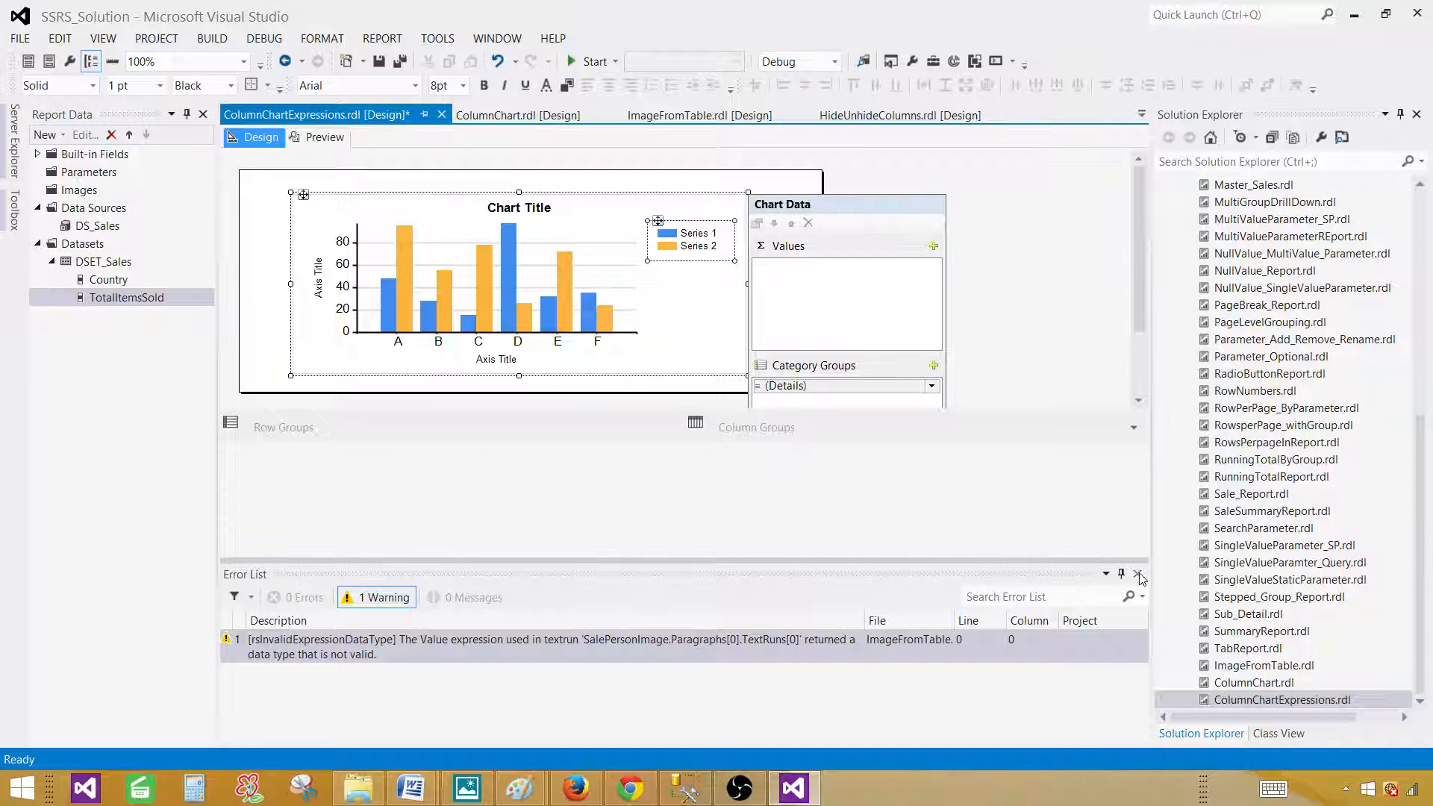
Close the Error List pane to reveal the chart's full data configuration
click(1140, 573)
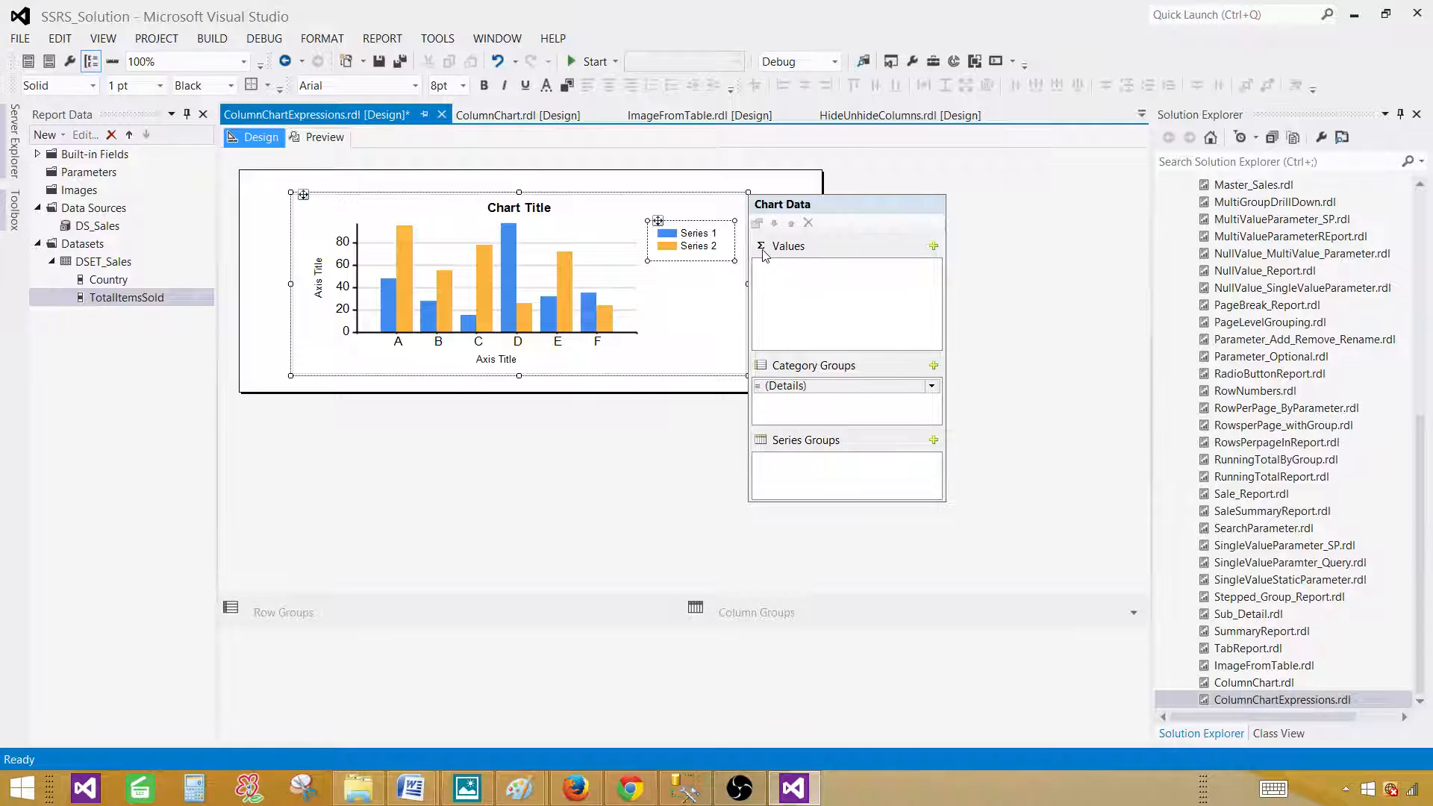
mouse_move(832, 267)
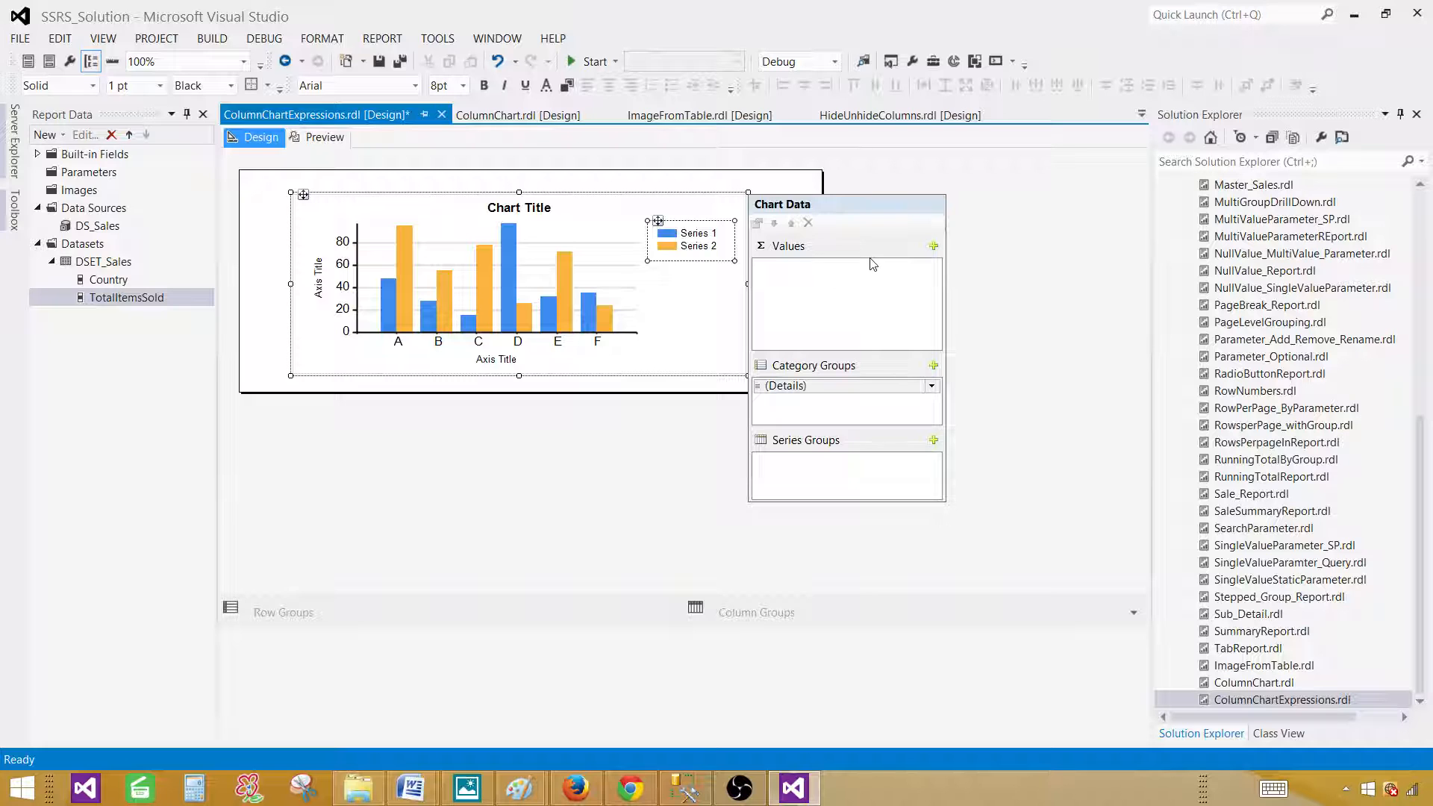
mouse_move(715, 642)
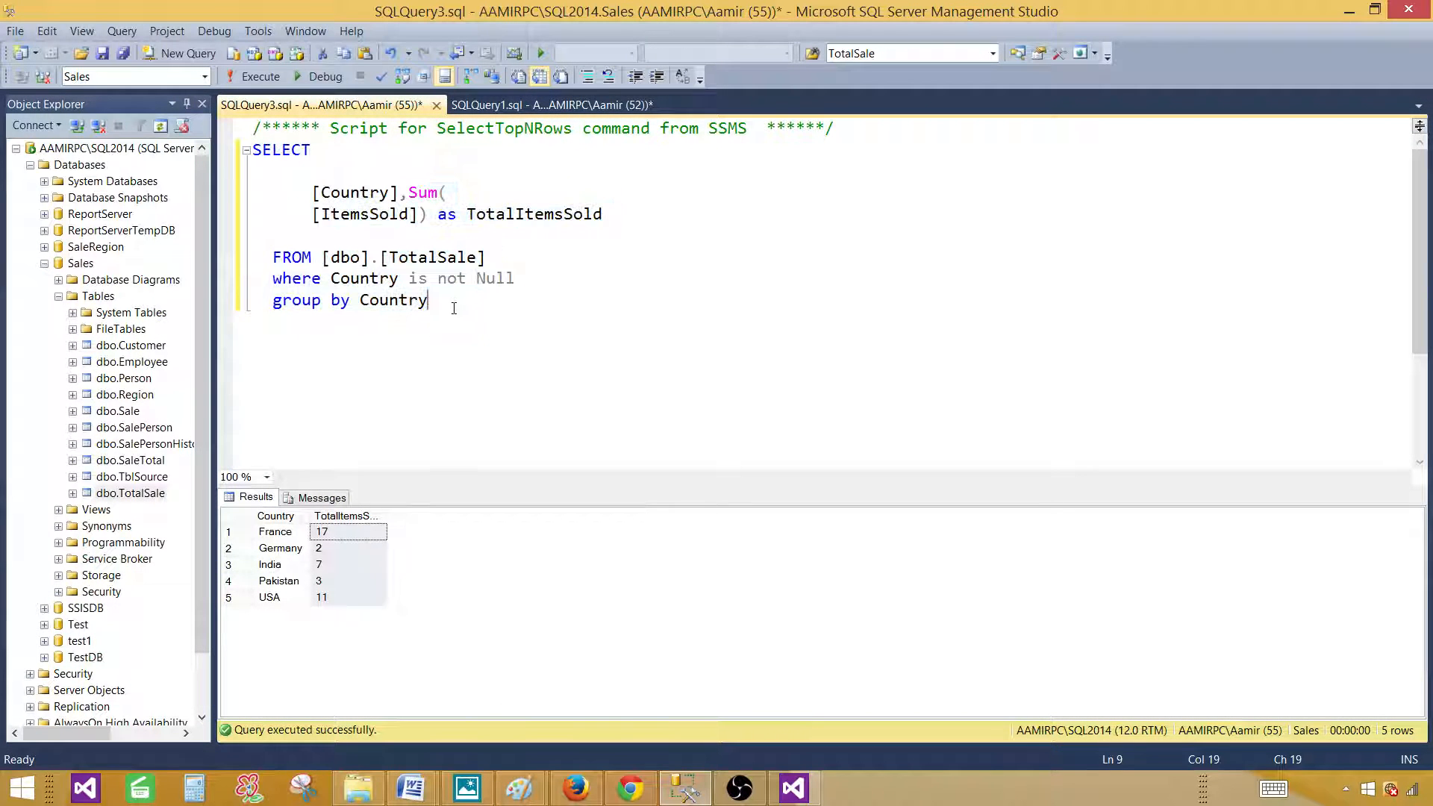
Select the whole grouped Country query in SSMS and return to the report project
key(ctrl+a)
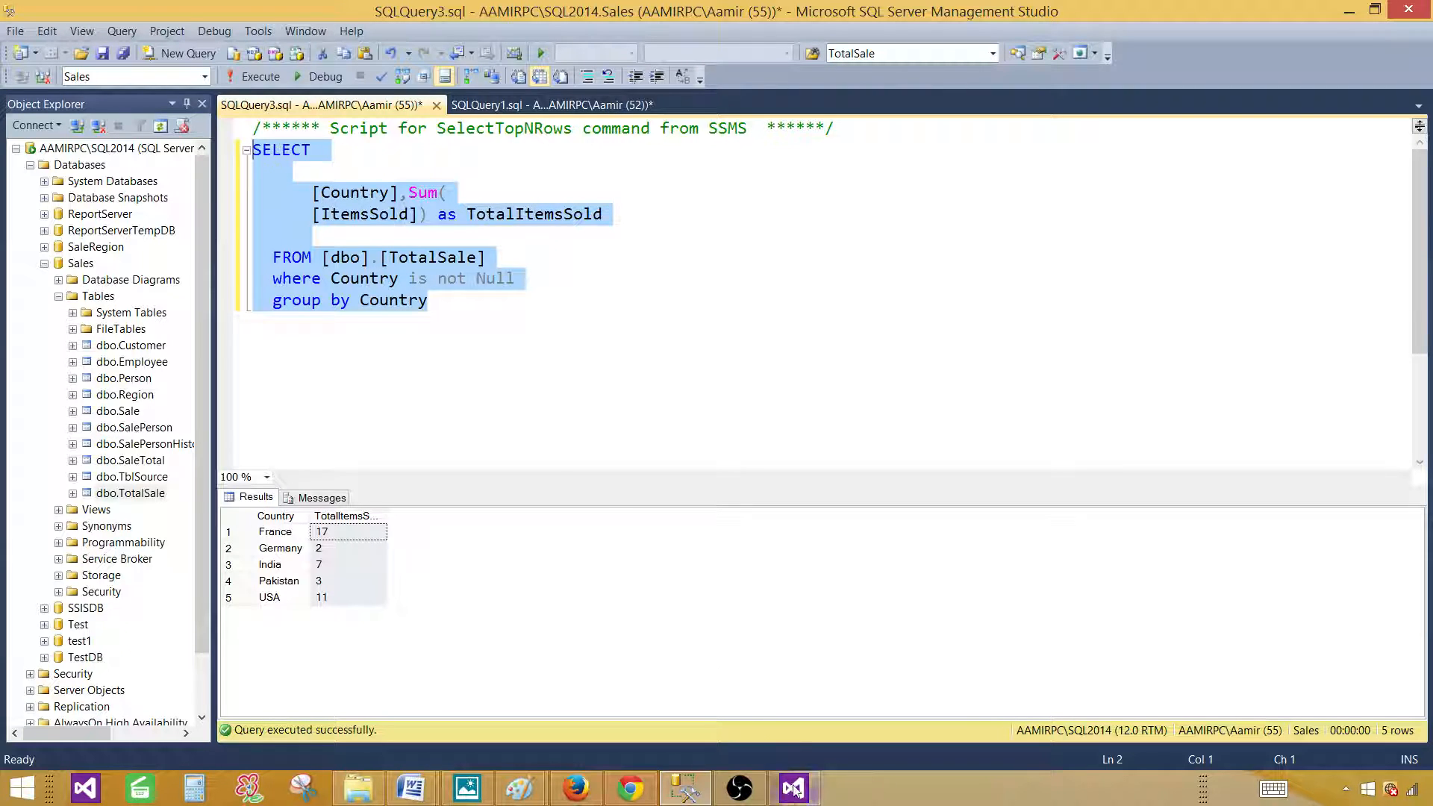
click(791, 786)
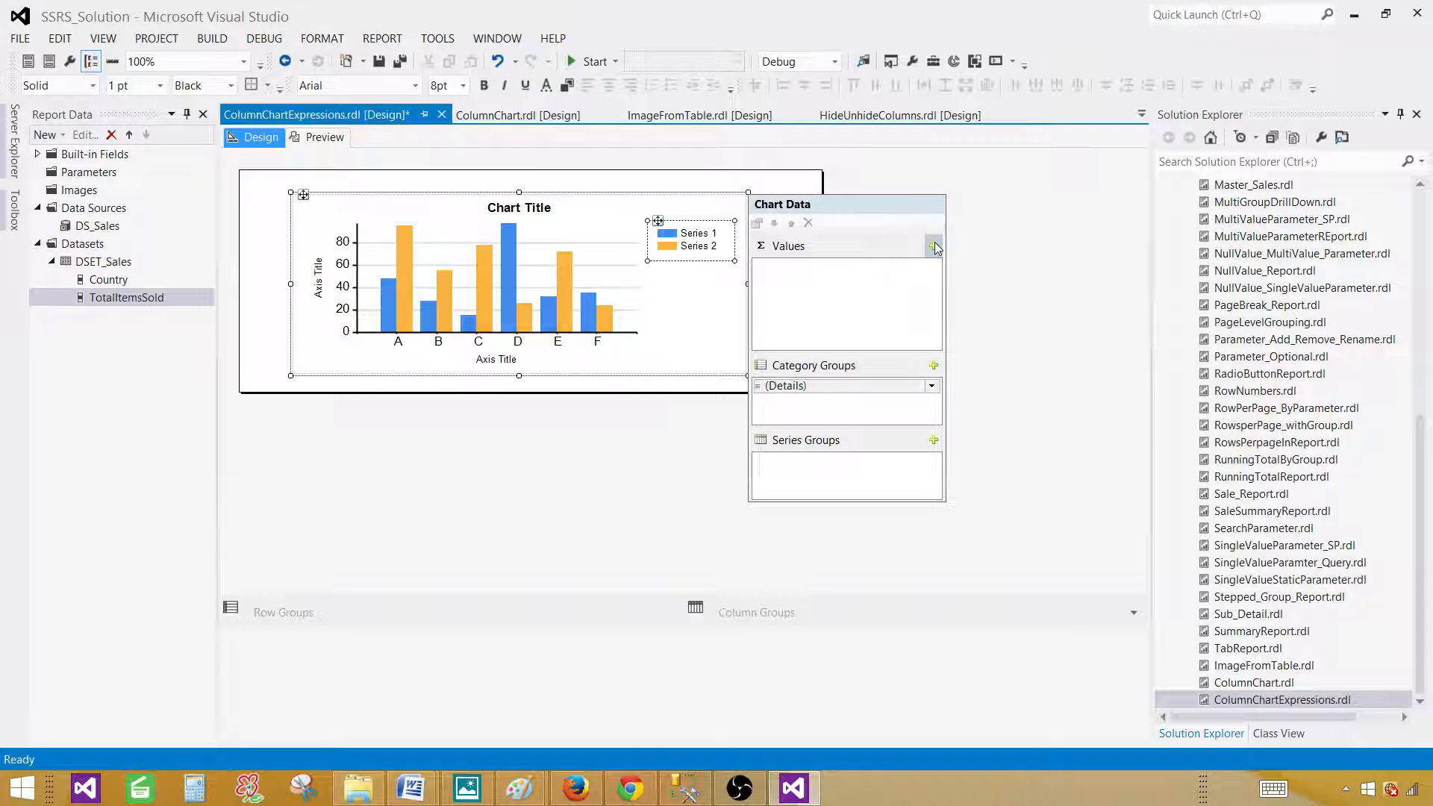
Plot TotalItemsSold as values grouped by Country and preview the chart with real data
click(935, 246)
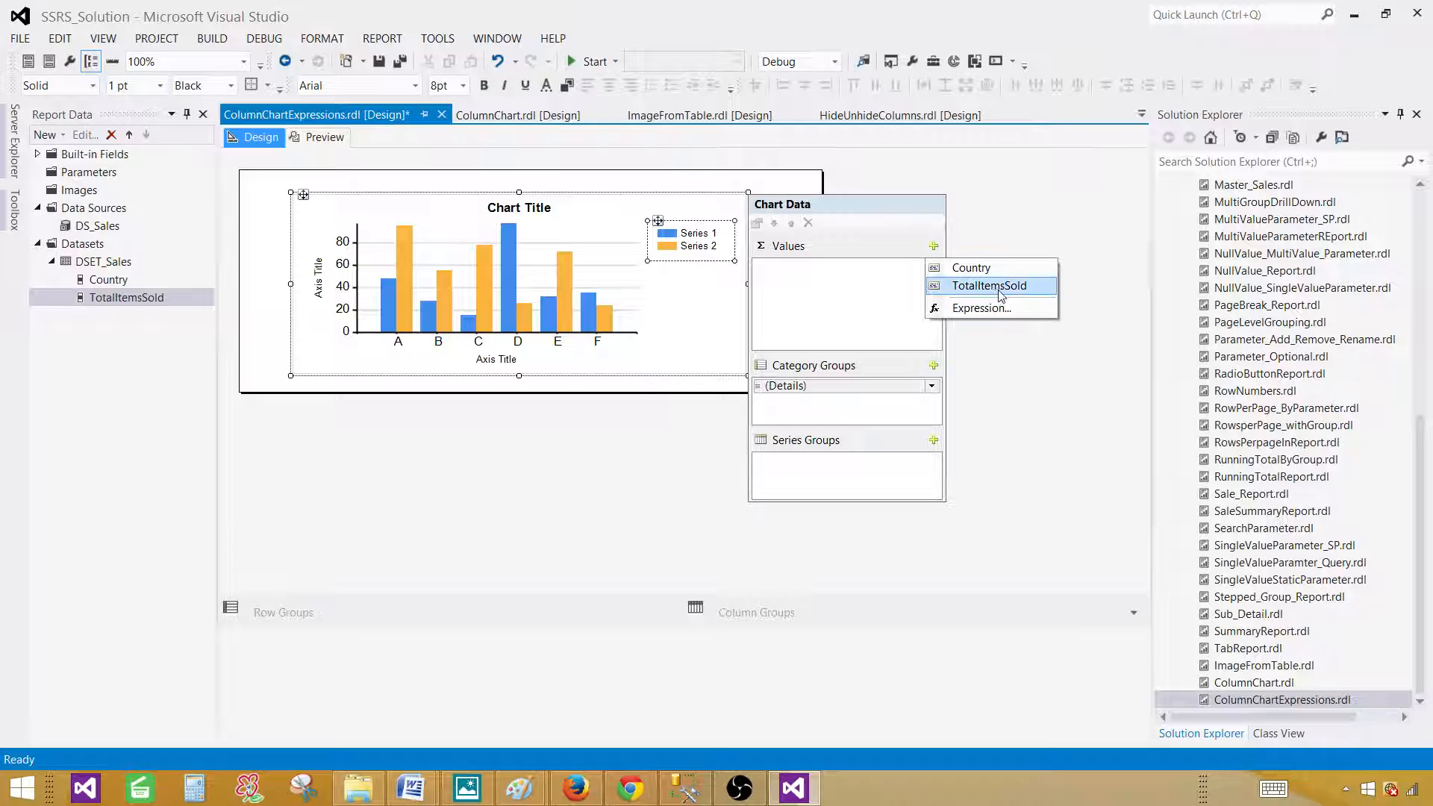
click(988, 285)
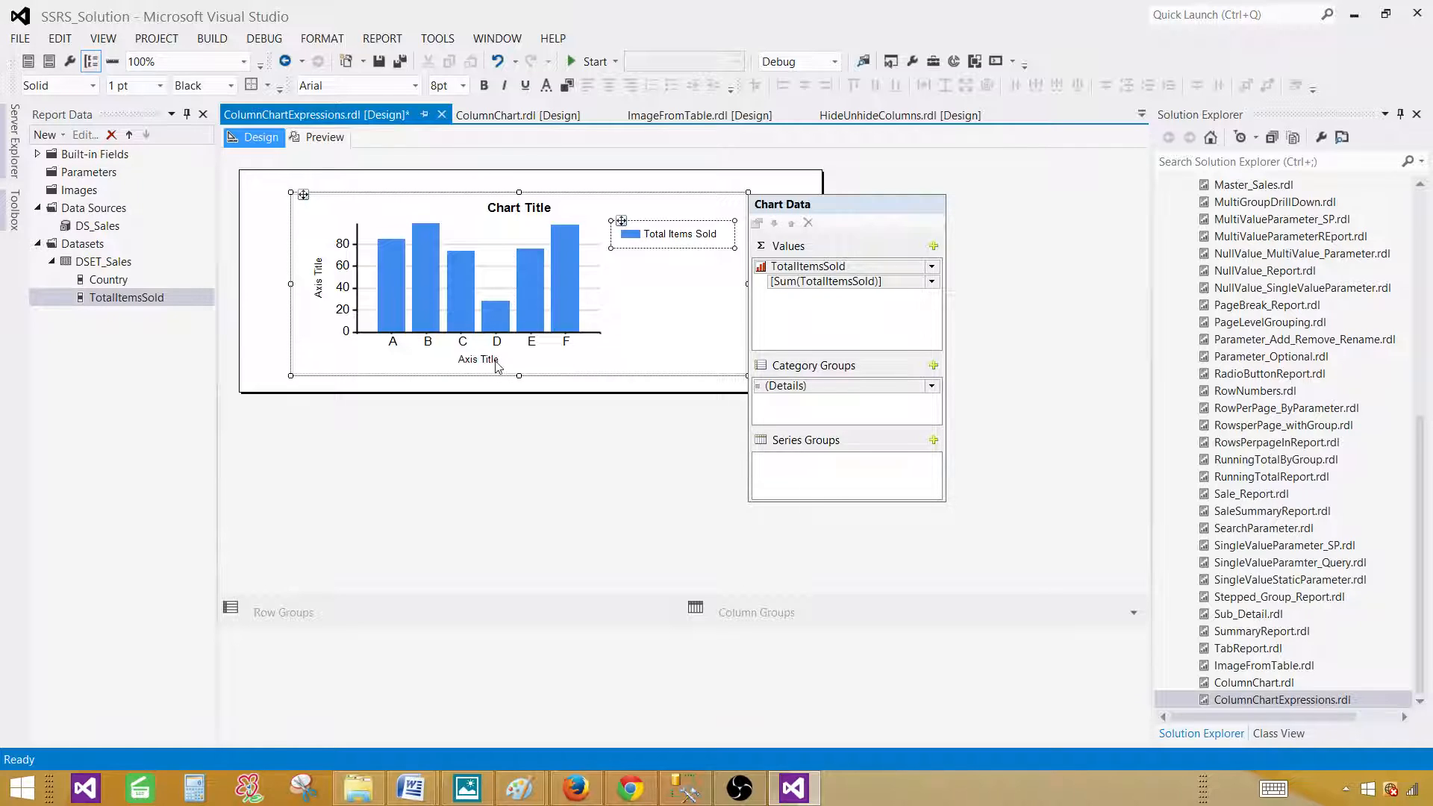
mouse_move(474, 366)
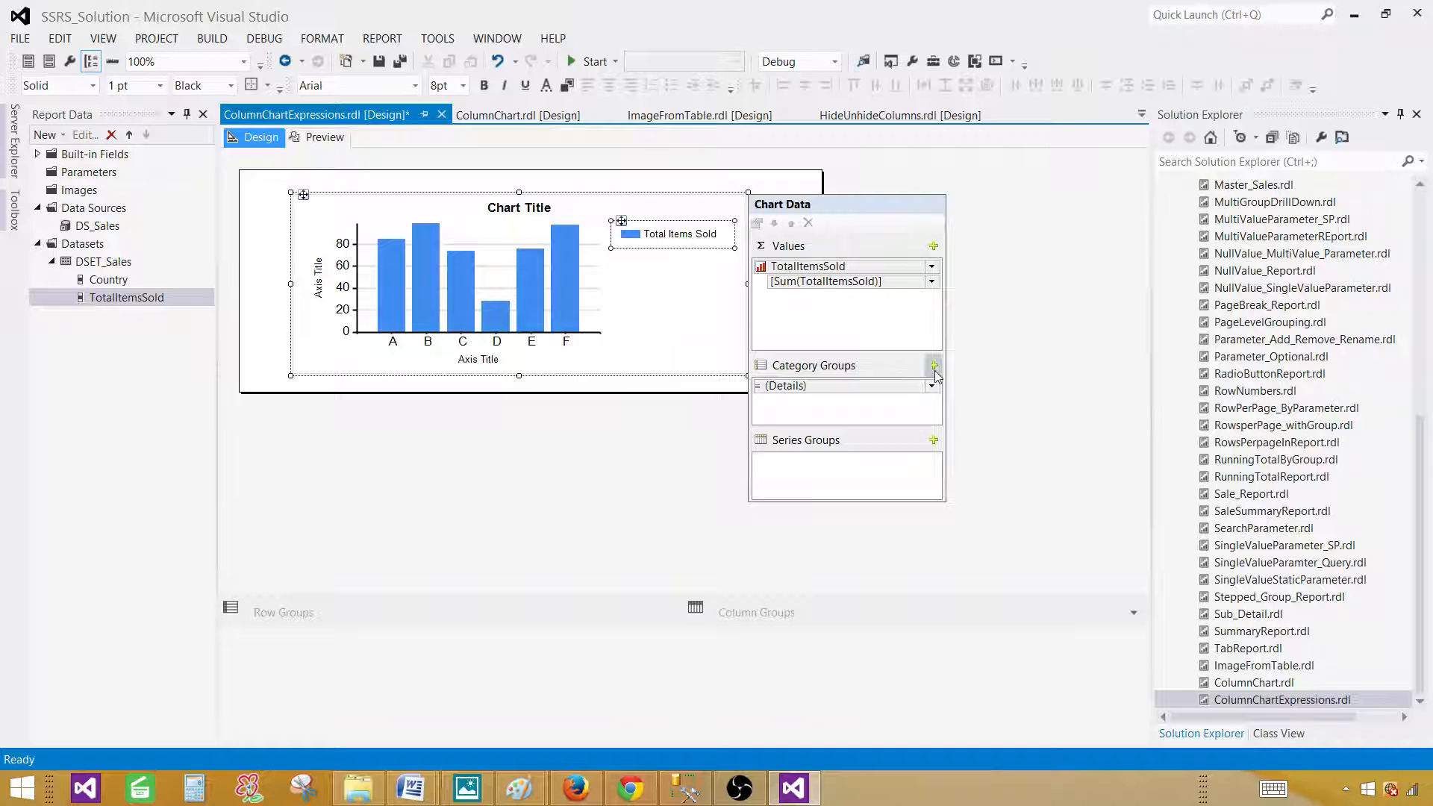
click(932, 365)
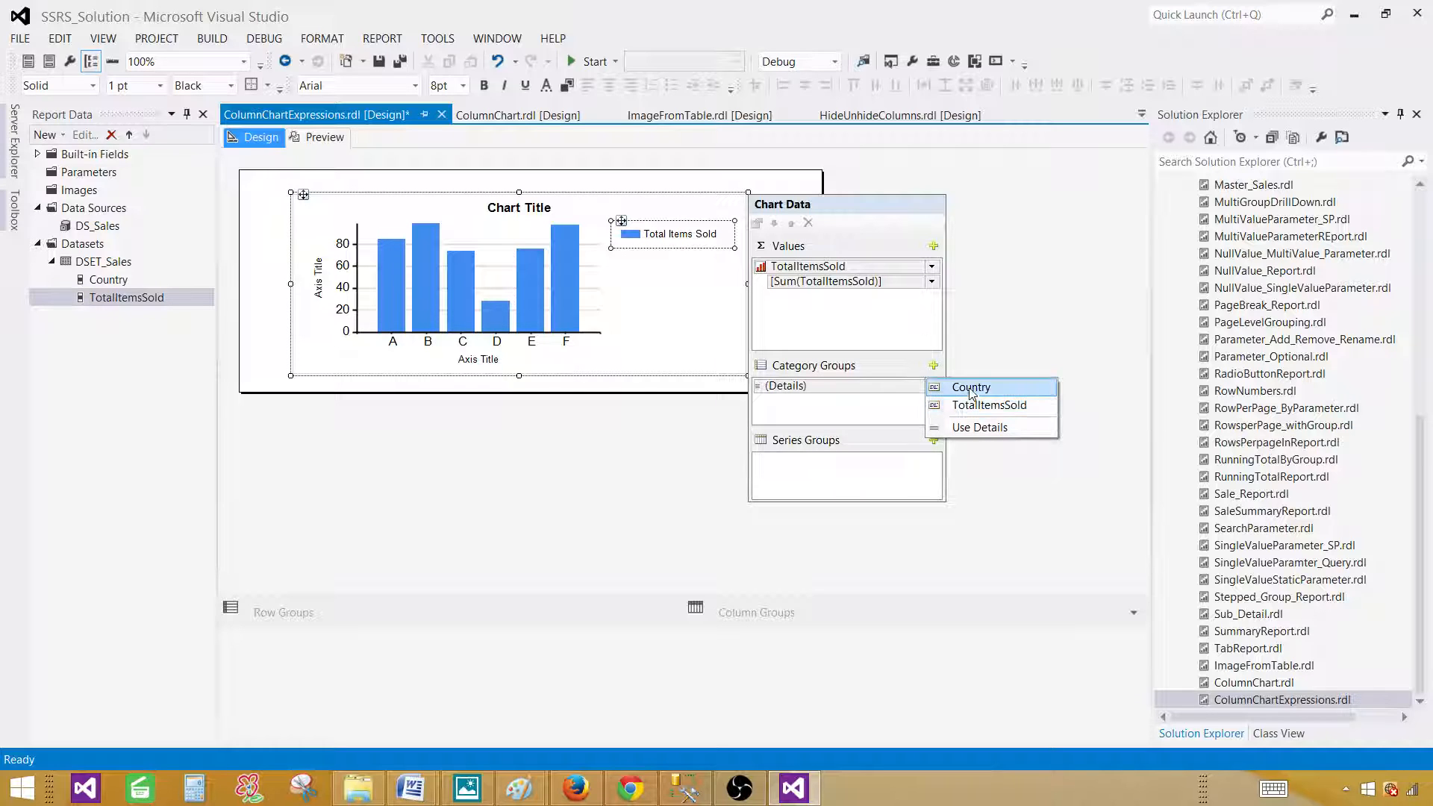
click(972, 387)
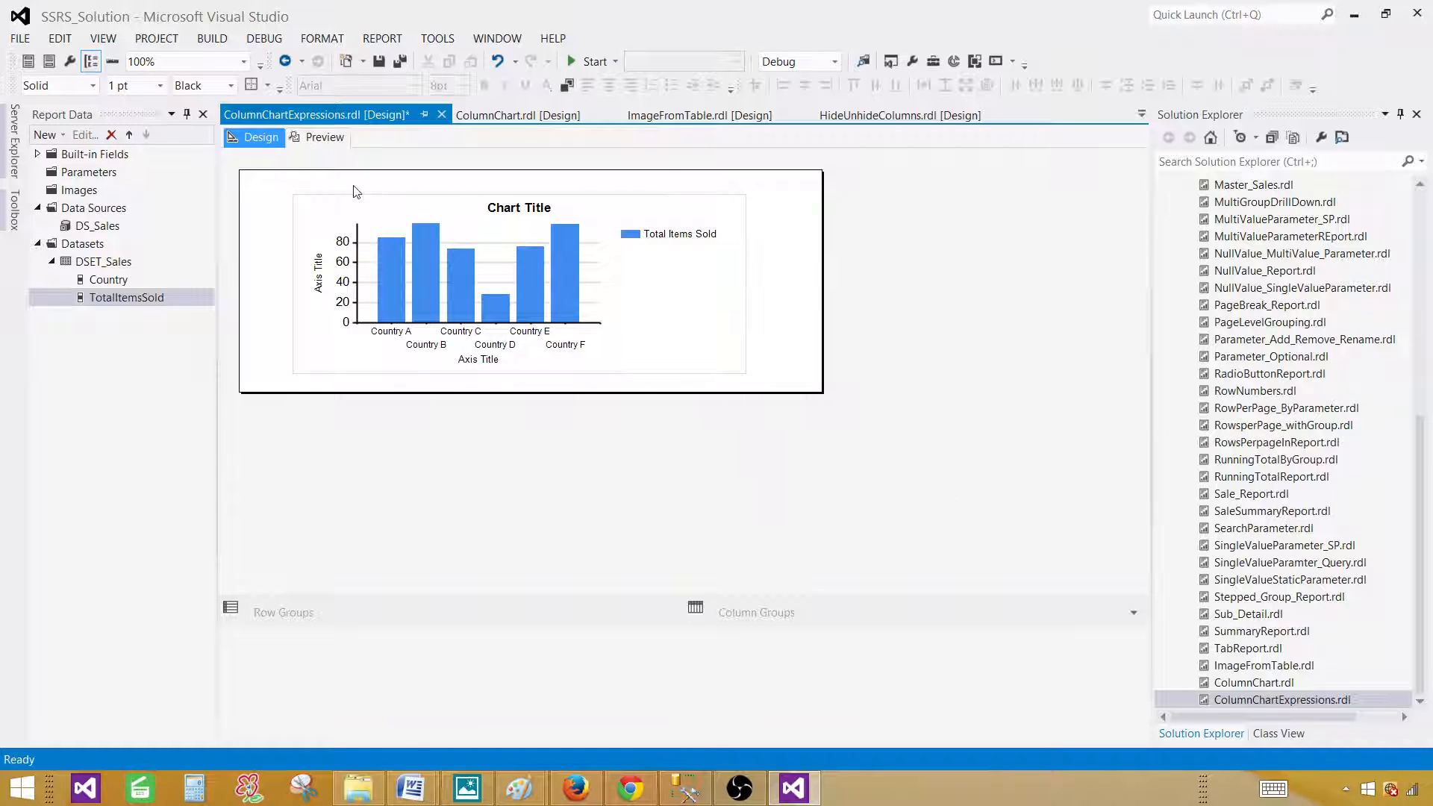
click(324, 138)
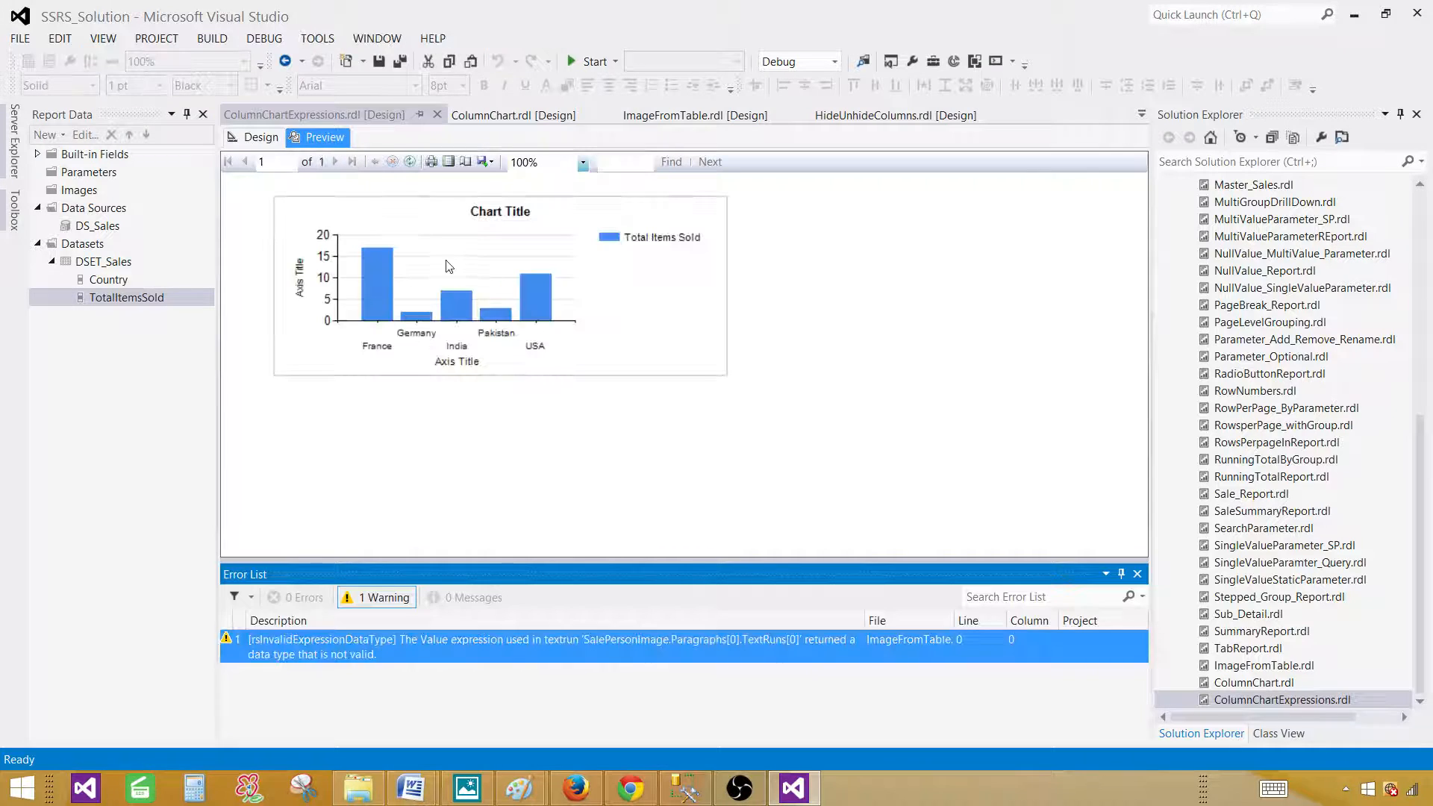
mouse_move(304, 291)
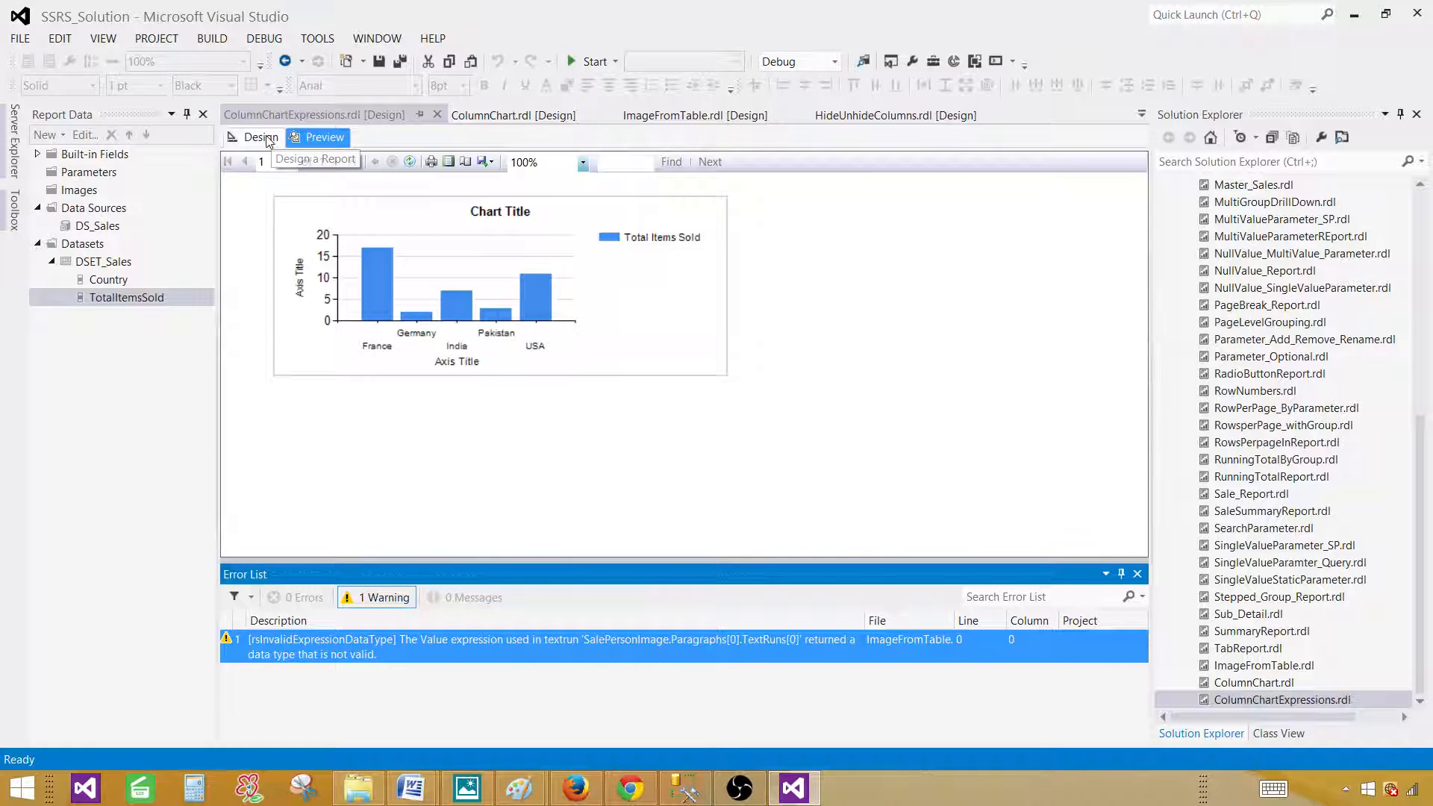
Switch from the preview back to the report design surface
click(260, 137)
text(Items Sold)
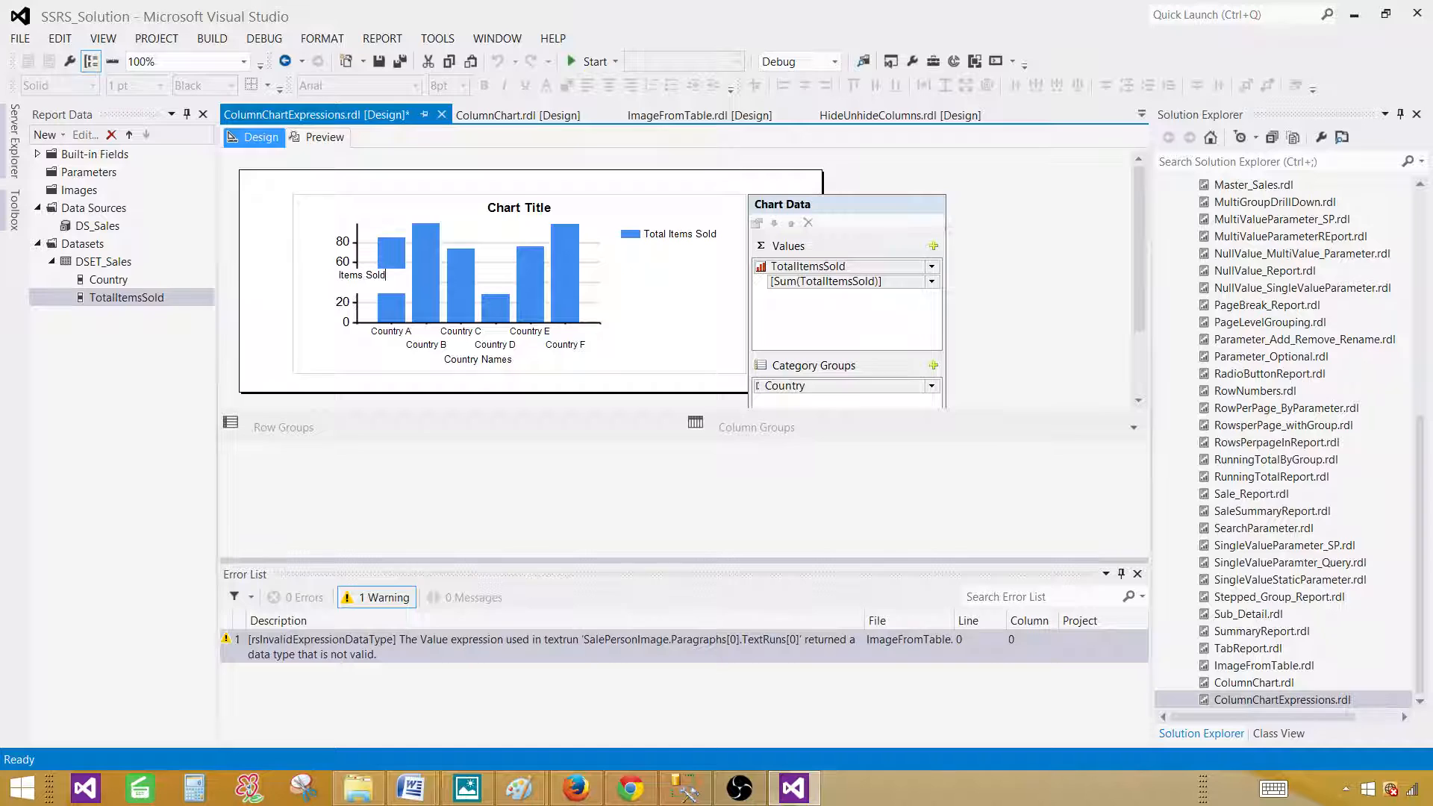
Replace the chart's title text with 'Sale Report'
click(518, 283)
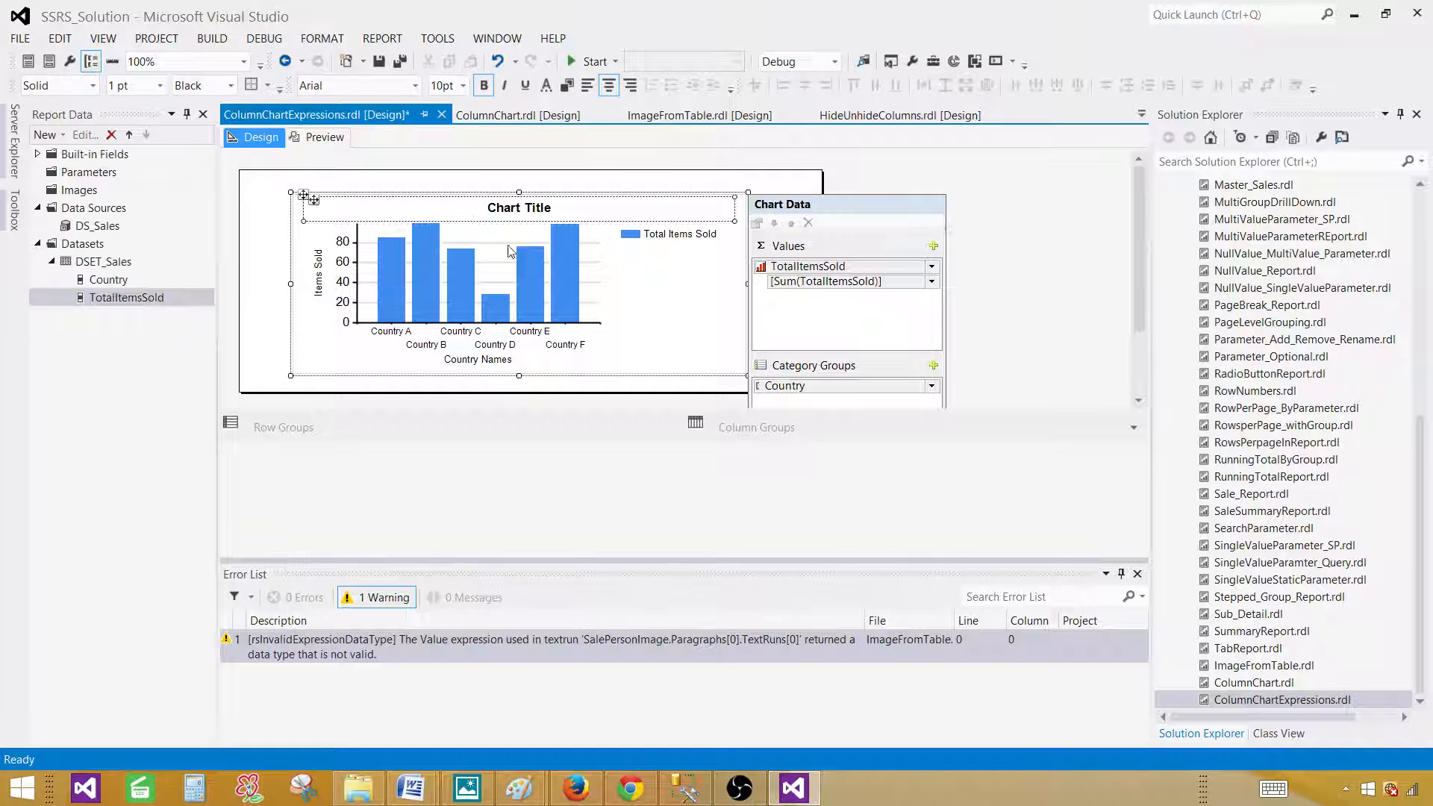
double_click(518, 208)
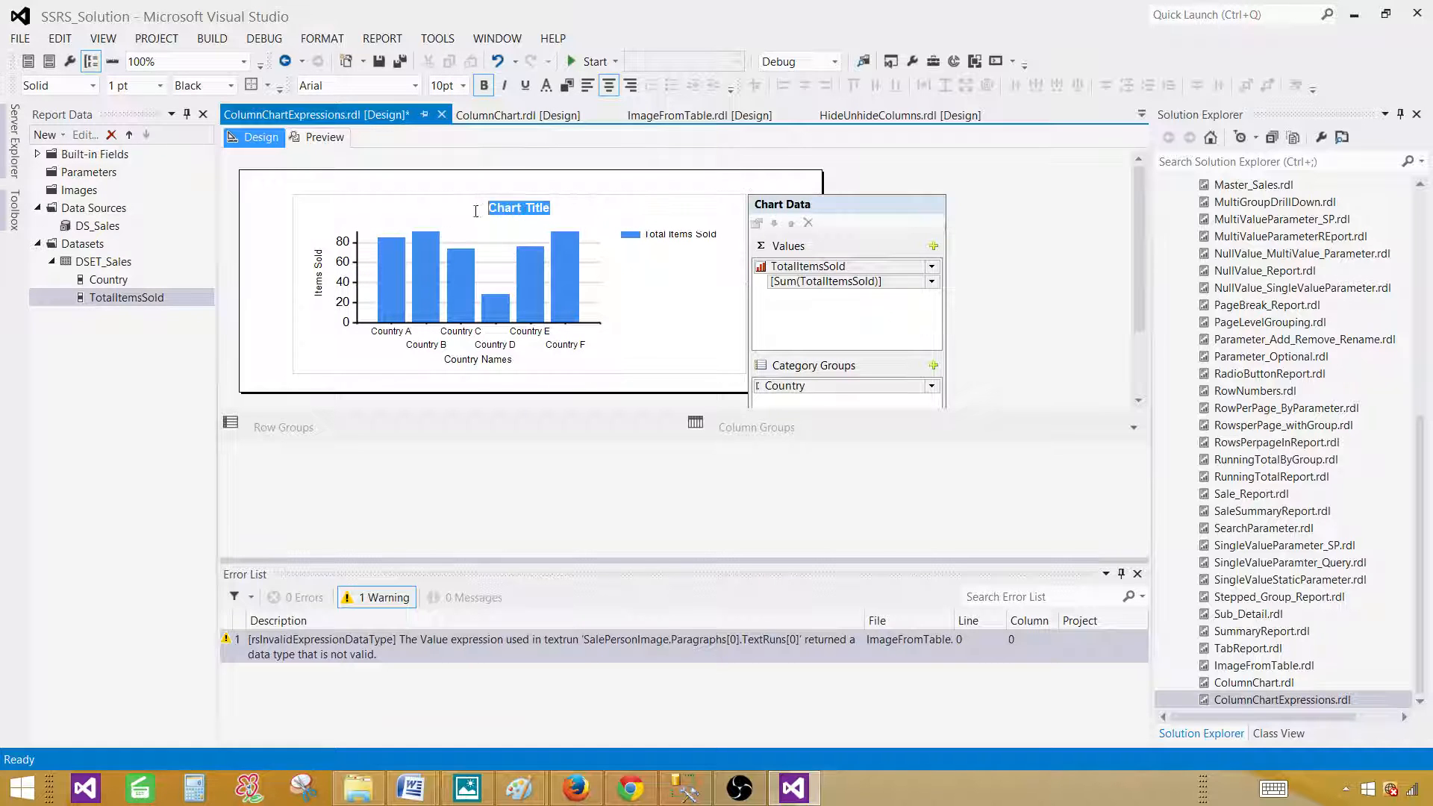
text(Sale)
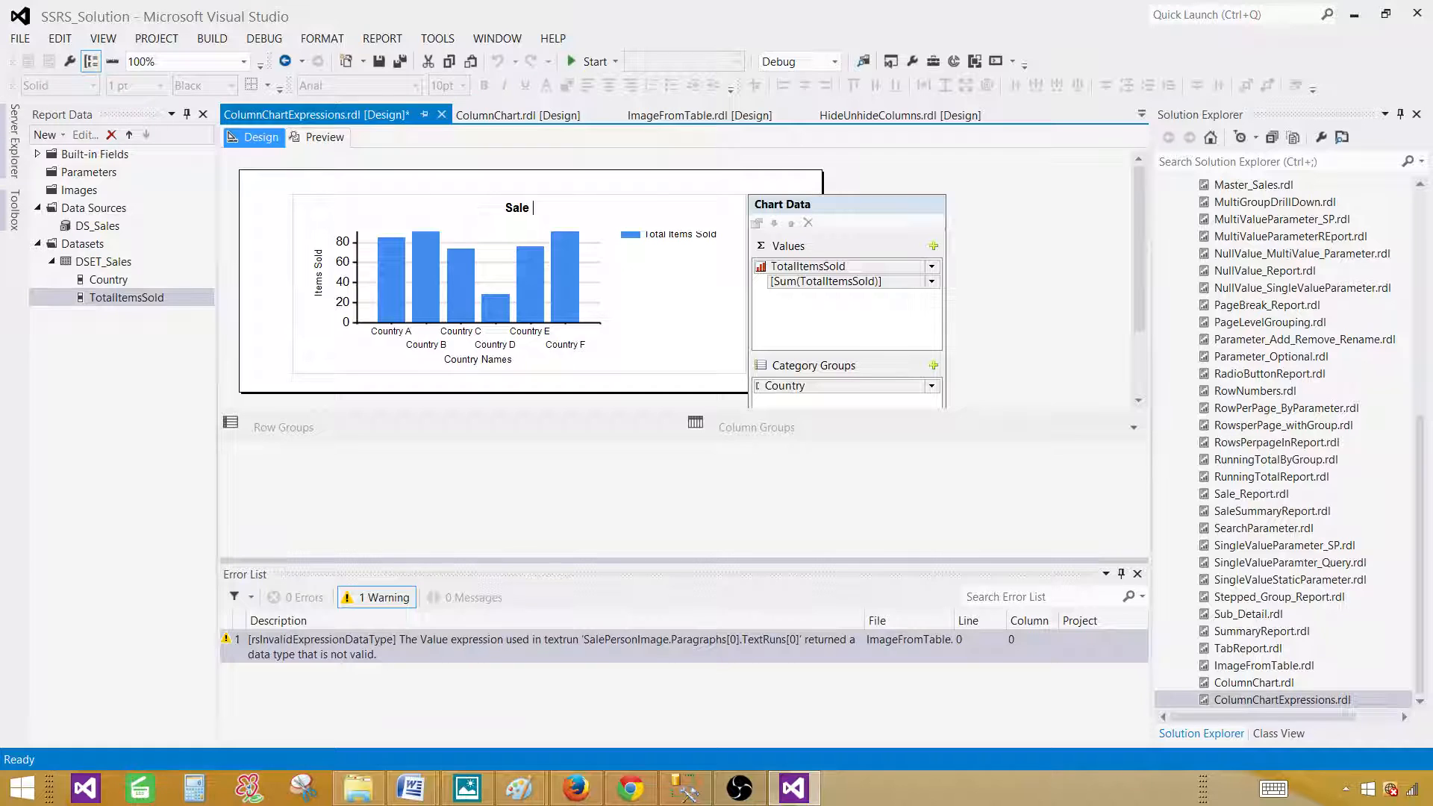
text(Repr)
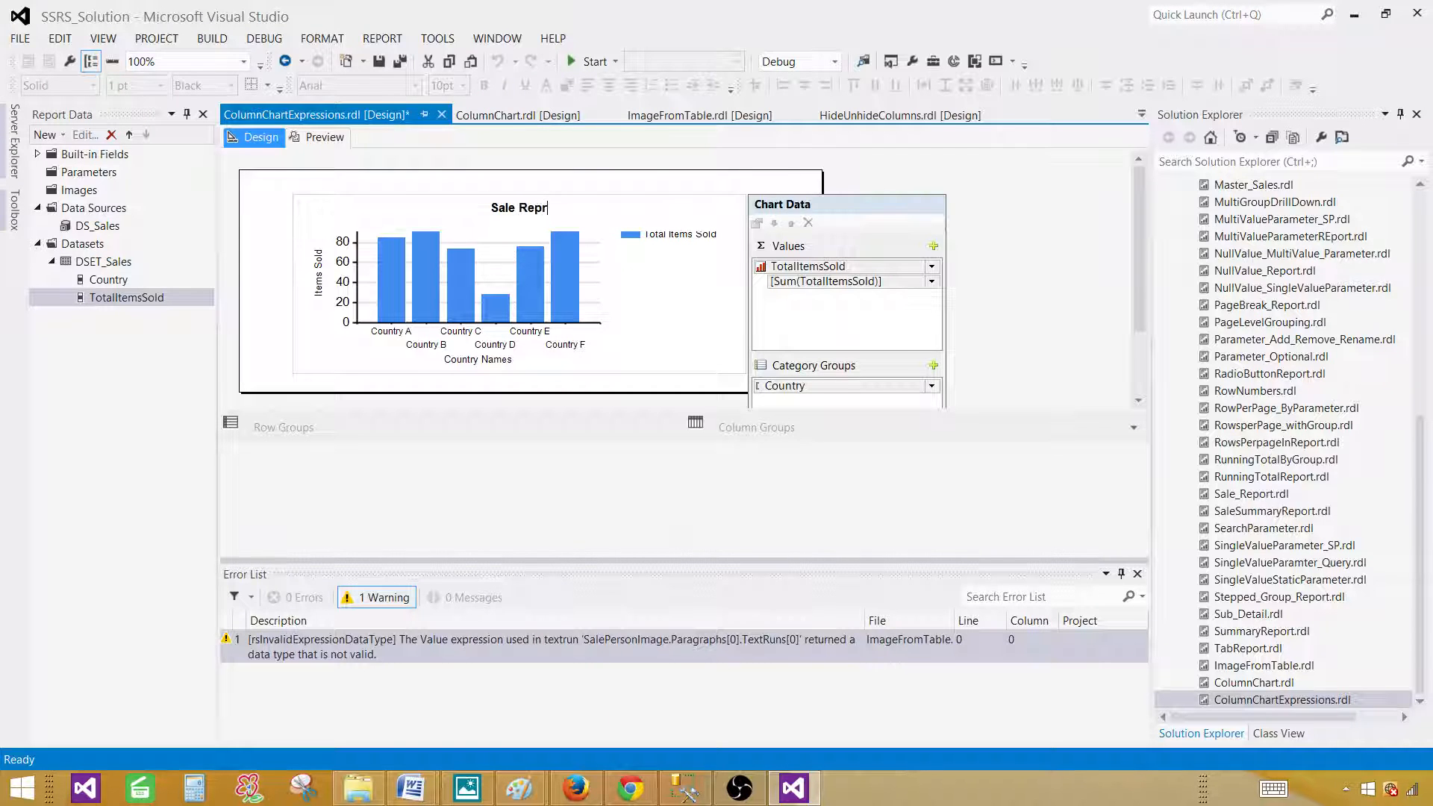
text(ort)
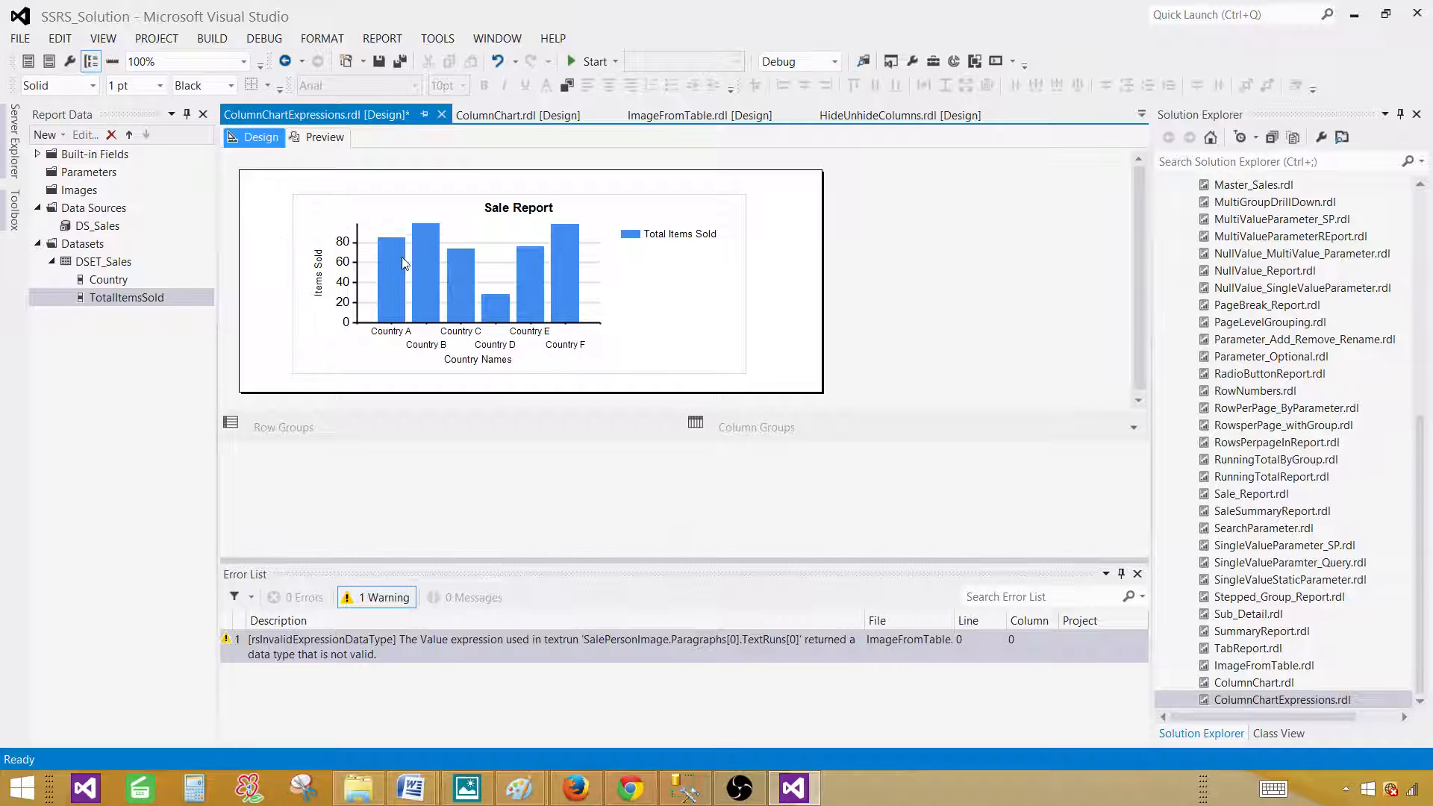
mouse_move(400, 304)
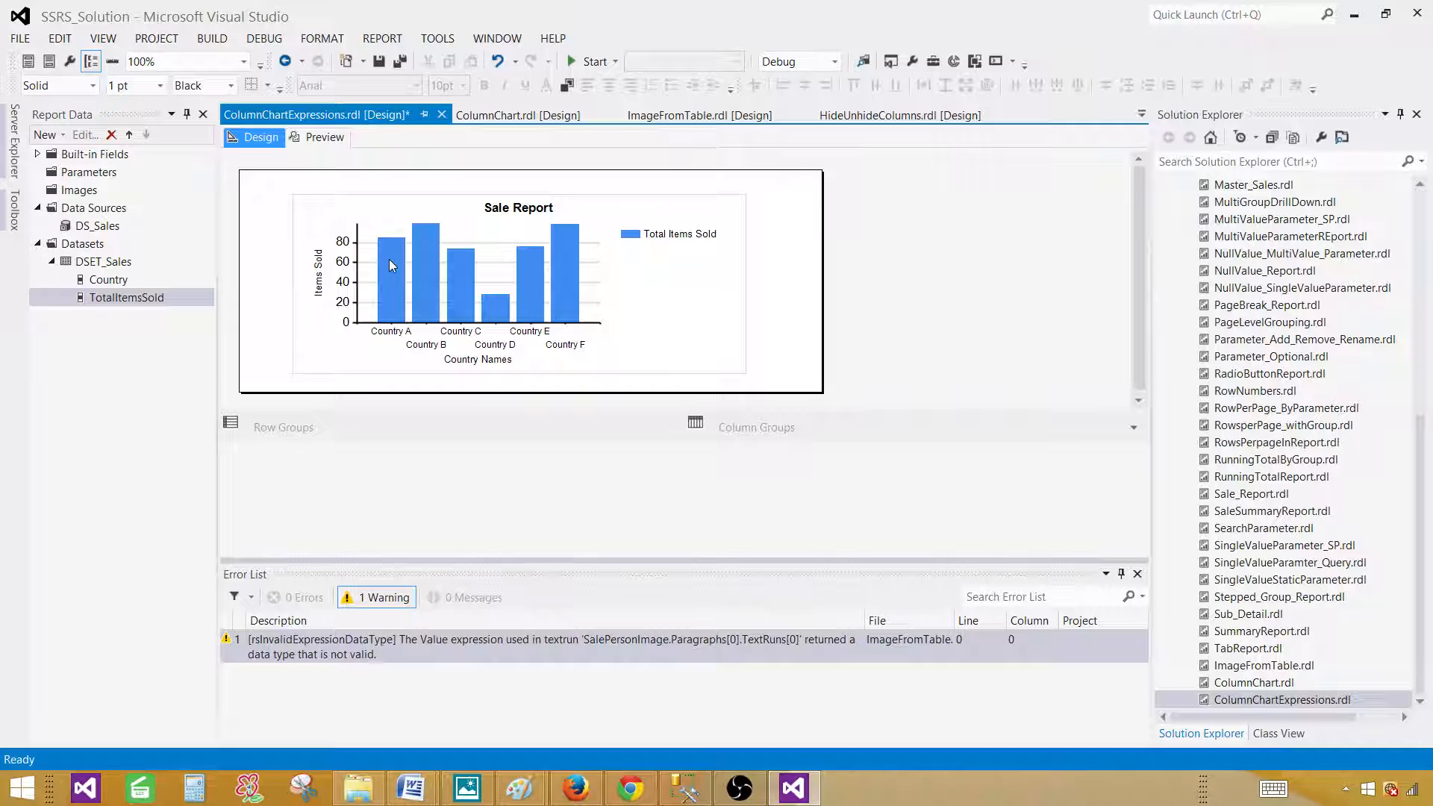
mouse_move(422, 259)
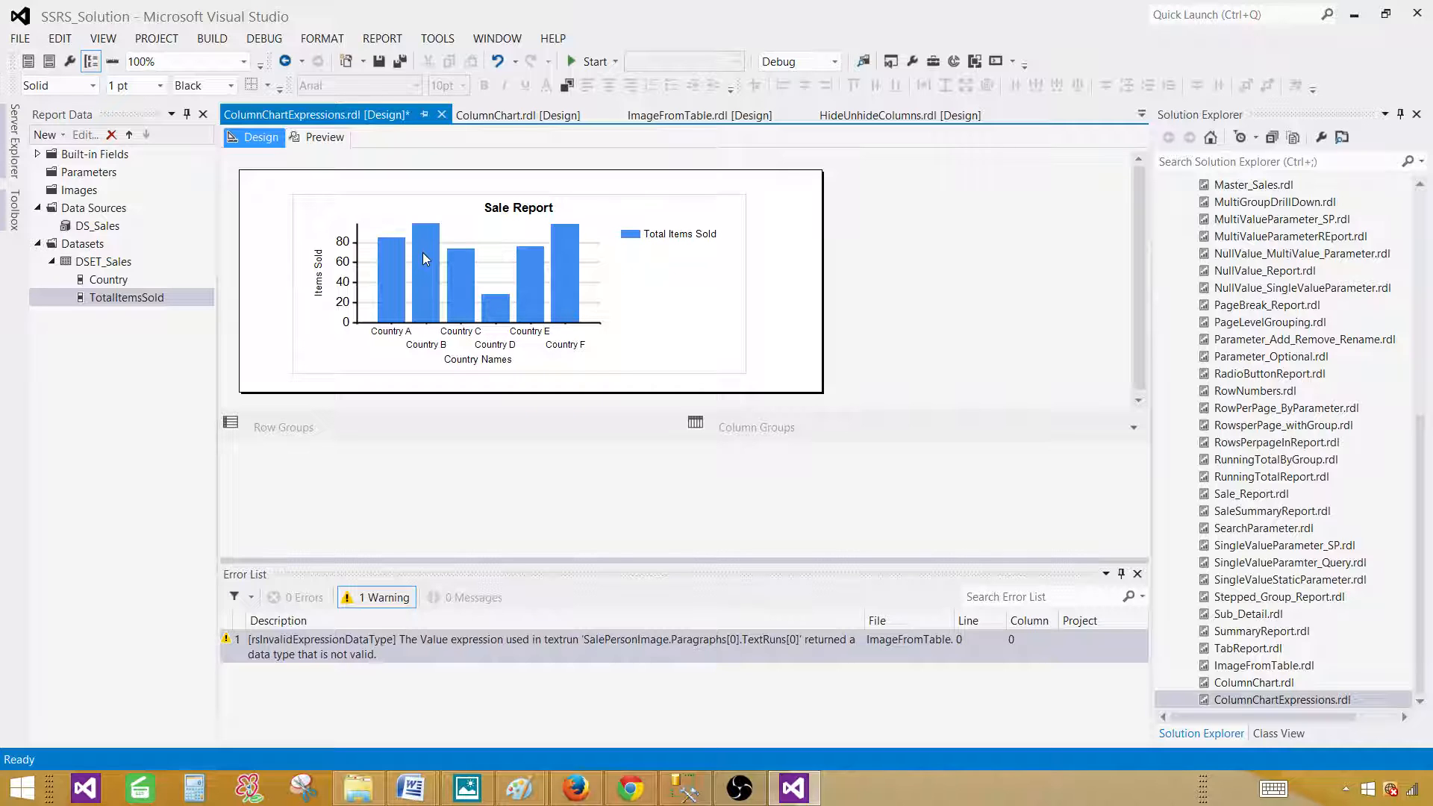
click(323, 137)
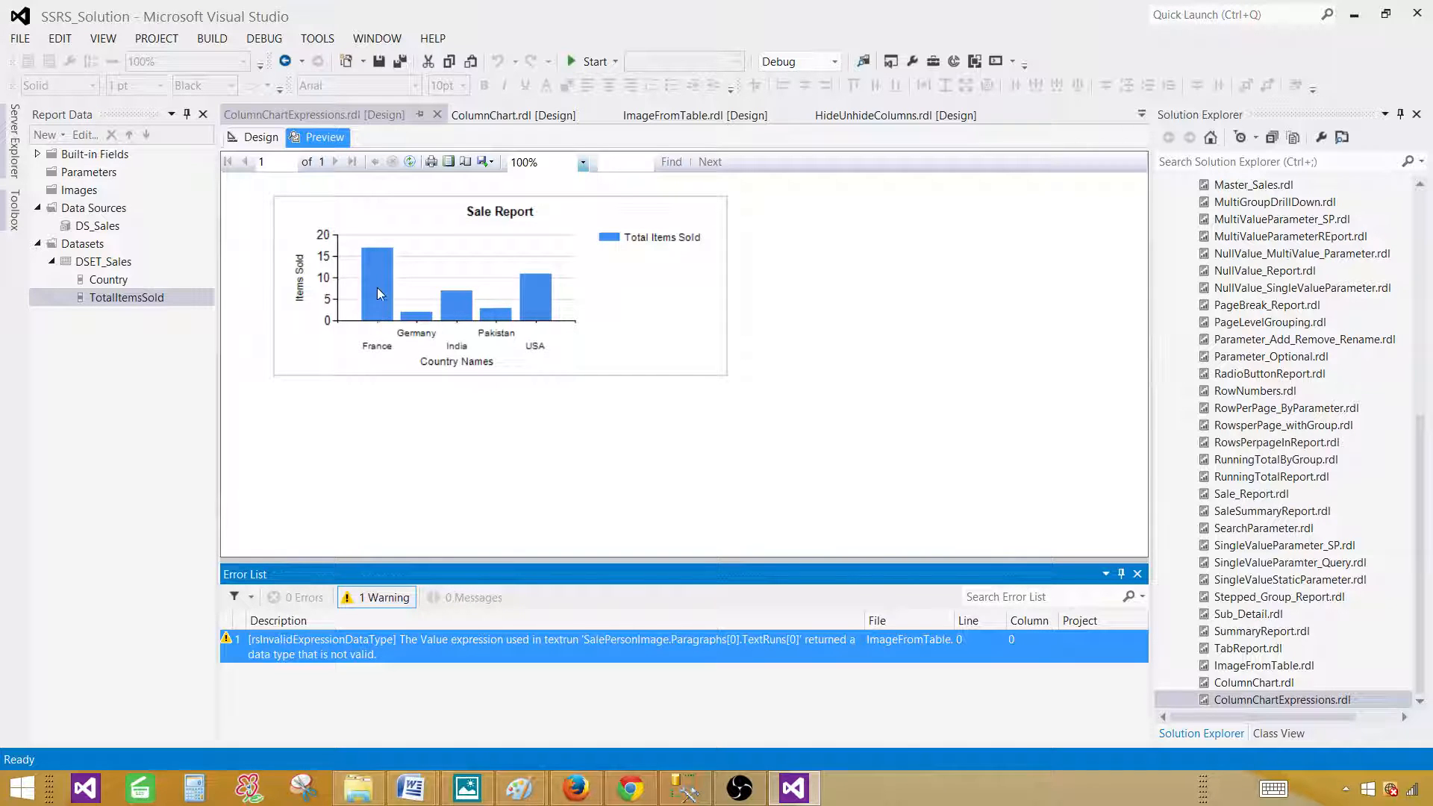
mouse_move(494, 318)
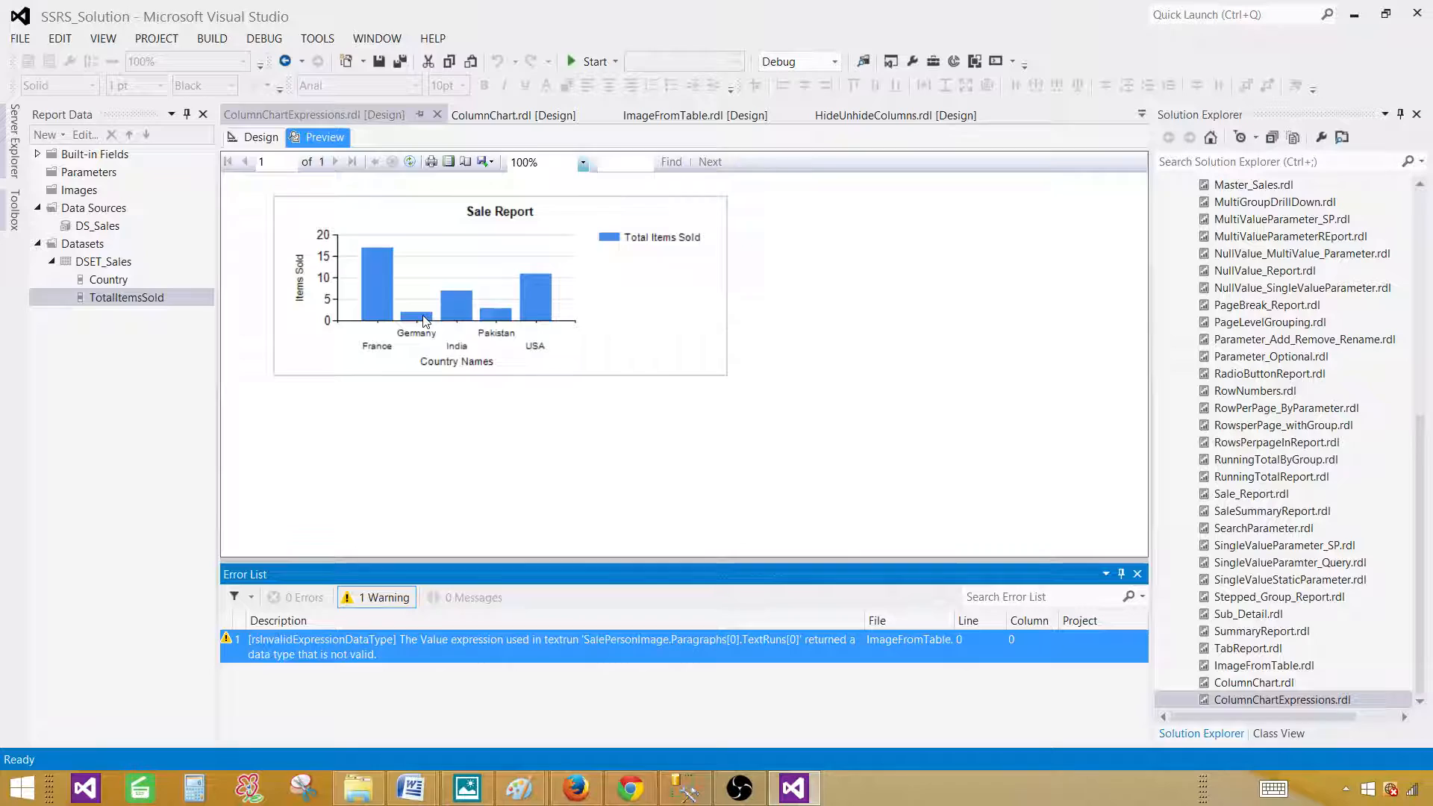
mouse_move(448, 312)
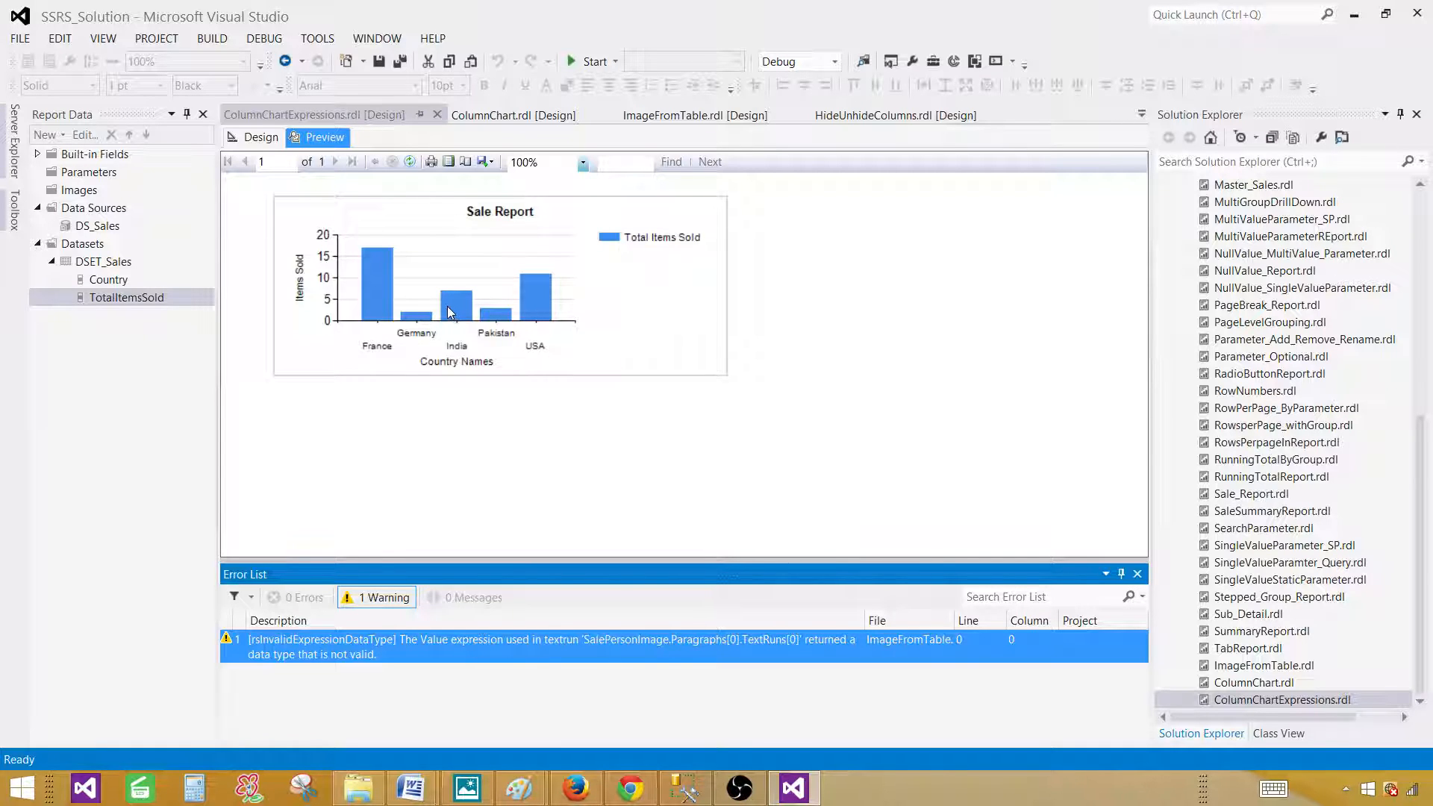
mouse_move(412, 255)
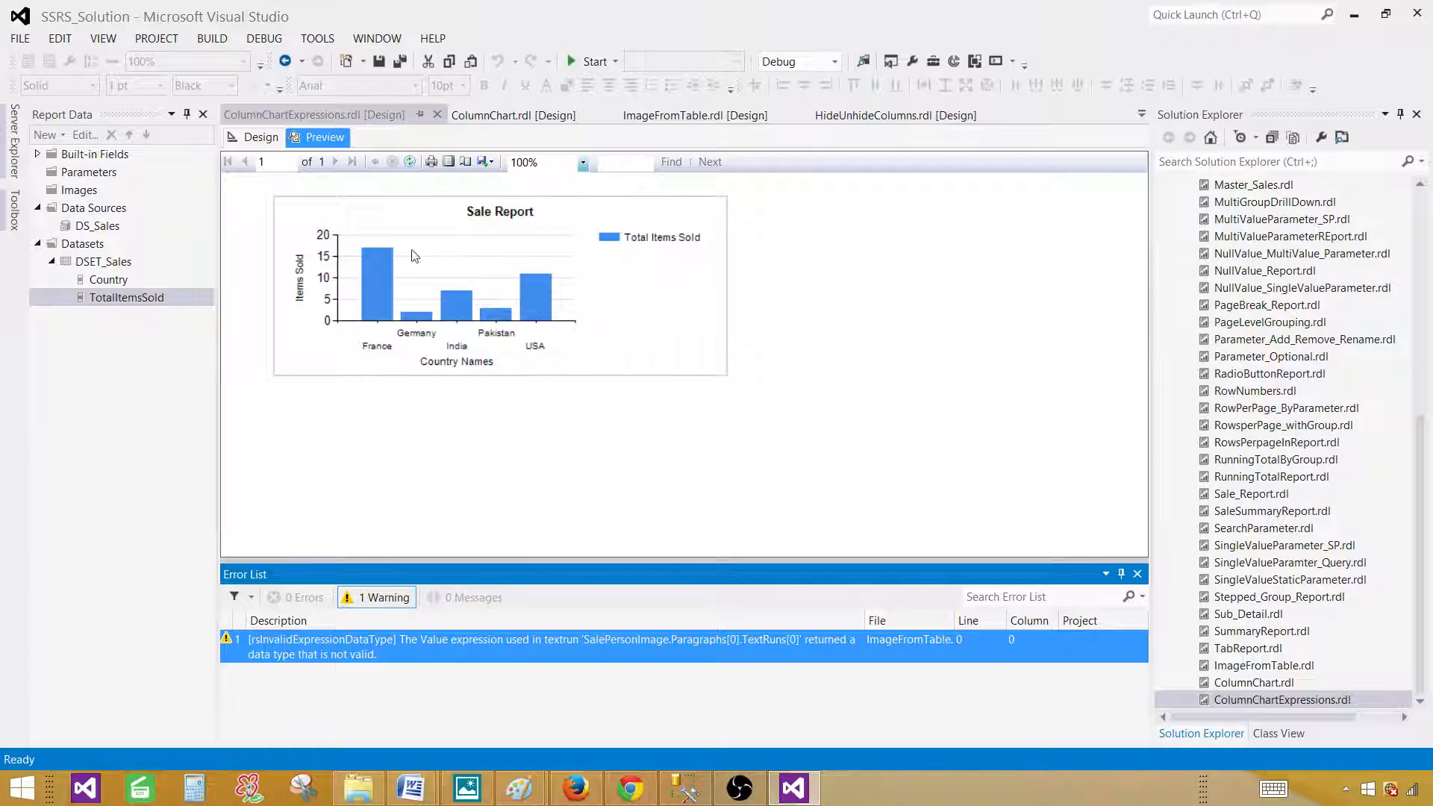
mouse_move(379, 293)
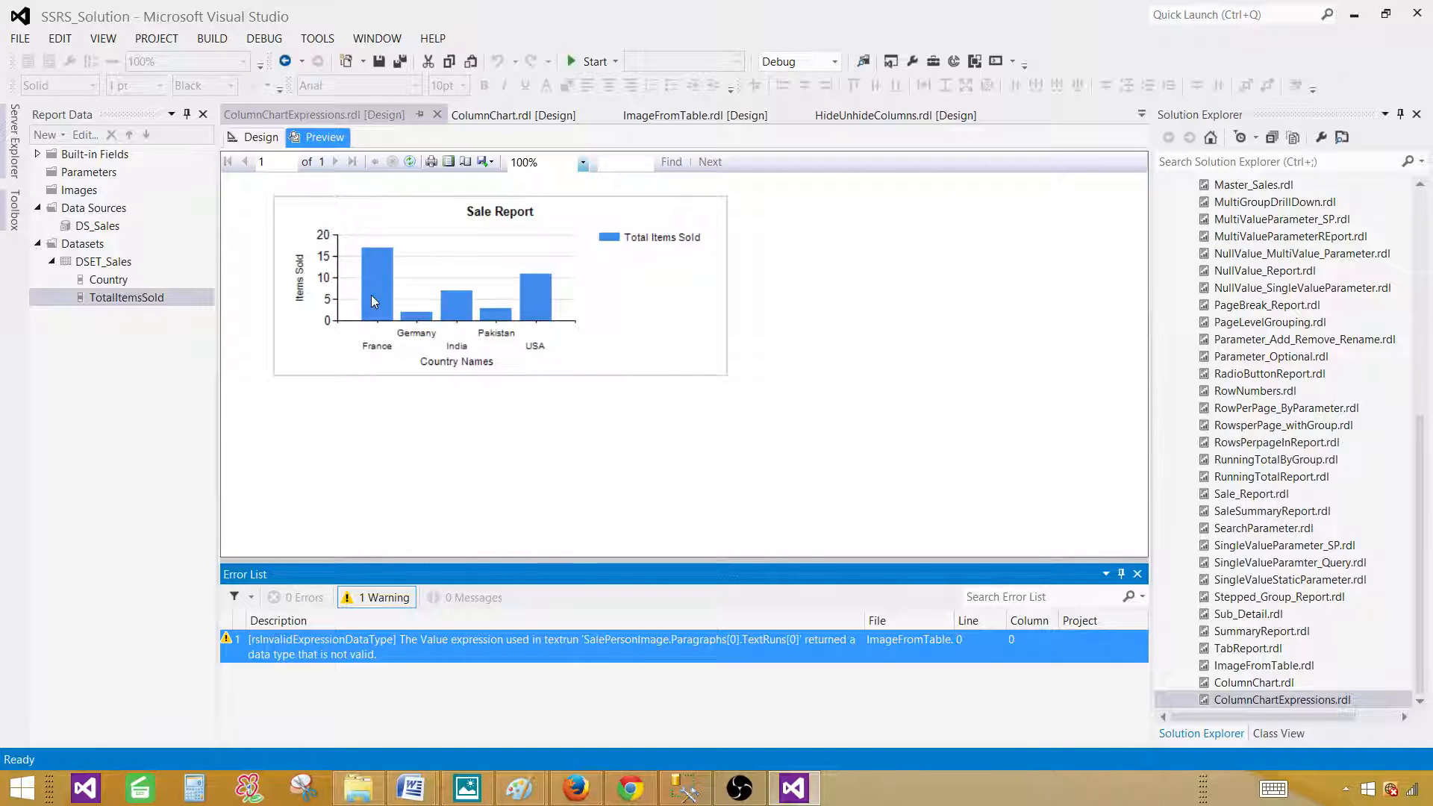
mouse_move(394, 322)
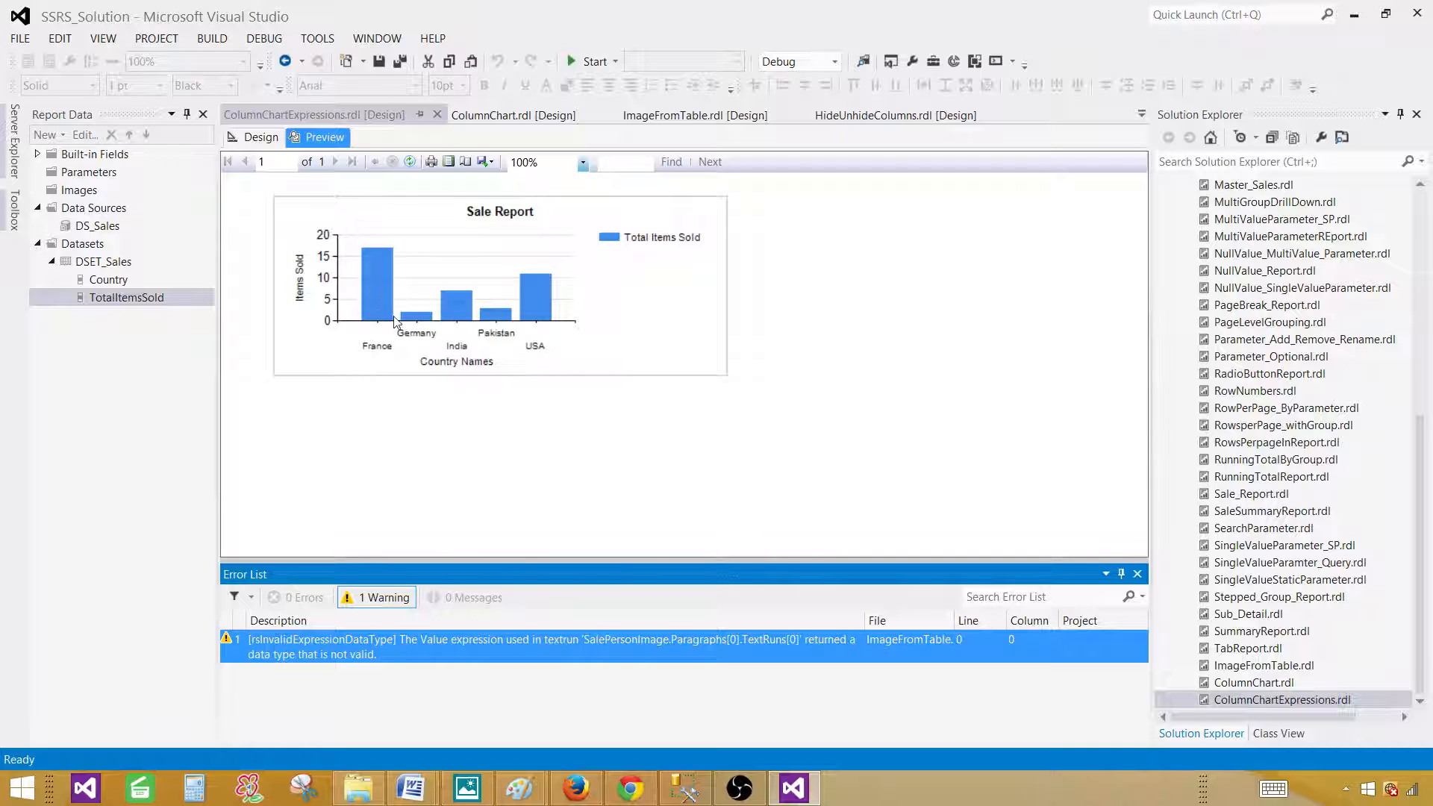
mouse_move(381, 304)
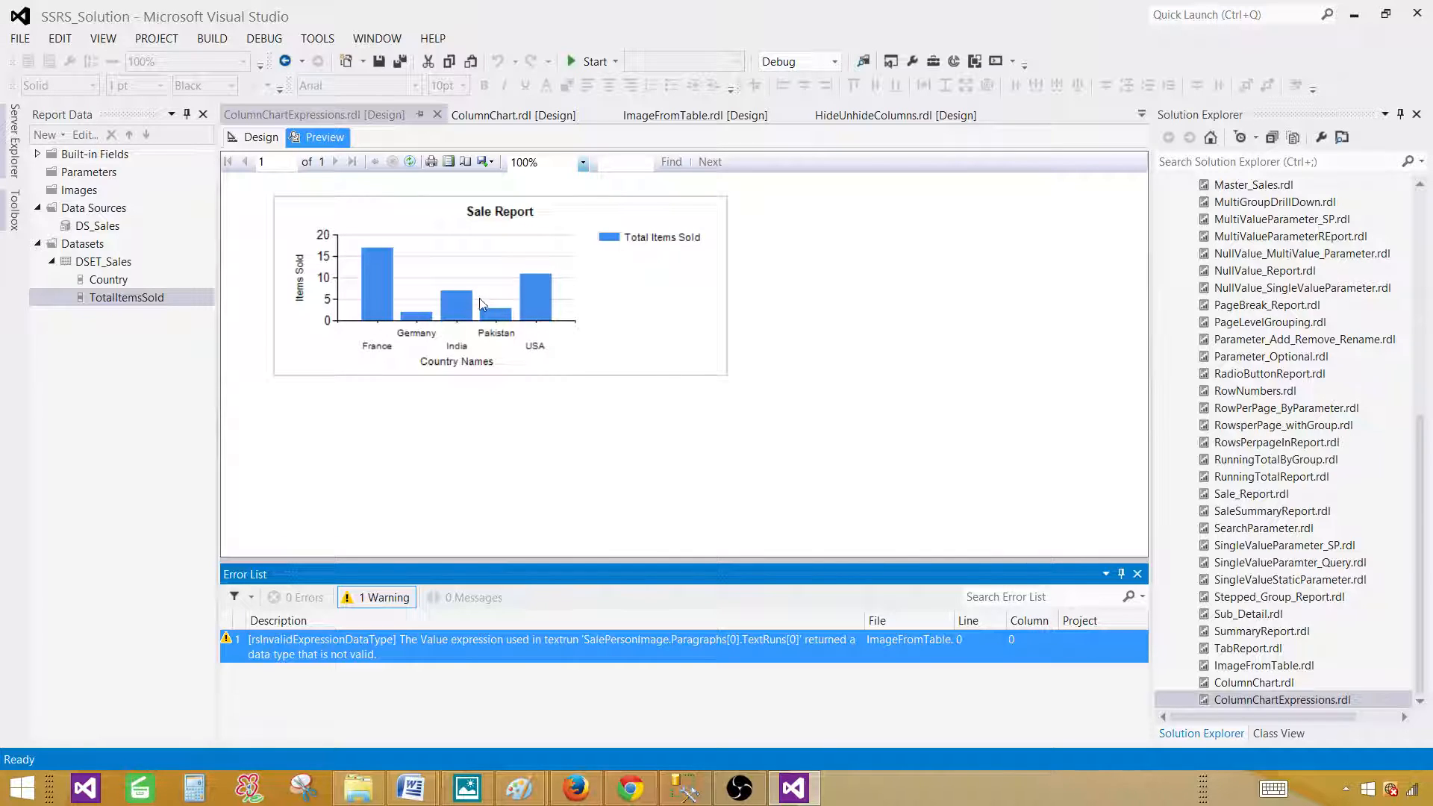
mouse_move(592, 293)
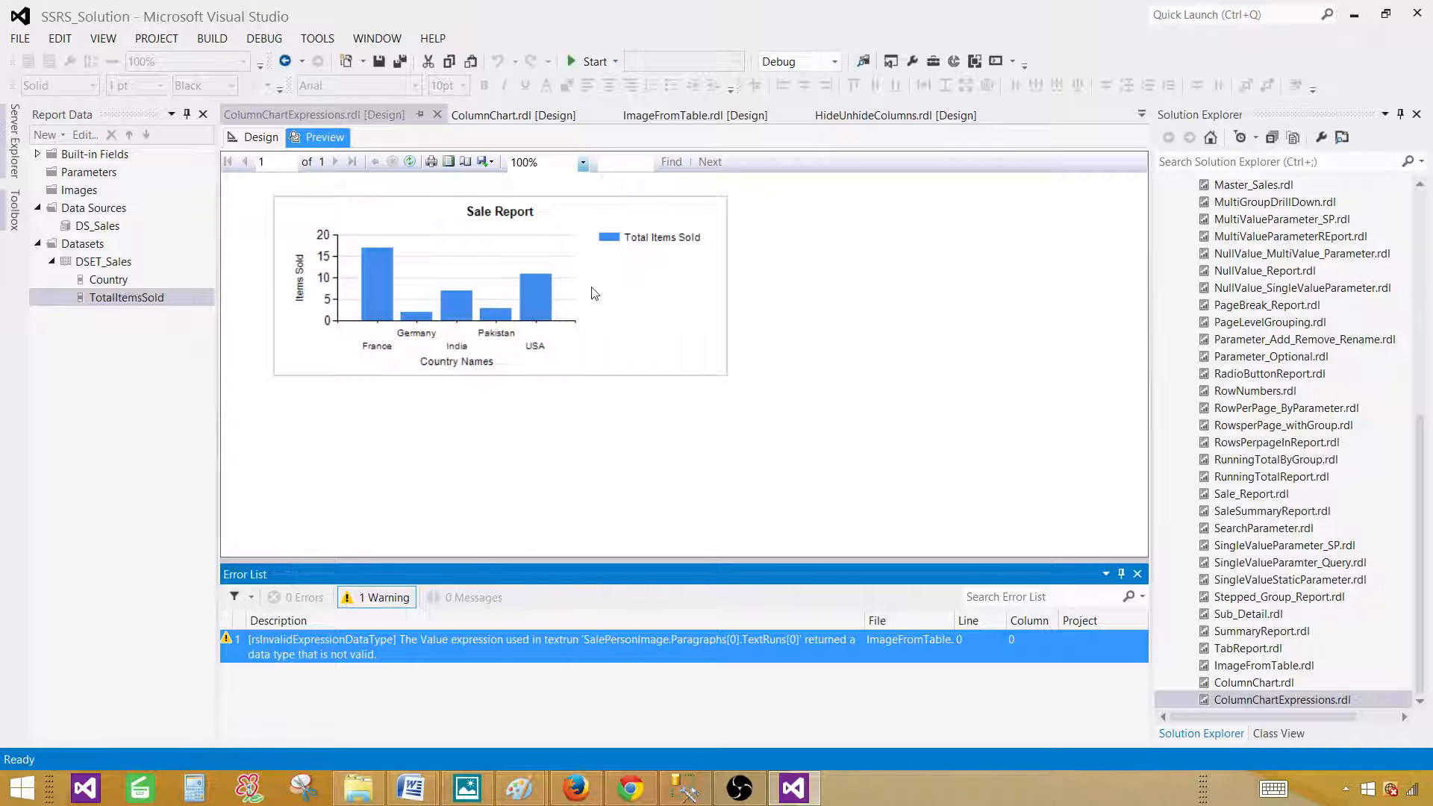
click(260, 138)
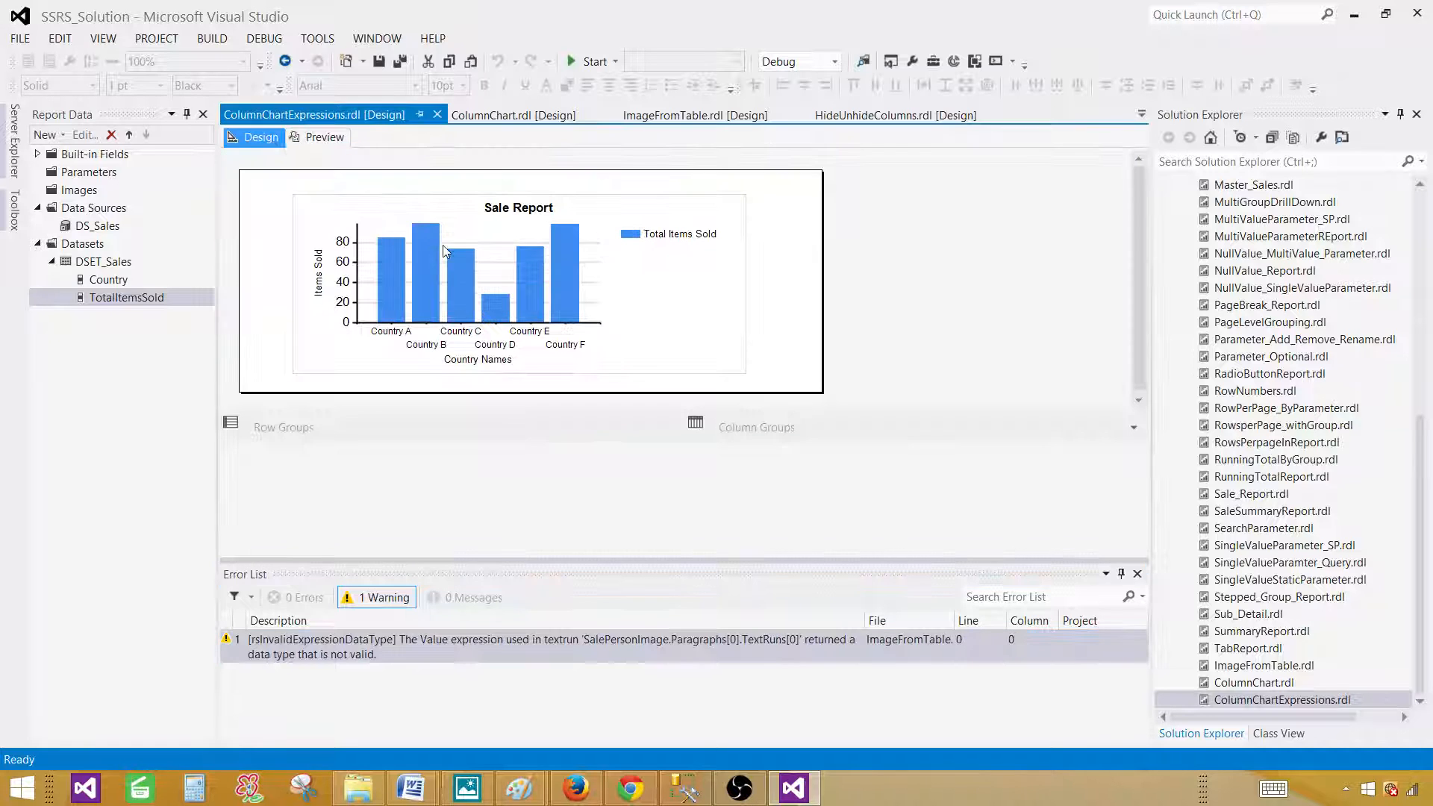
Select the chart series and drop down its Color property choices in the Properties pane
click(447, 250)
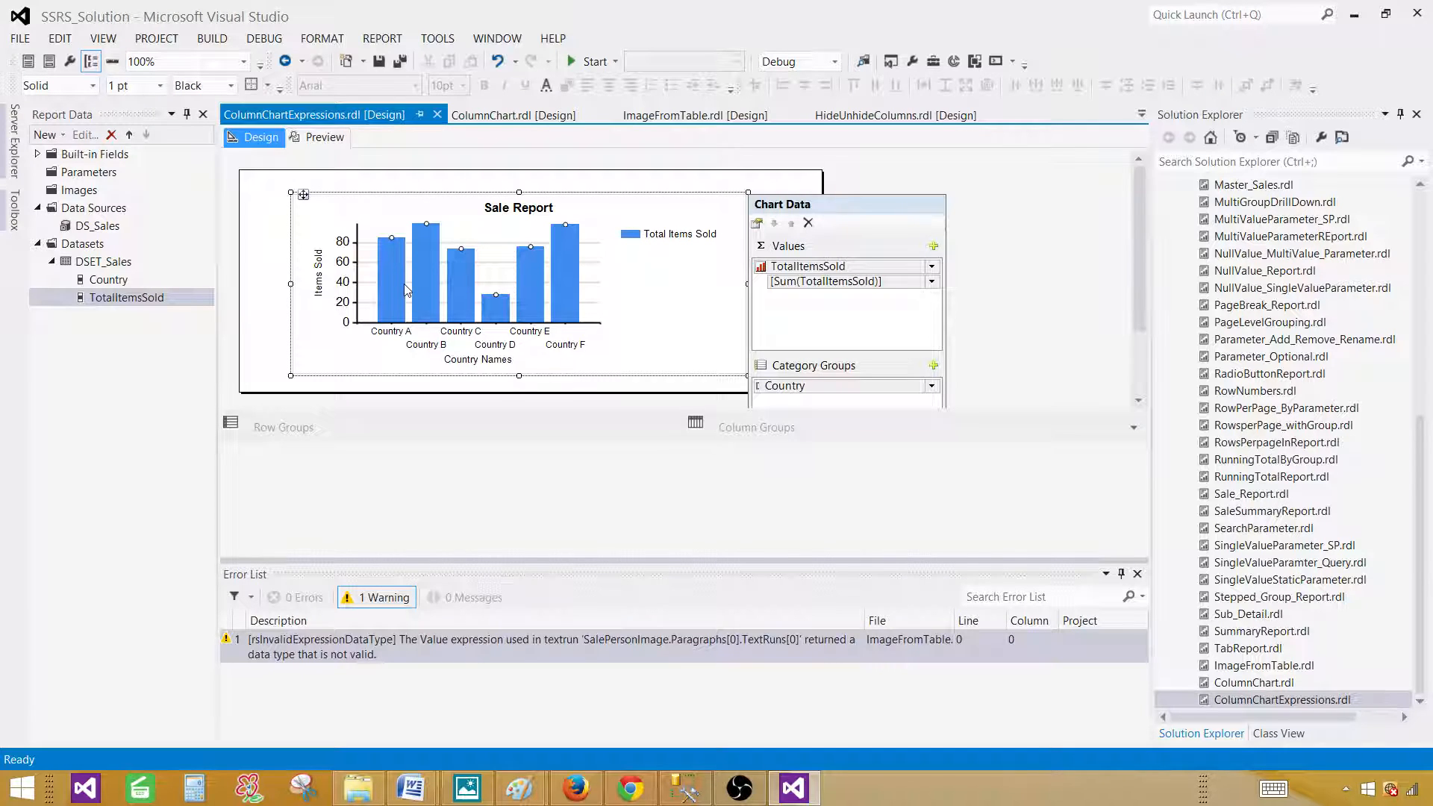
mouse_move(400, 309)
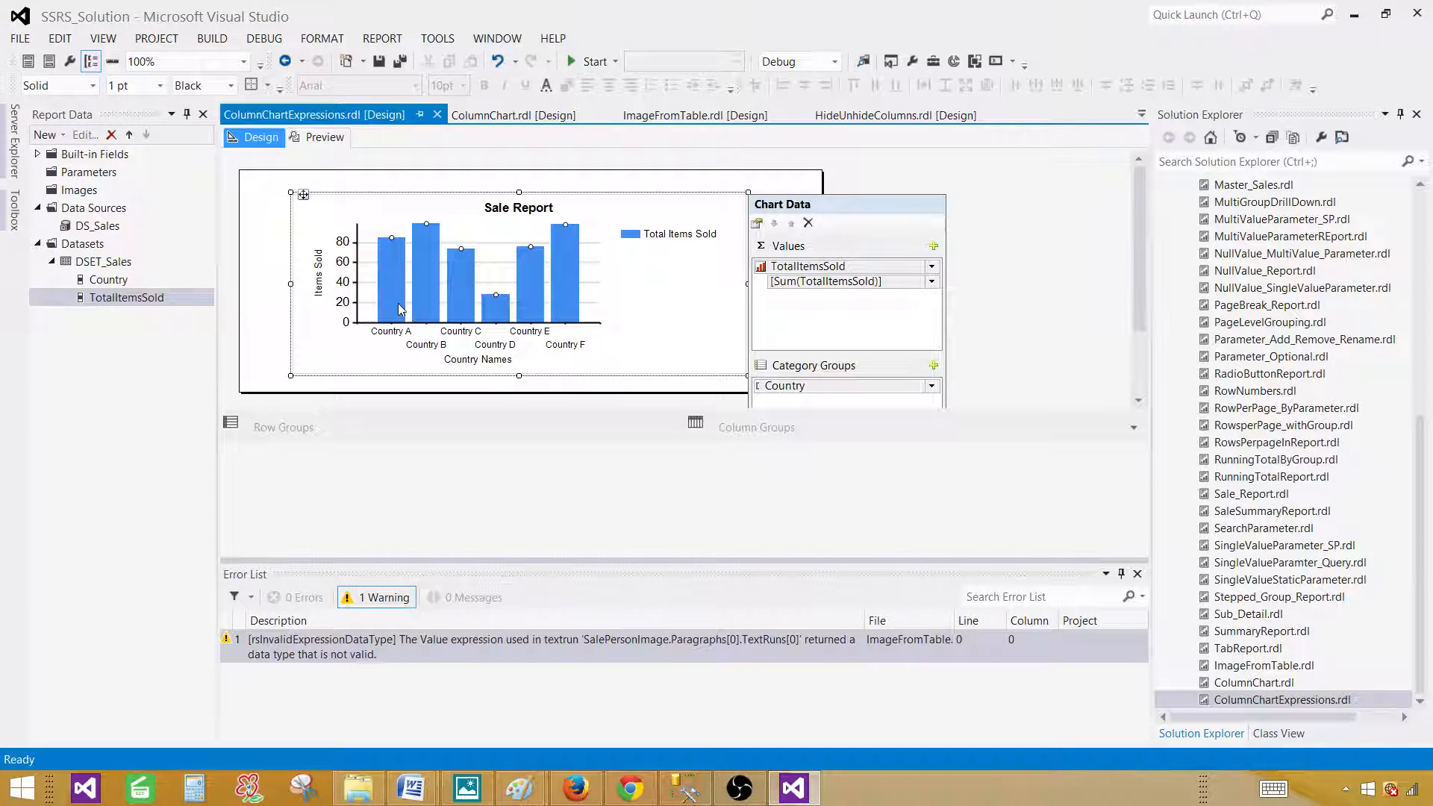
mouse_move(392, 288)
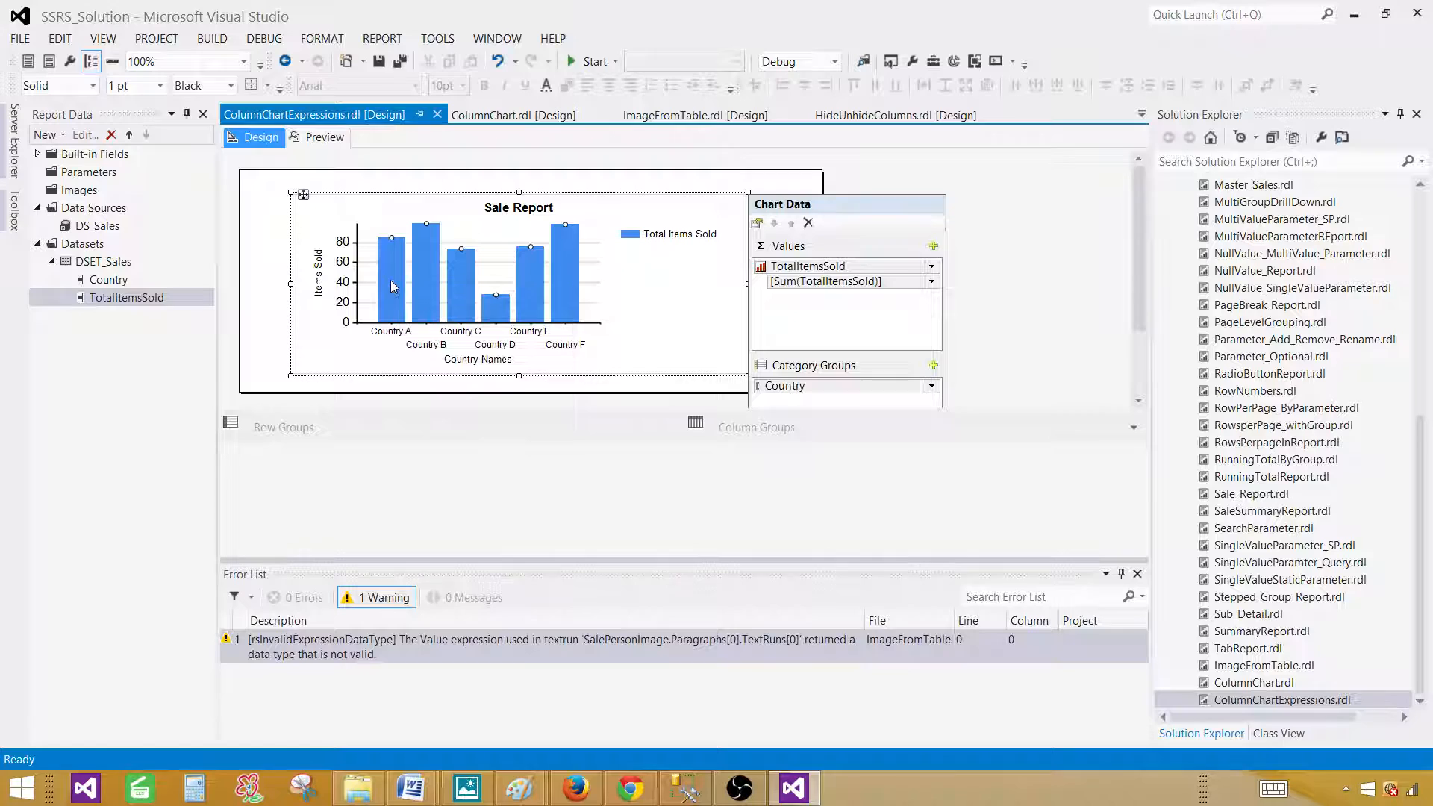
mouse_move(388, 278)
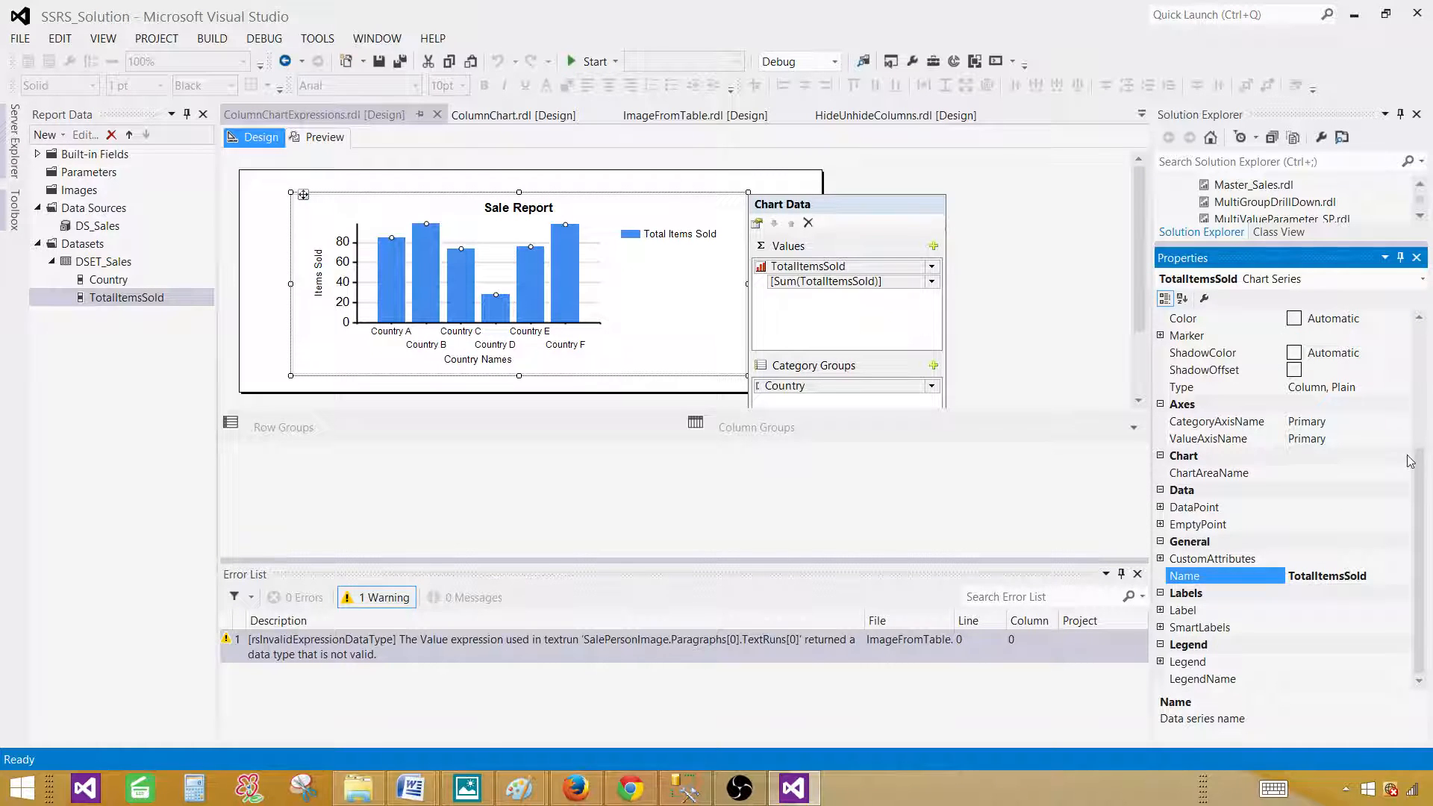
scroll(down, 3)
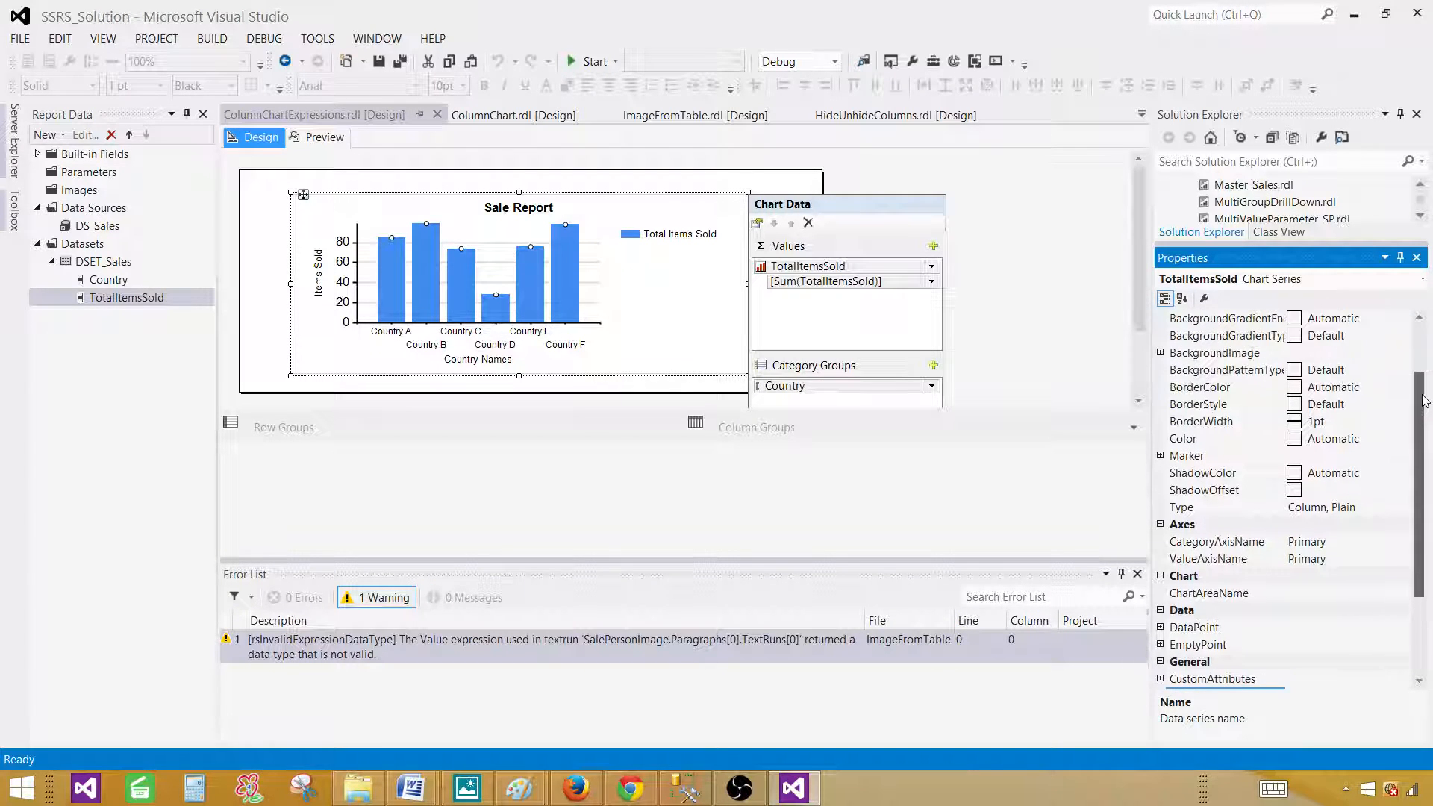
click(1182, 455)
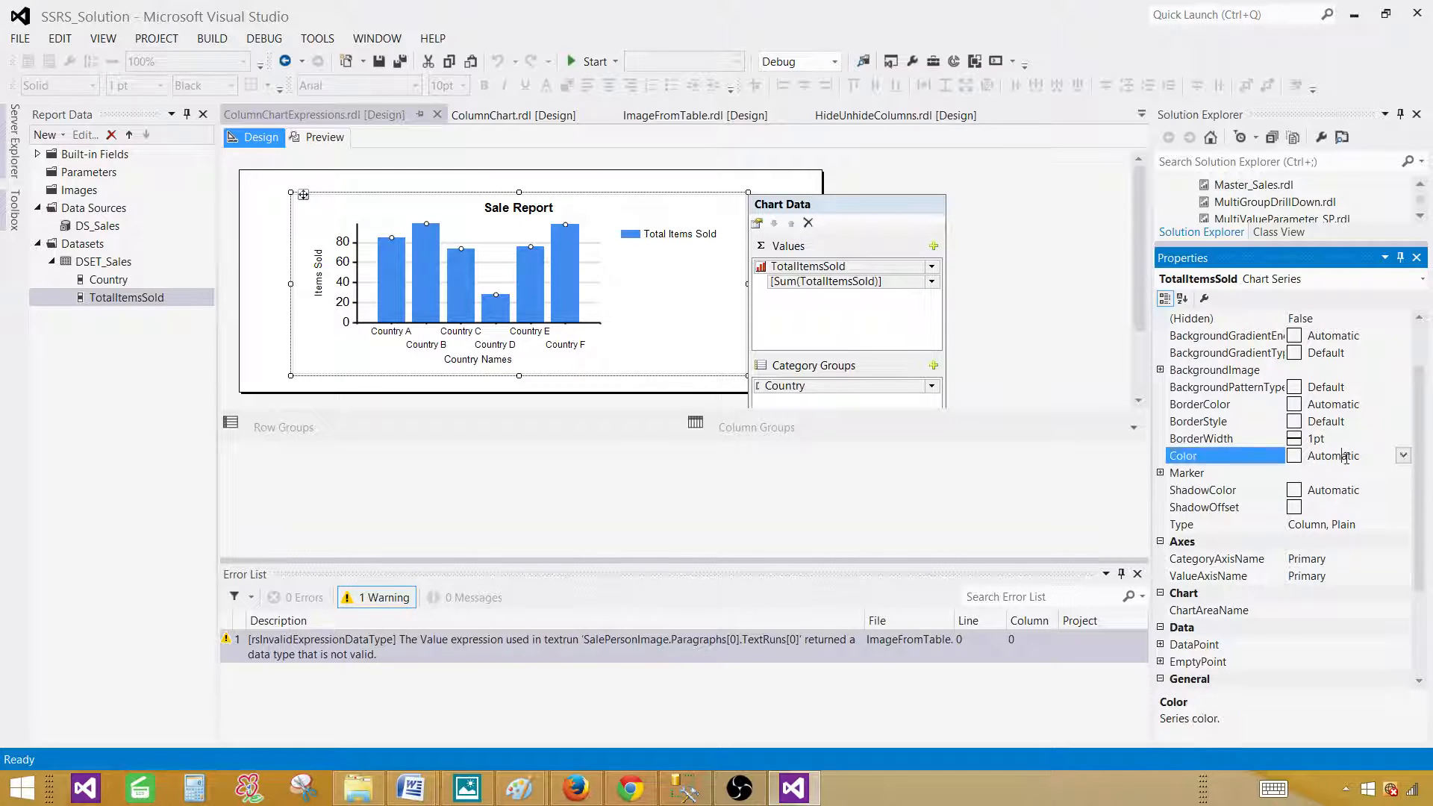
click(1405, 455)
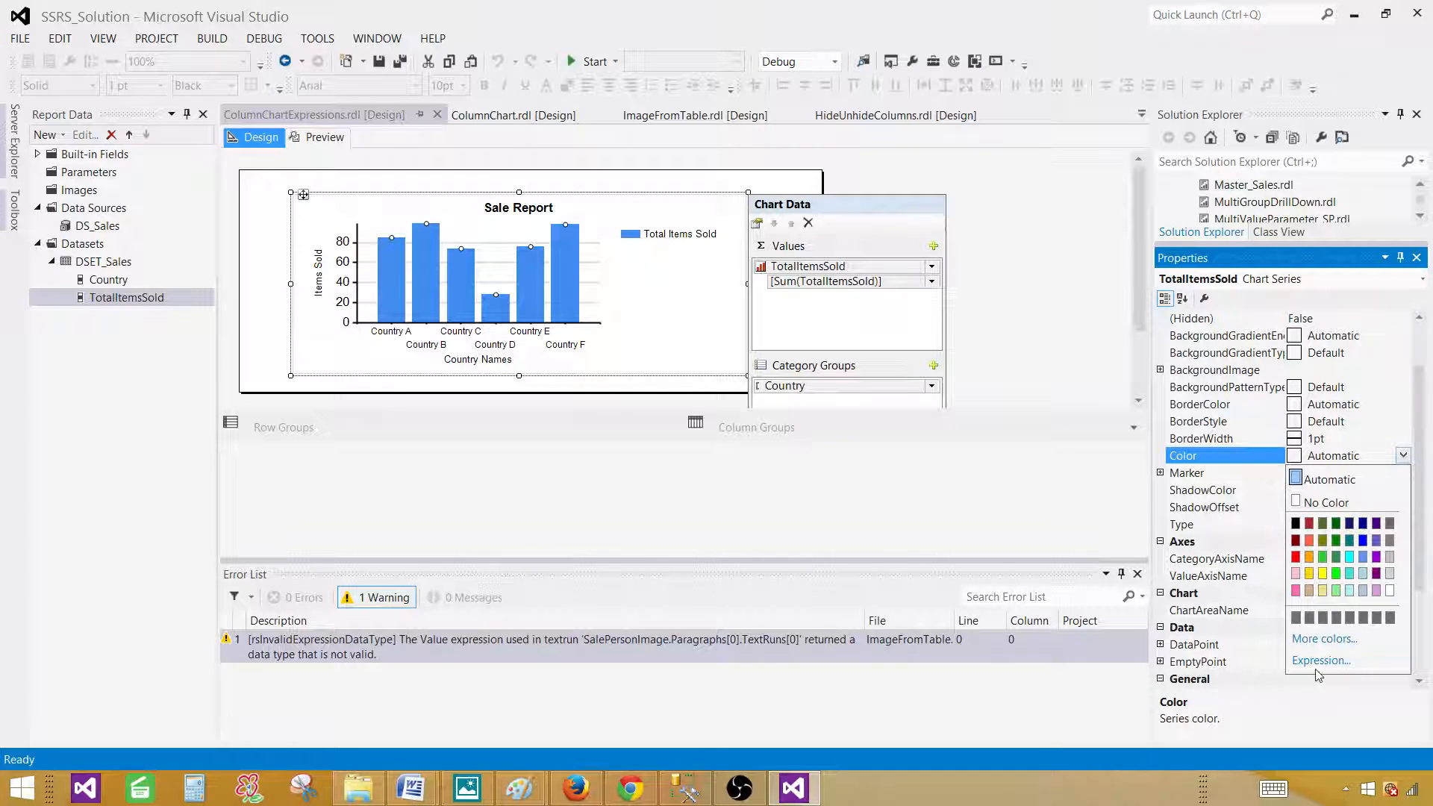
Write the colour condition =IIF(Fields!TotalItemsSold.Value=max(Fields!TotalItemsSold.Value,"DSET_Sales")
click(1319, 659)
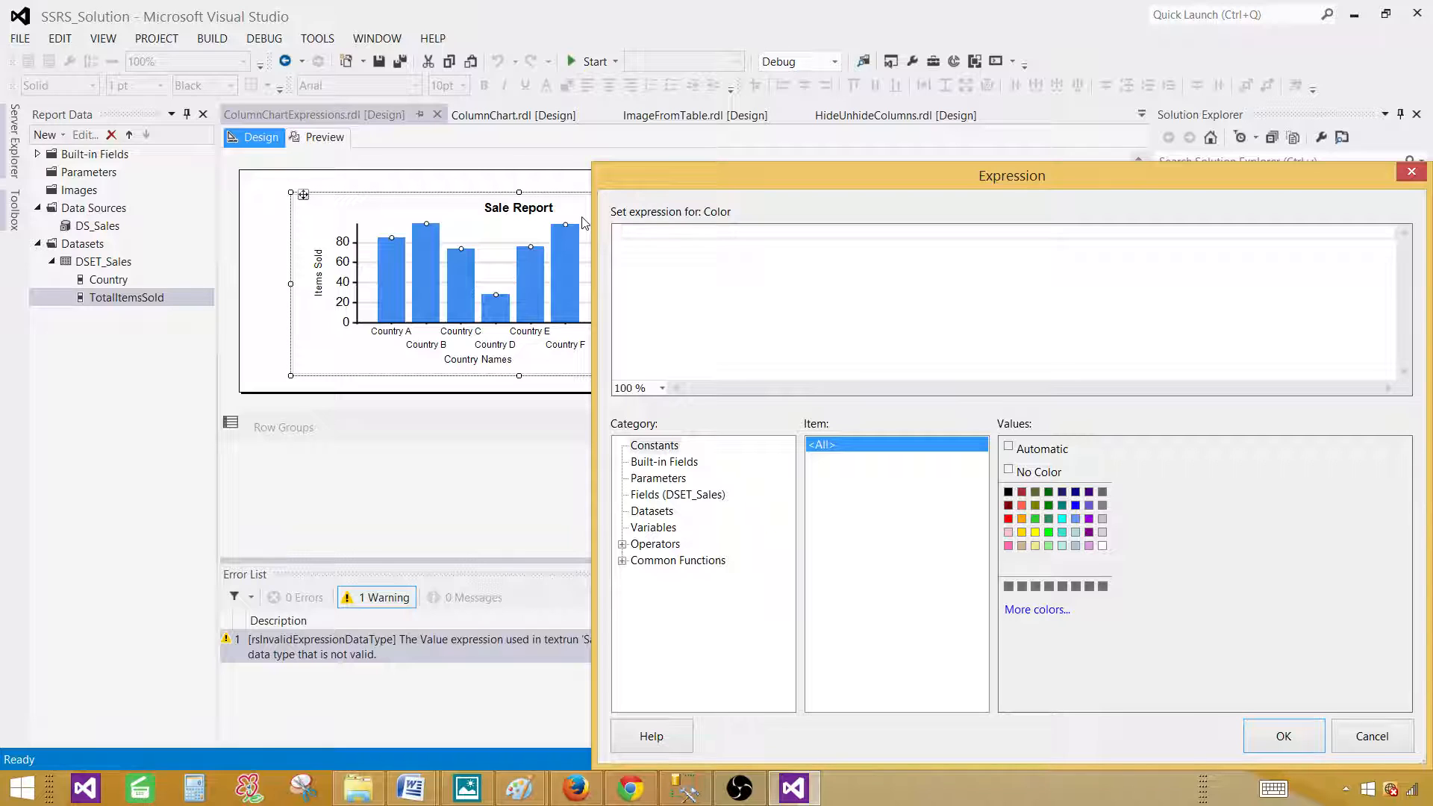
text(=IIF()
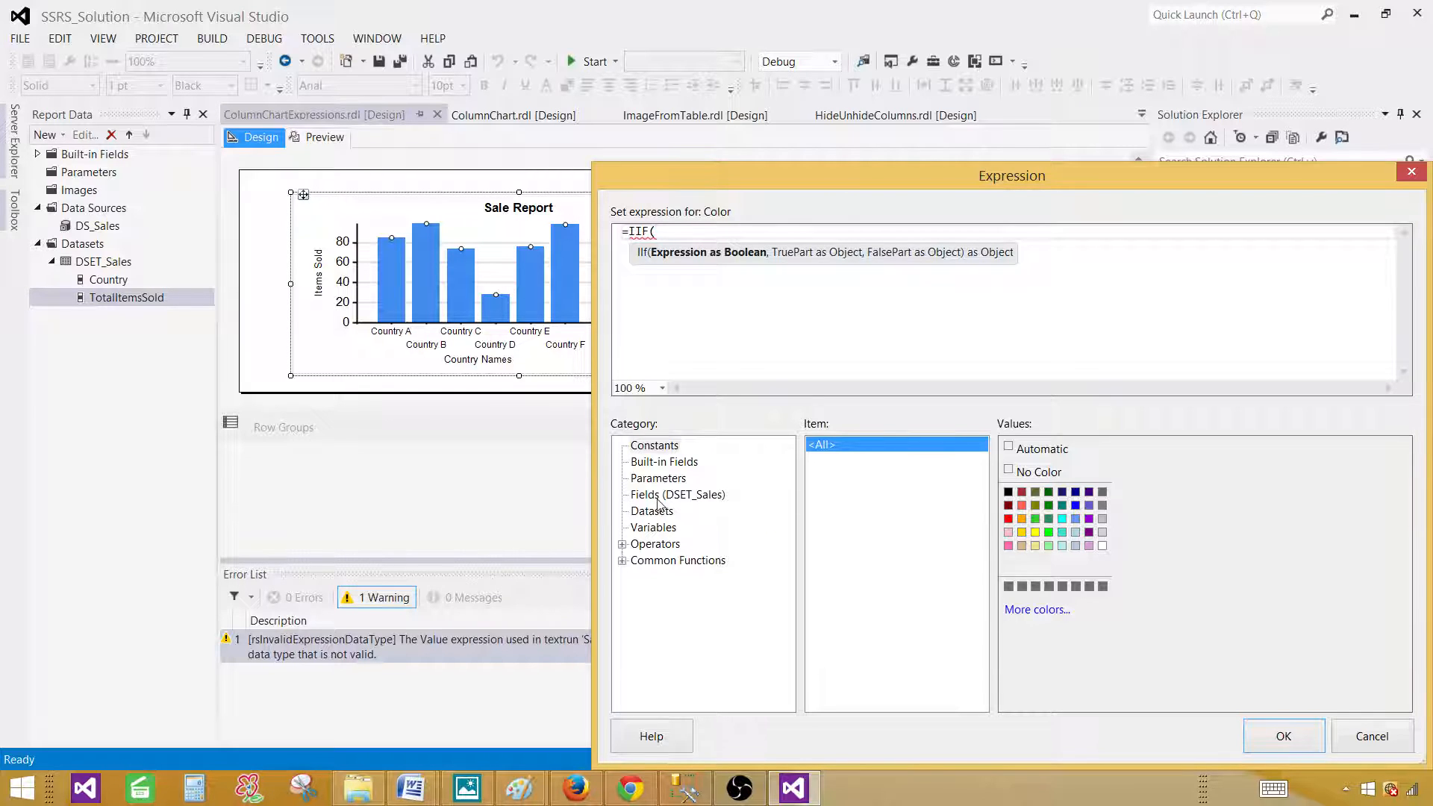
click(678, 494)
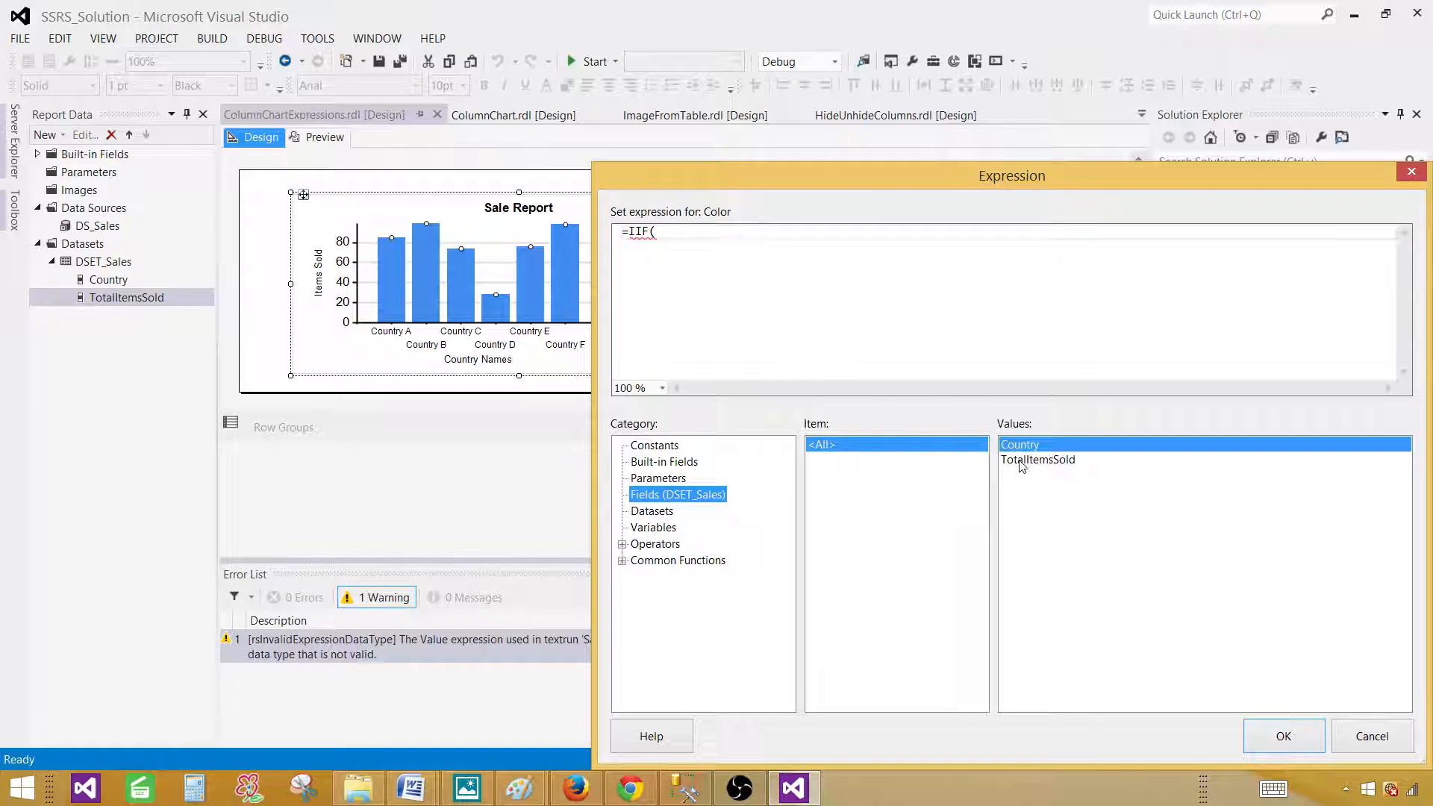
click(1037, 458)
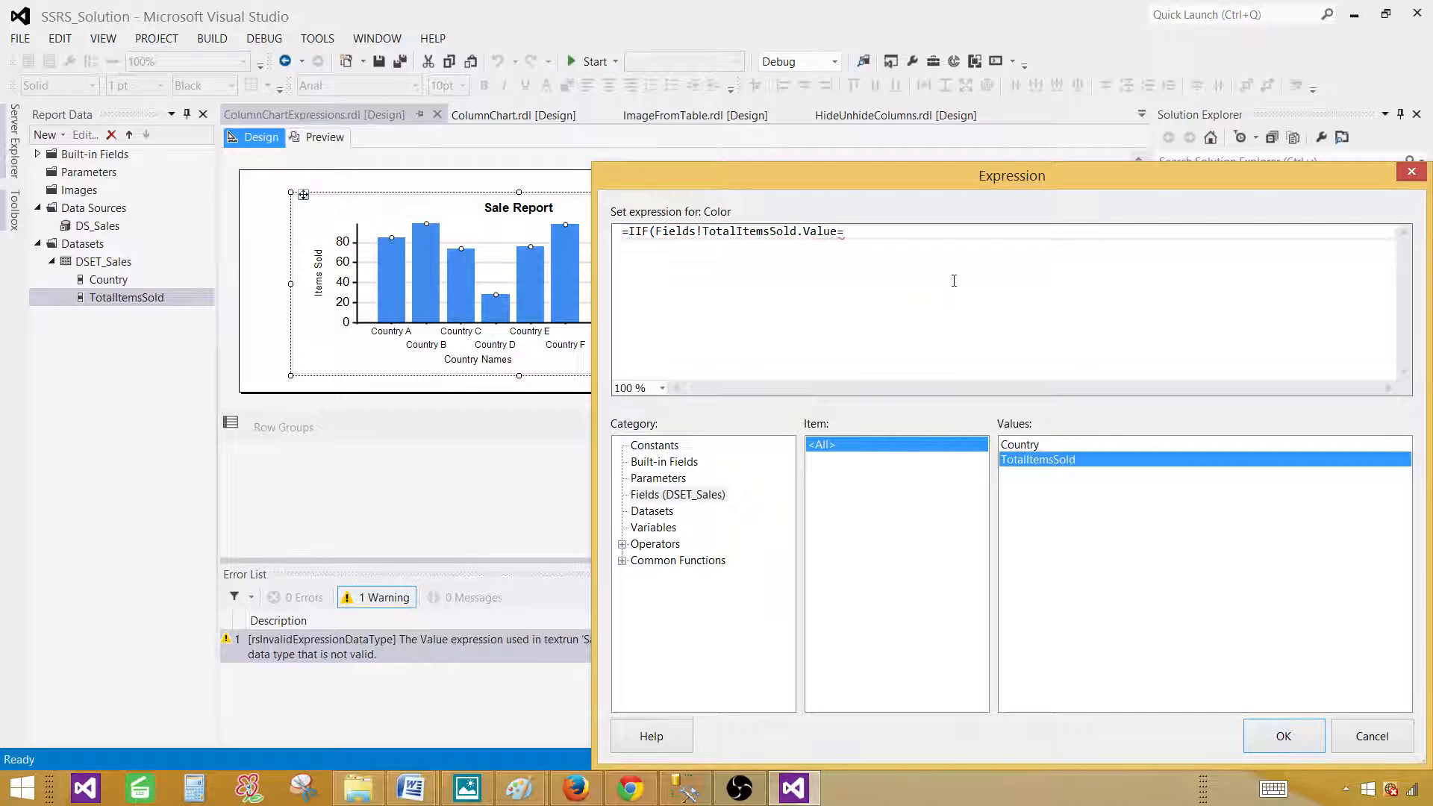
text(max)
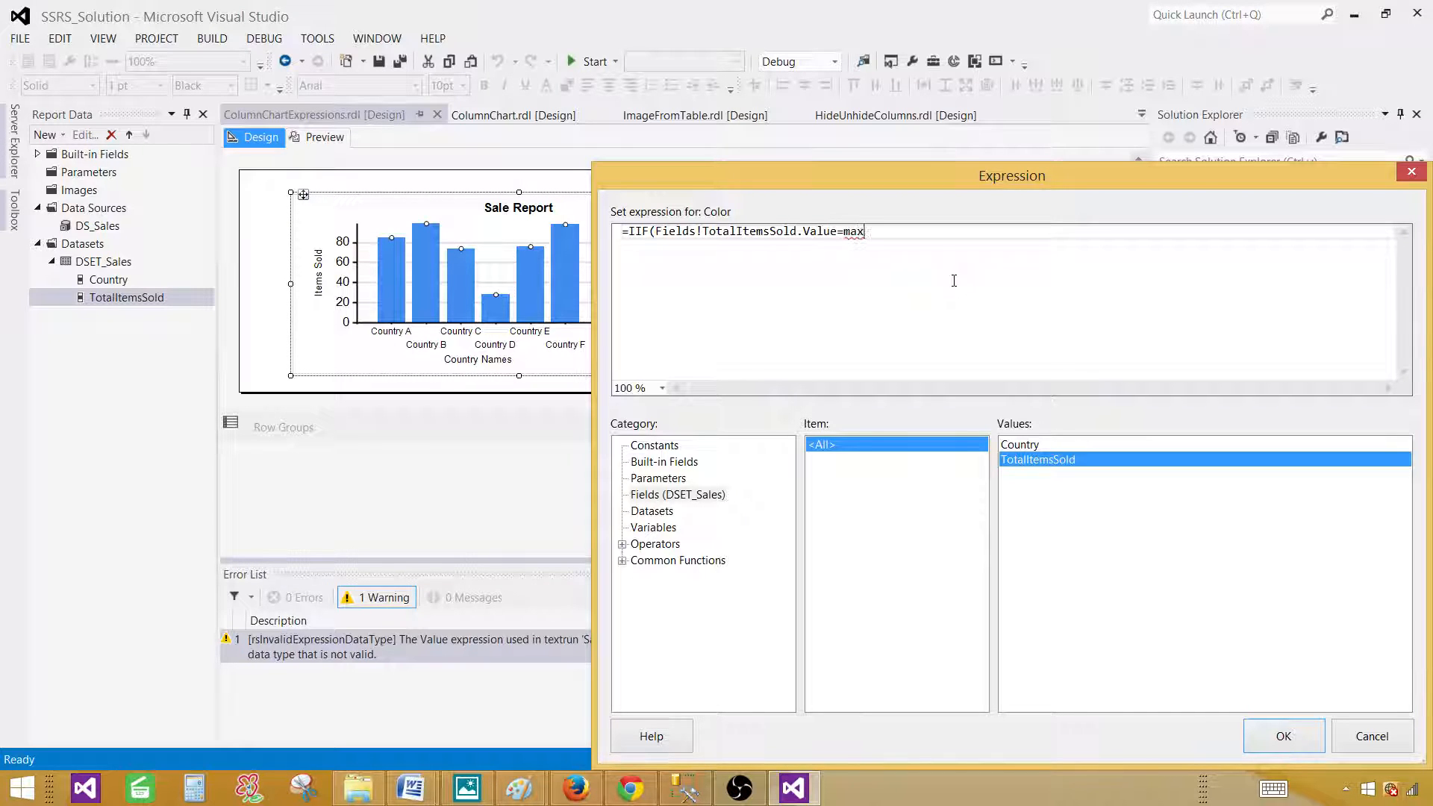
text(()
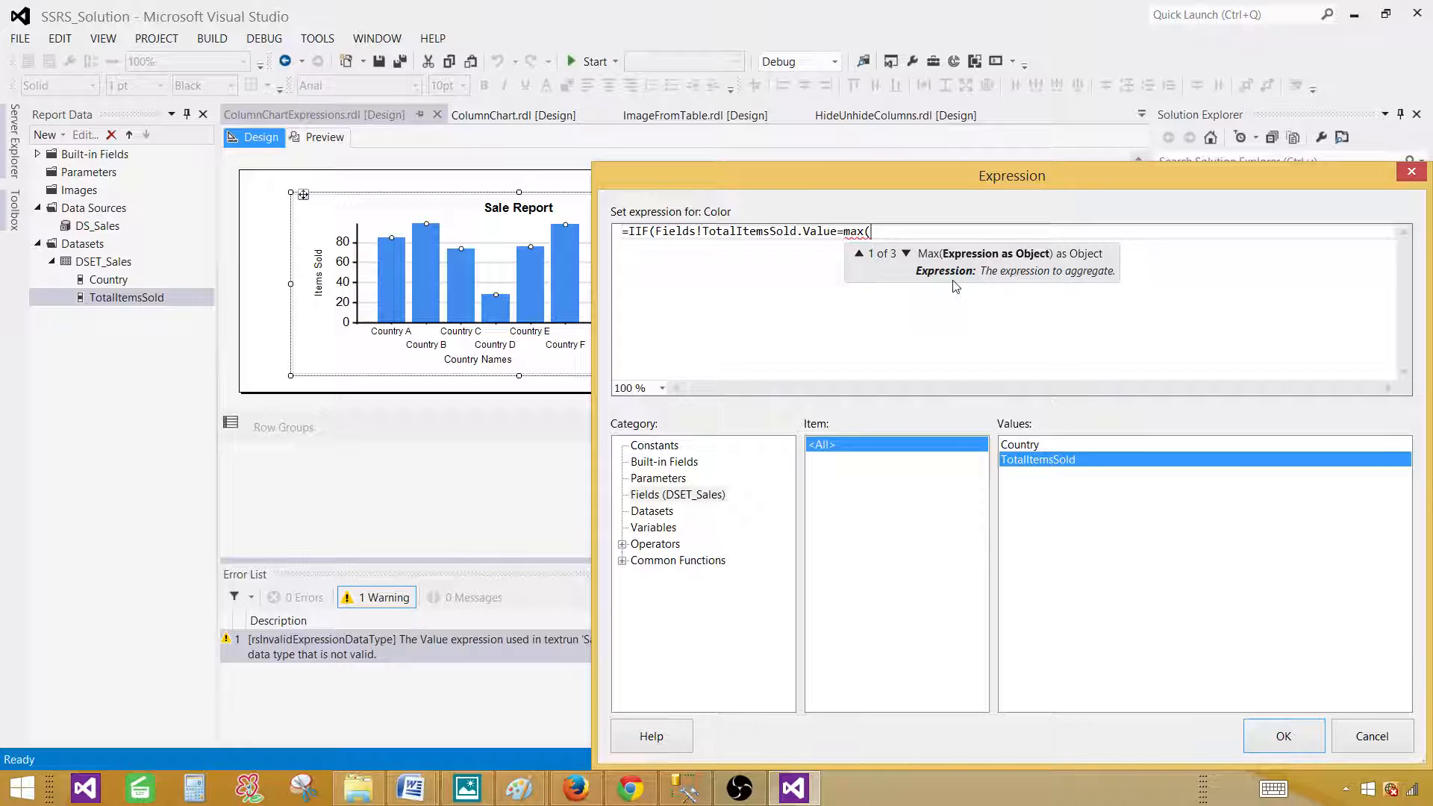
mouse_move(970, 439)
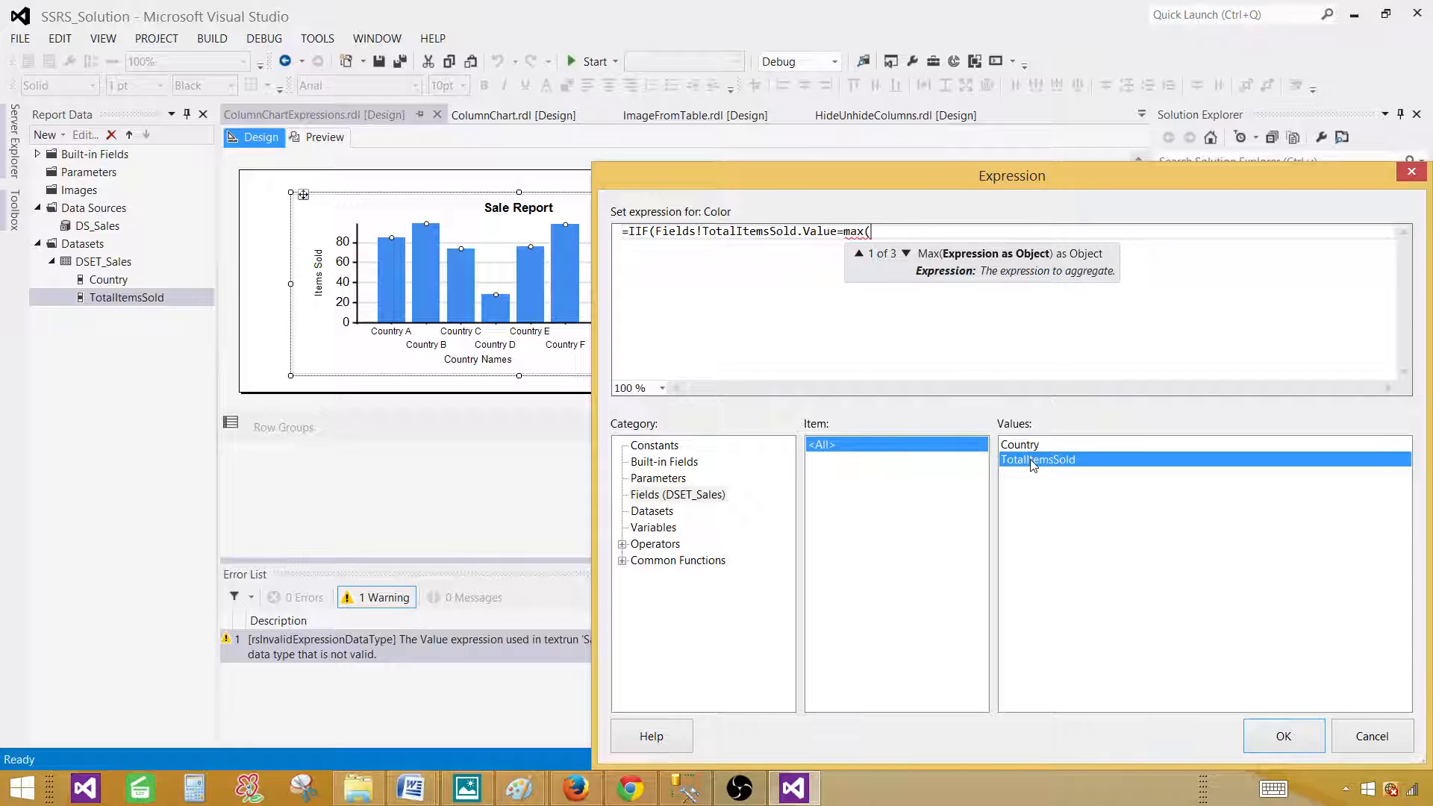
text(Fields!TotalItemsSold.Value)
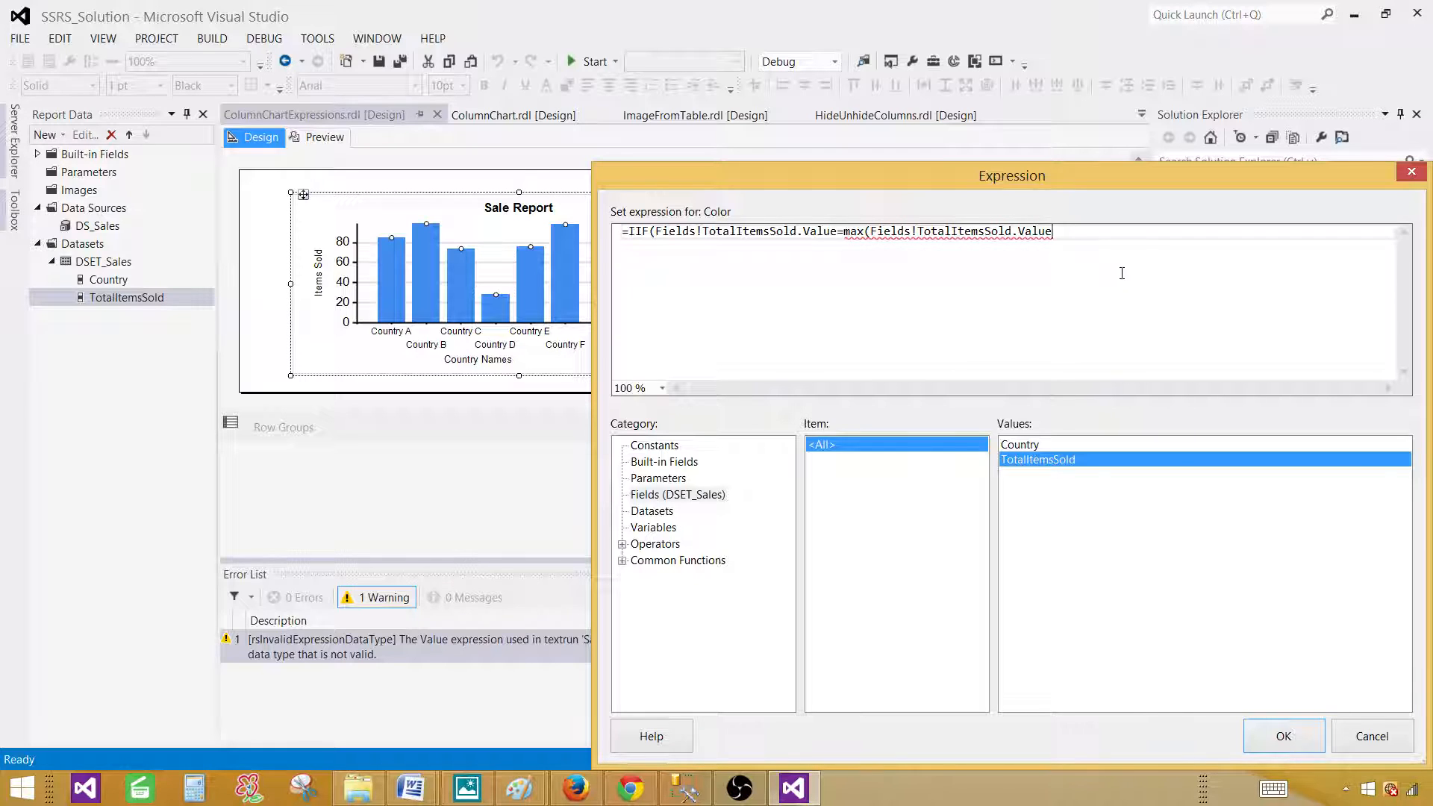
text(,")
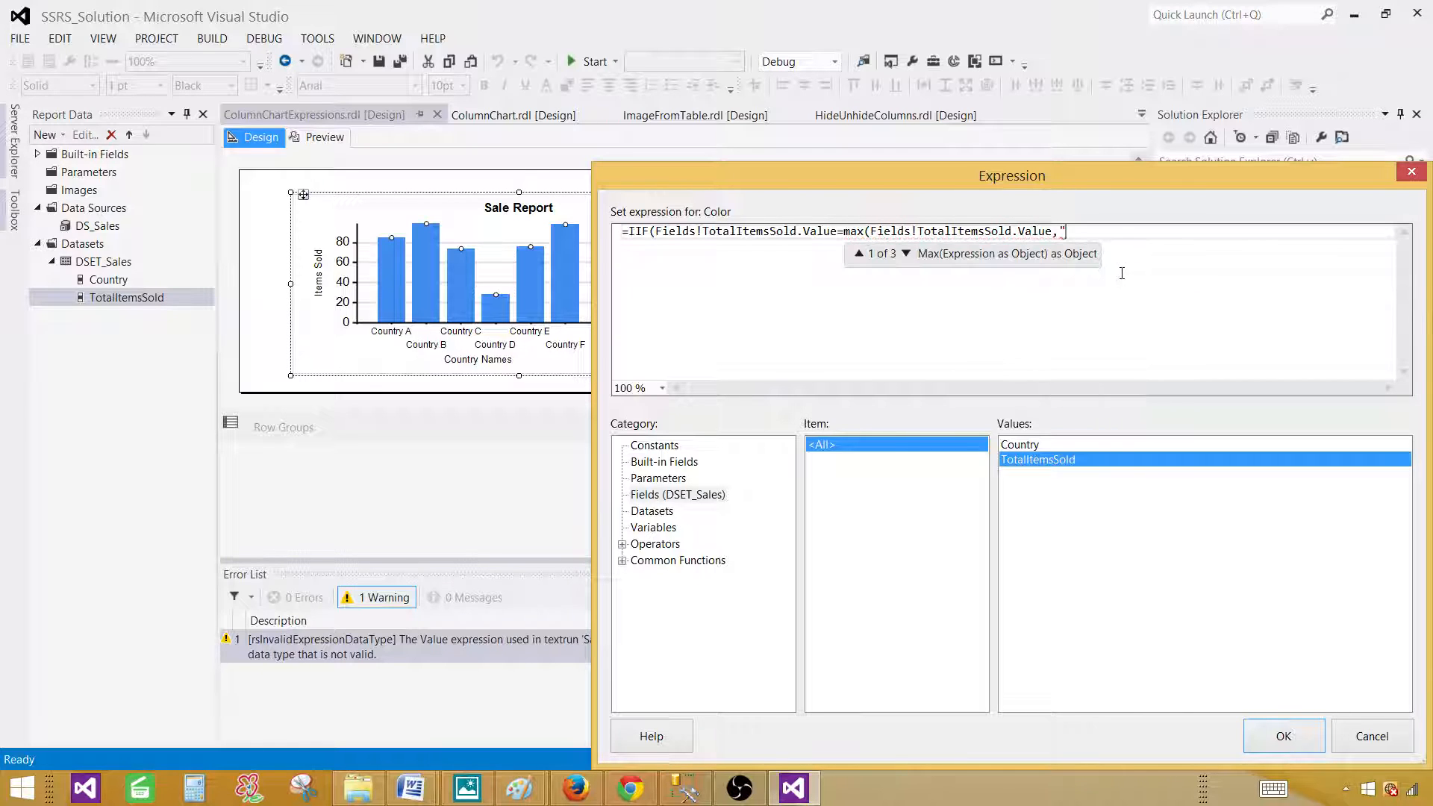
text(D)
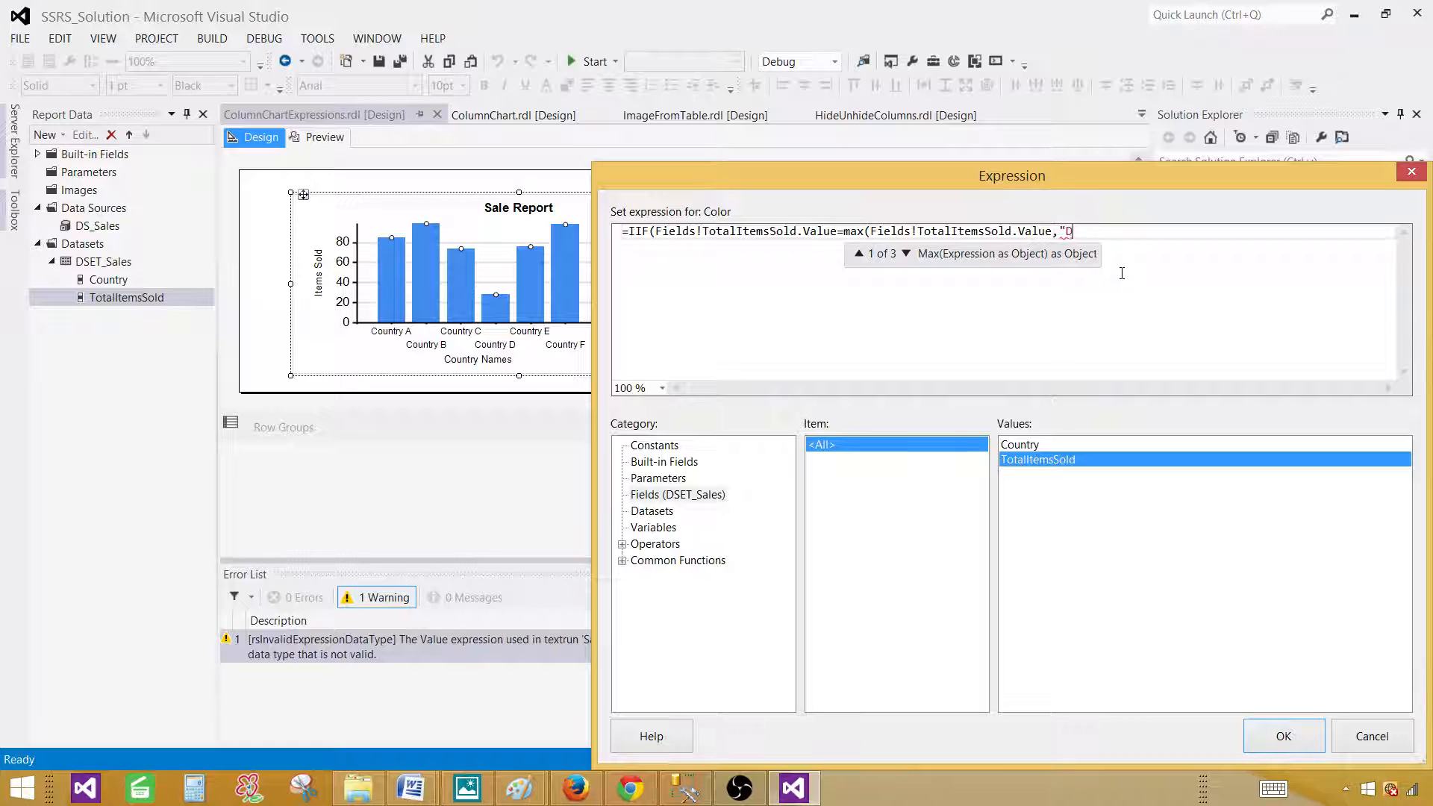
text(SET)
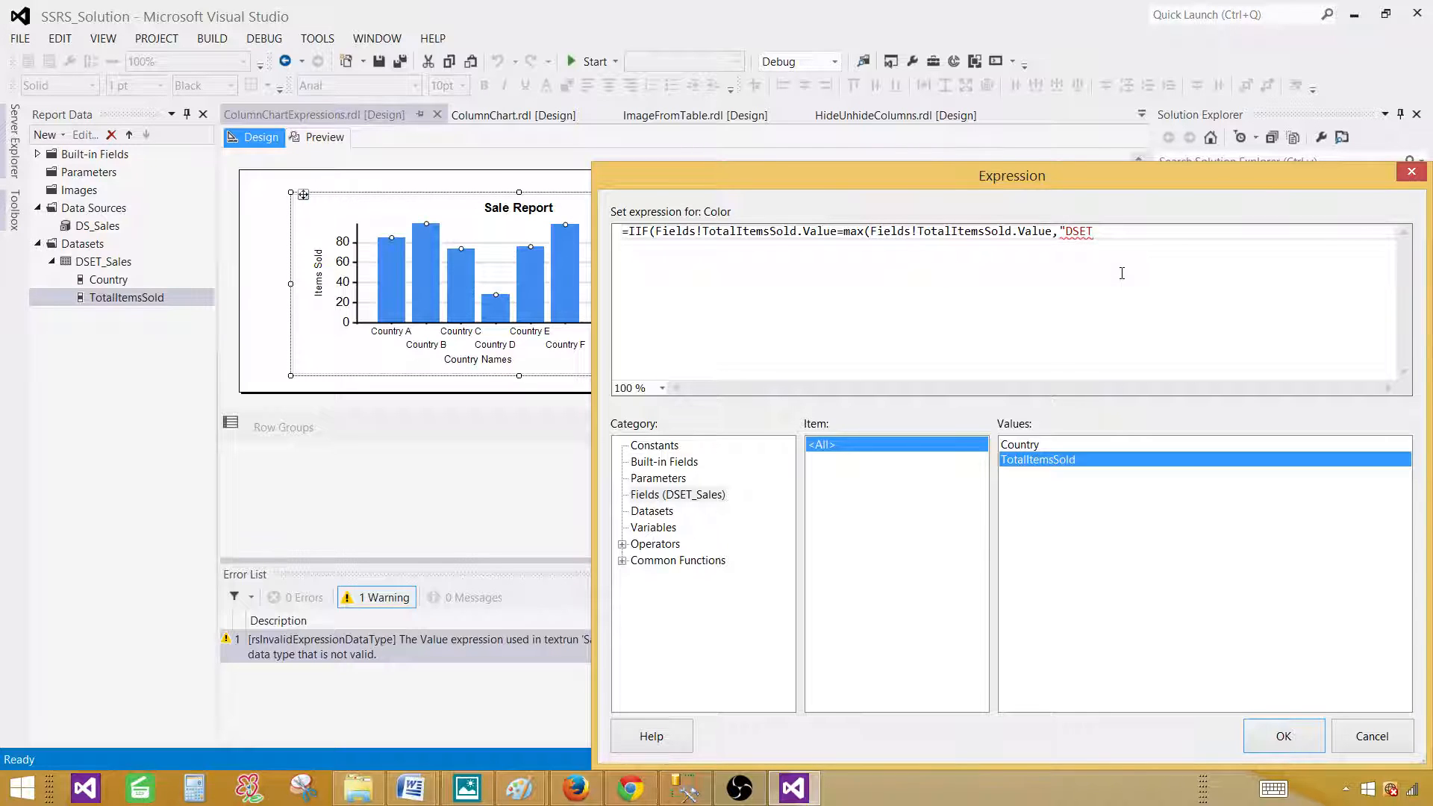
text(_Sale)
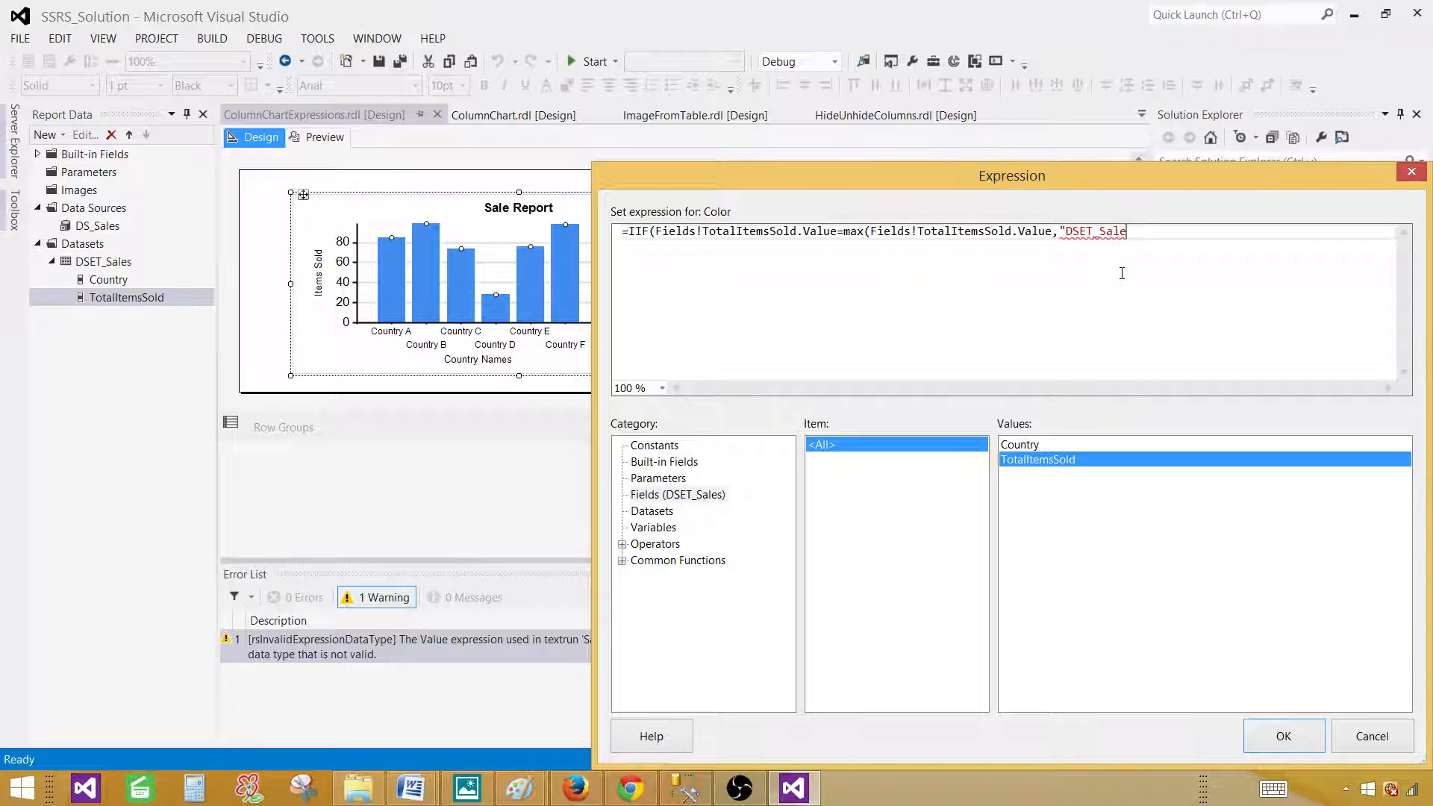
text("s")
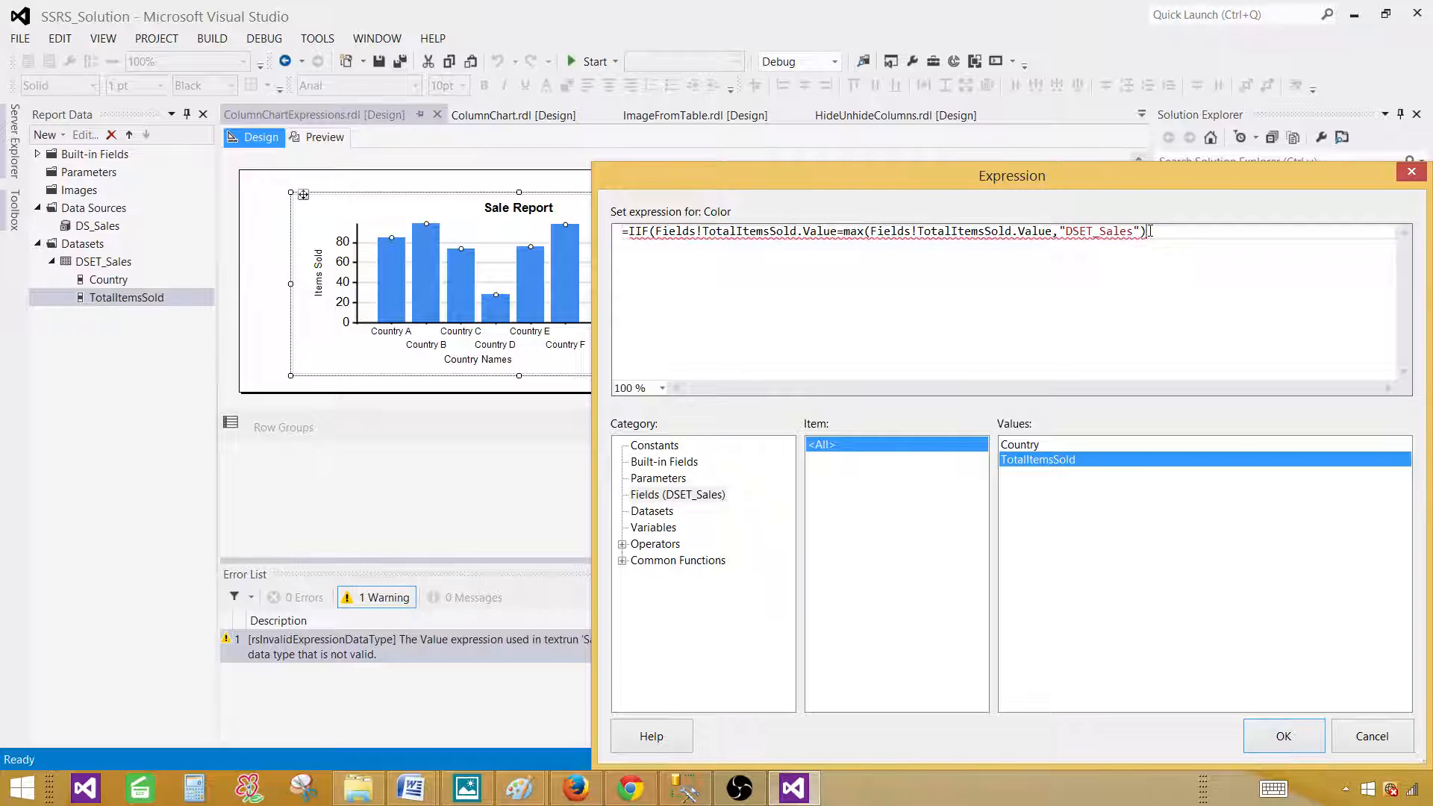
Finish the expression with "Green" and "Yellow" results and confirm it
text(,)
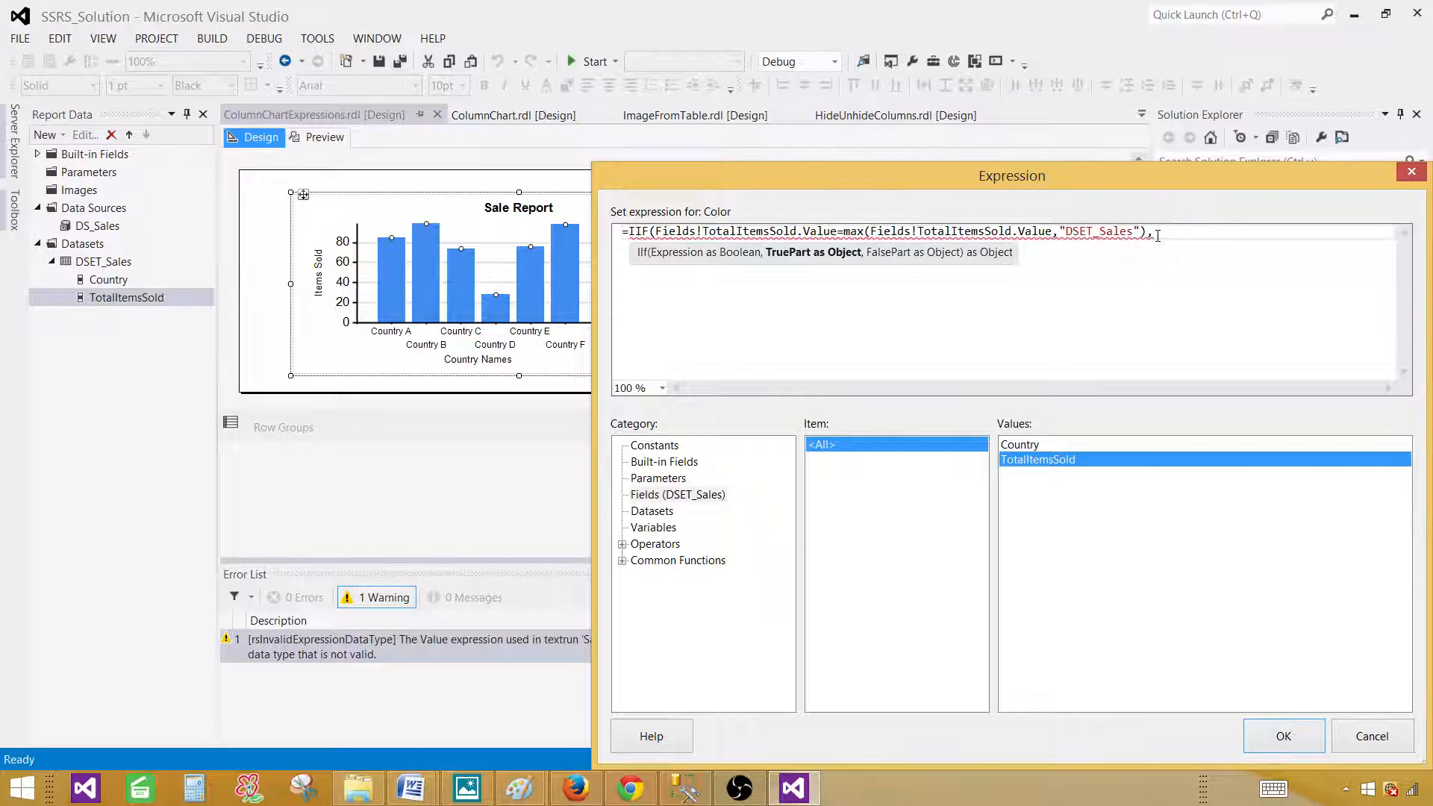
text("Gree)
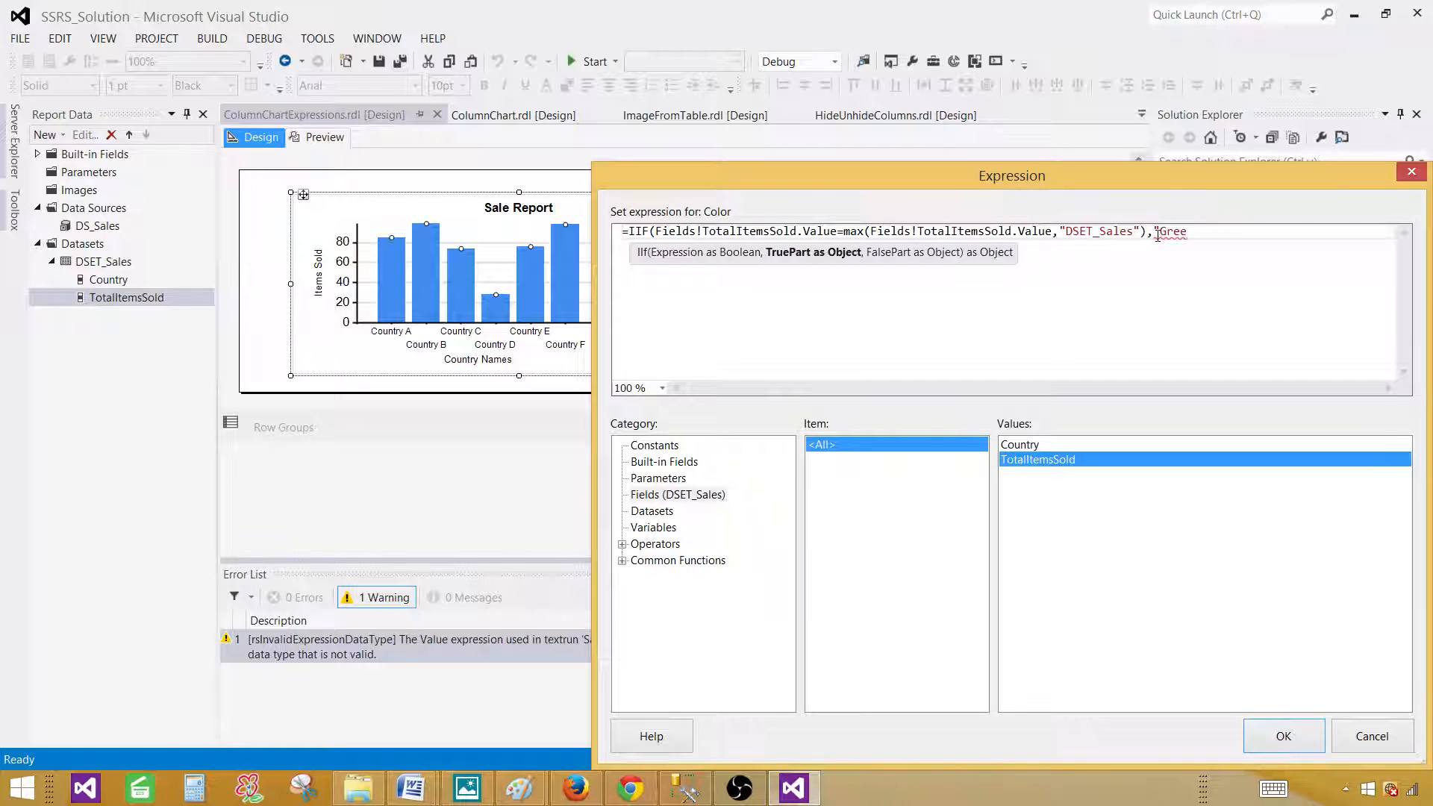
text(n)
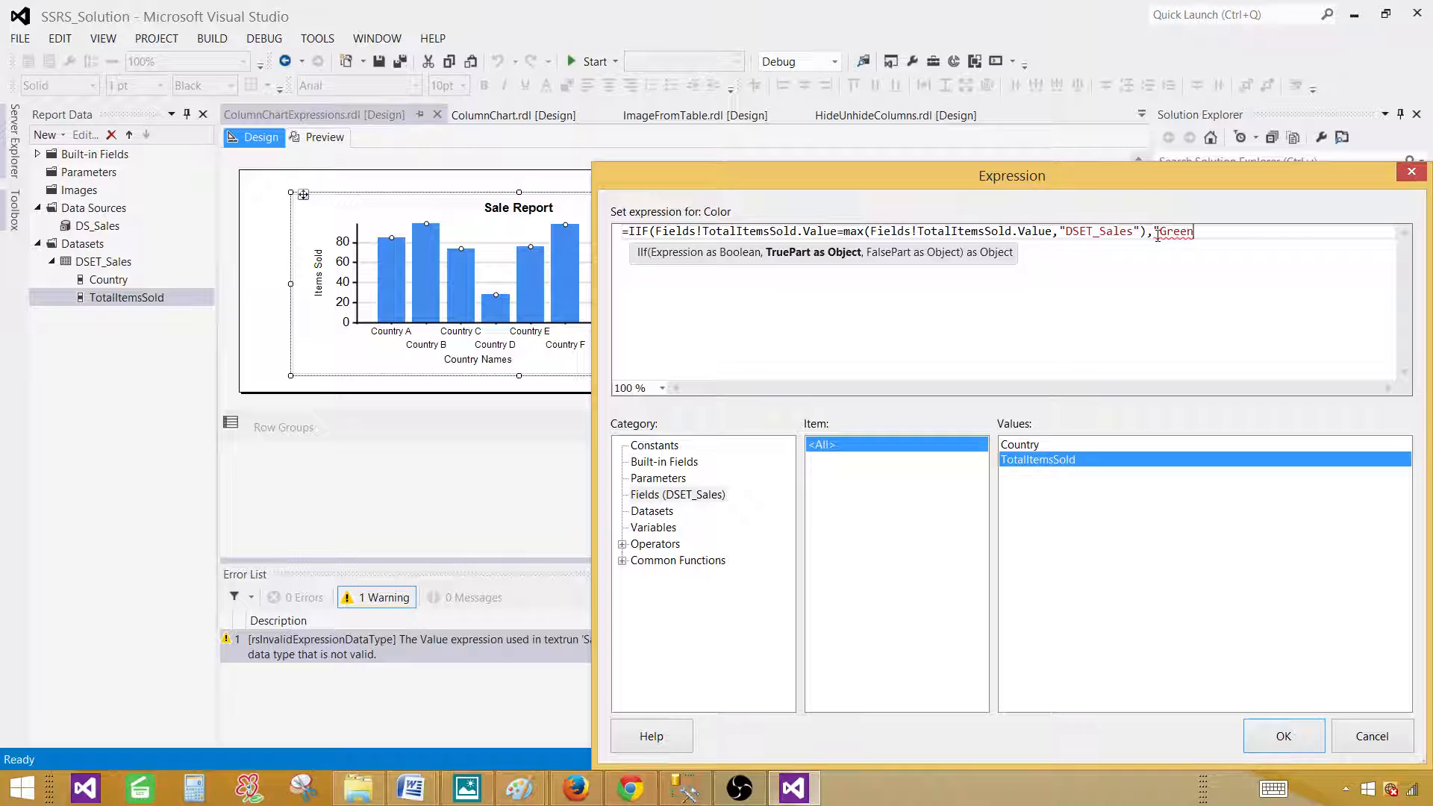
text(,"Yellow)
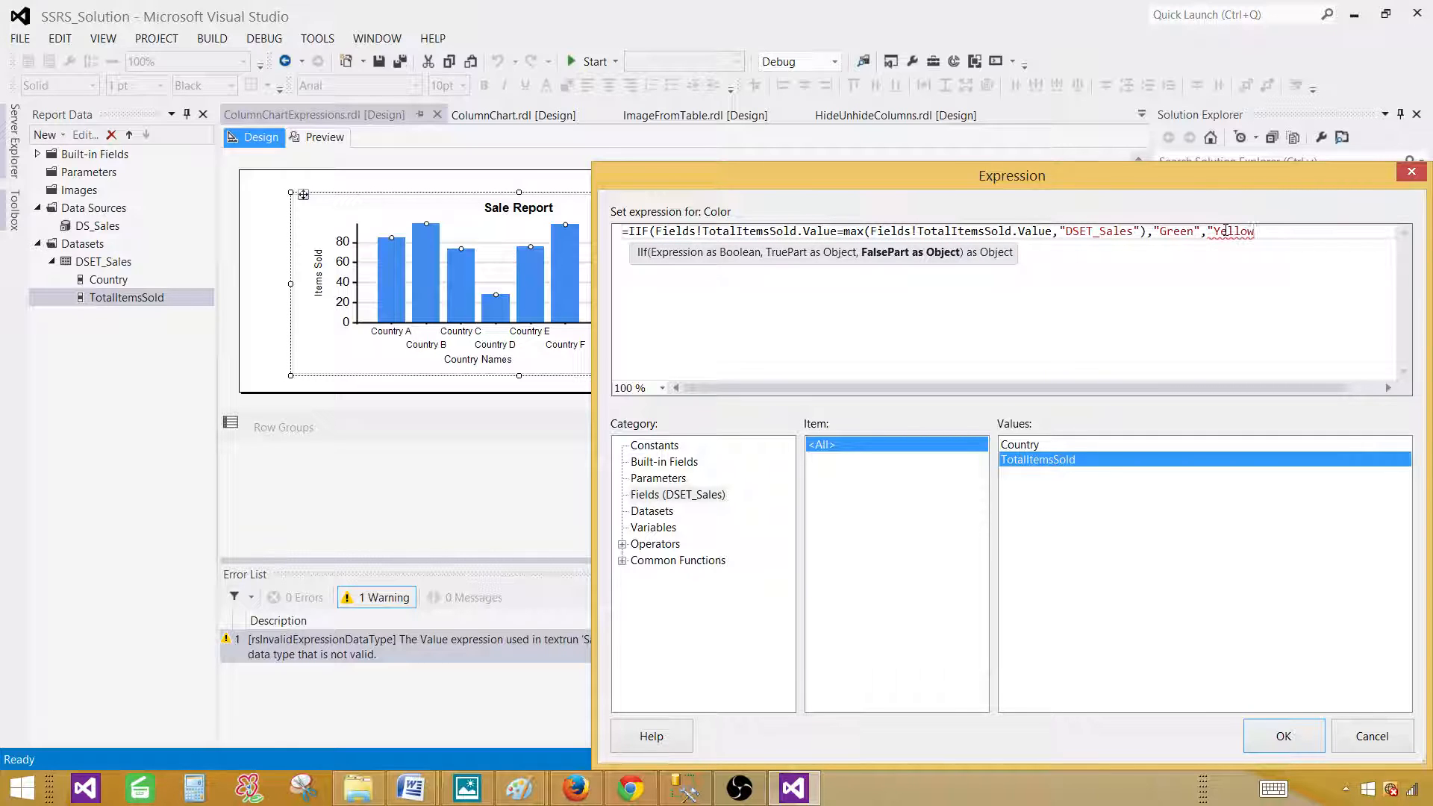
text("))
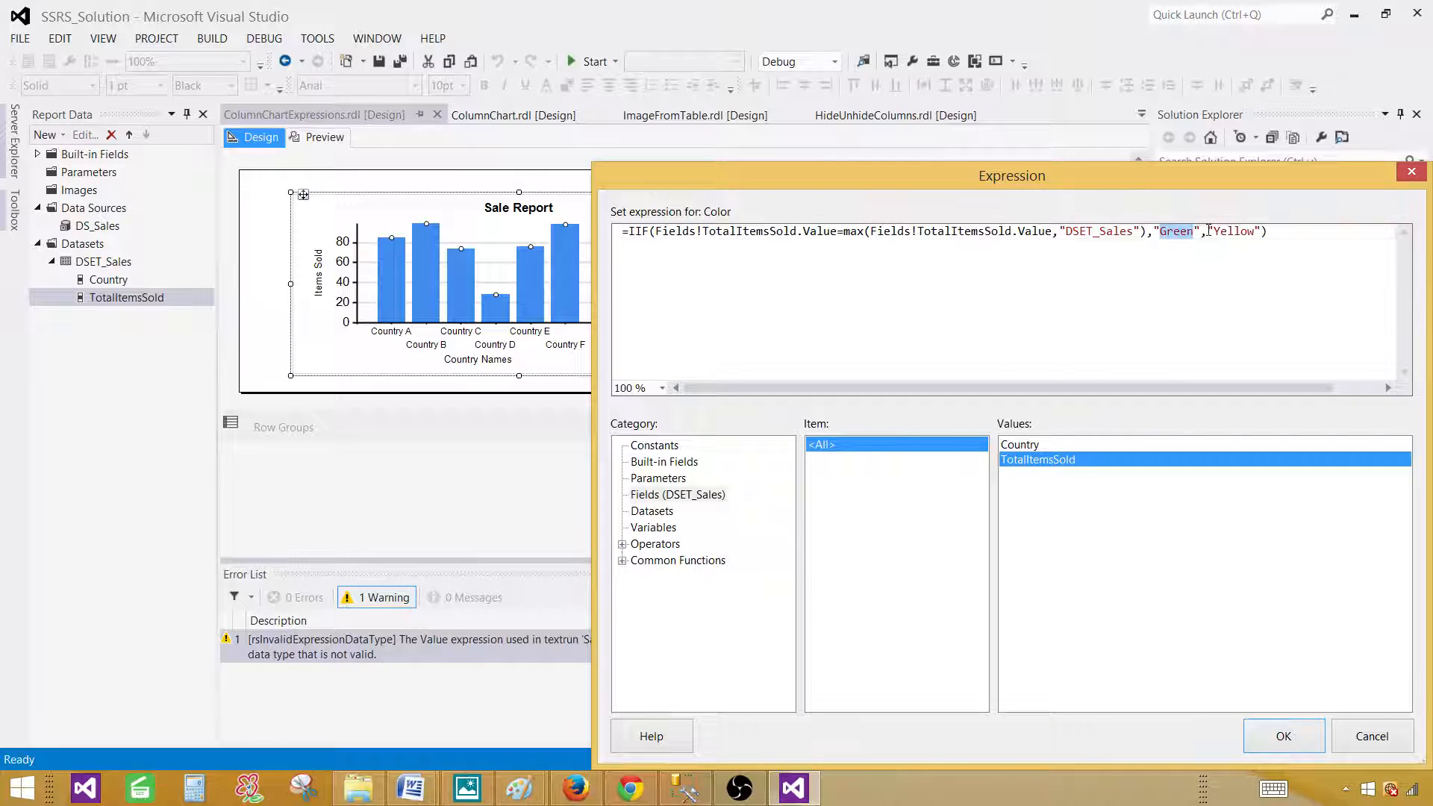
click(1274, 232)
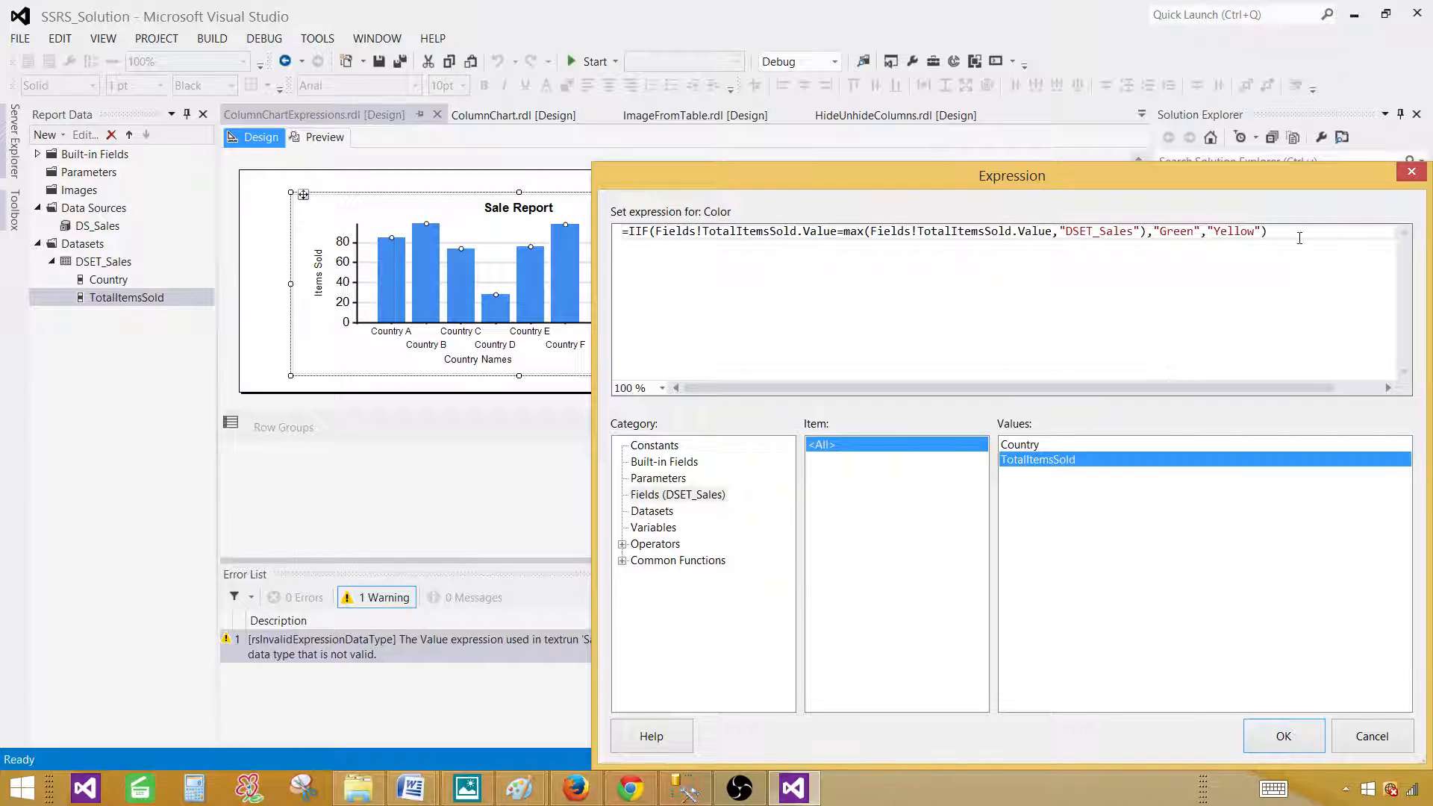
right_click(913, 231)
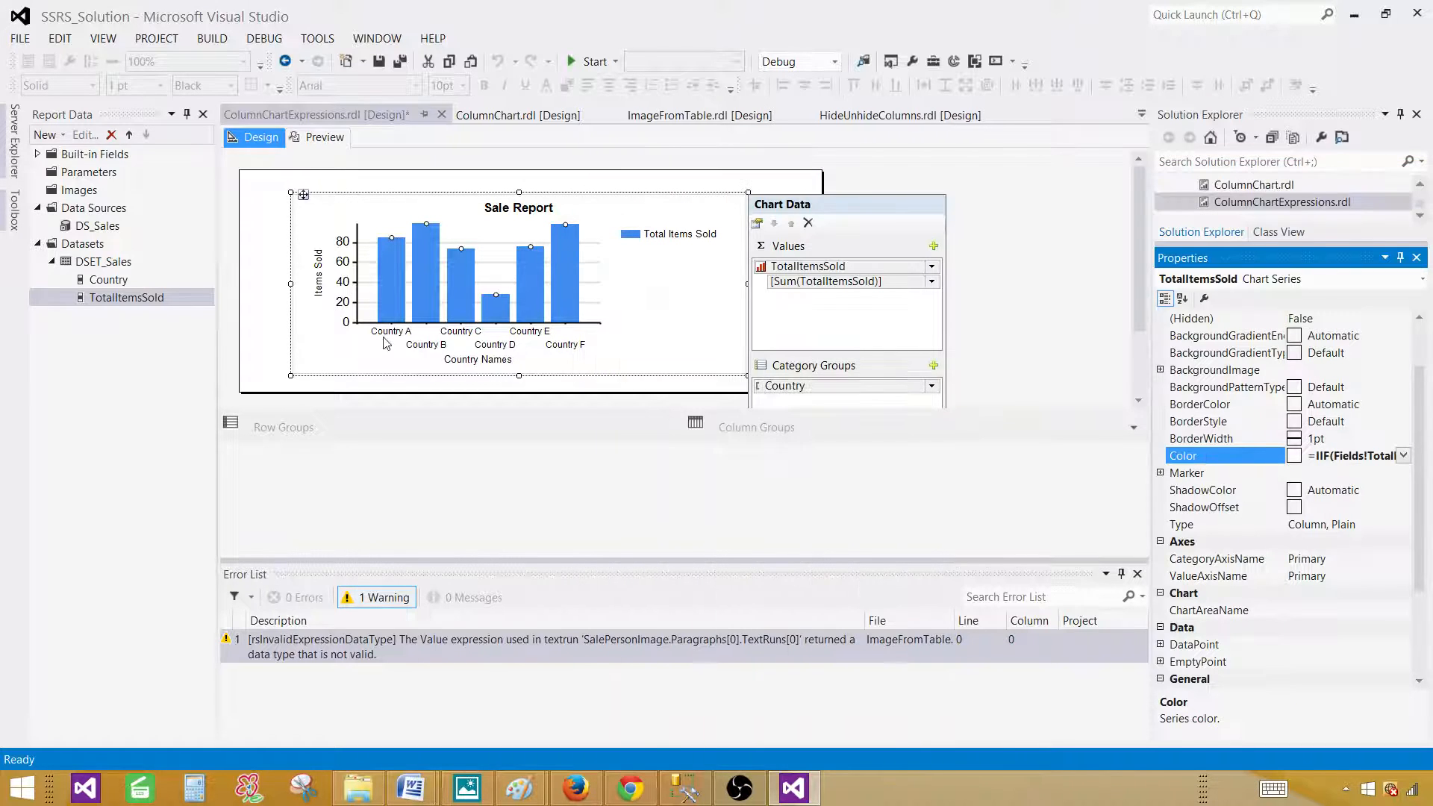
Preview the rendered Sale Report, then return to the design surface
click(325, 137)
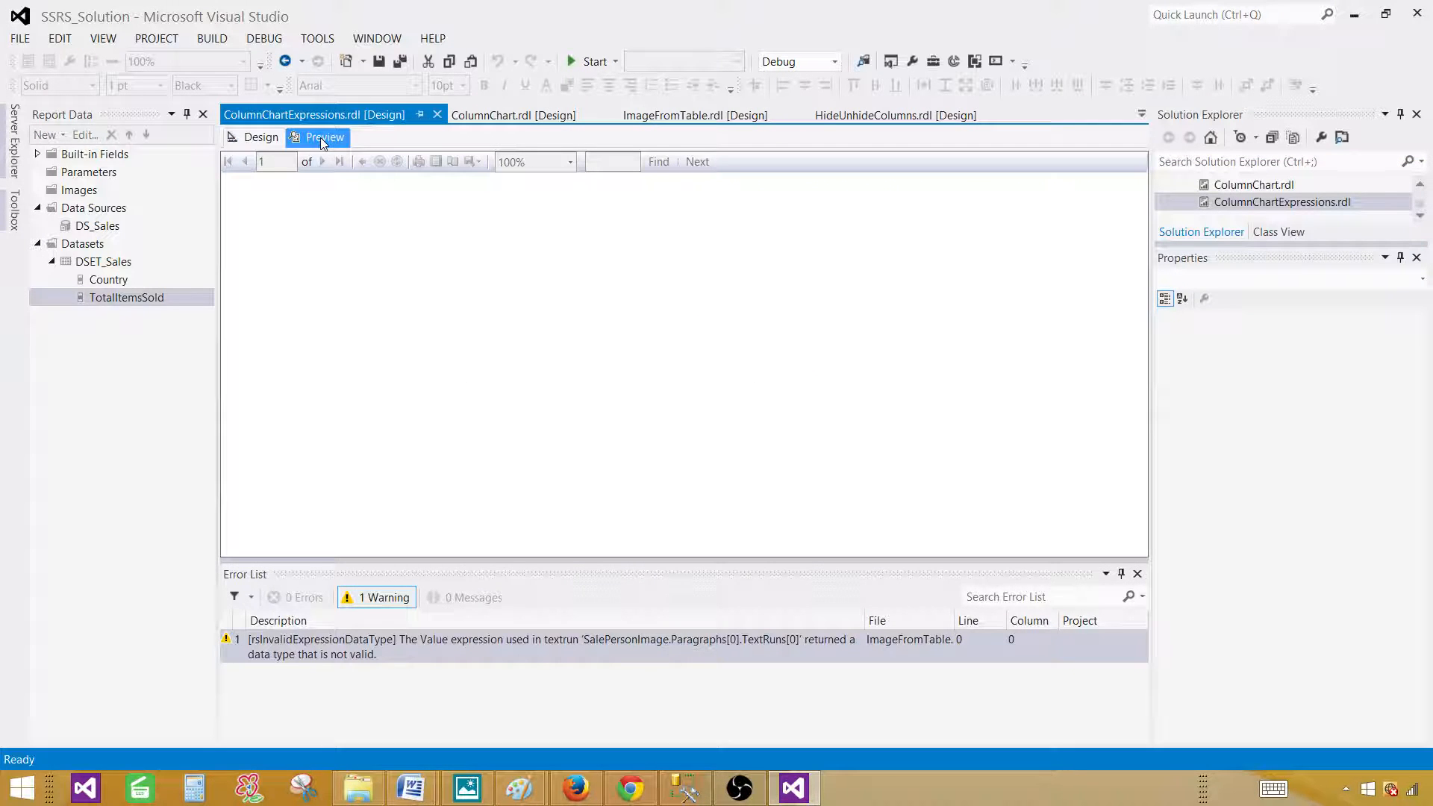
click(325, 137)
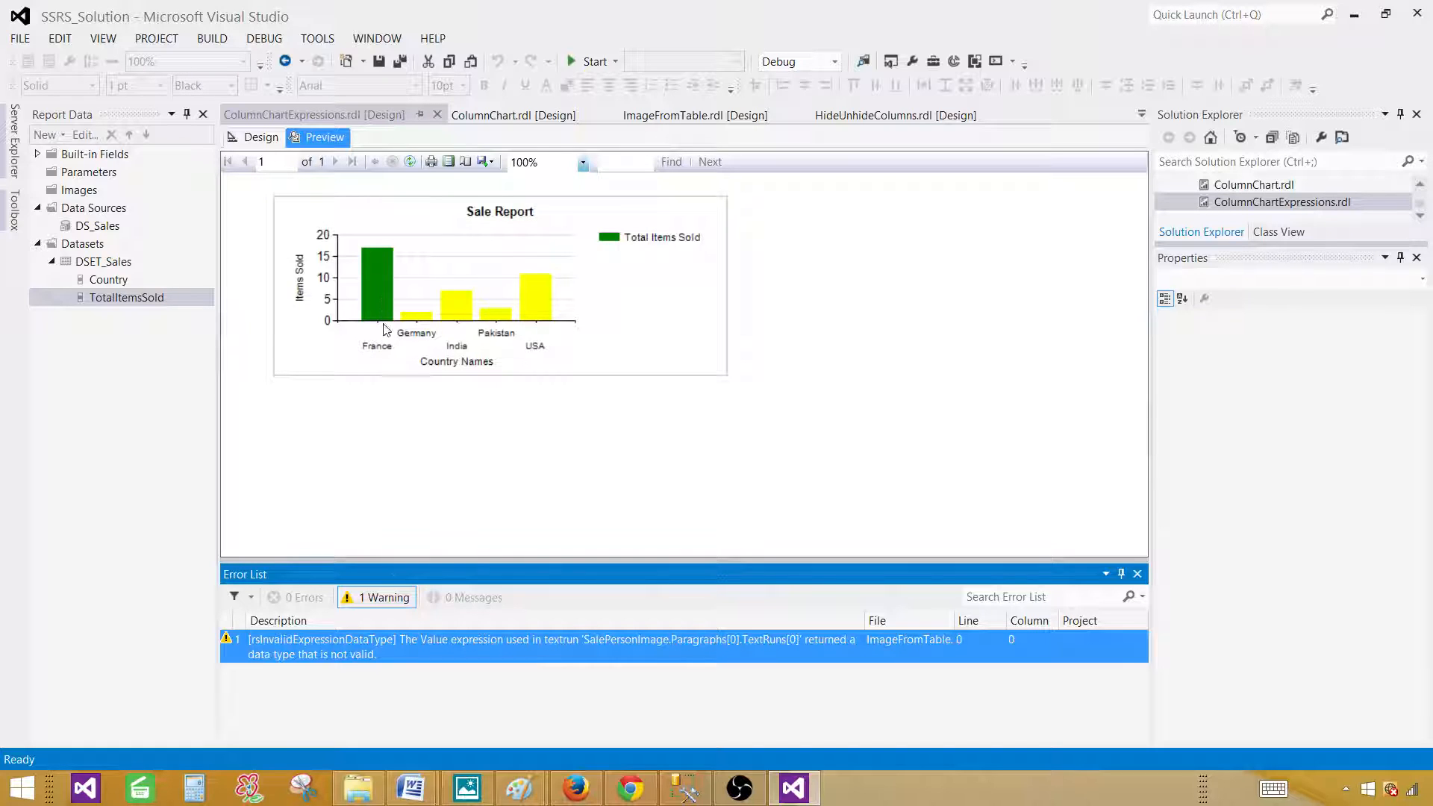
mouse_move(400, 301)
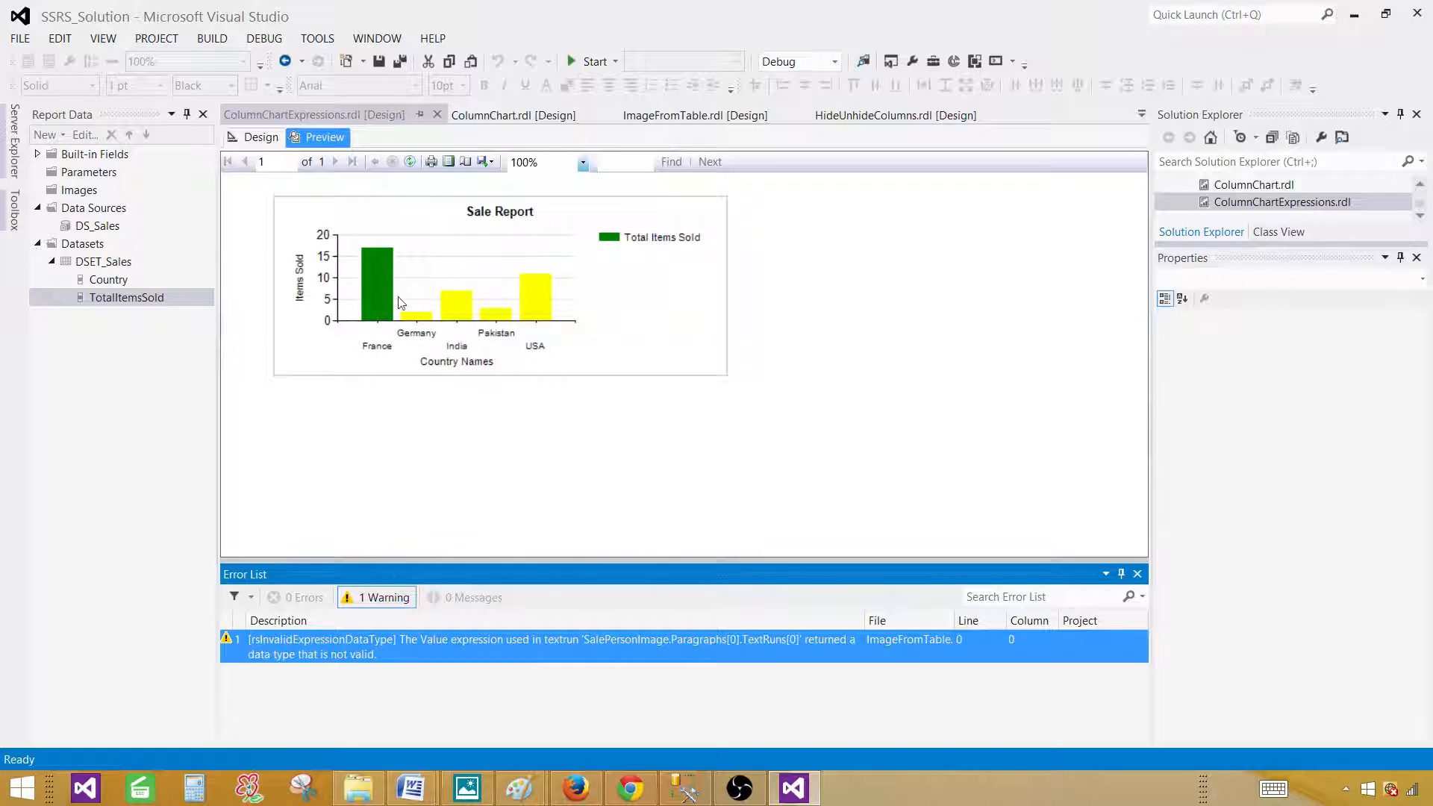
mouse_move(366, 281)
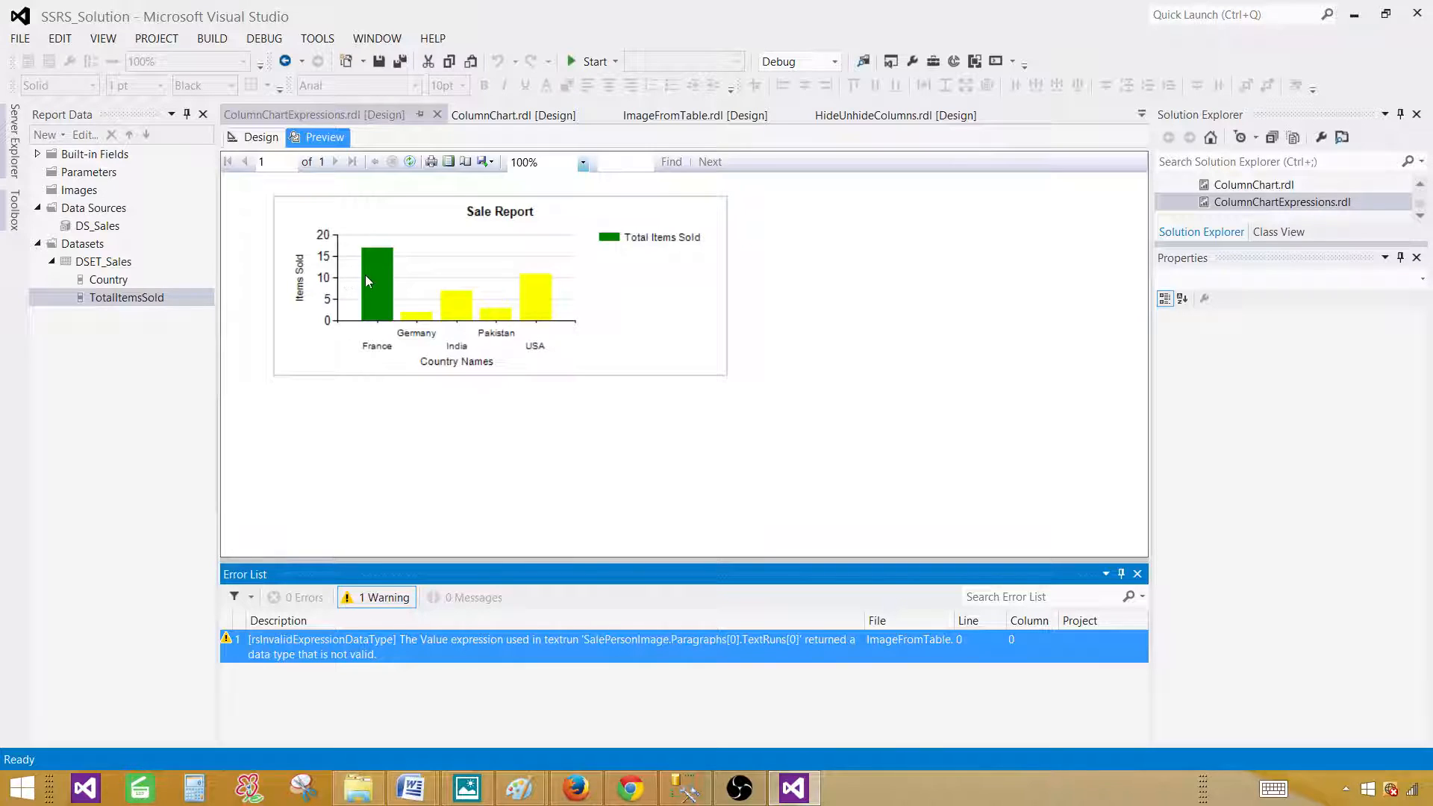
mouse_move(540, 291)
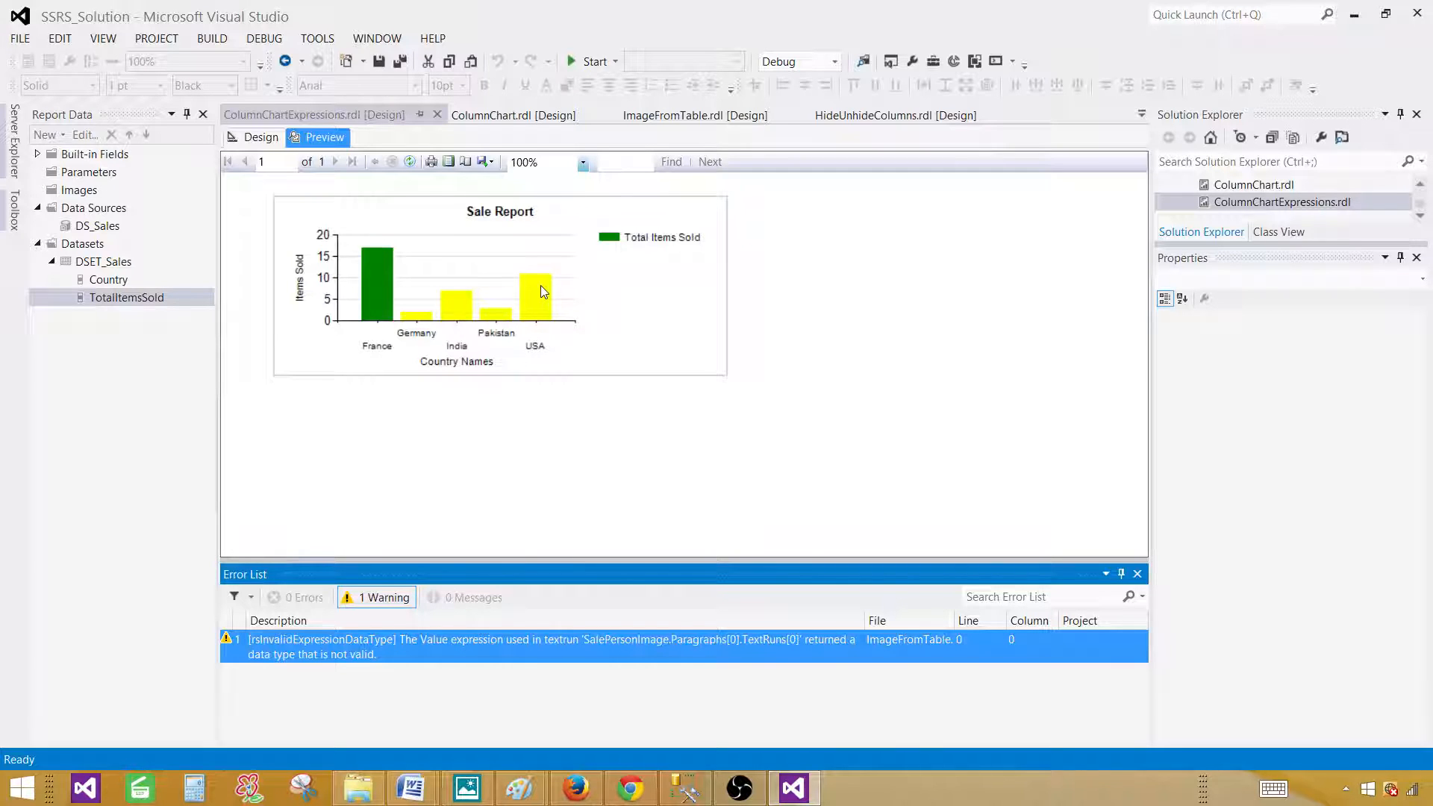
mouse_move(430, 319)
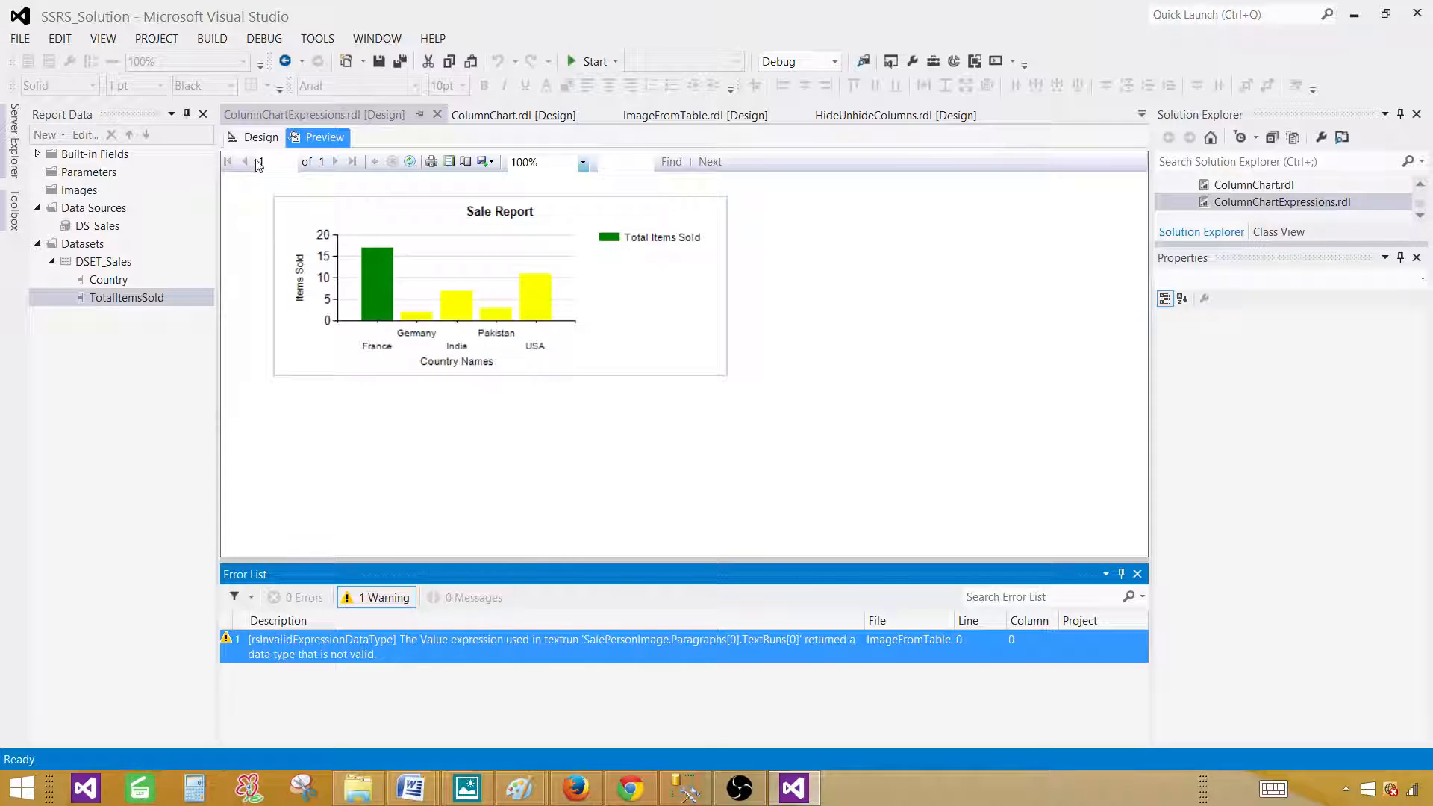
click(260, 137)
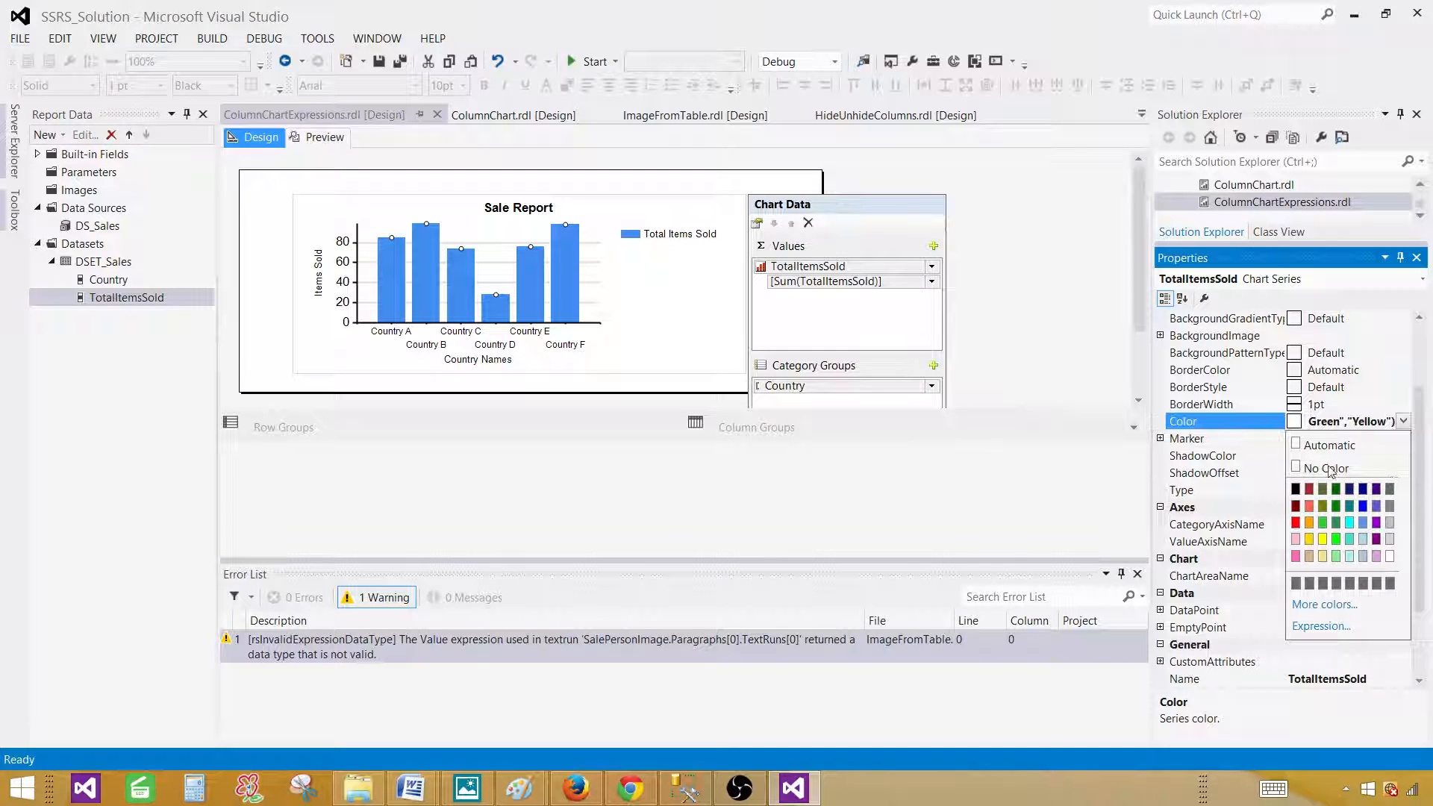
Reopen the colour expression and replace "Yellow" with a nested IIf( on TotalItemsSold
click(1321, 626)
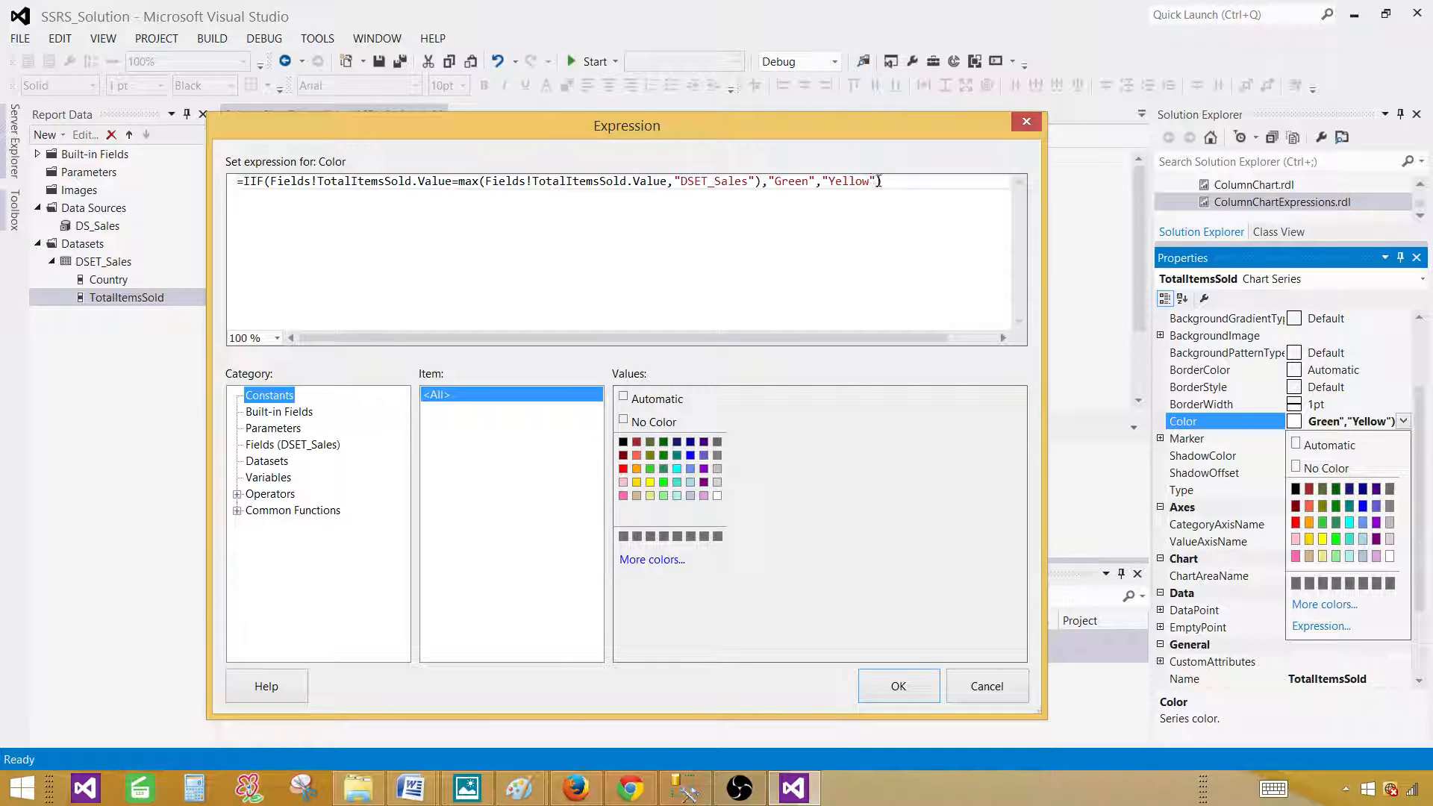
double_click(847, 181)
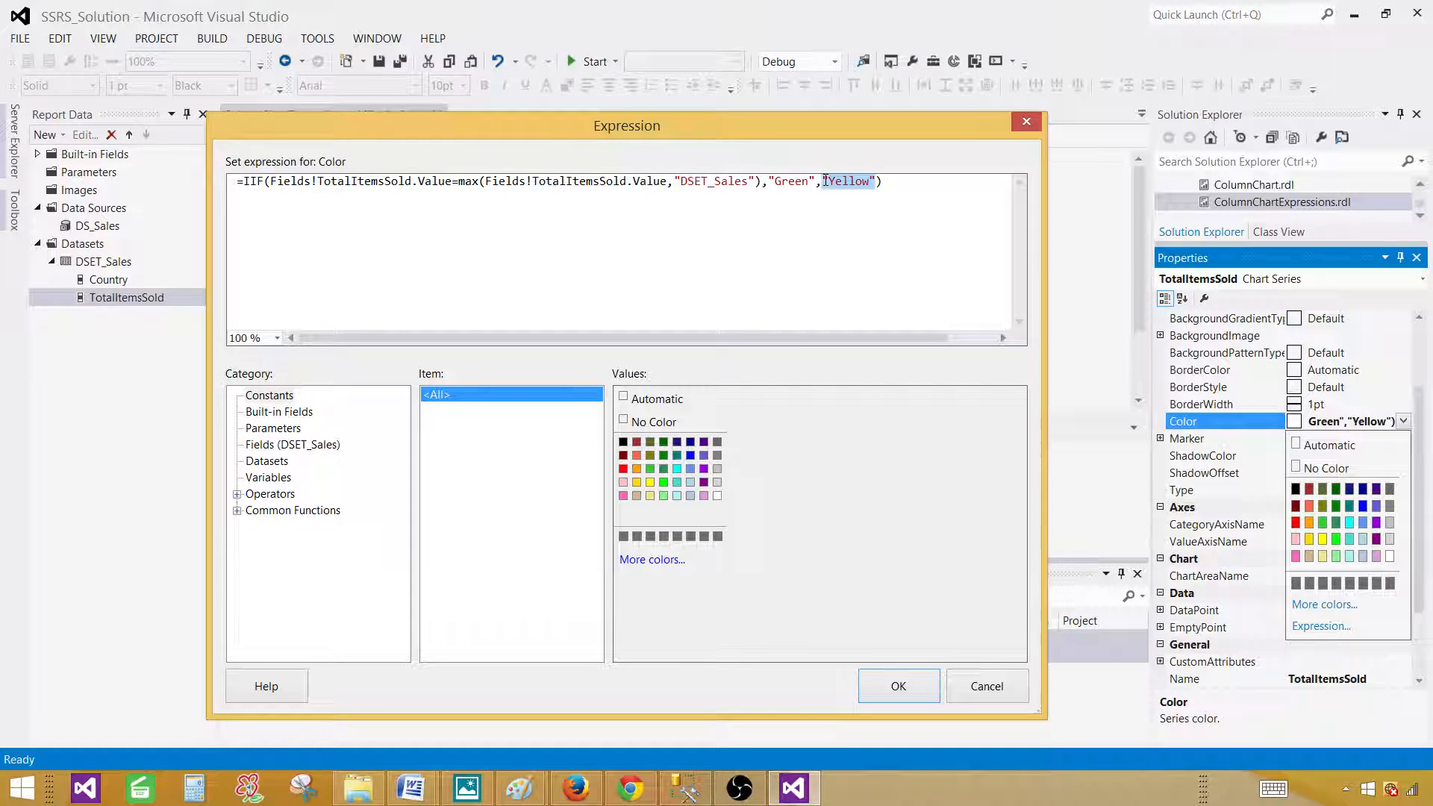
key(Delete)
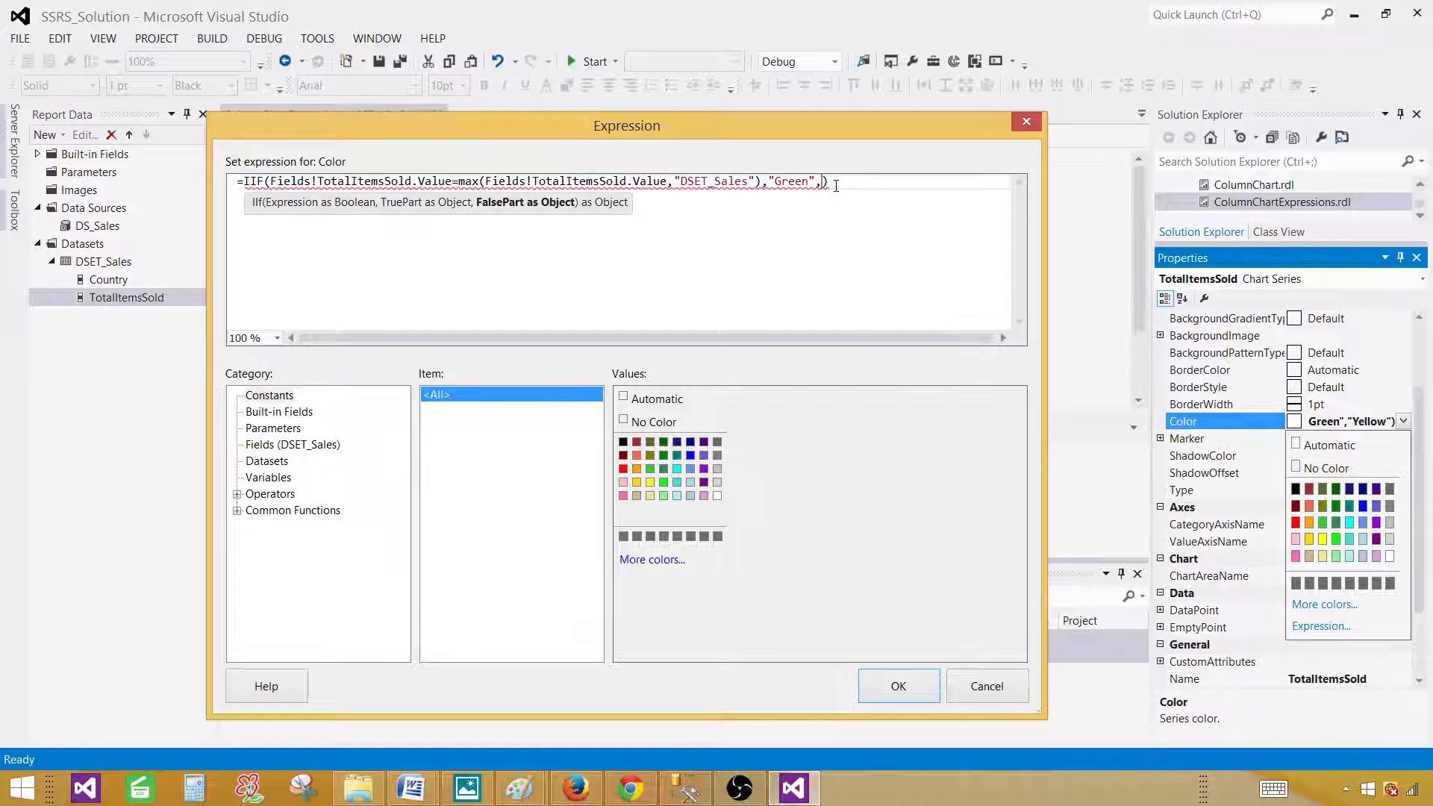
text(IIf)
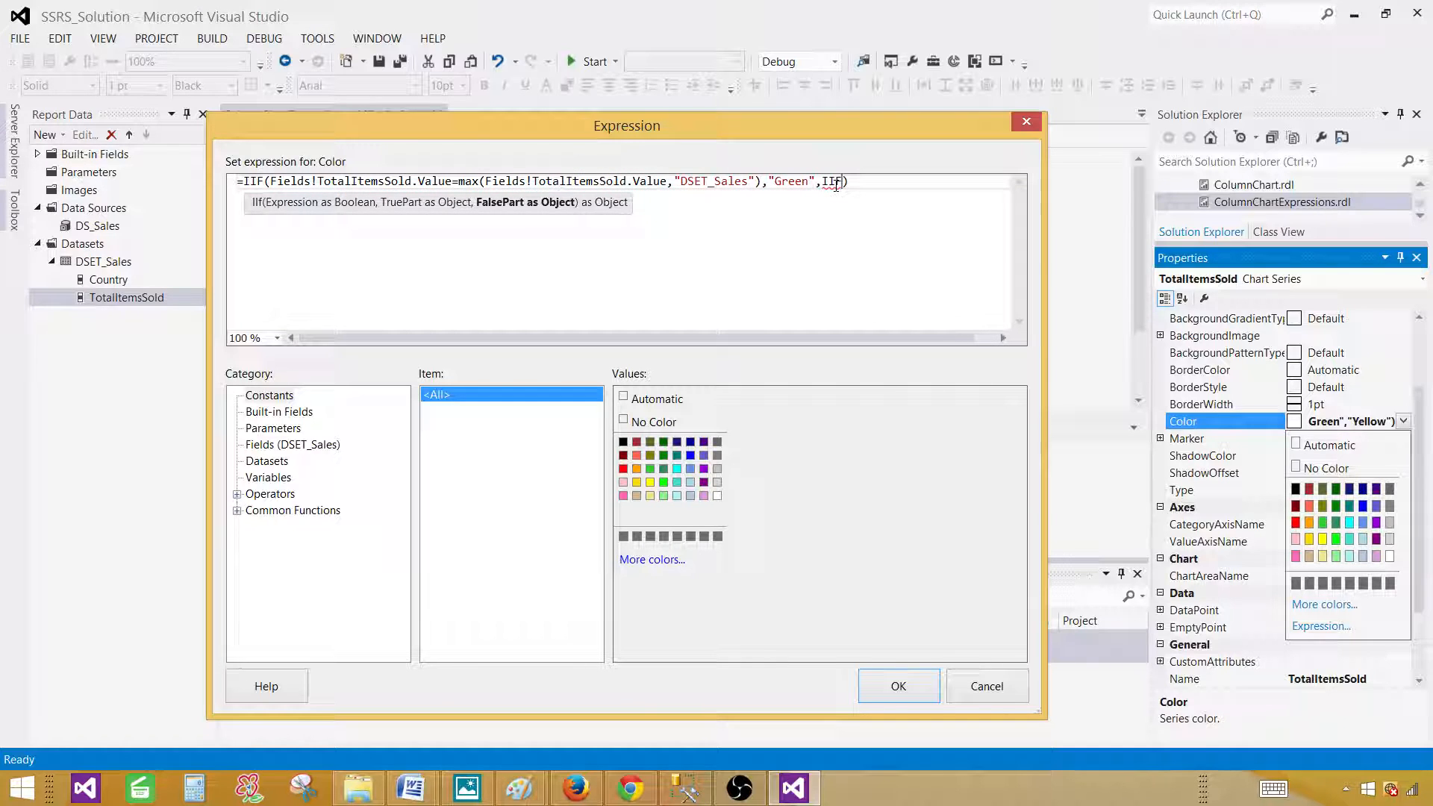
text((Fields!TotalItemsSold.Value)
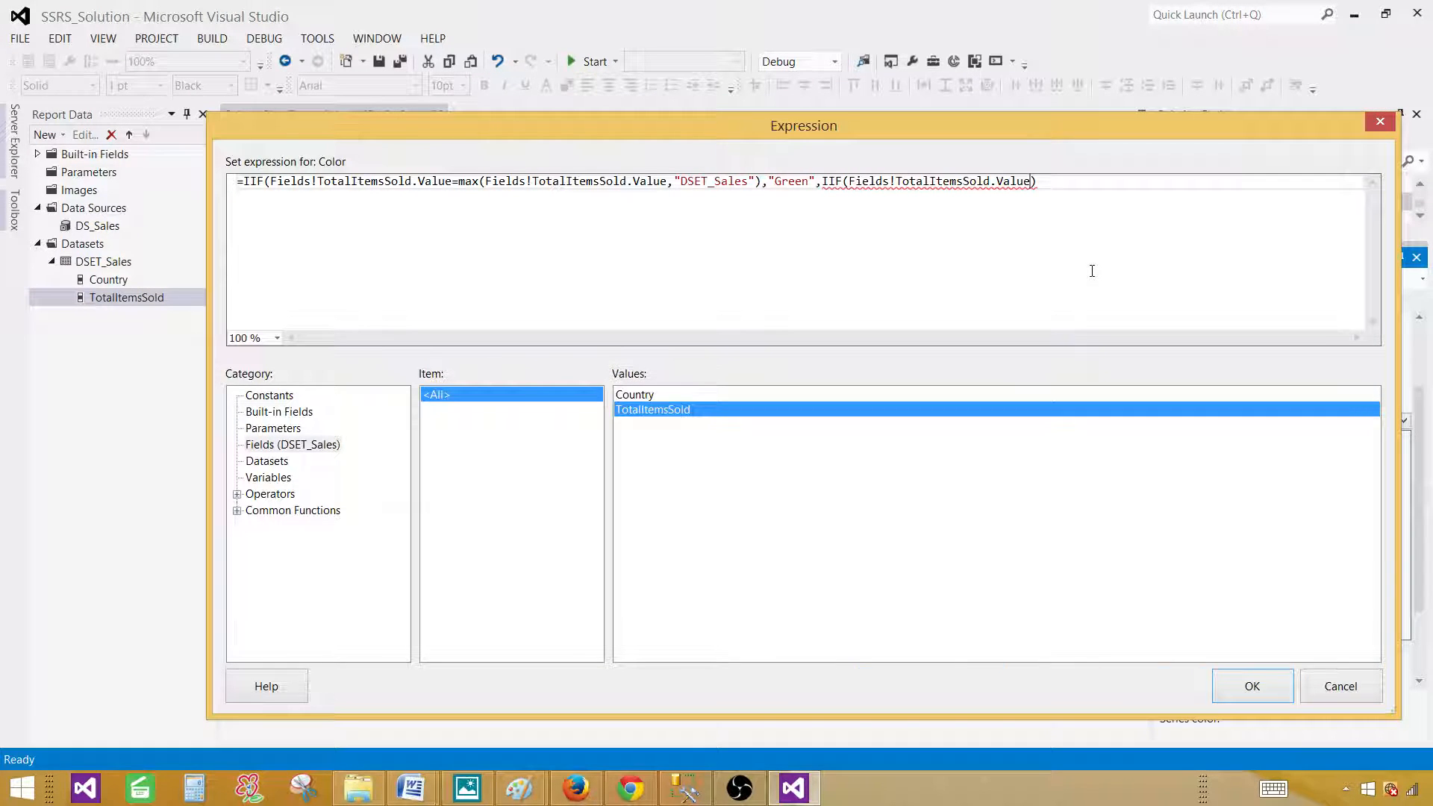
Write the inner condition =min(Fields!TotalItemsSold.Value,"DSET_Sales")
text(=mi)
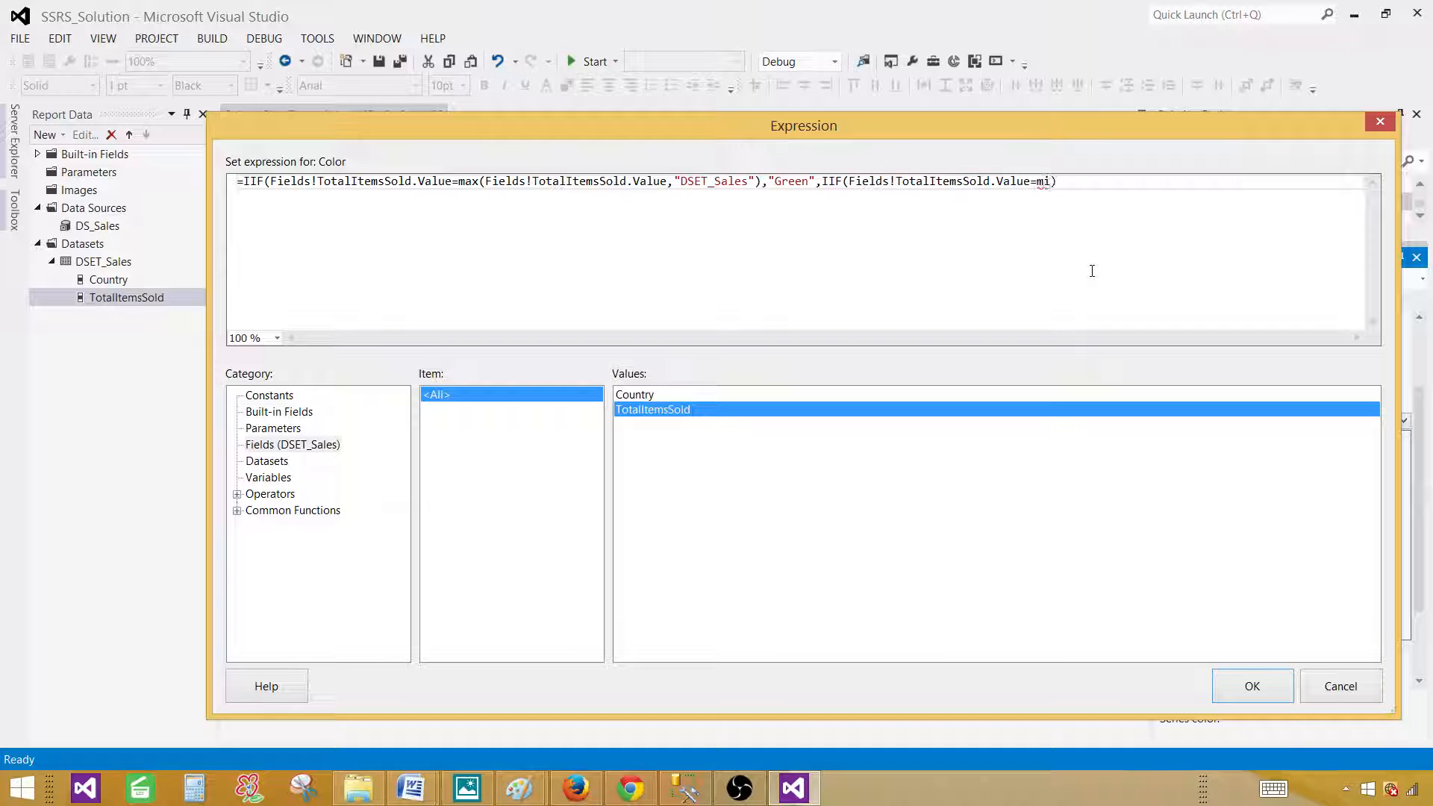
text(n())
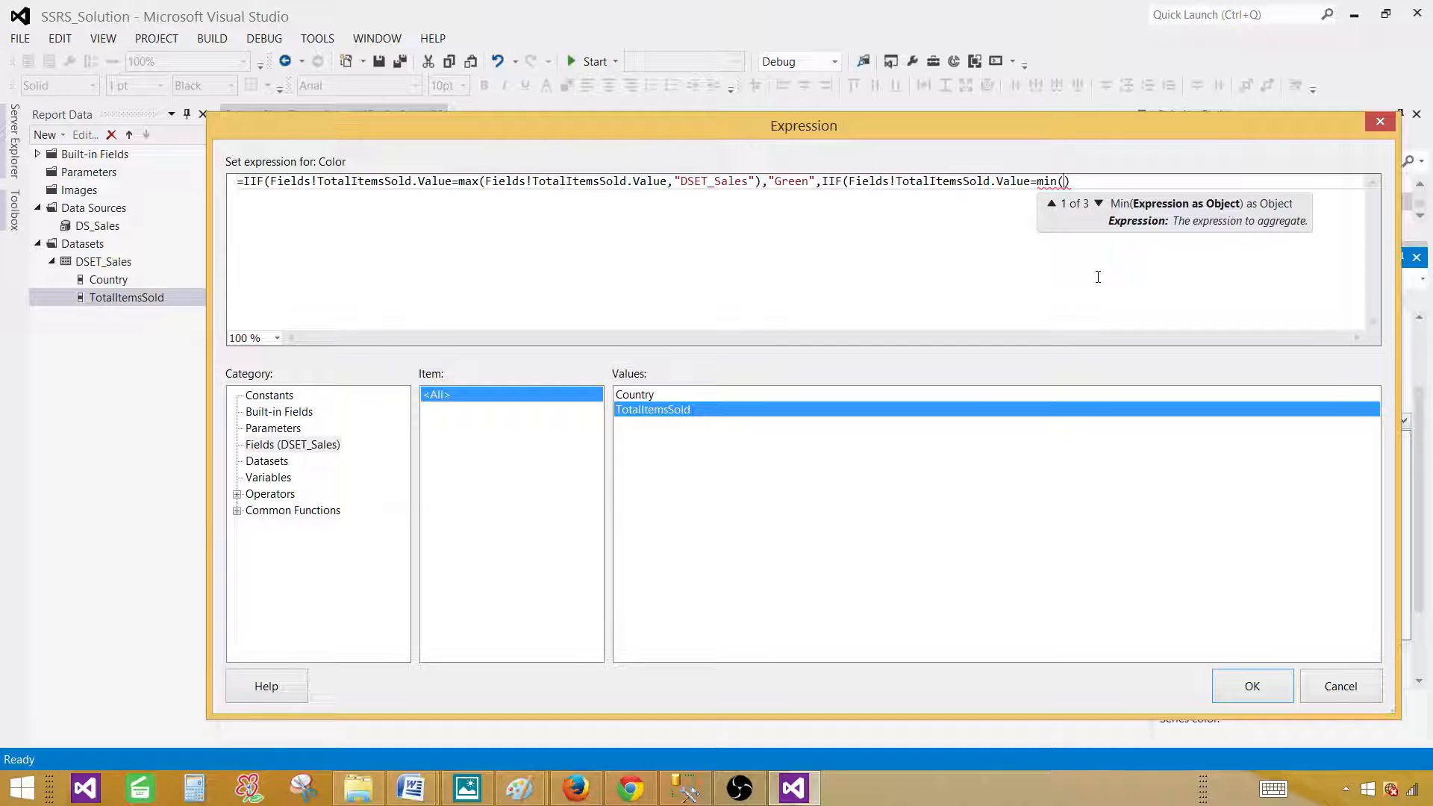
text(Fields!TotalItemsSold.Value)
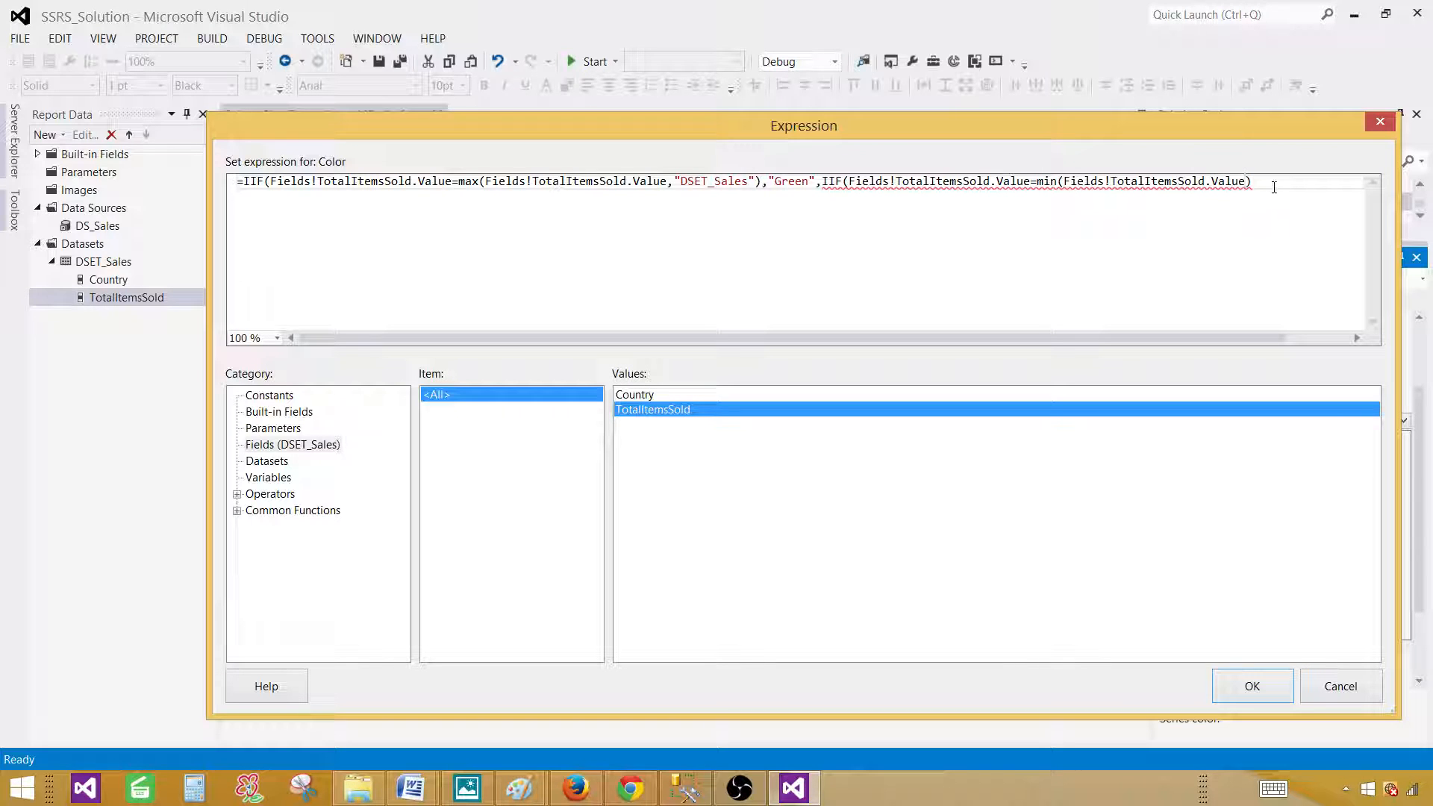
mouse_move(1258, 192)
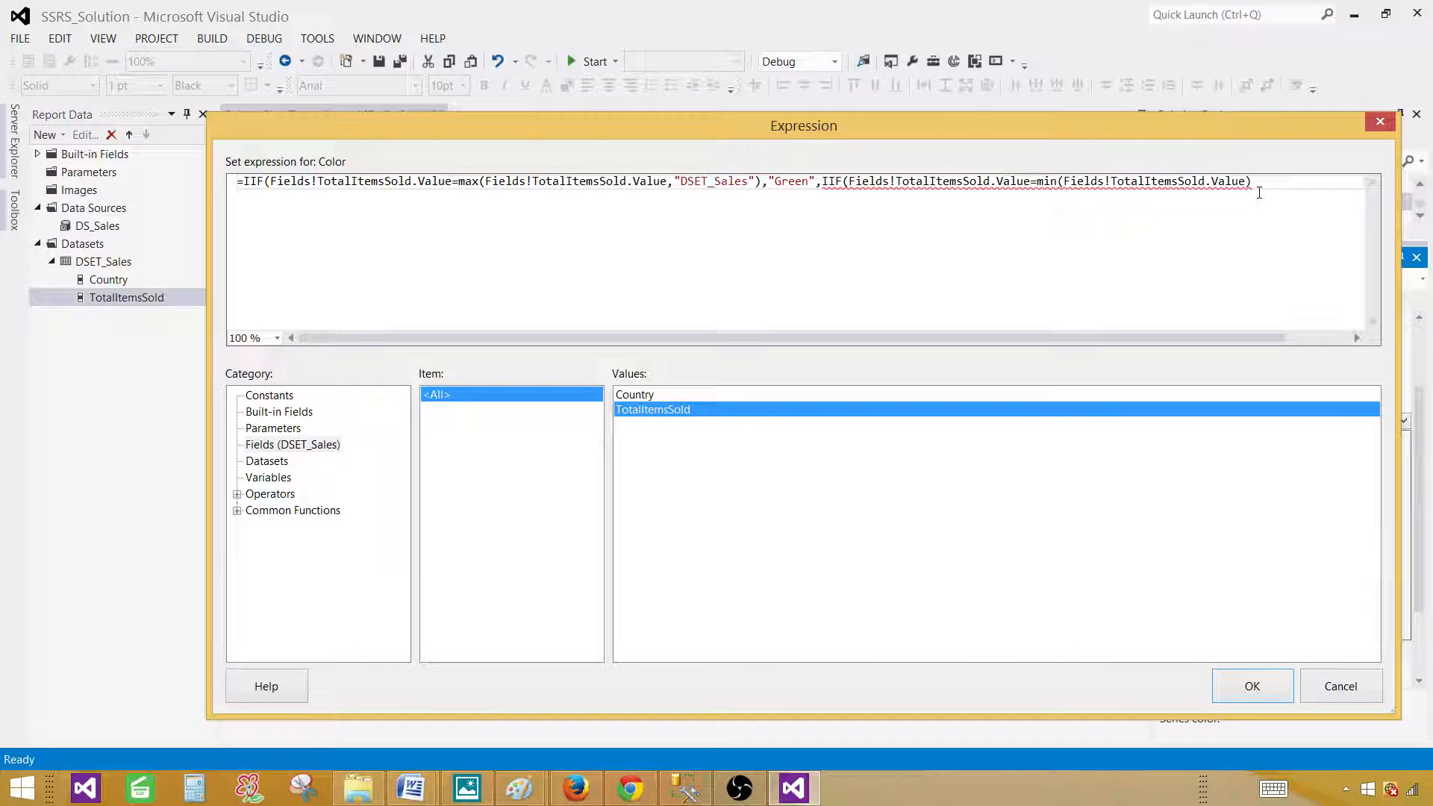
text(()
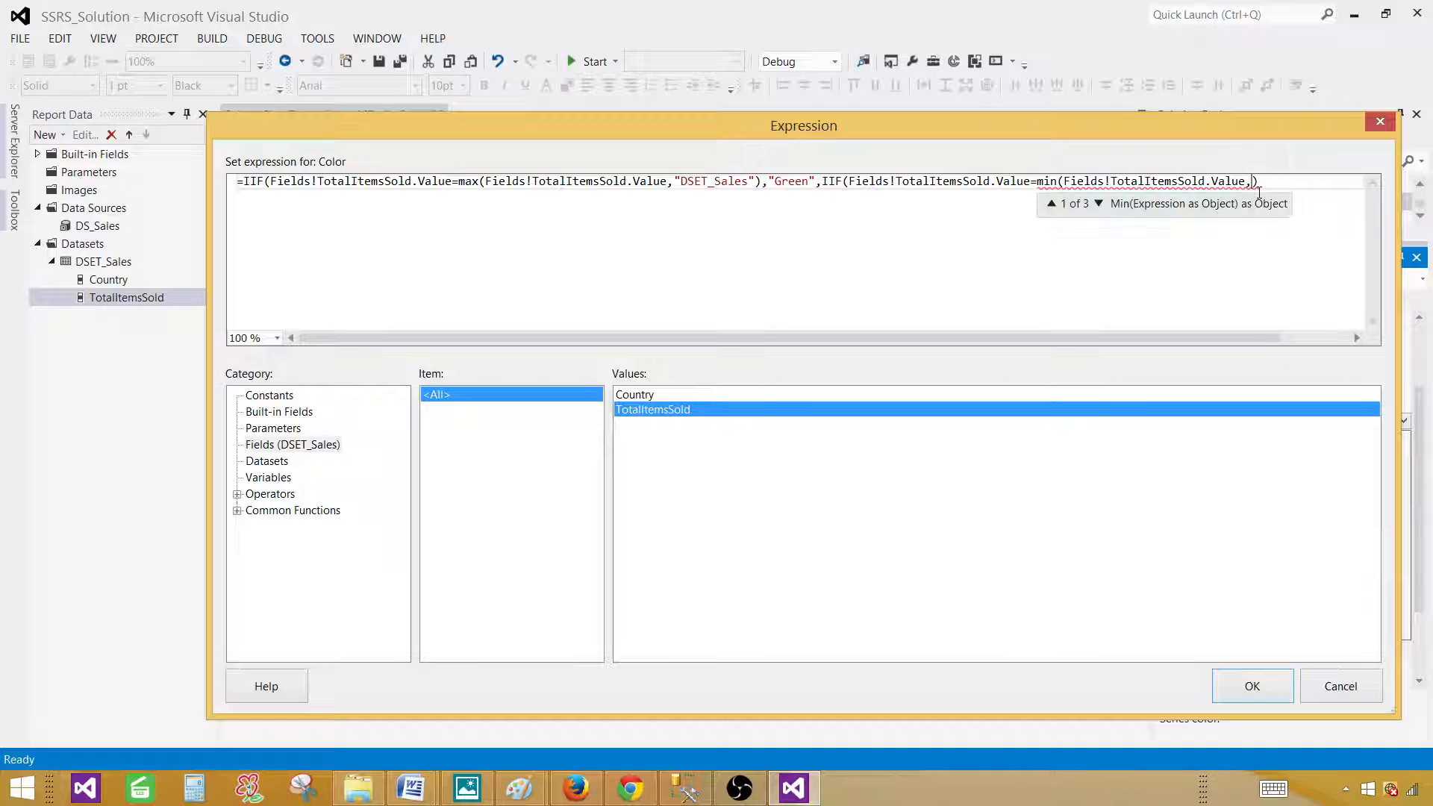
text(")
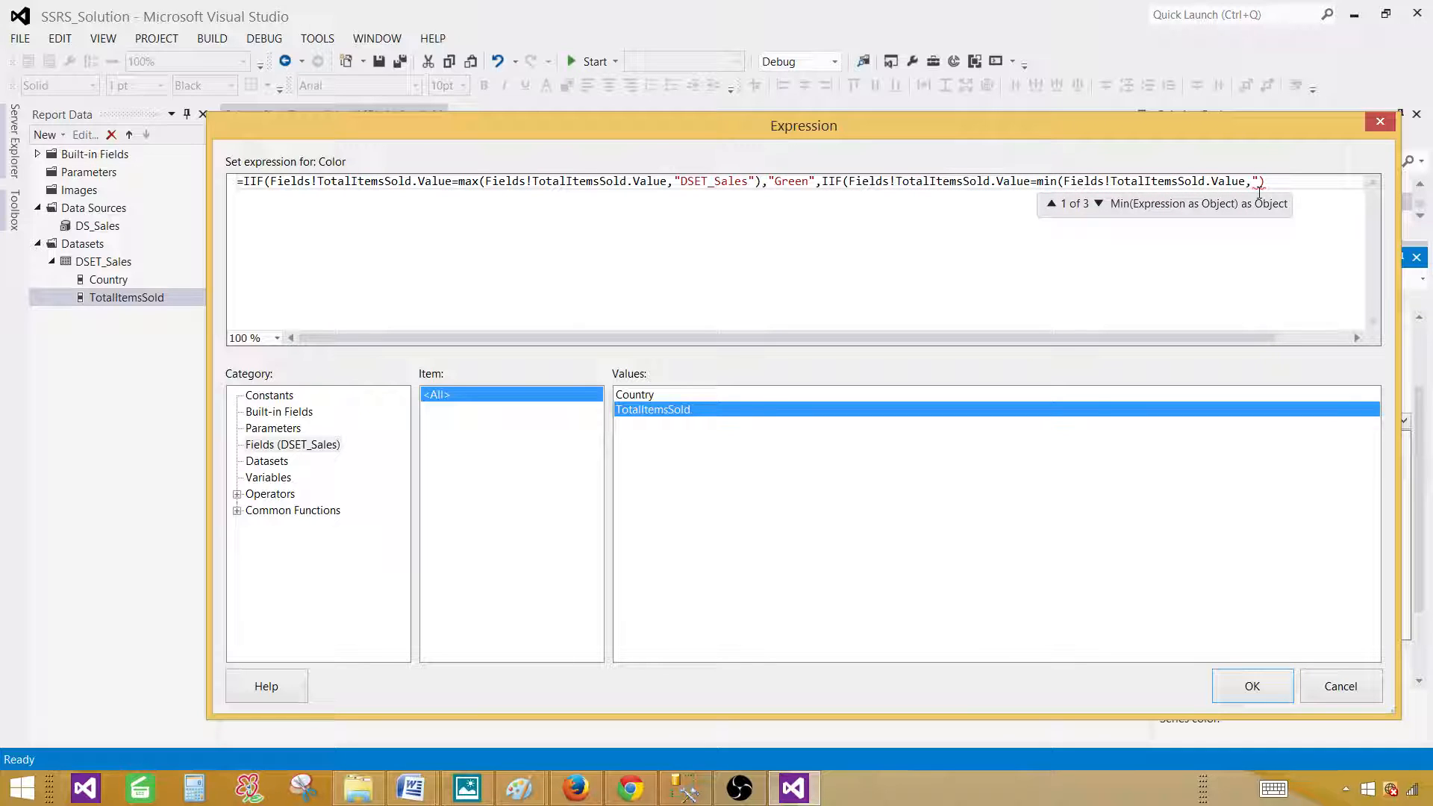
text(DSET))
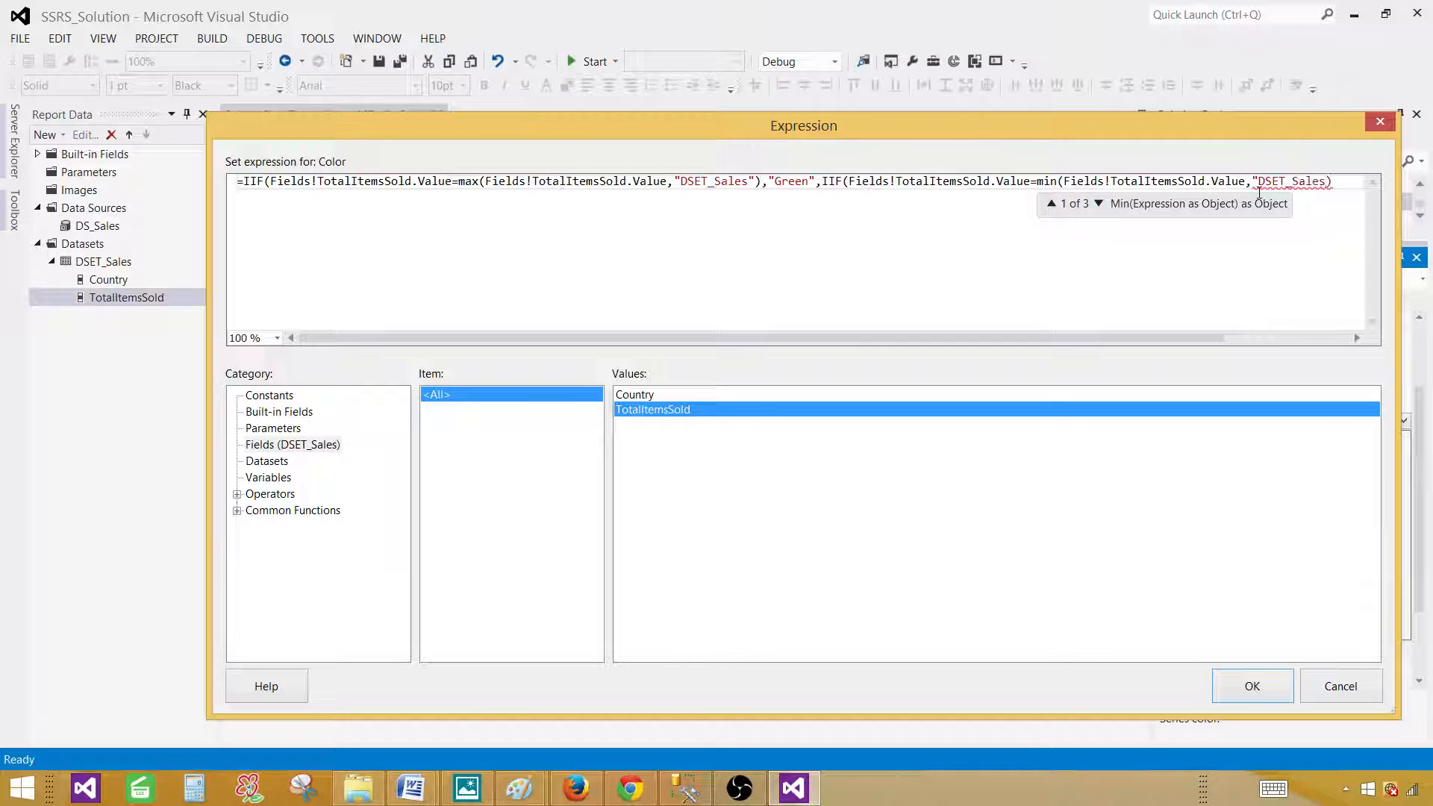
text(,)
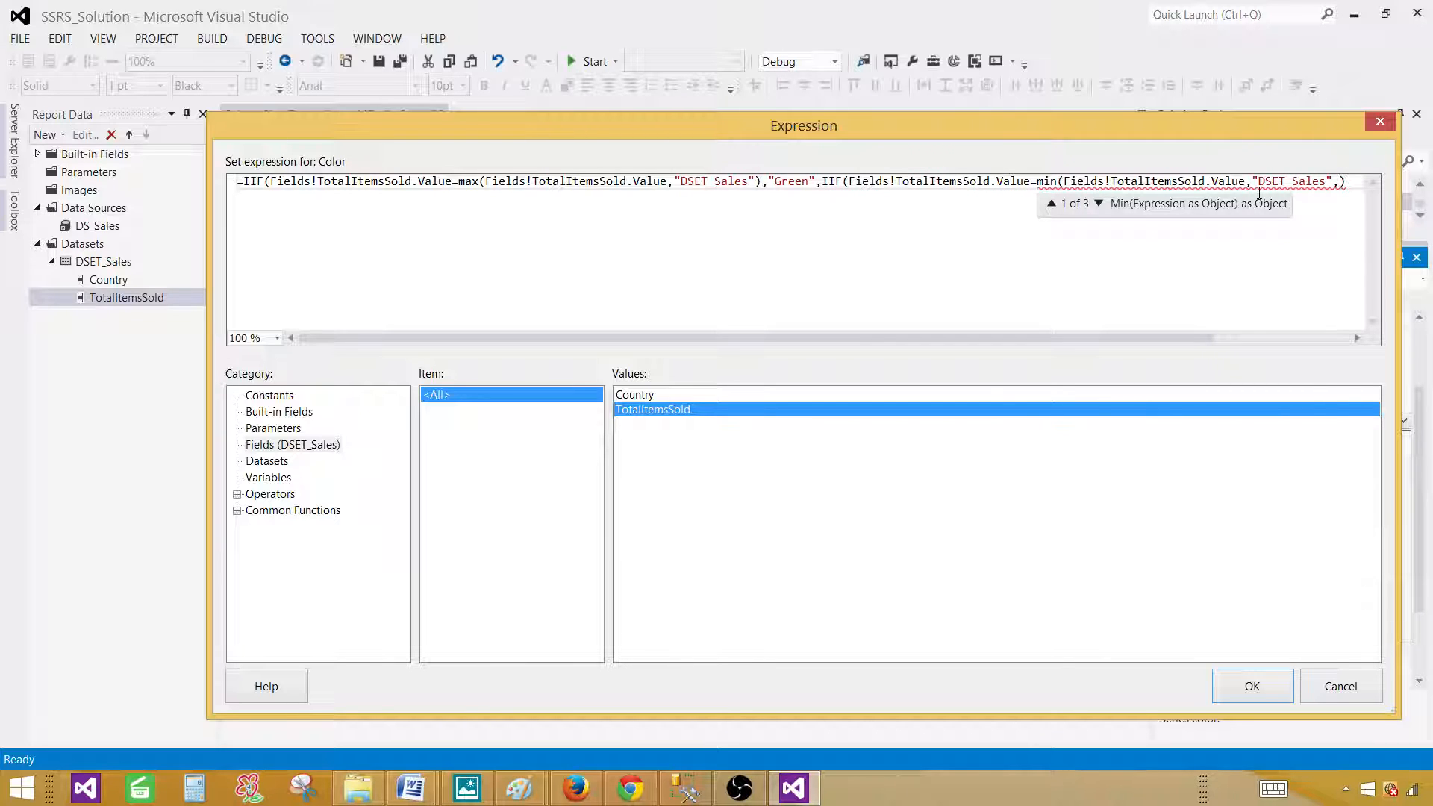
text())
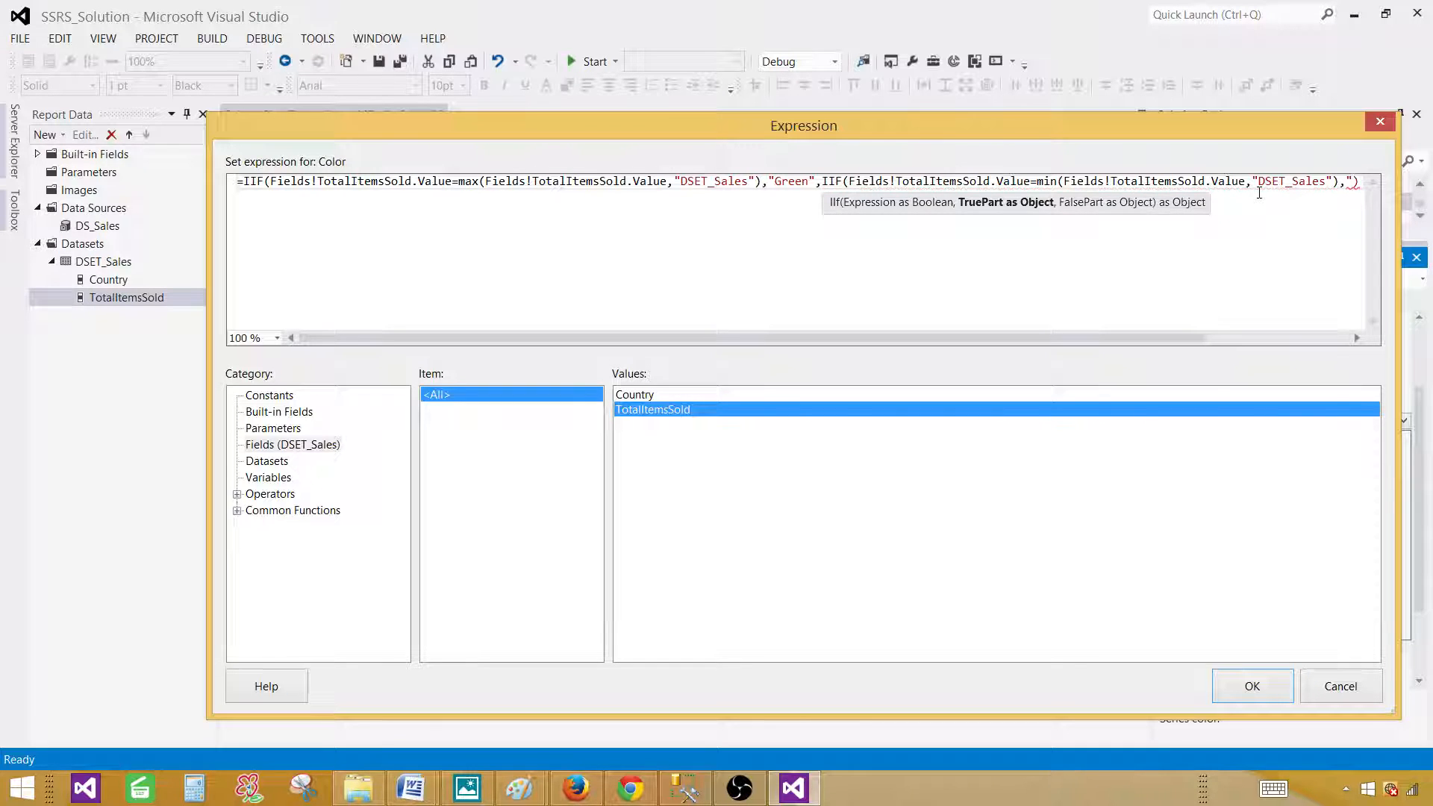
Complete the nested IIF with "RED" and "YELLOW" results and review the expression text
text(RED",")
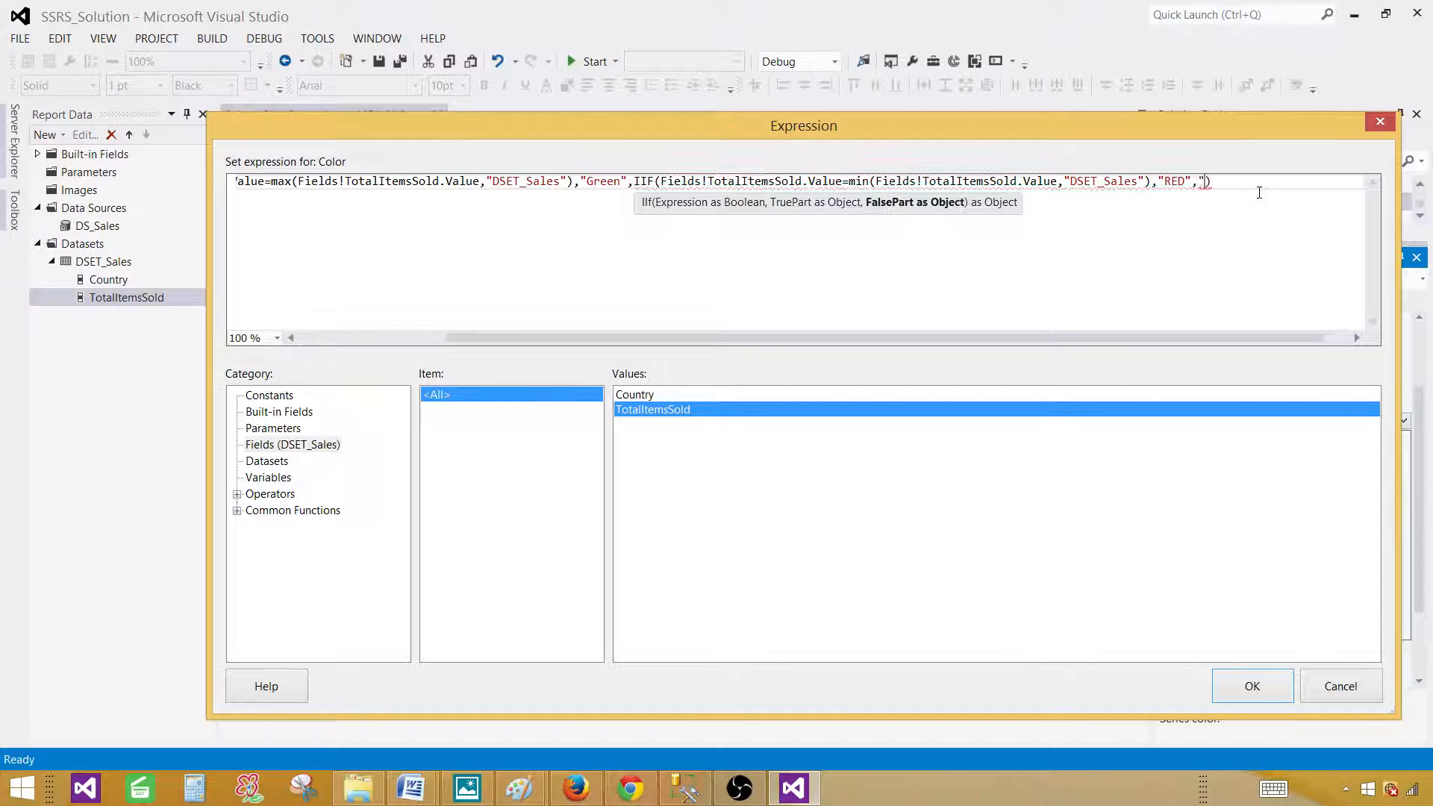
text(YELLOW)
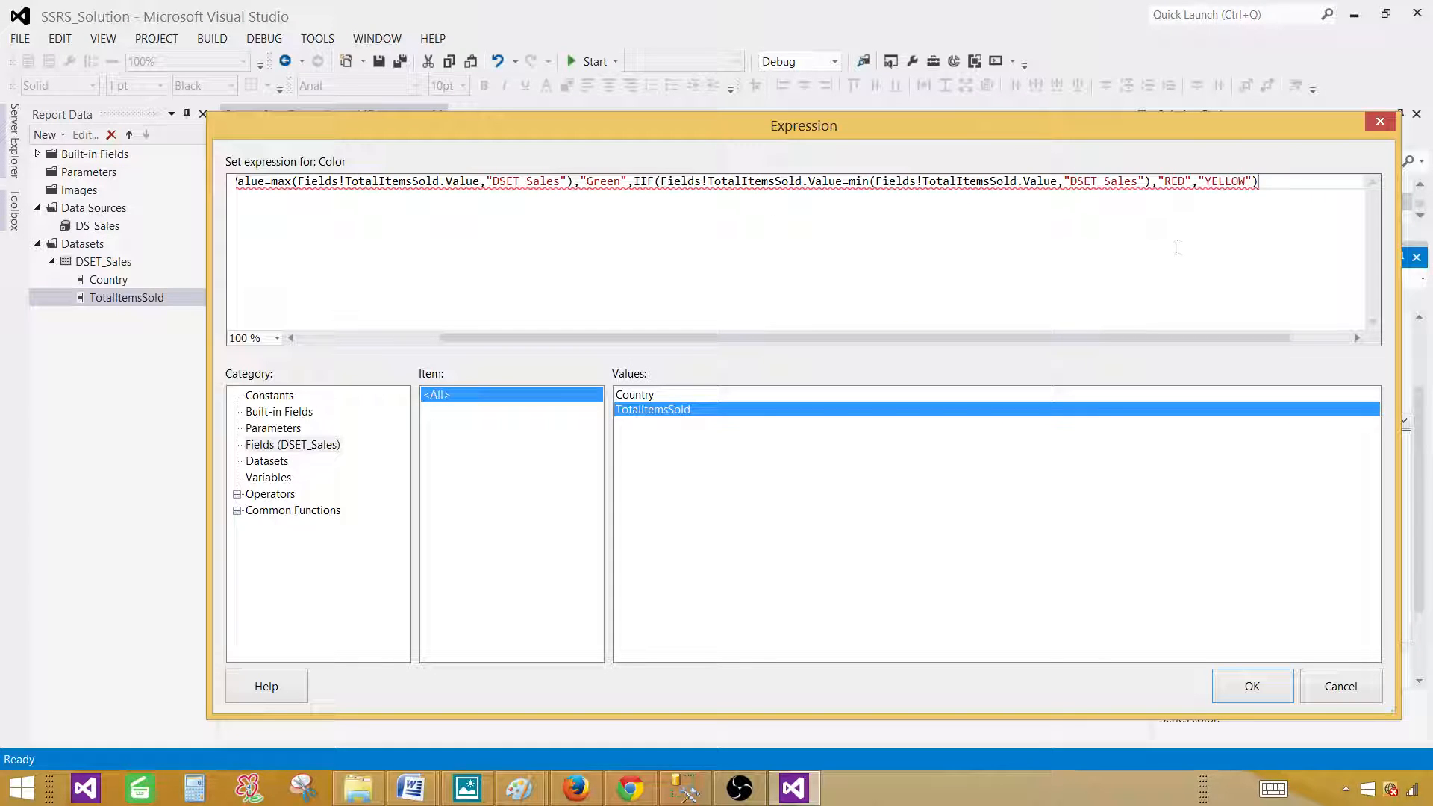
text())
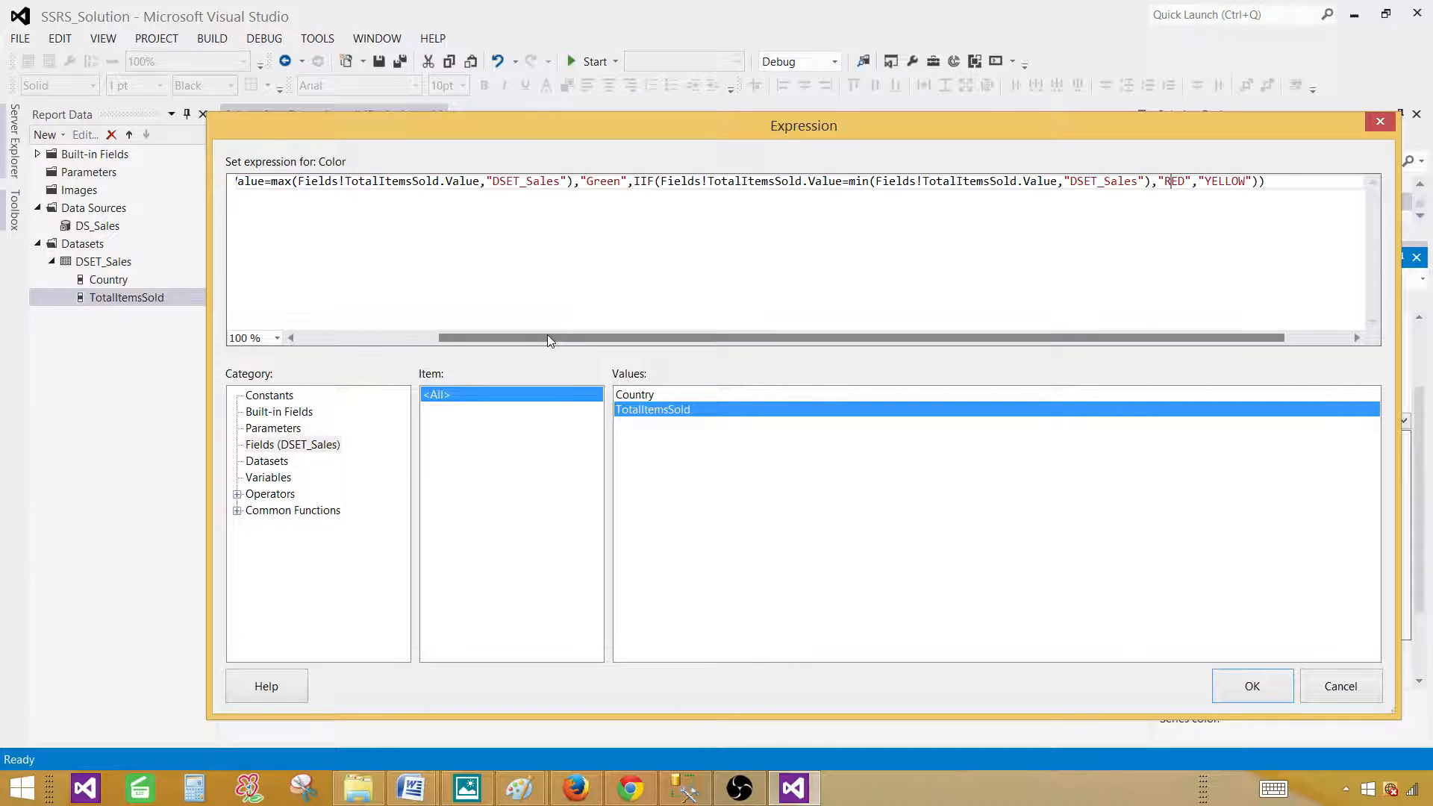
scroll(left, 3)
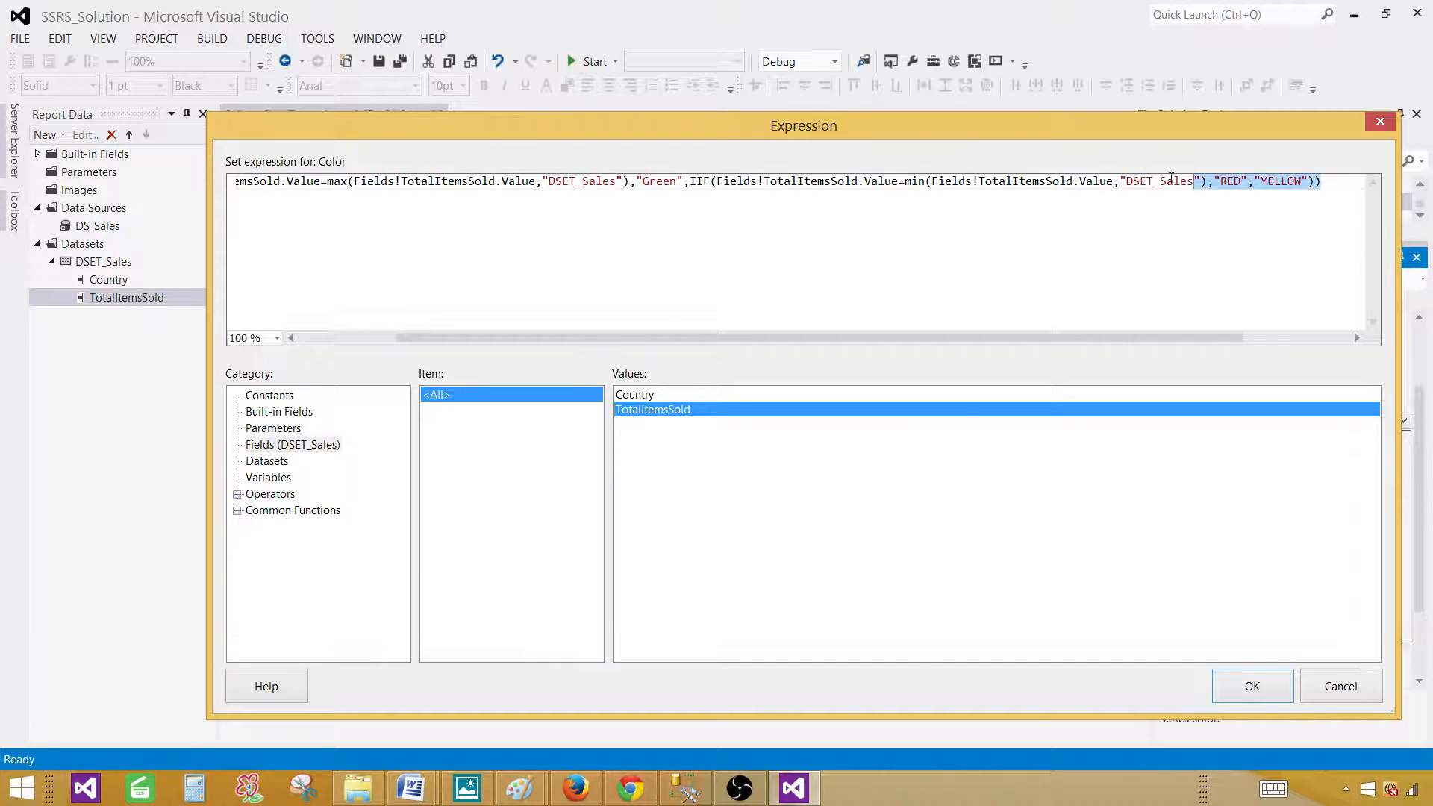
right_click(274, 220)
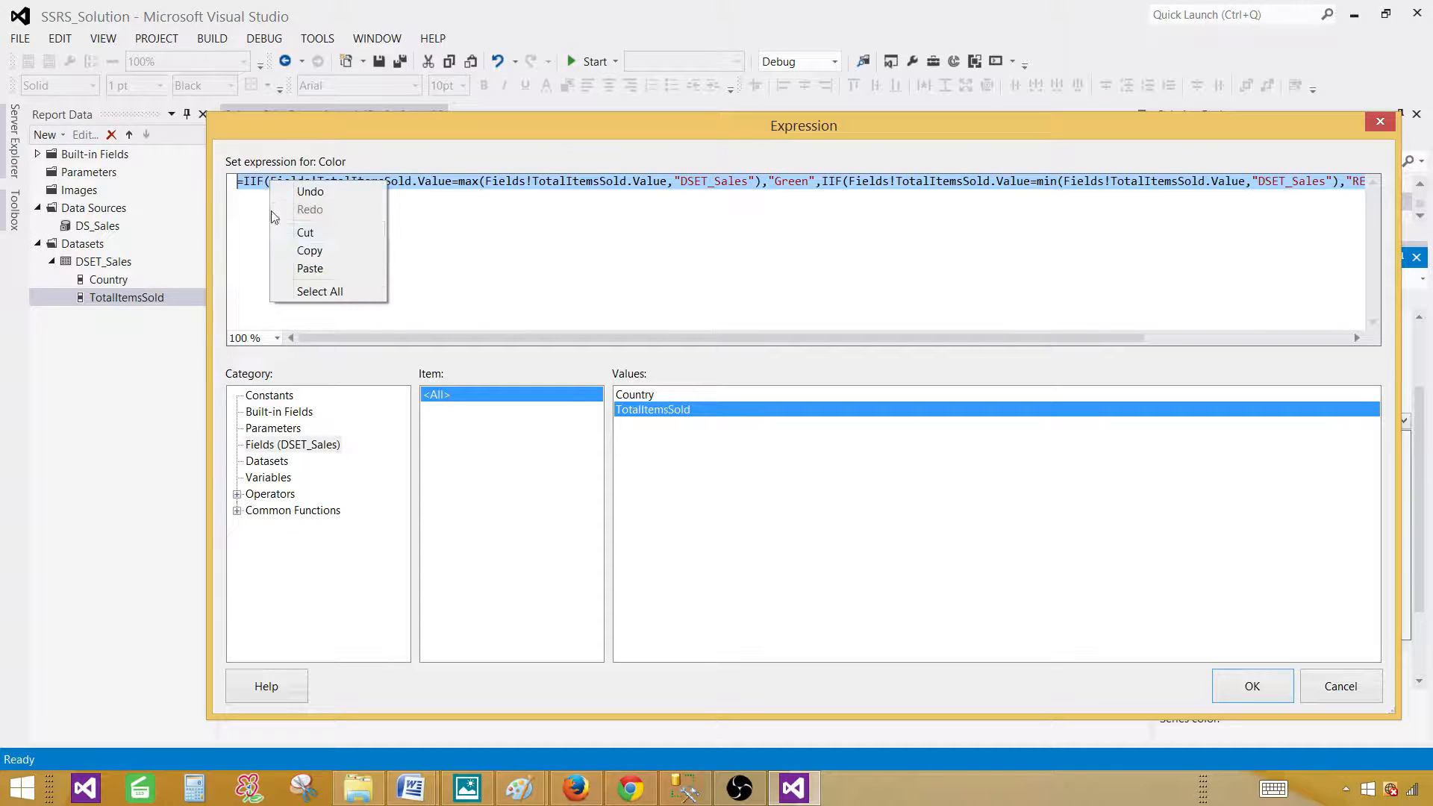
click(706, 279)
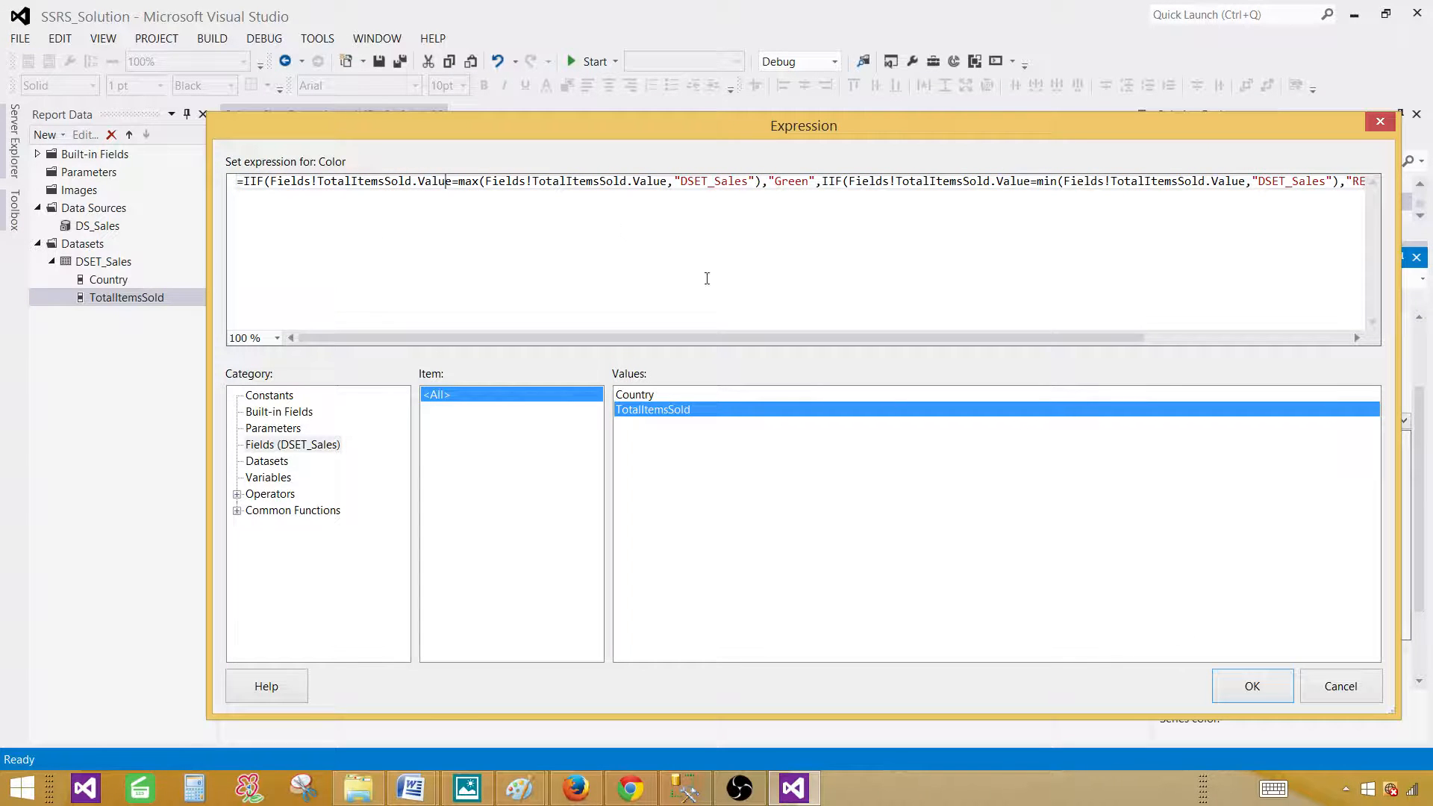
mouse_move(1252, 687)
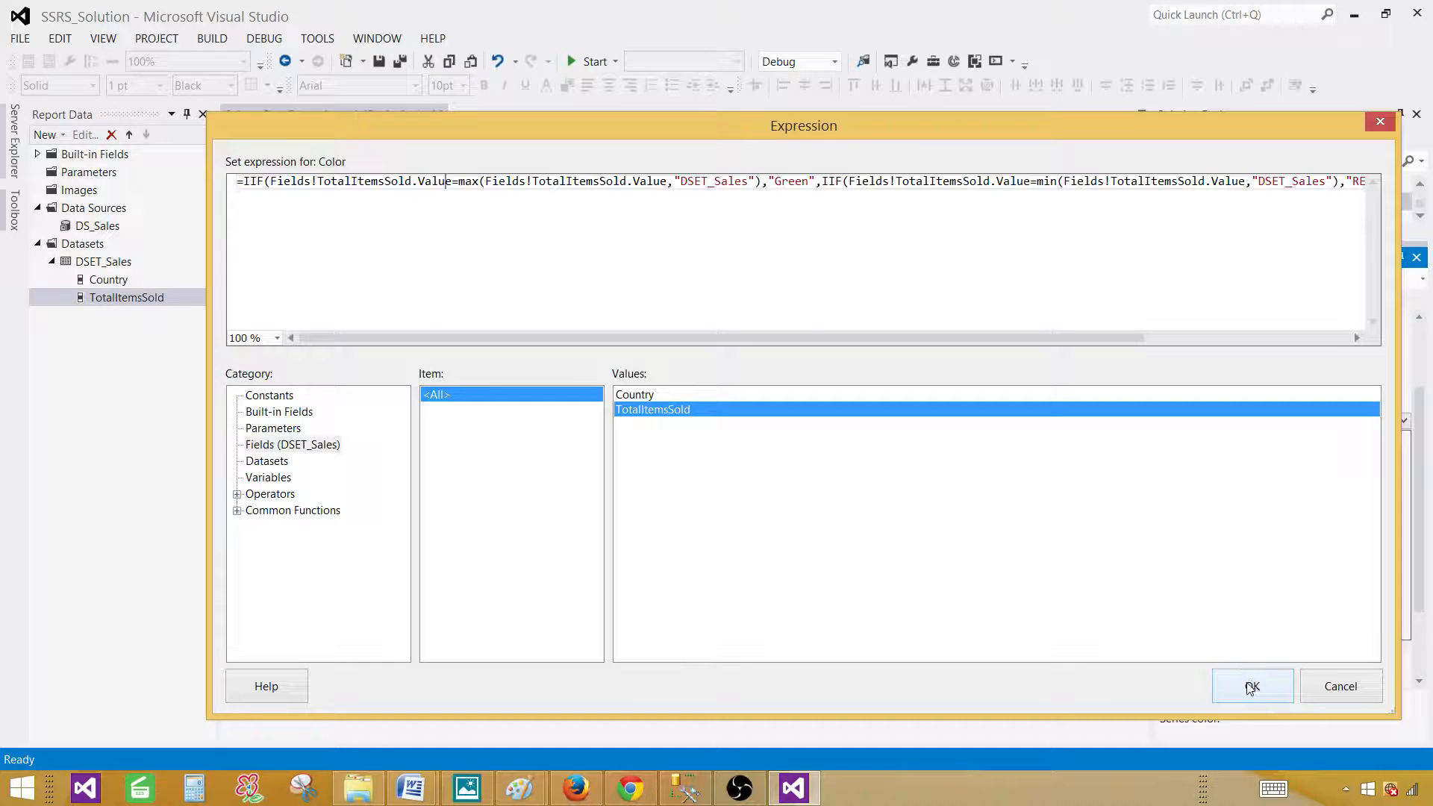
Apply the nested IIF colour expression and select the chart in the design
click(1250, 686)
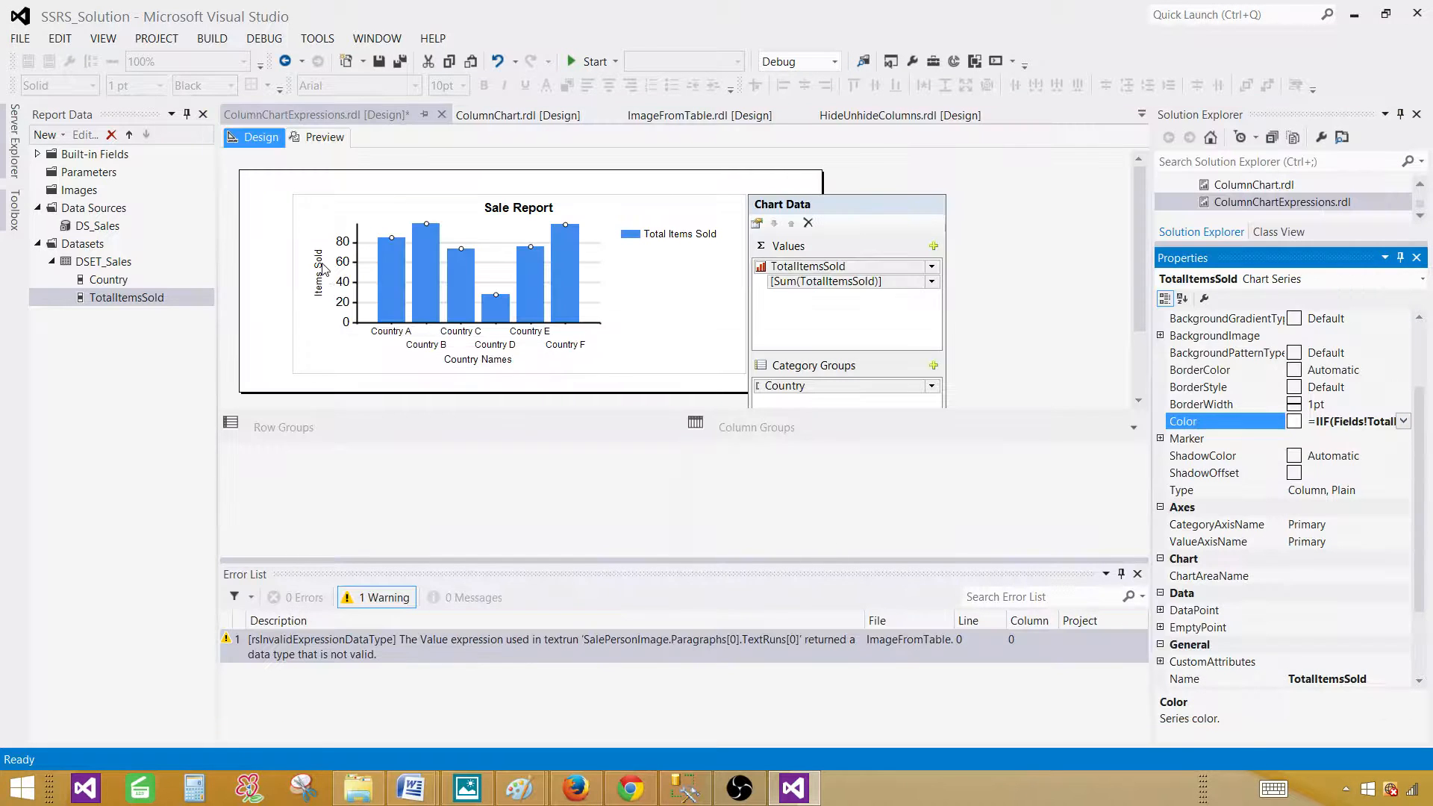
click(324, 138)
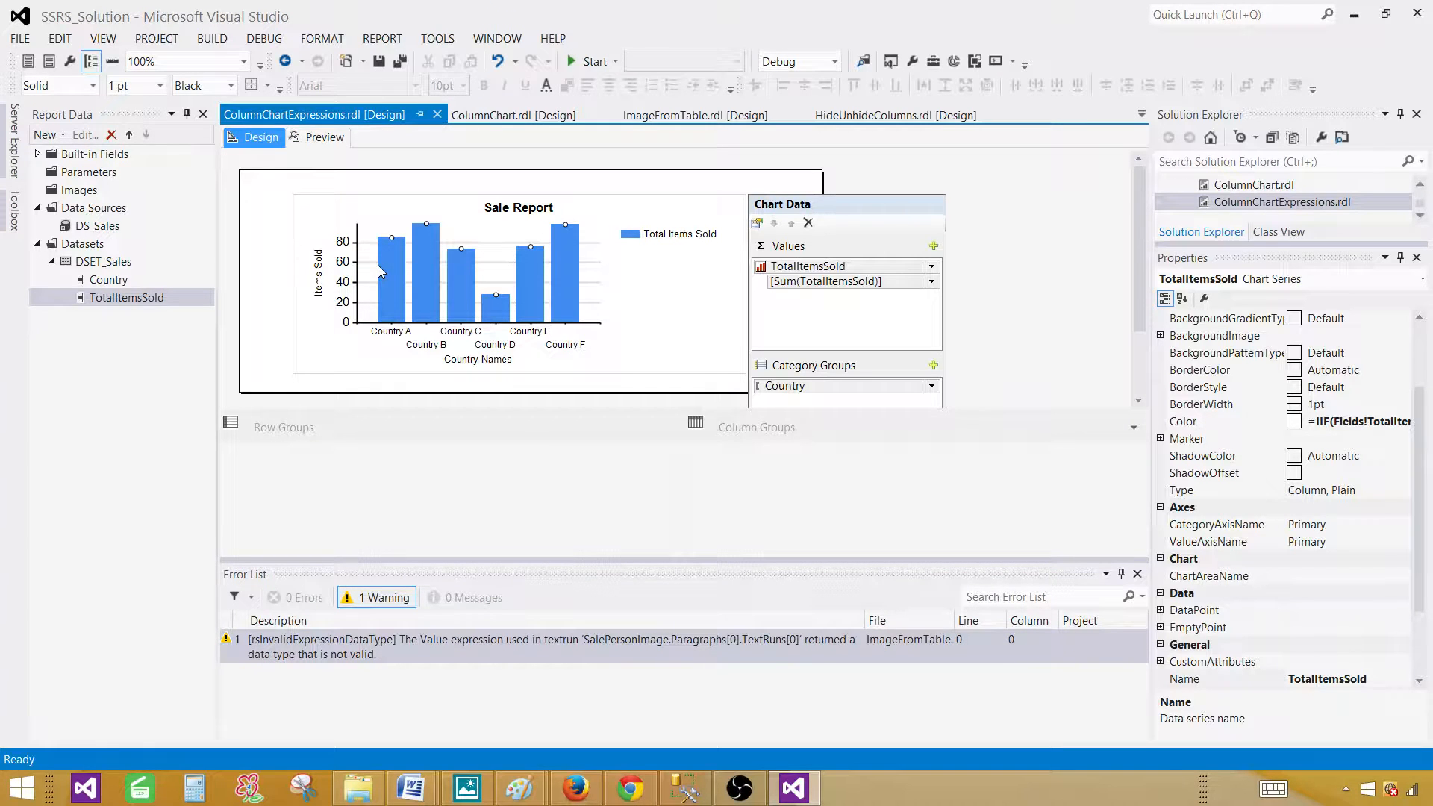
mouse_move(398, 276)
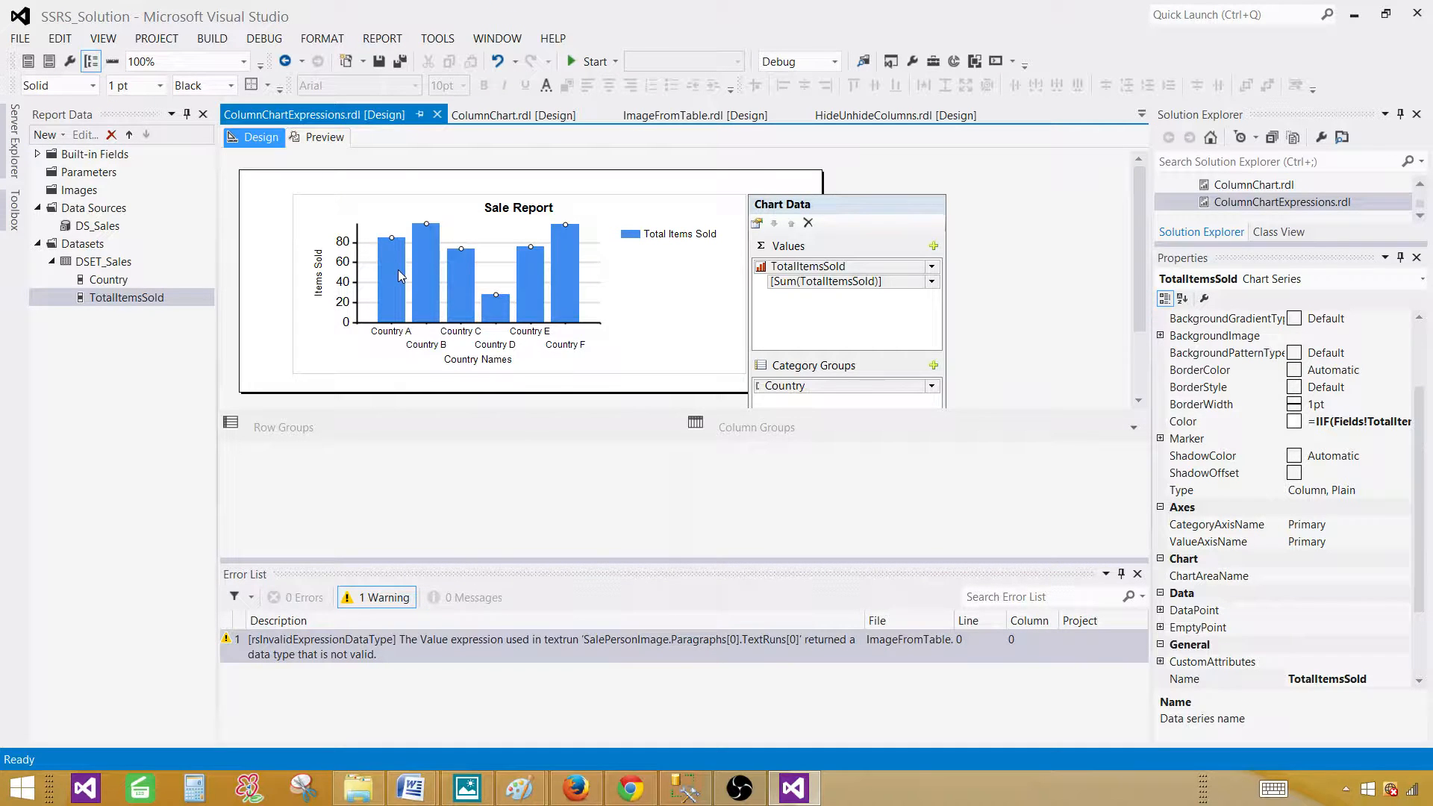